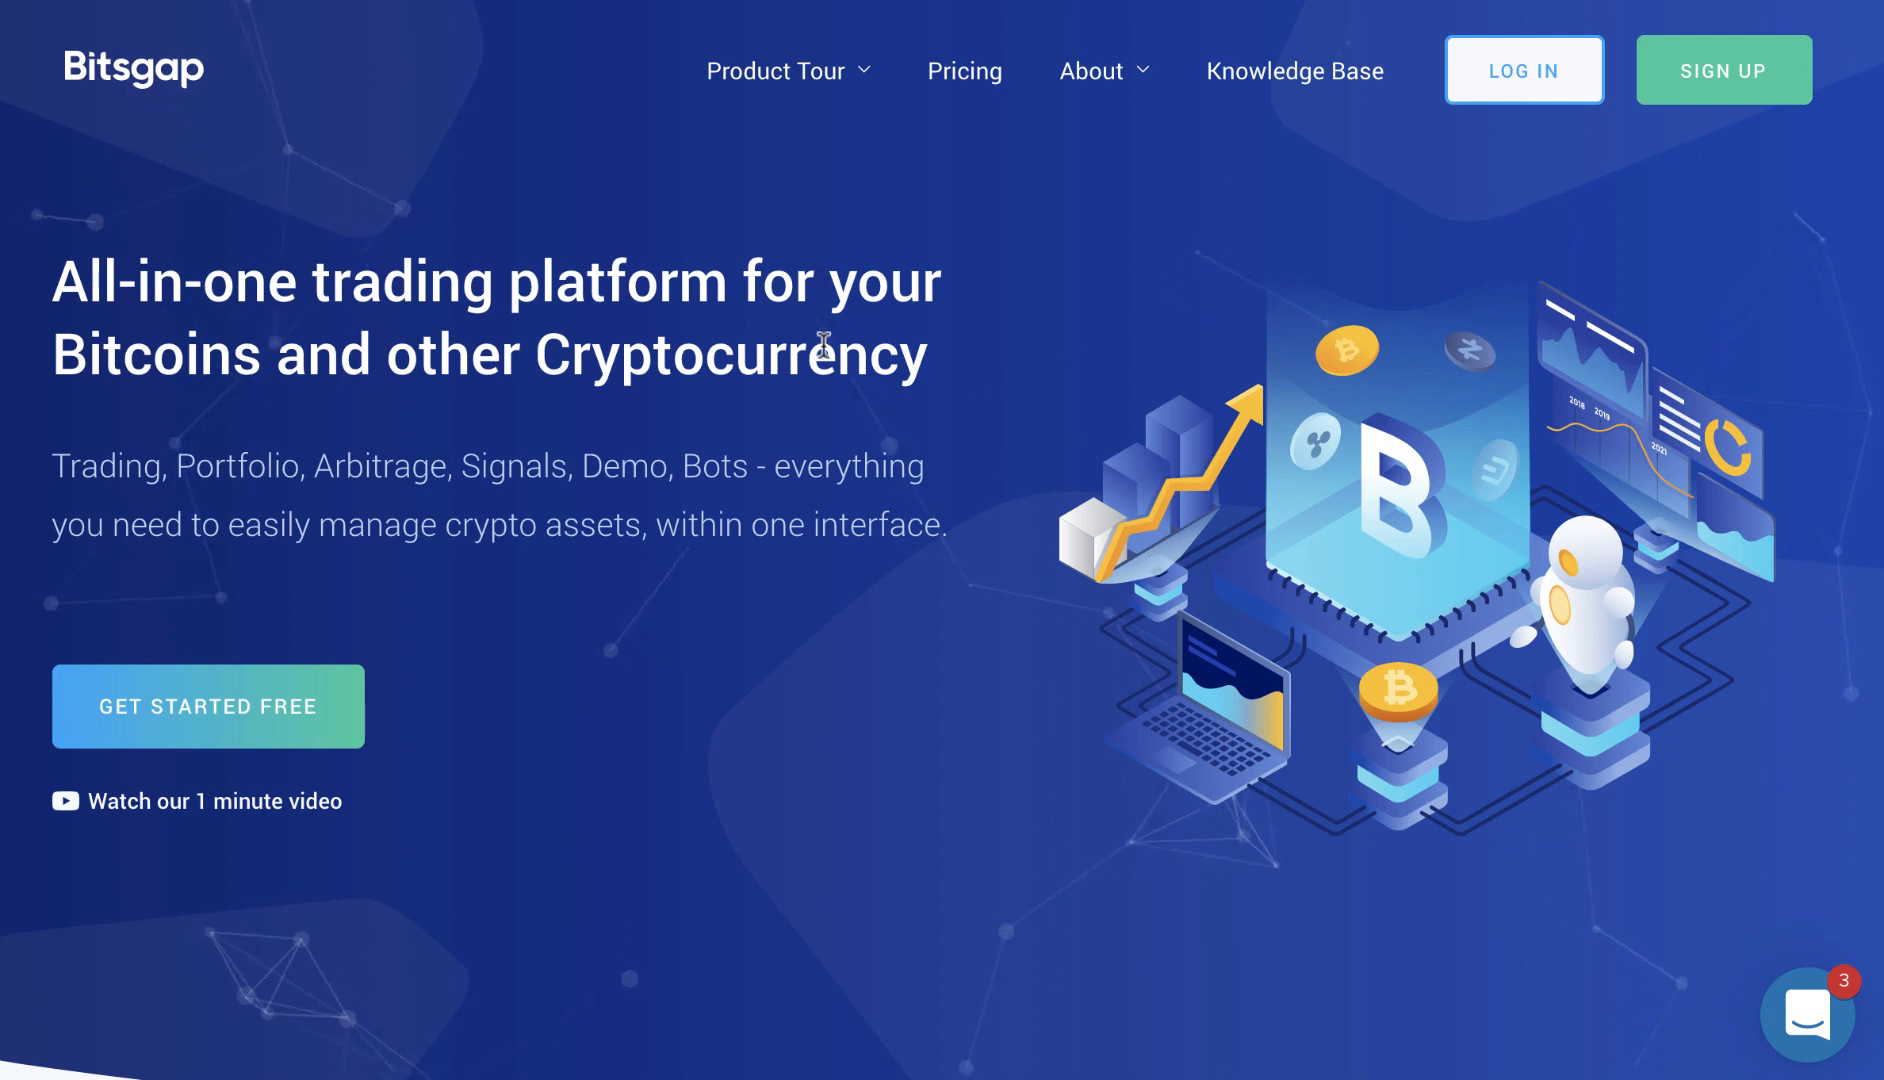
mouse_move(992, 399)
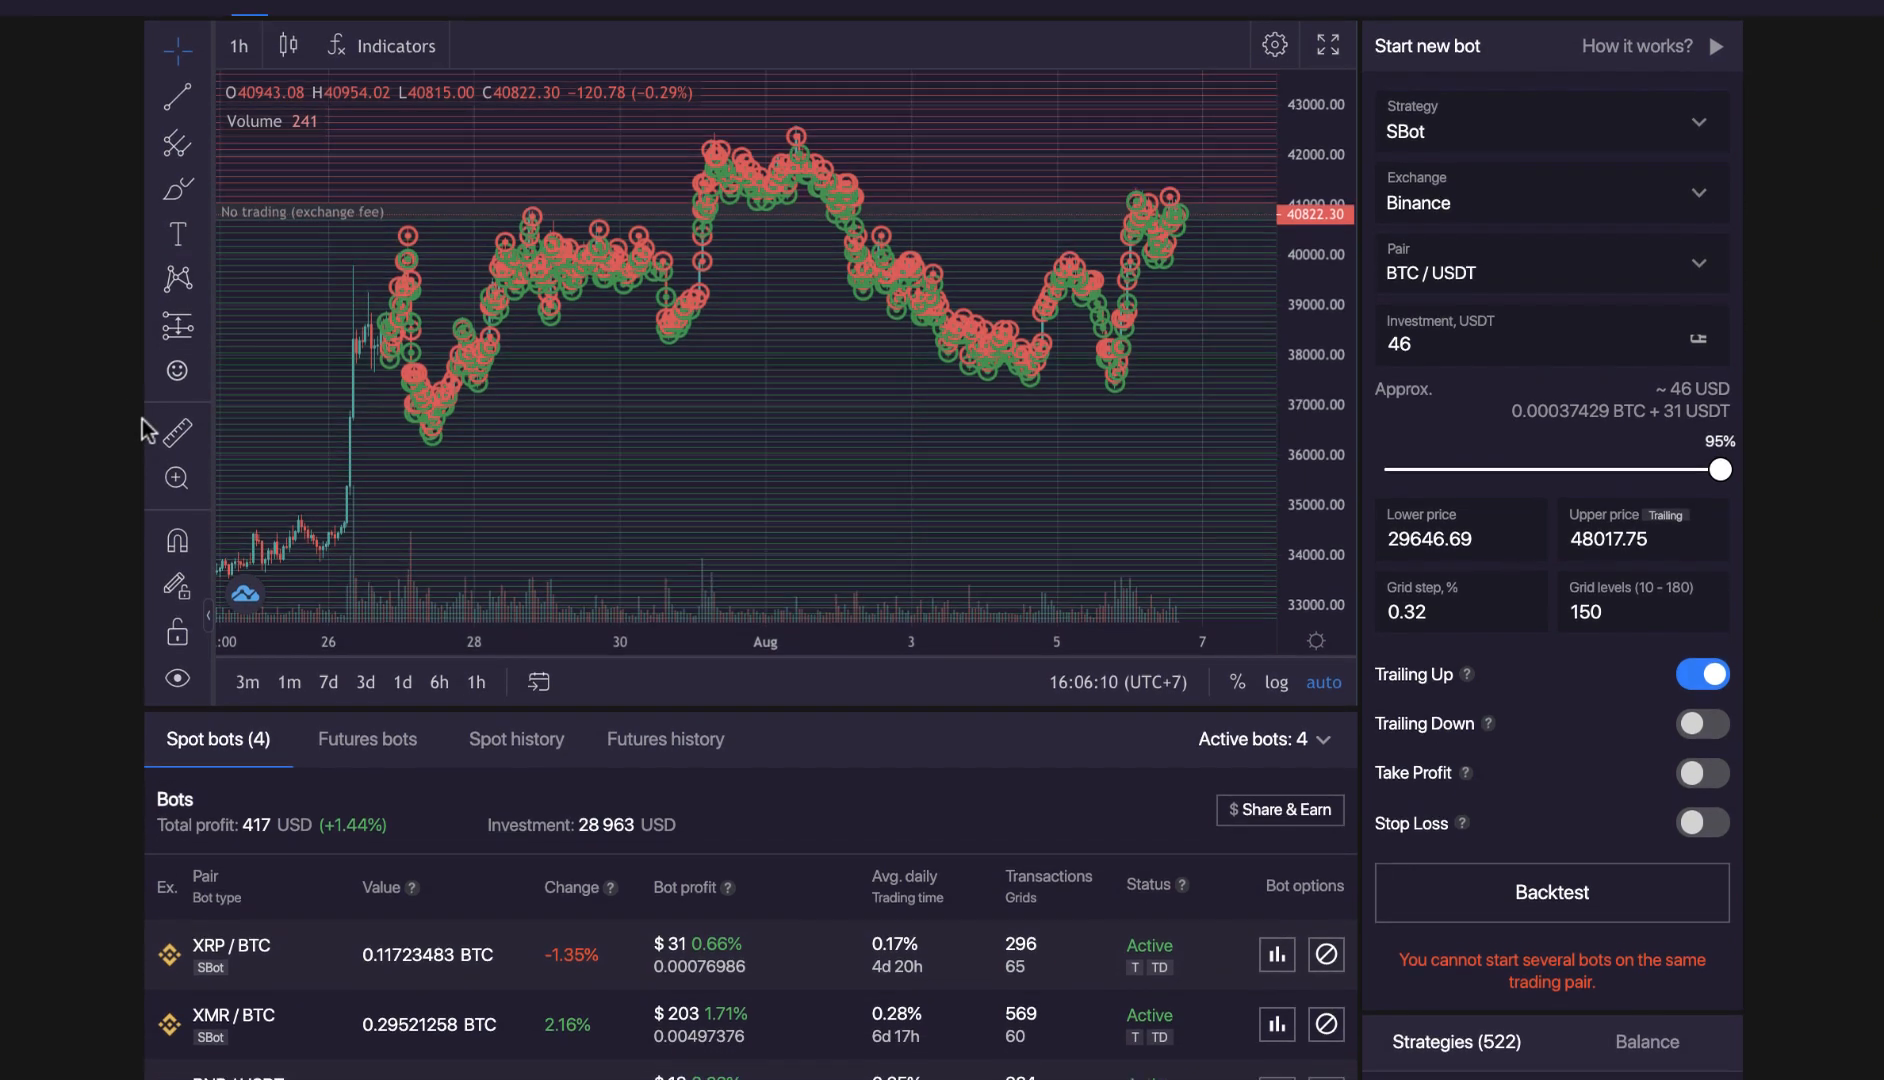
scroll("down", 3)
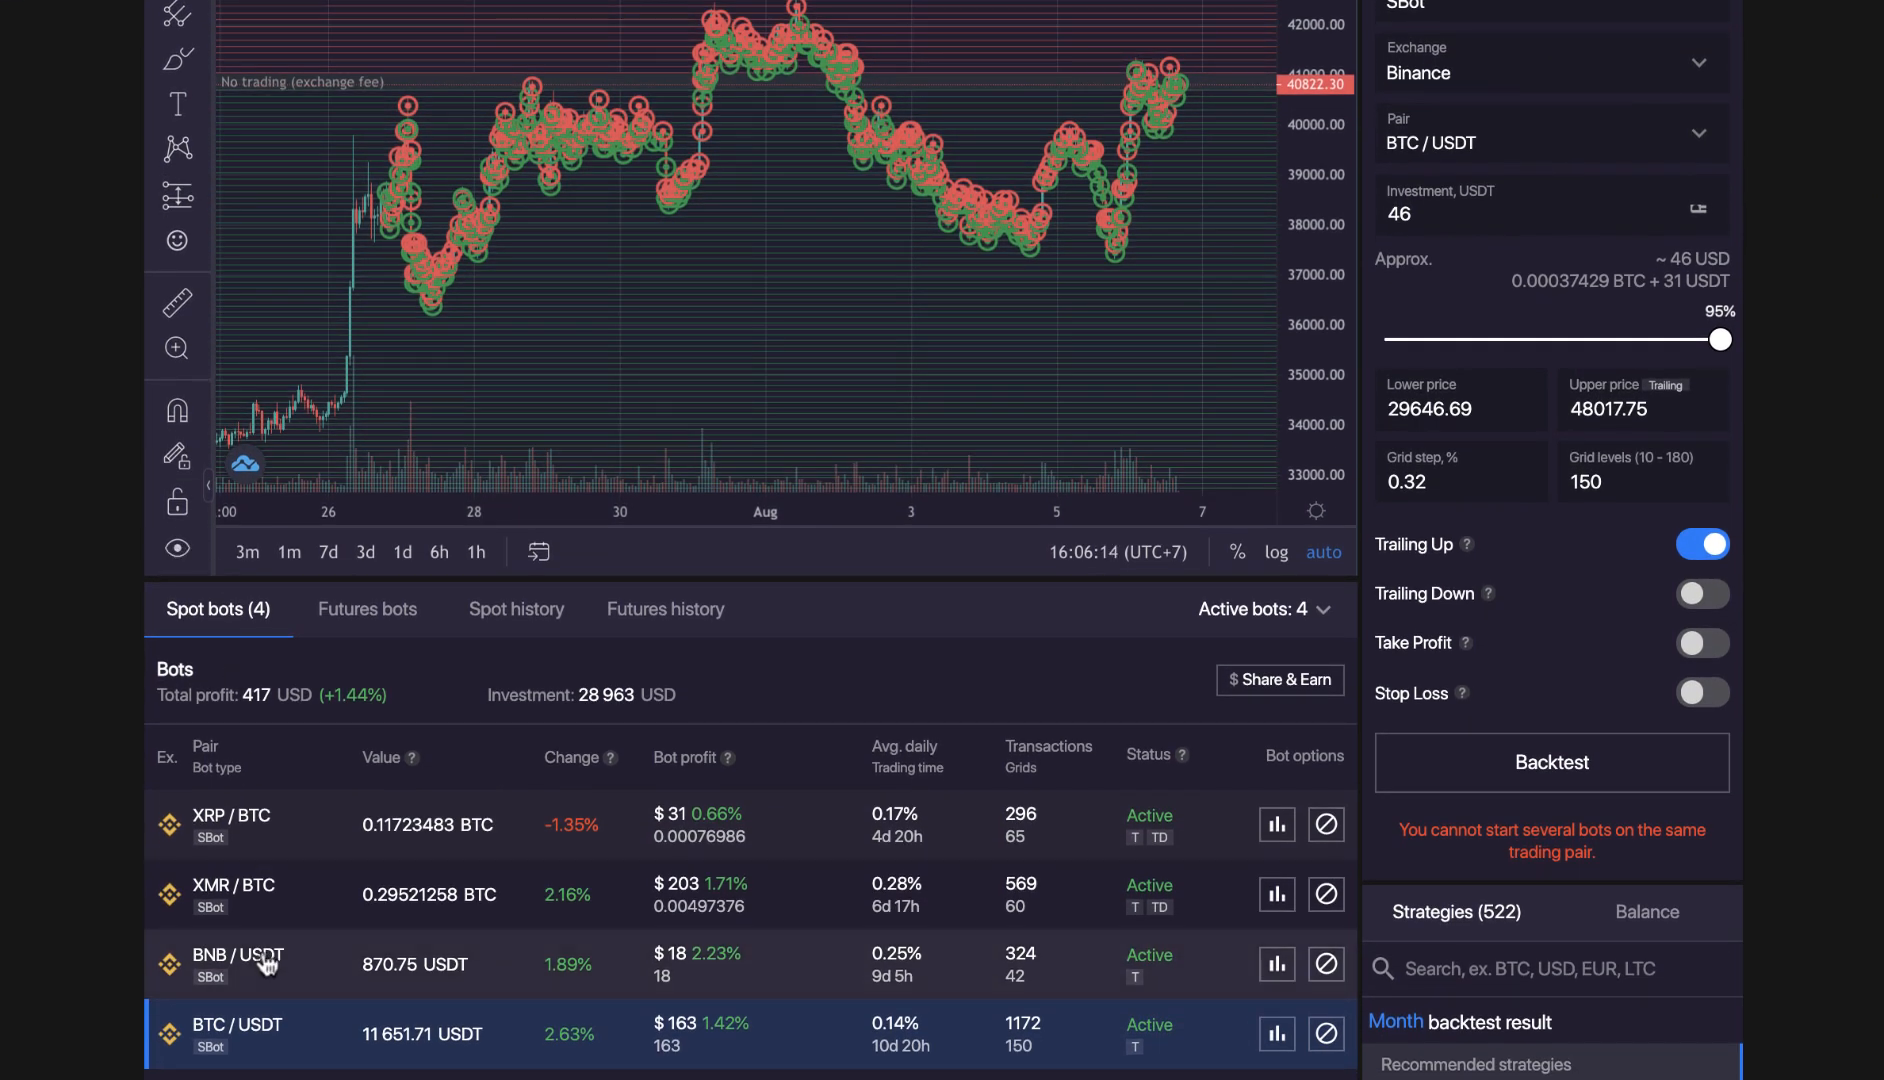
mouse_move(405, 867)
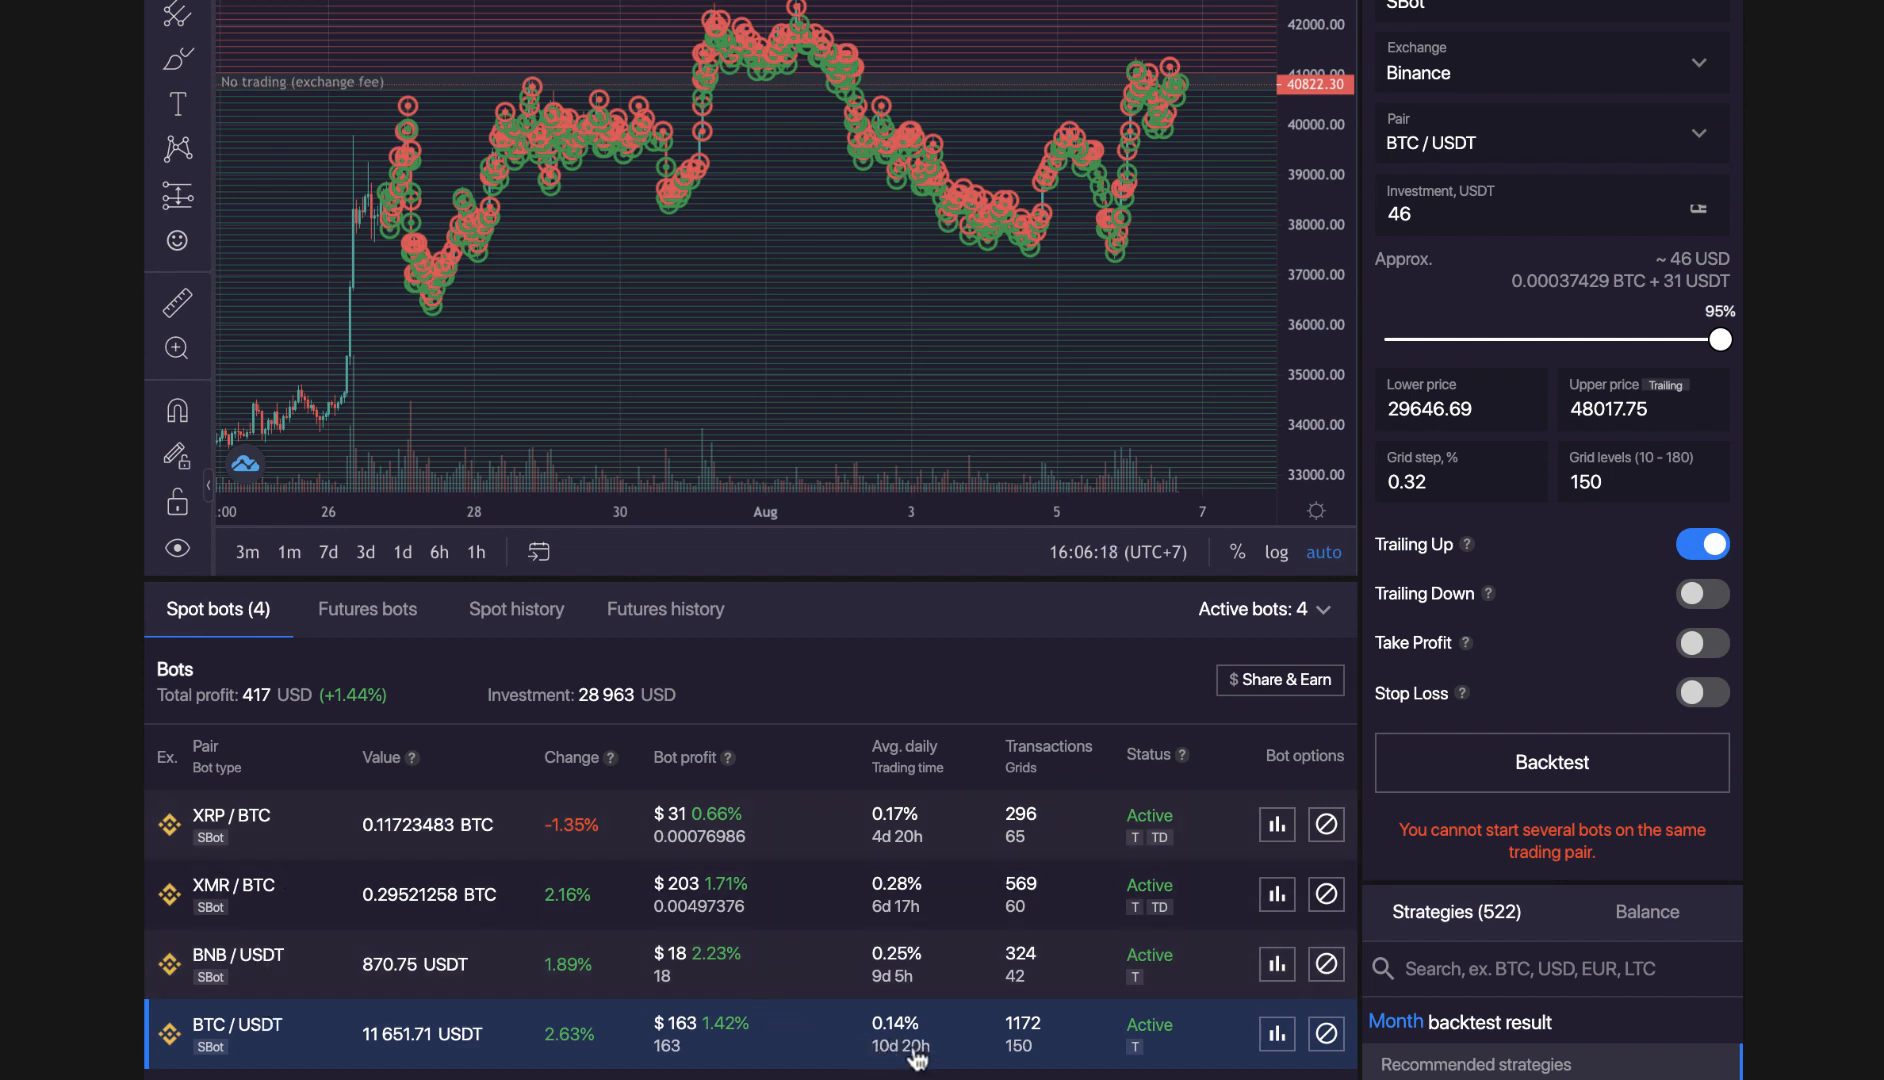
mouse_move(899, 851)
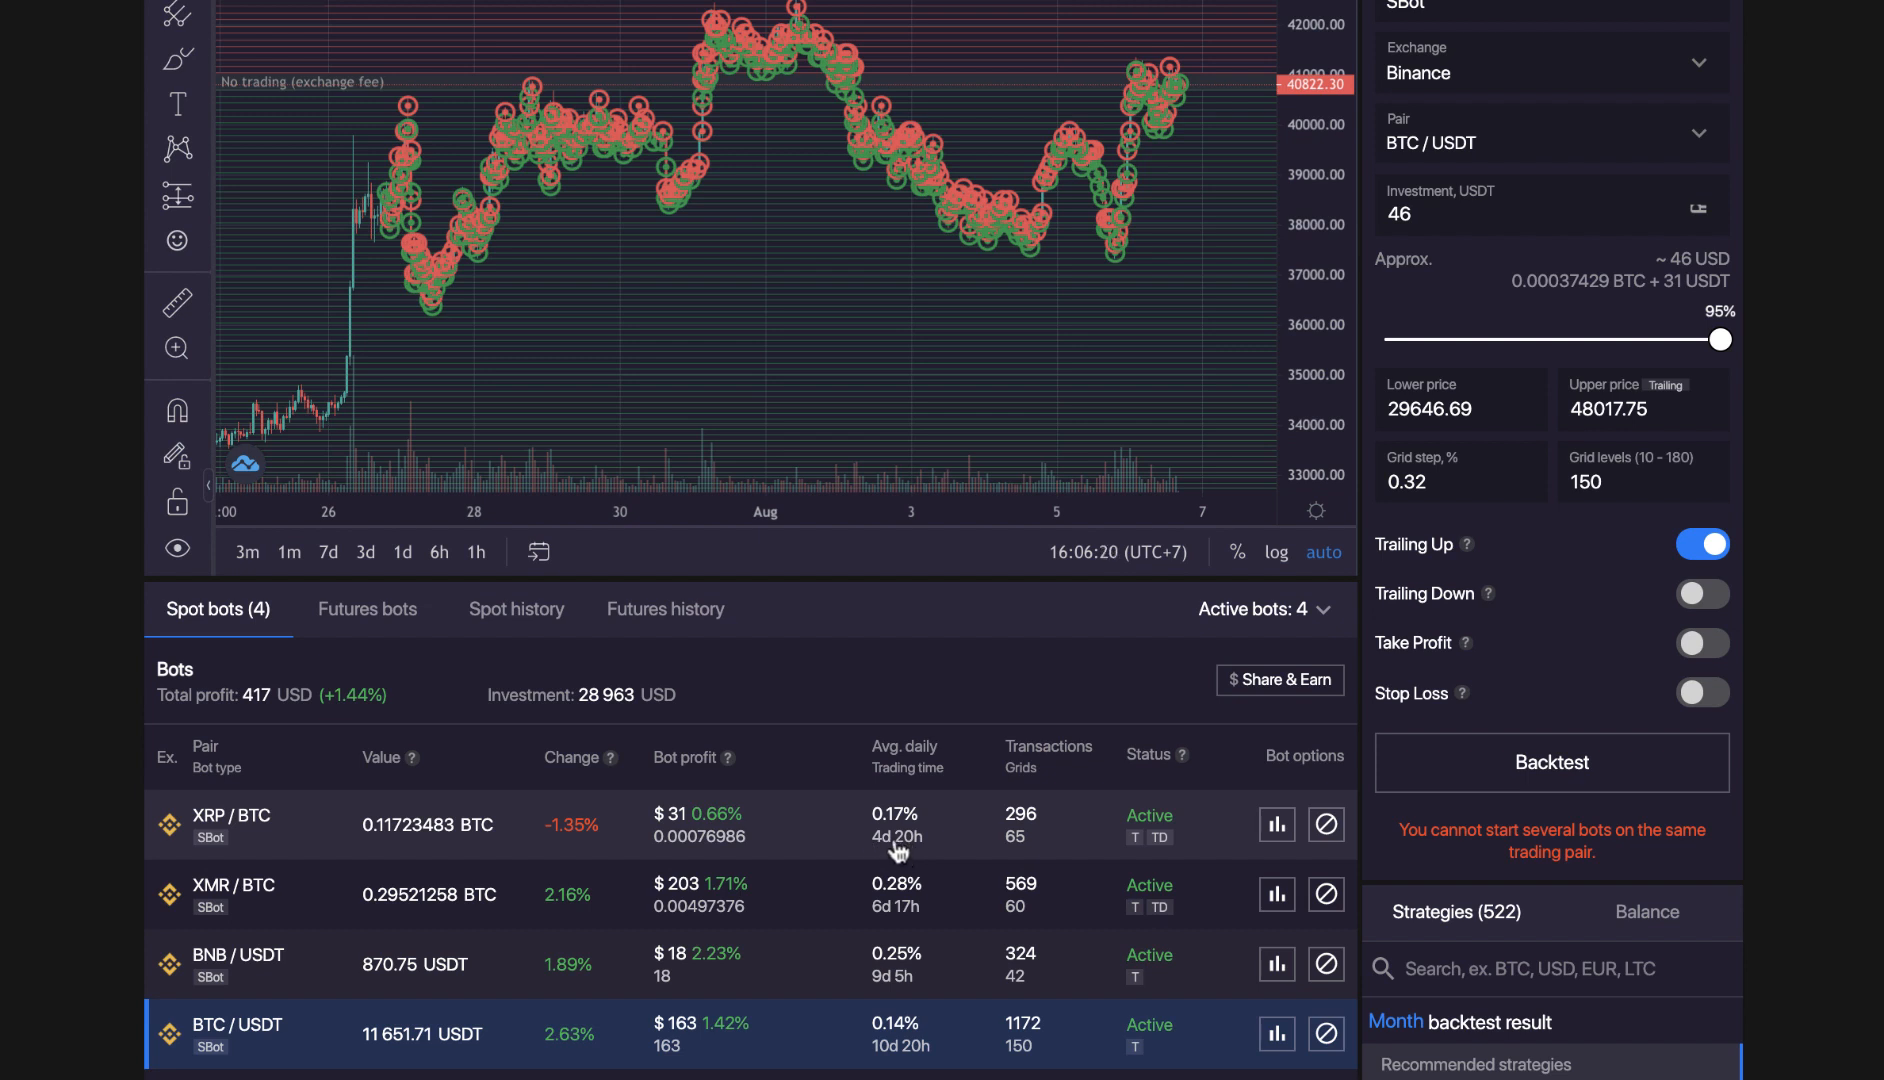
mouse_move(144, 742)
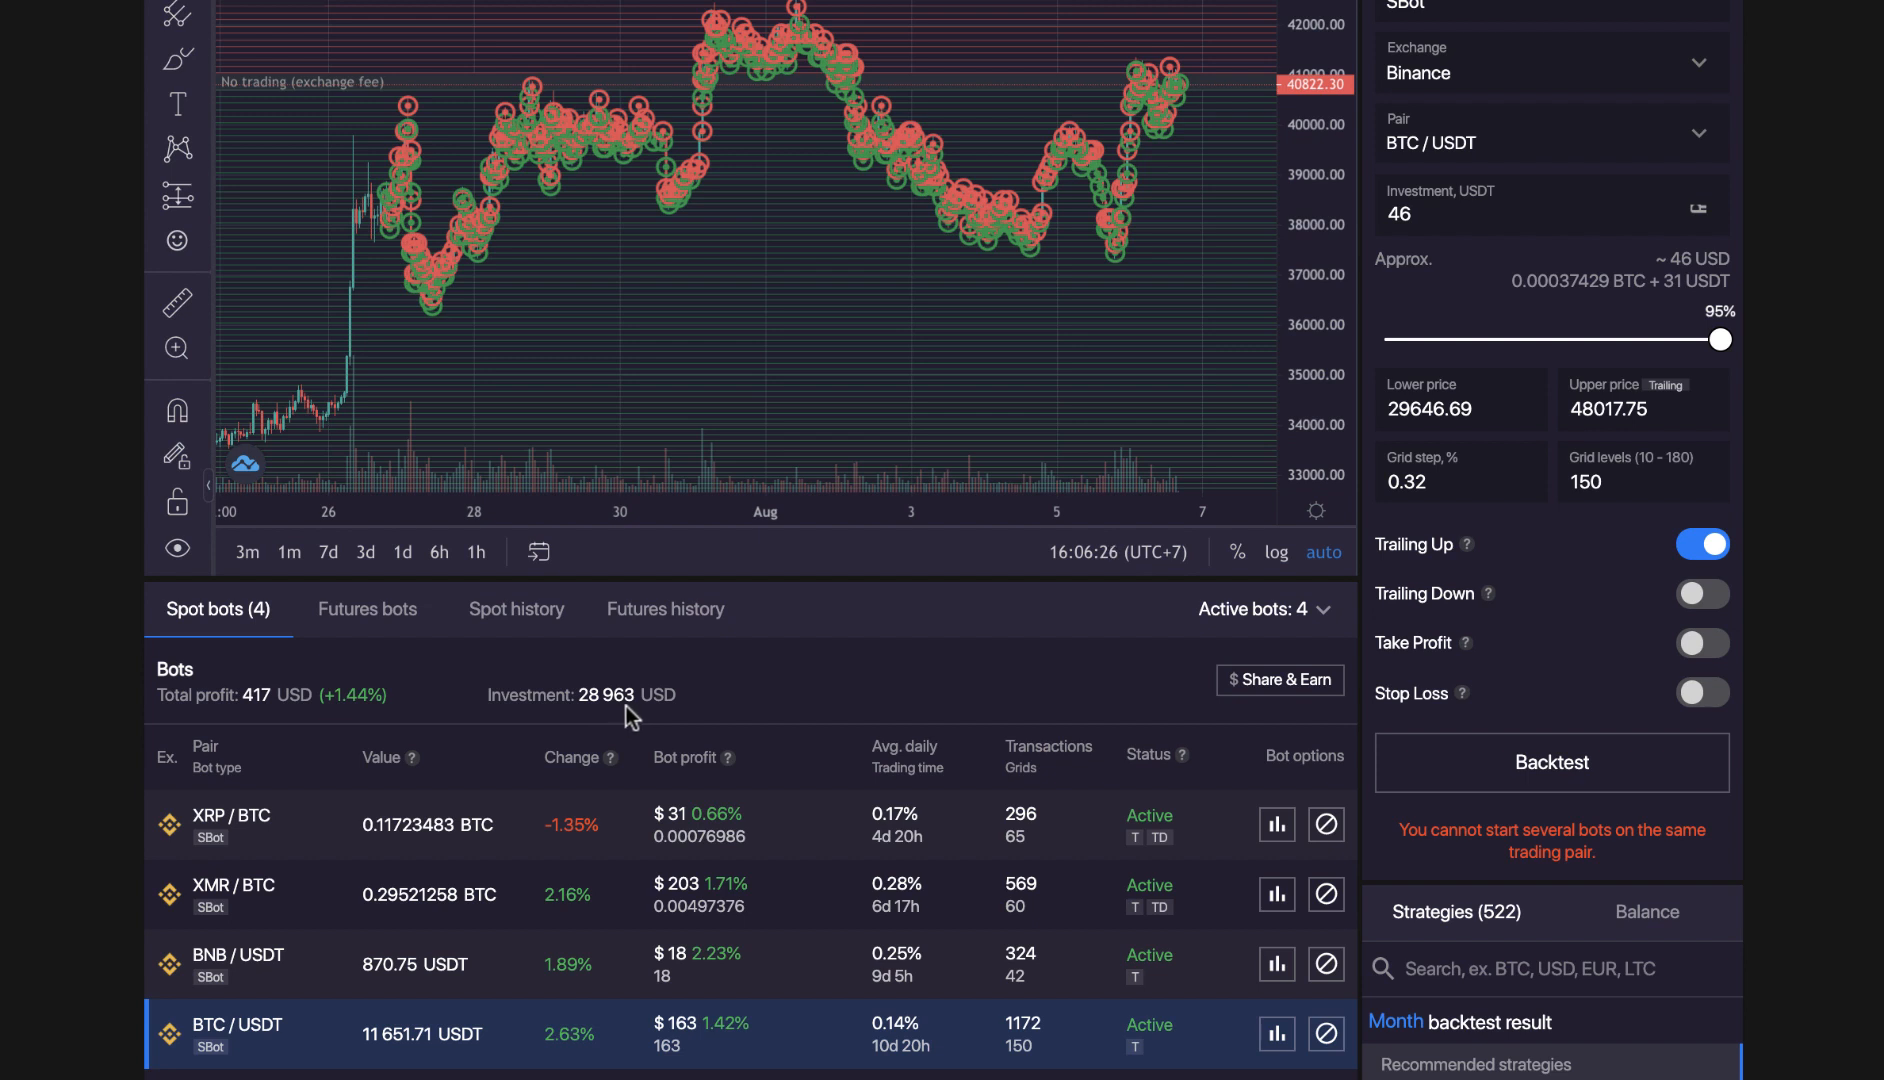
mouse_move(273, 716)
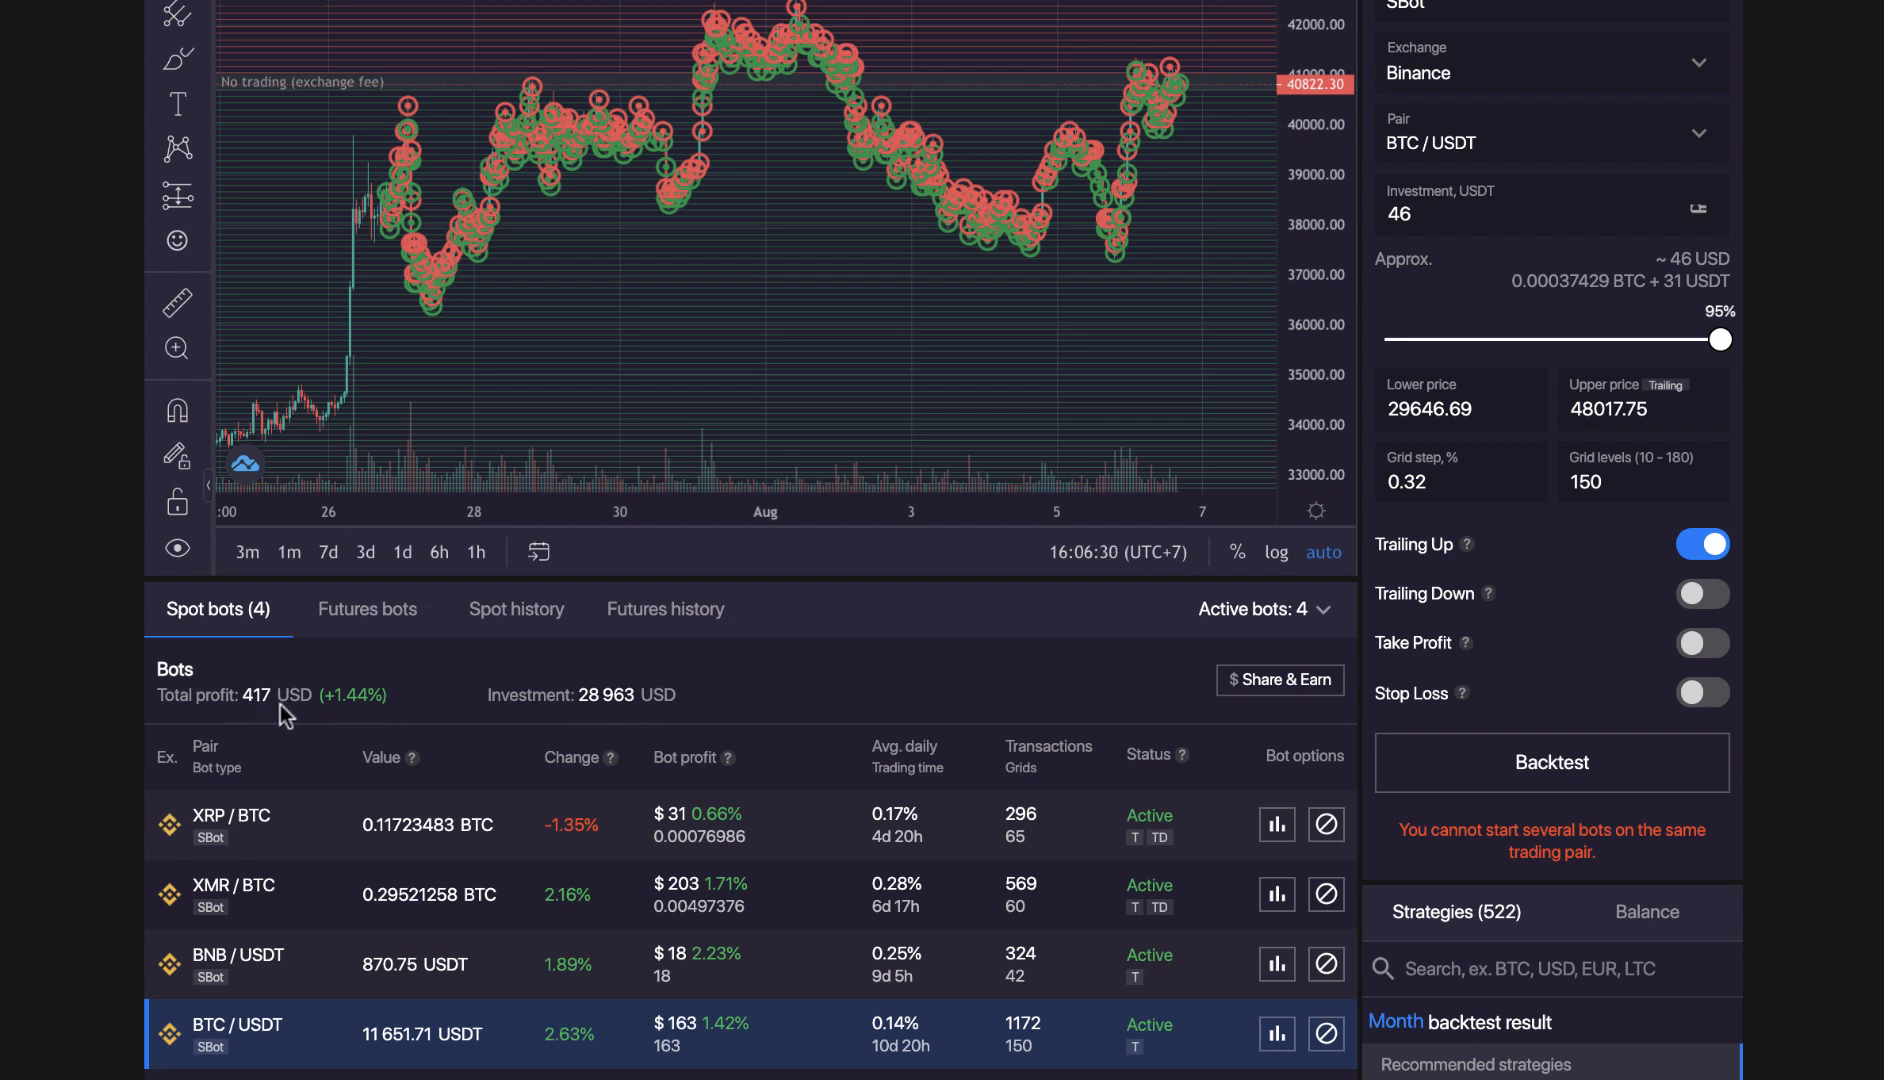
mouse_move(858, 1040)
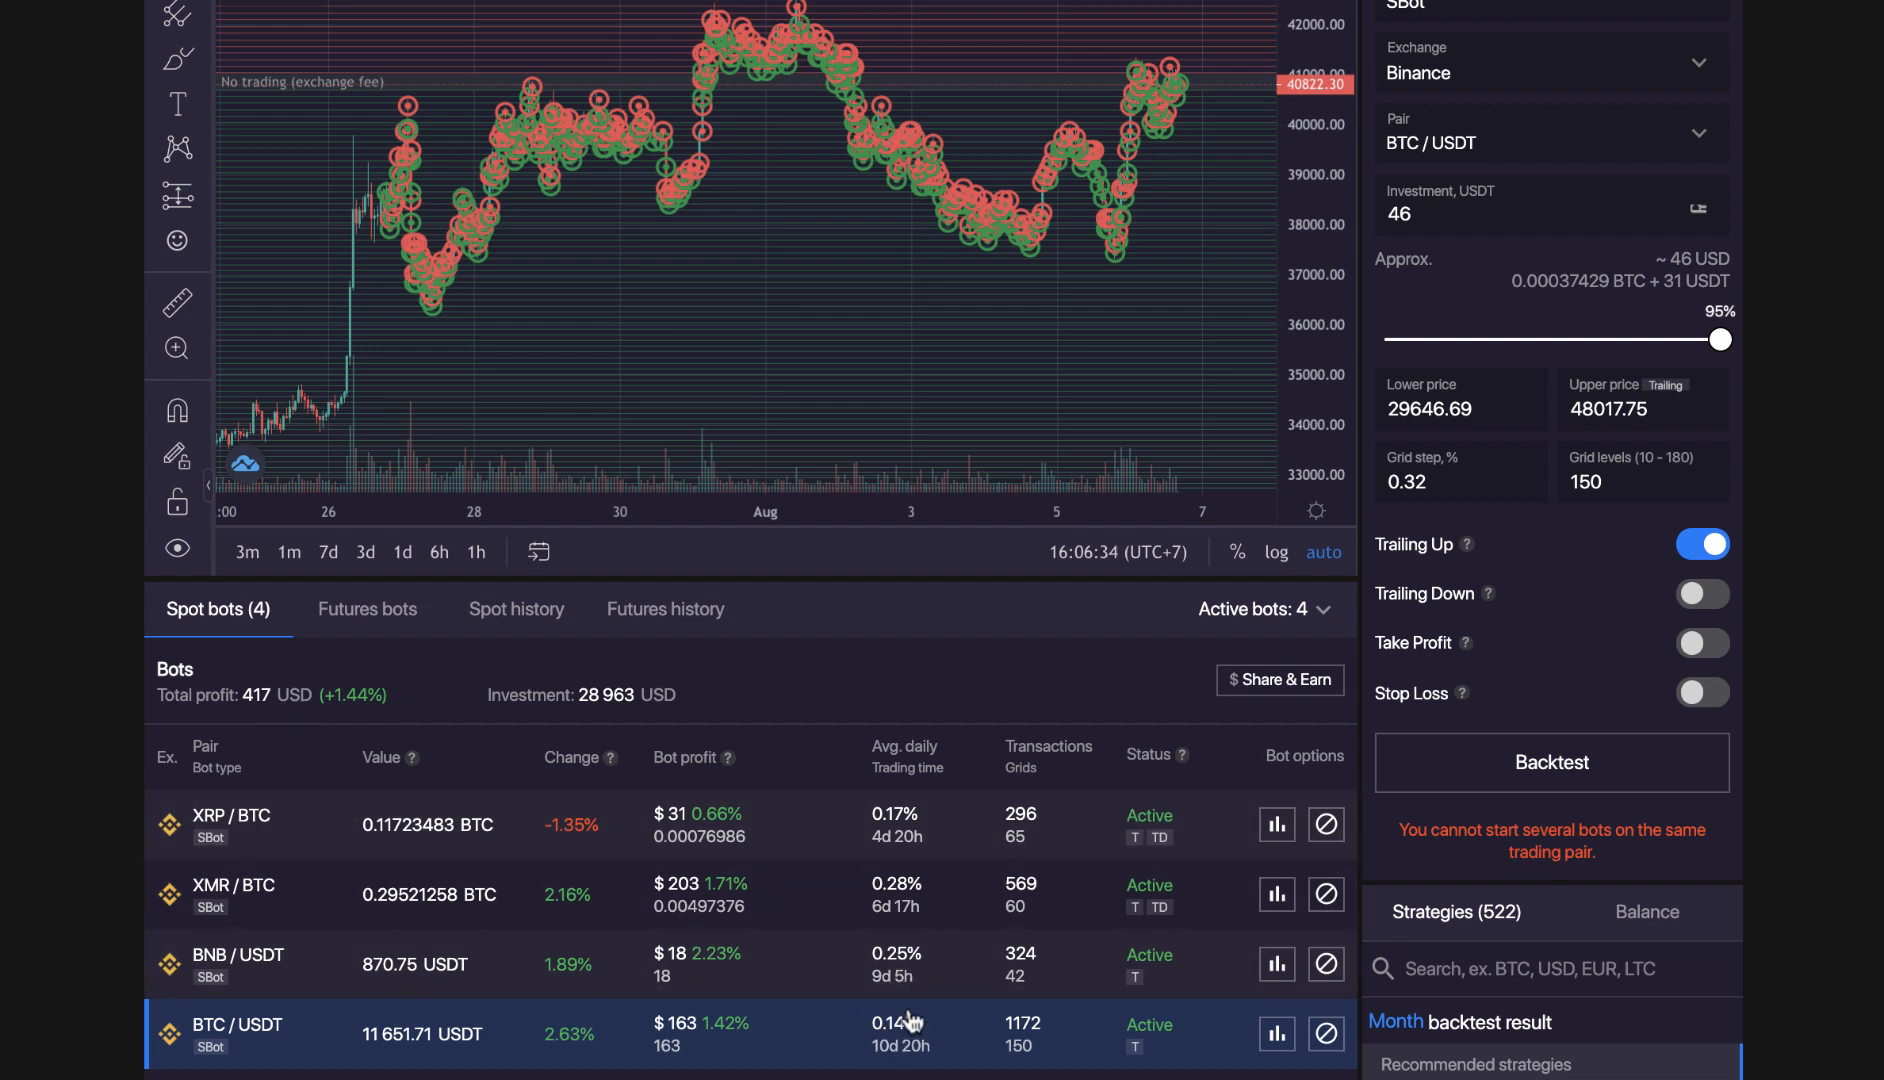
mouse_move(925, 851)
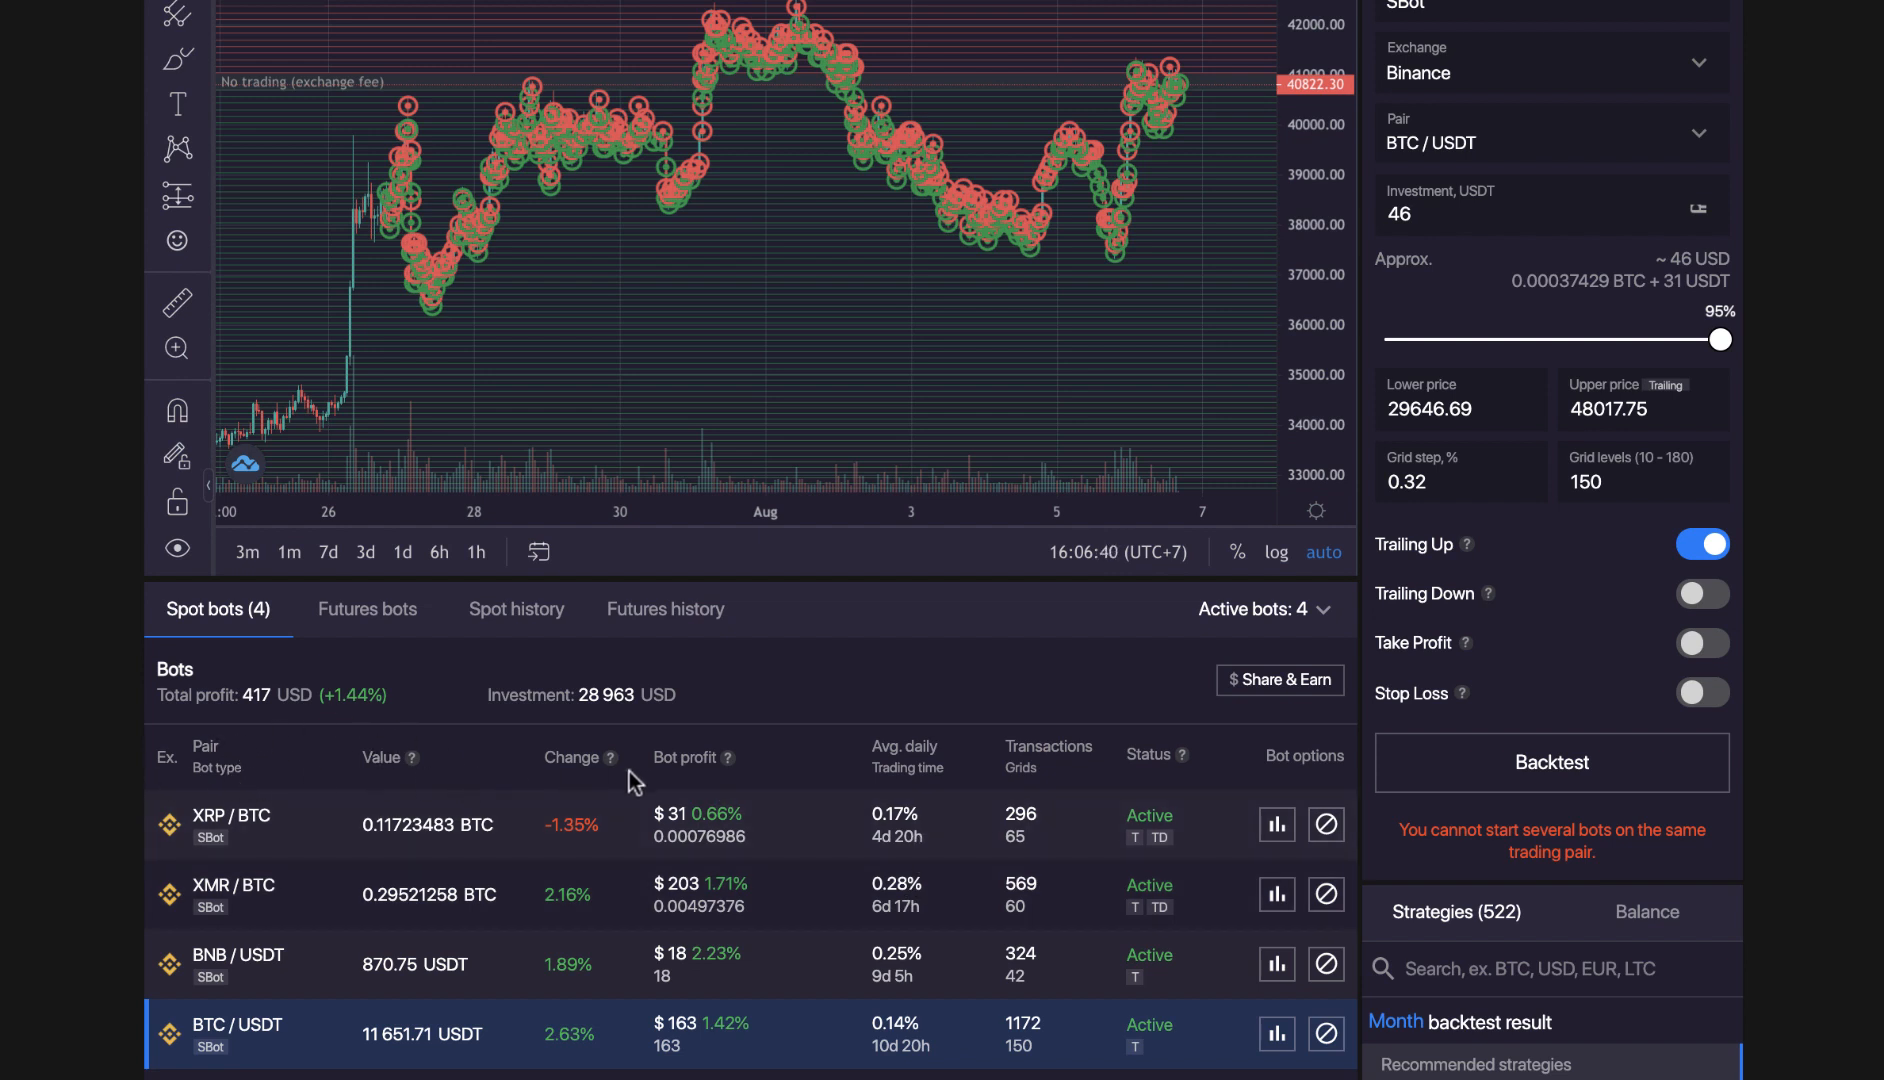
mouse_move(117, 869)
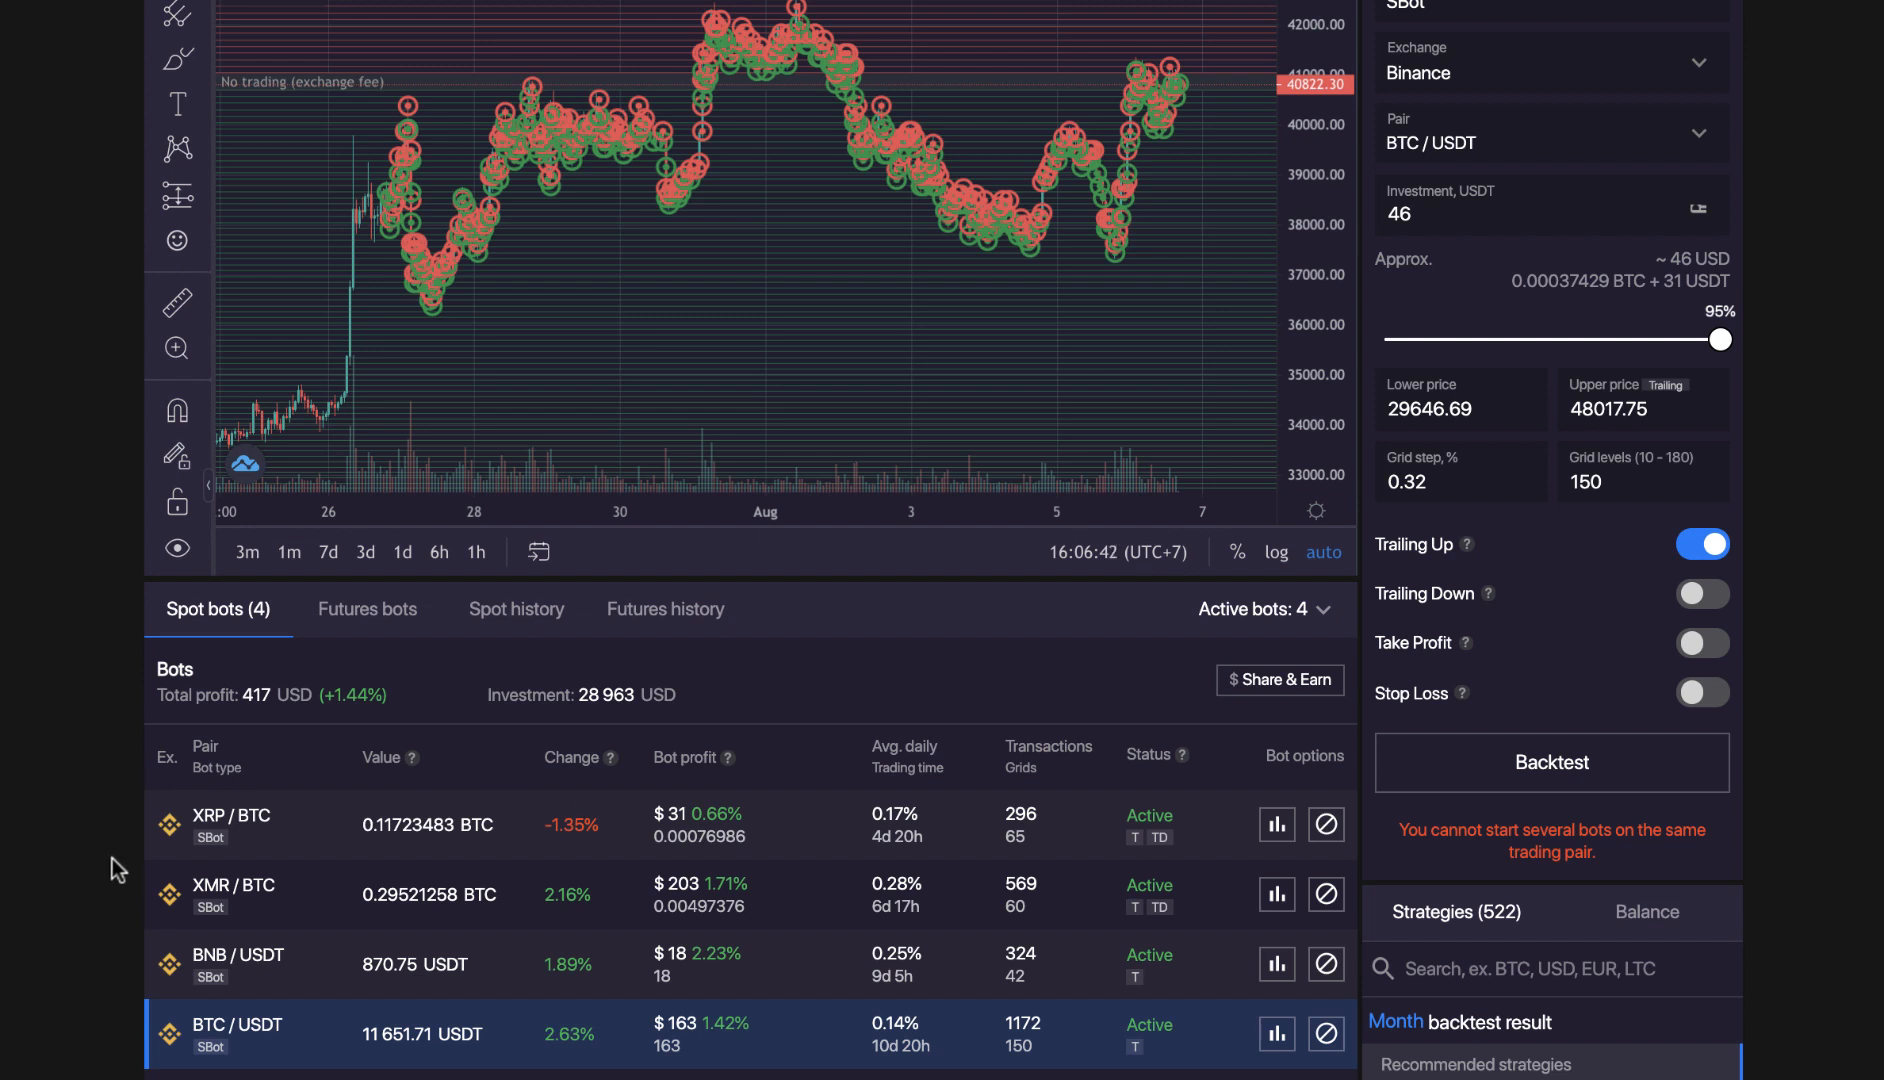
mouse_move(198, 995)
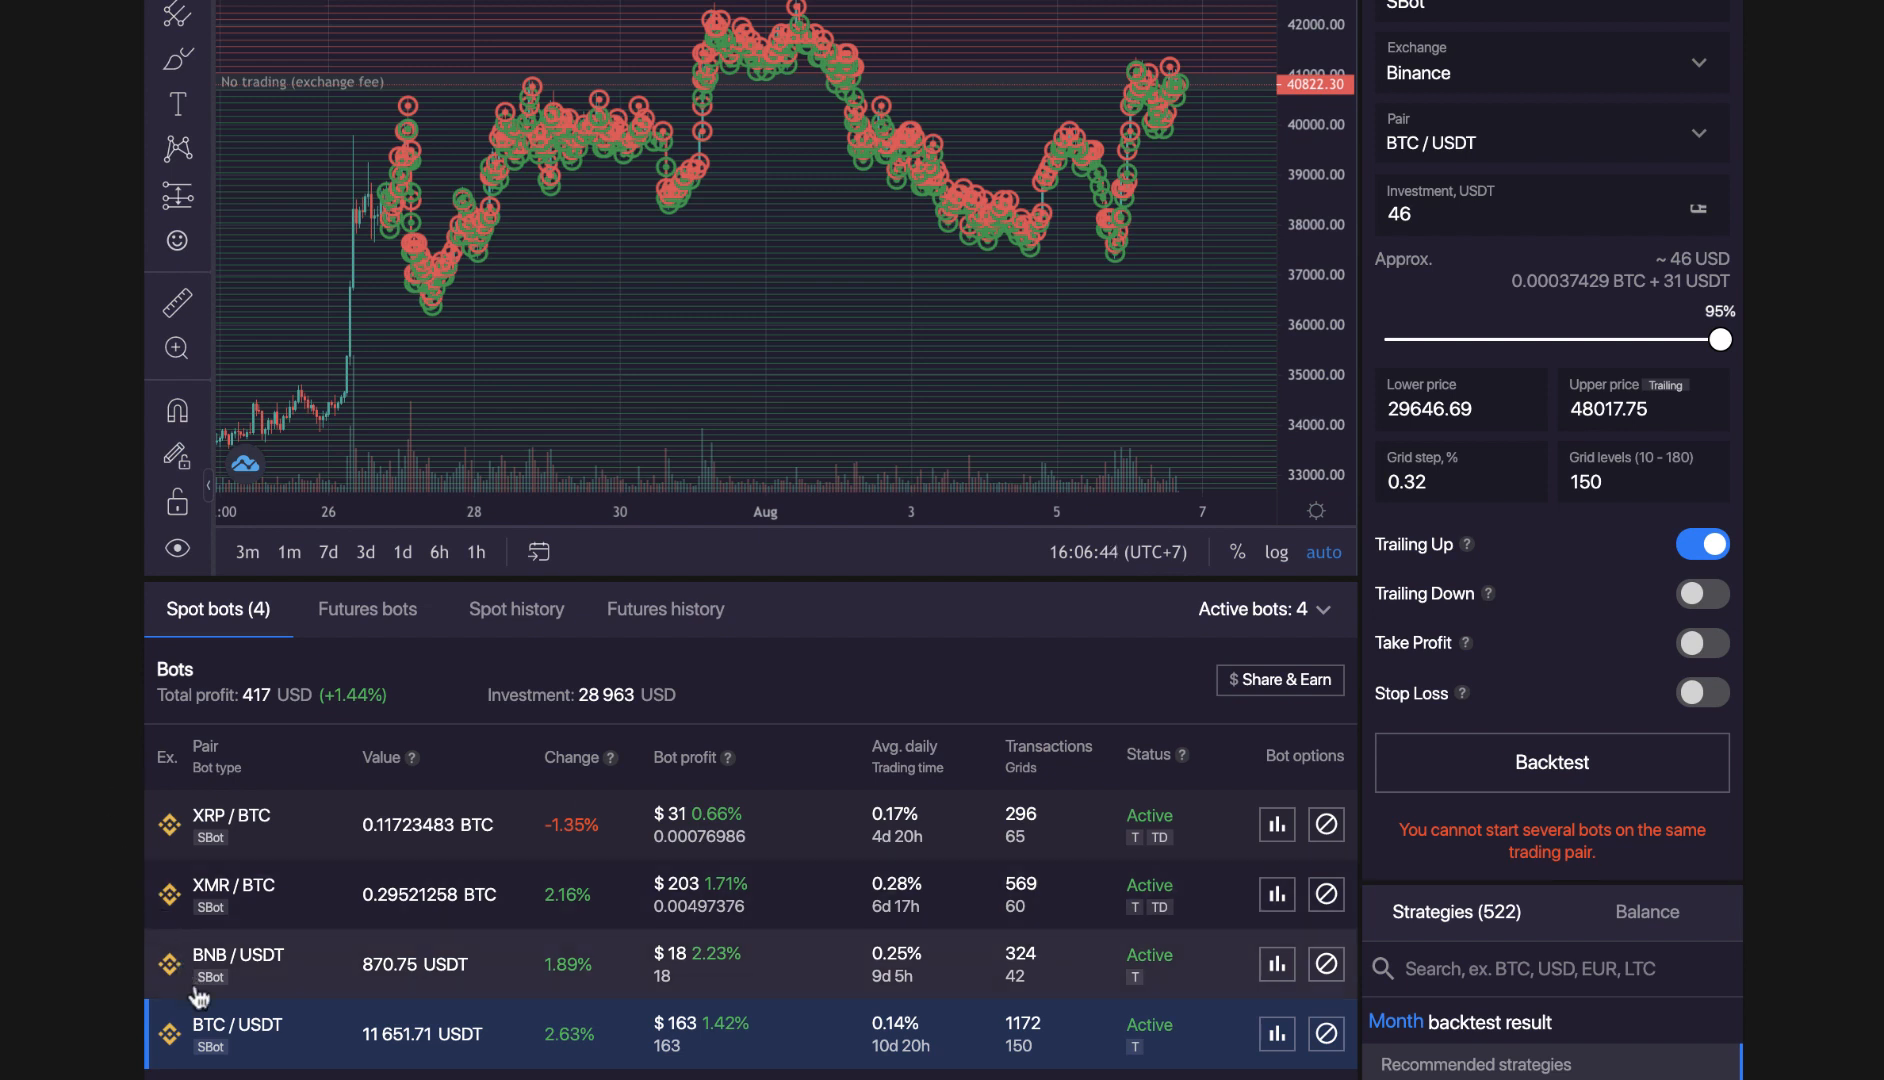
mouse_move(279, 1044)
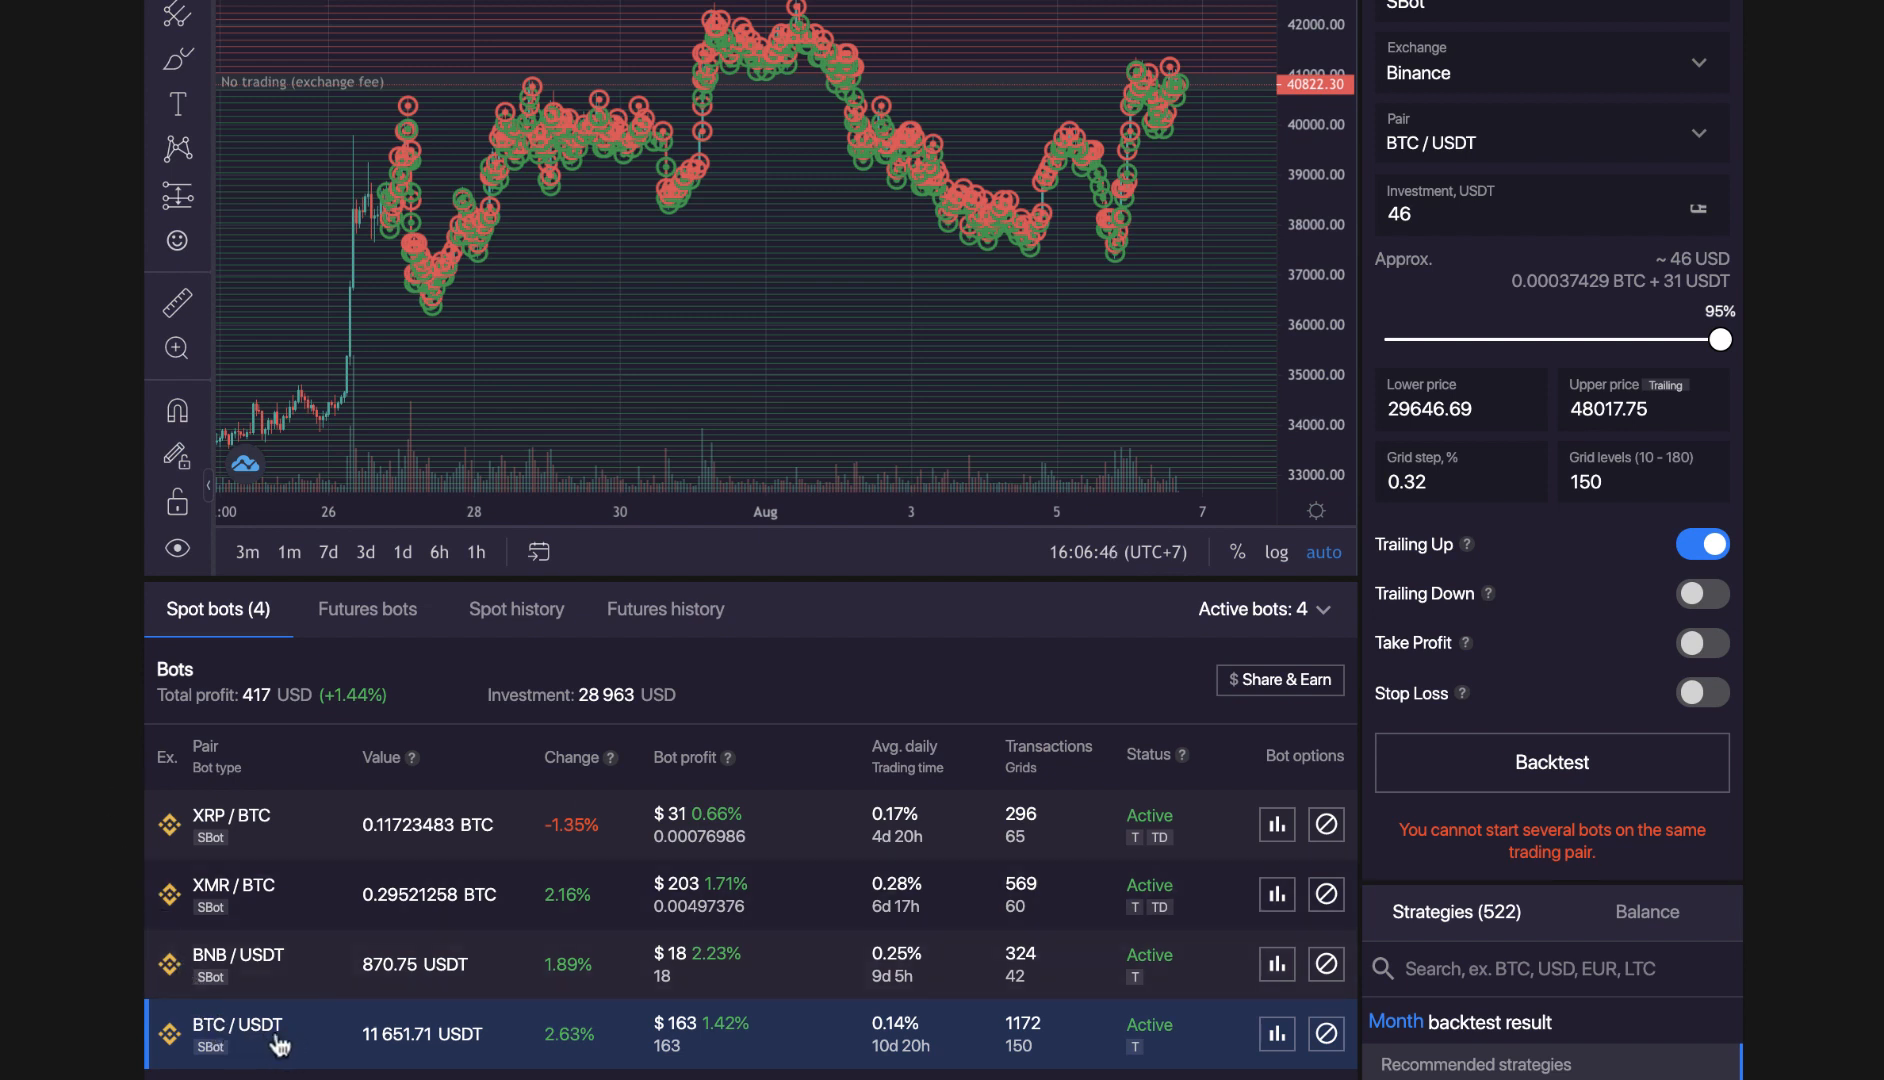
mouse_move(411, 1049)
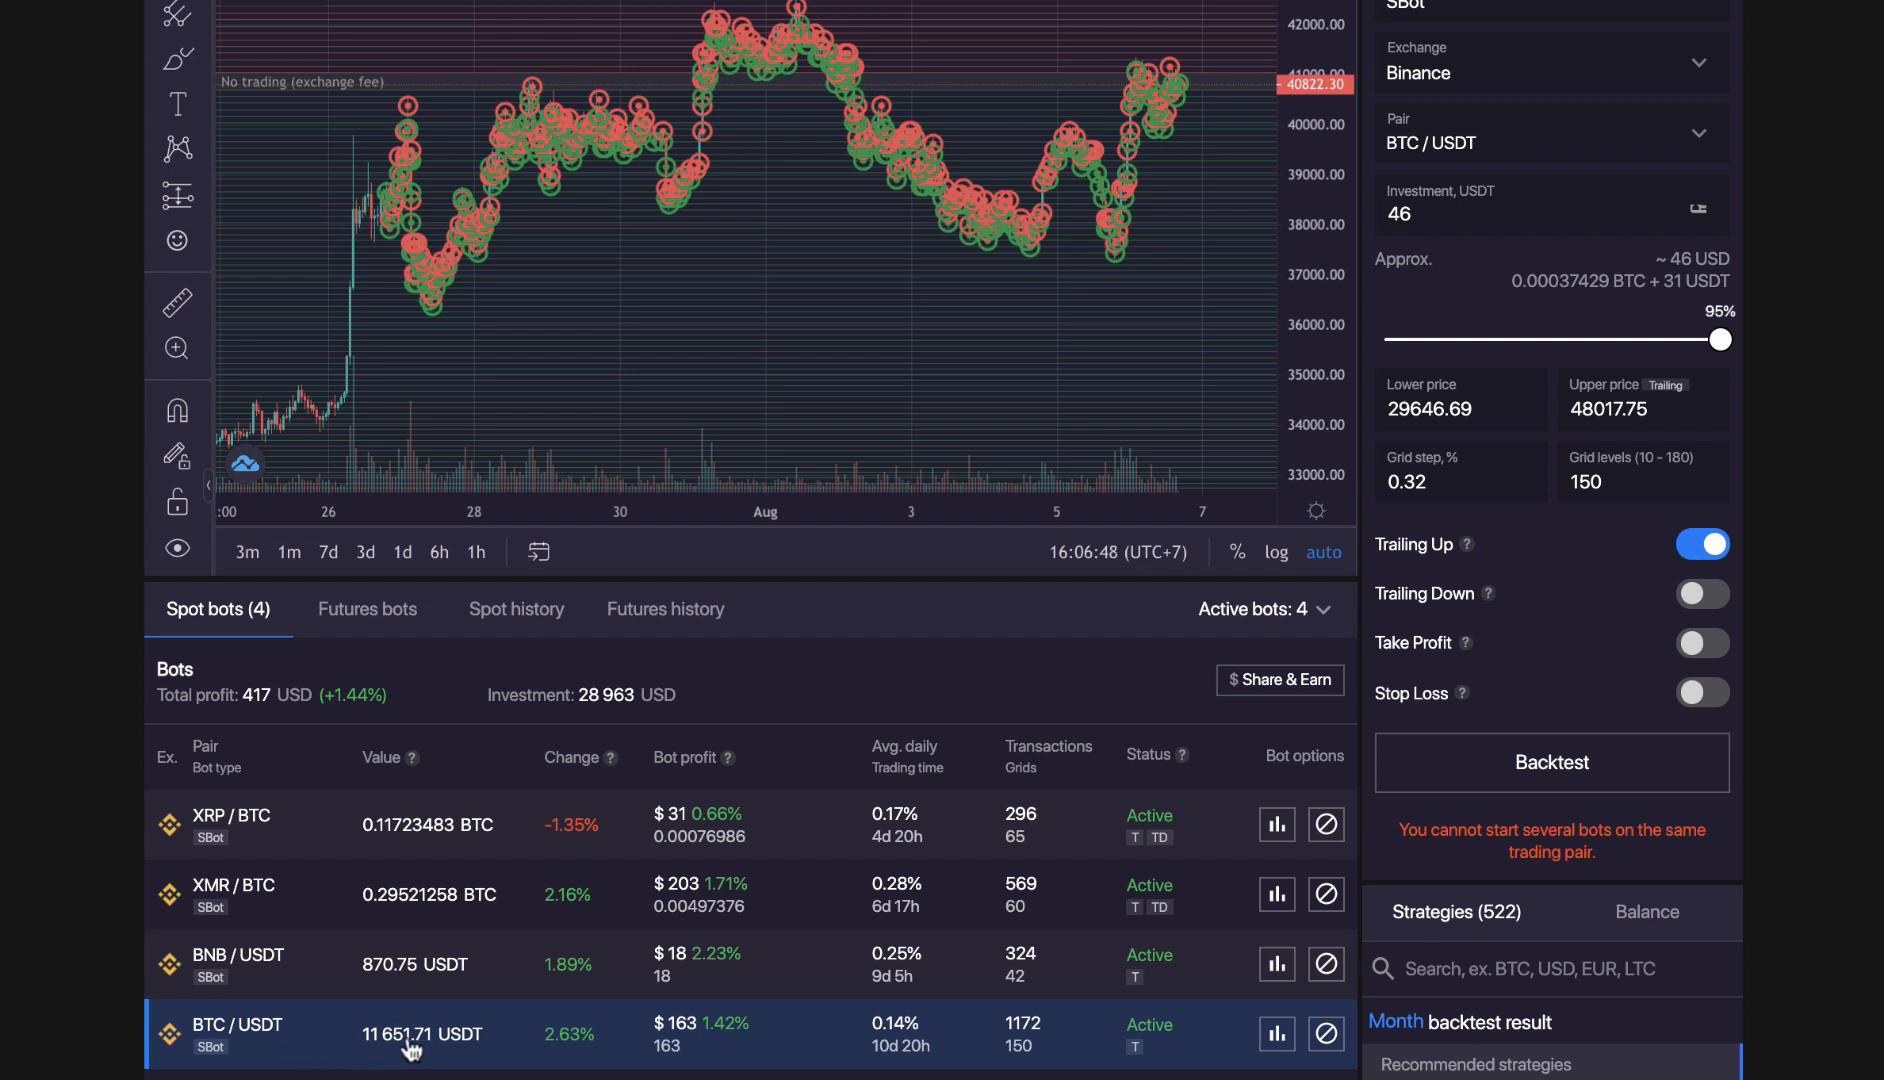
mouse_move(388, 1055)
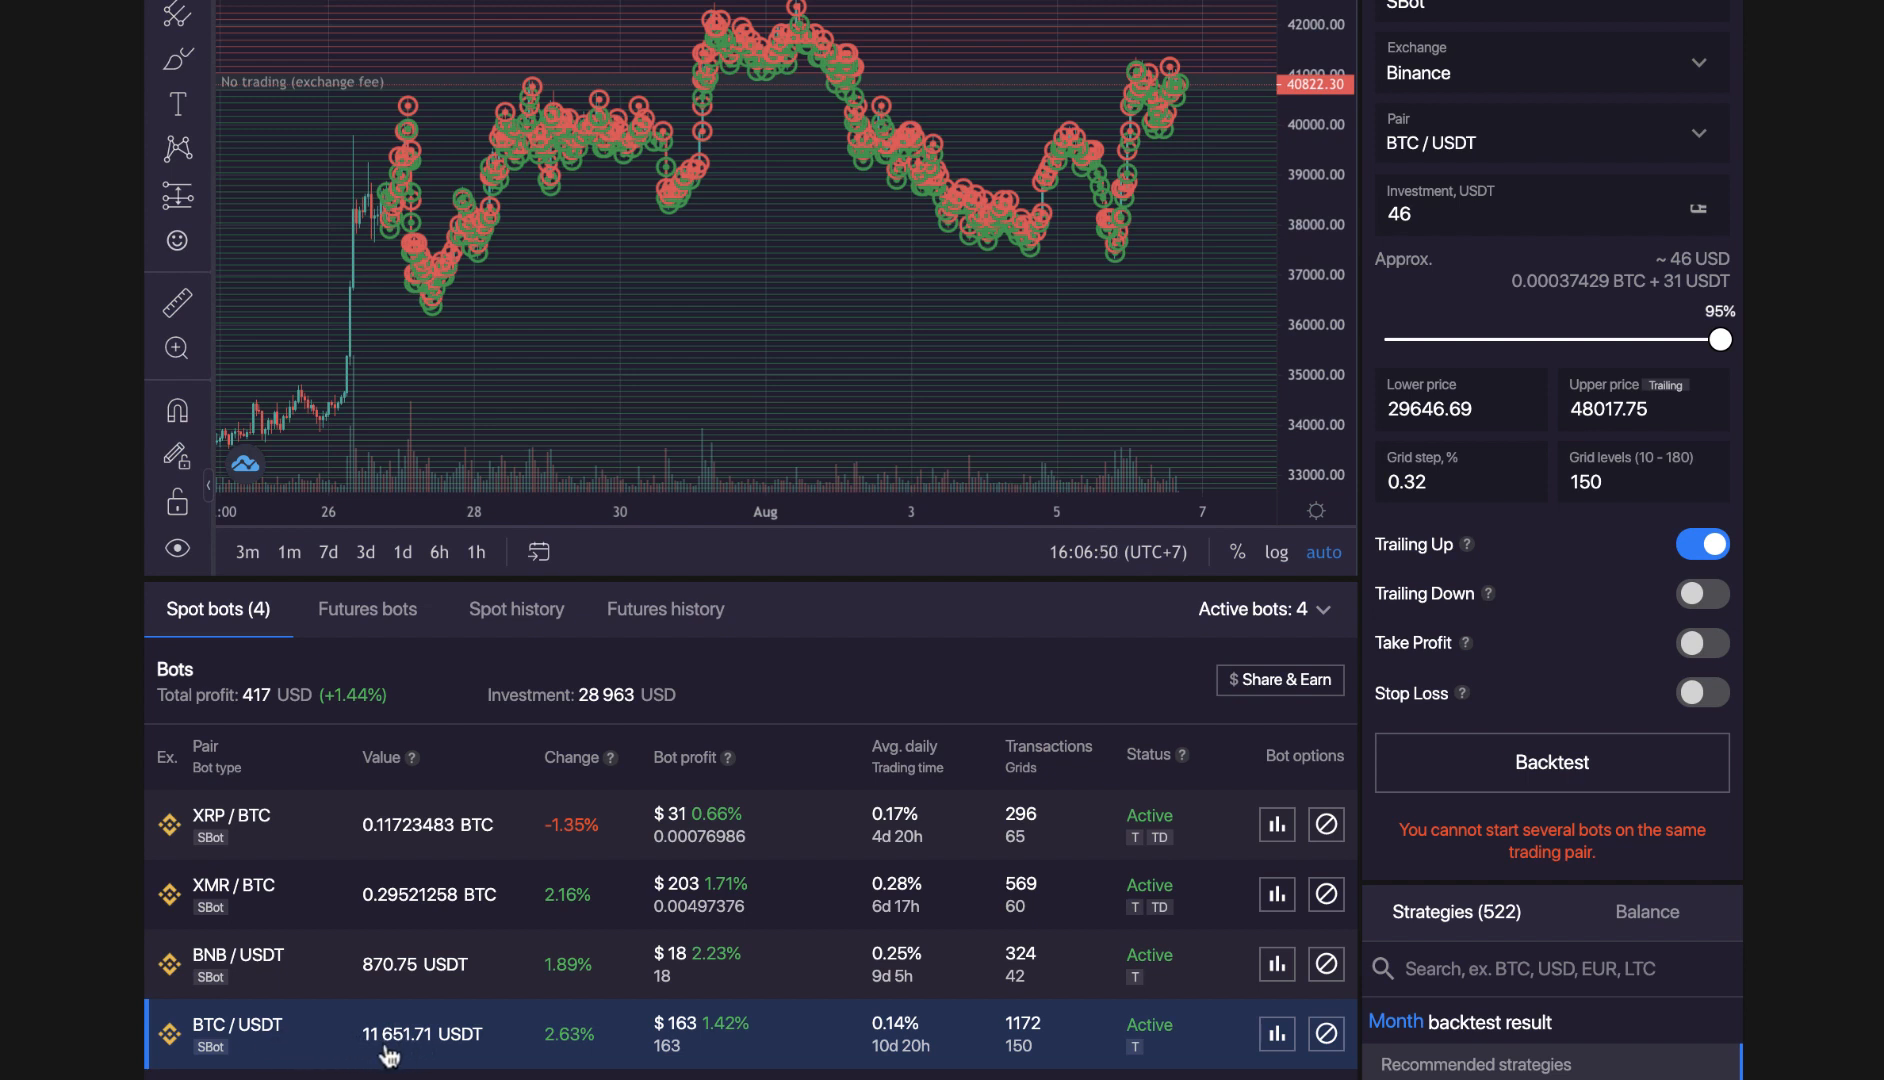
mouse_move(421, 1057)
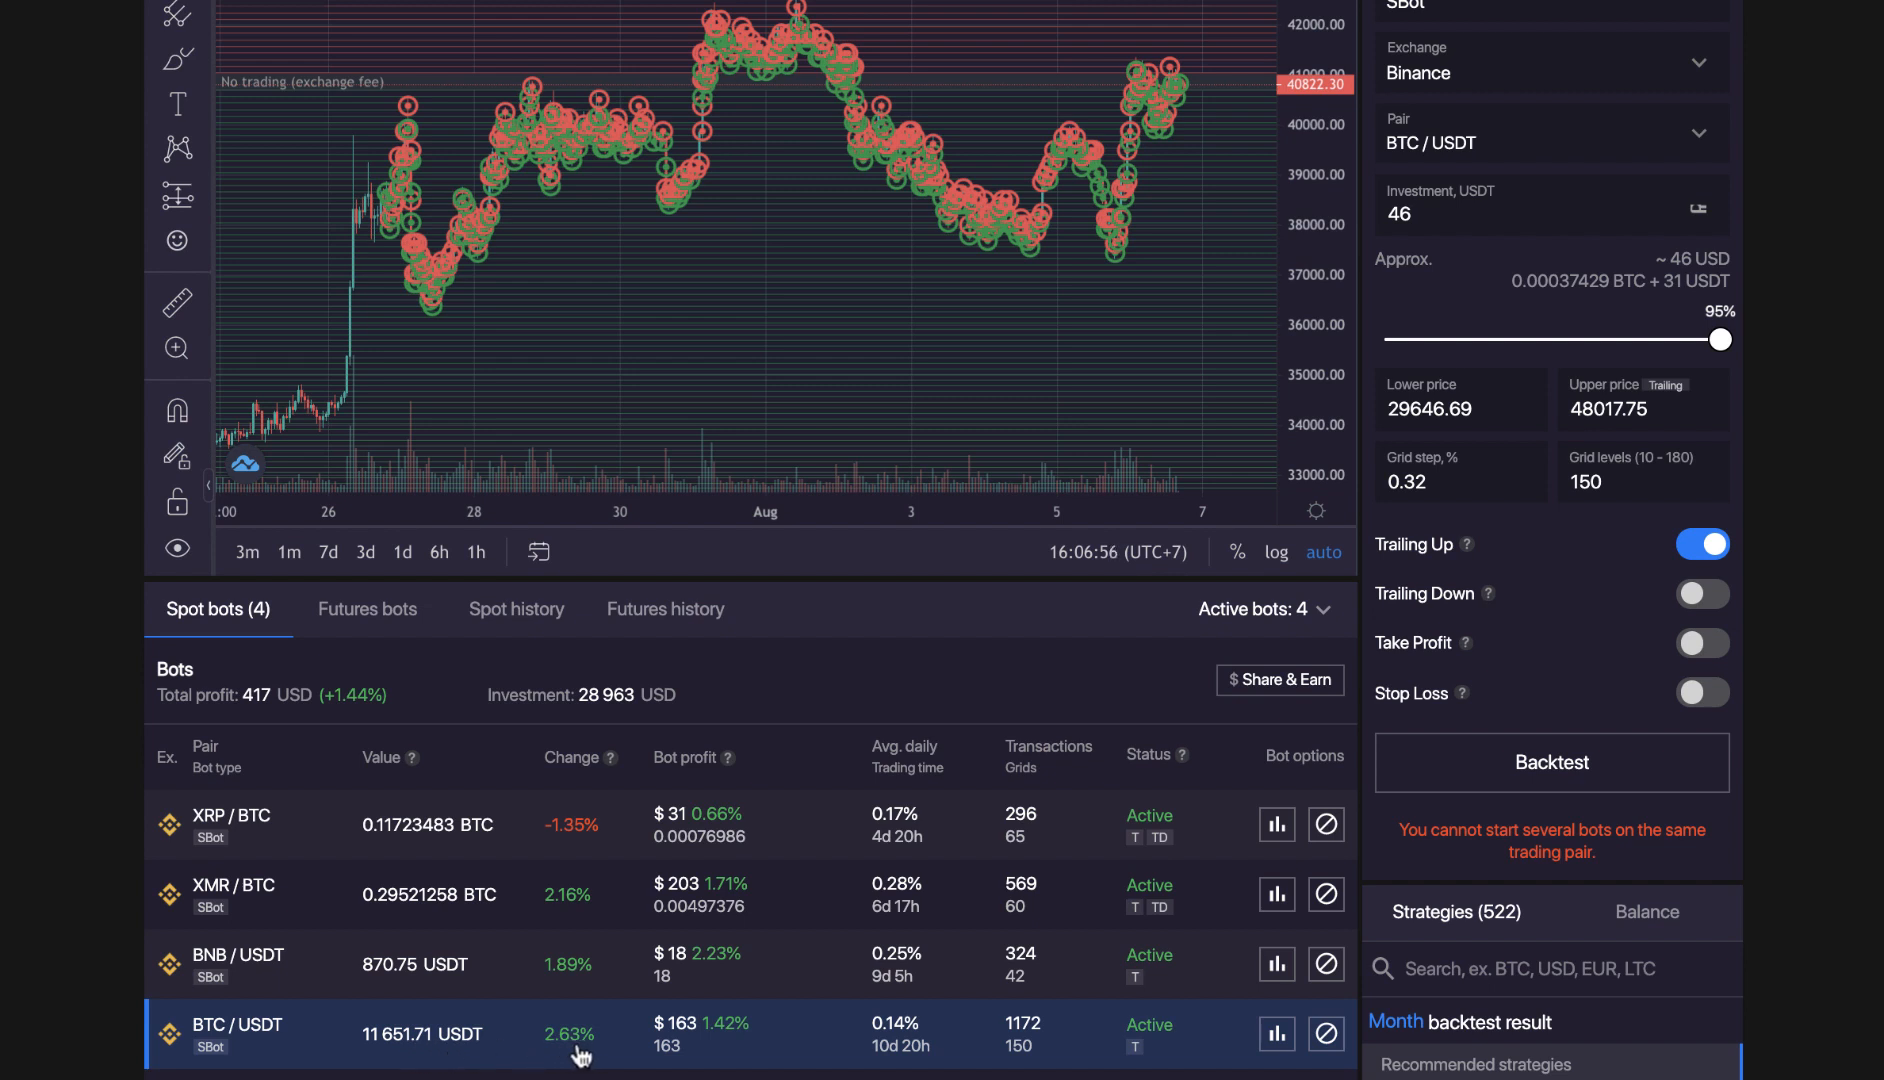
mouse_move(685, 1042)
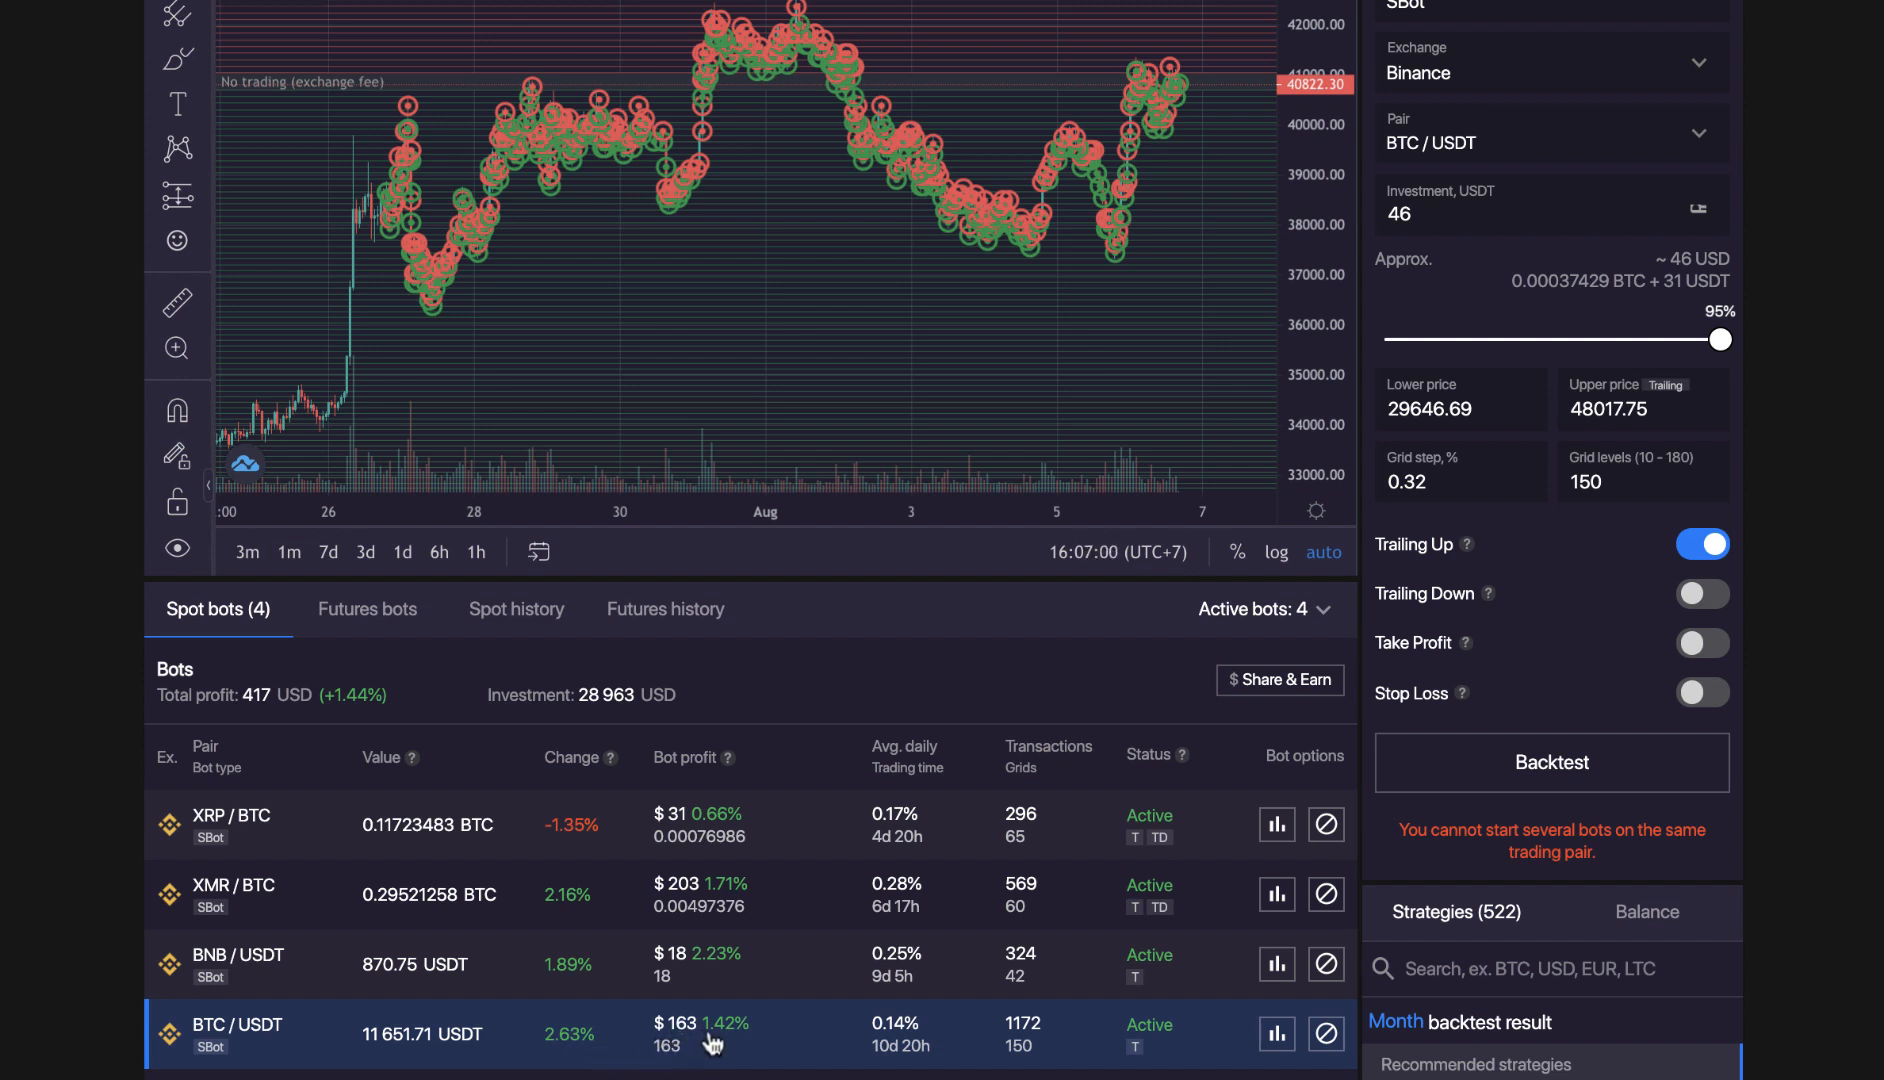
mouse_move(735, 1048)
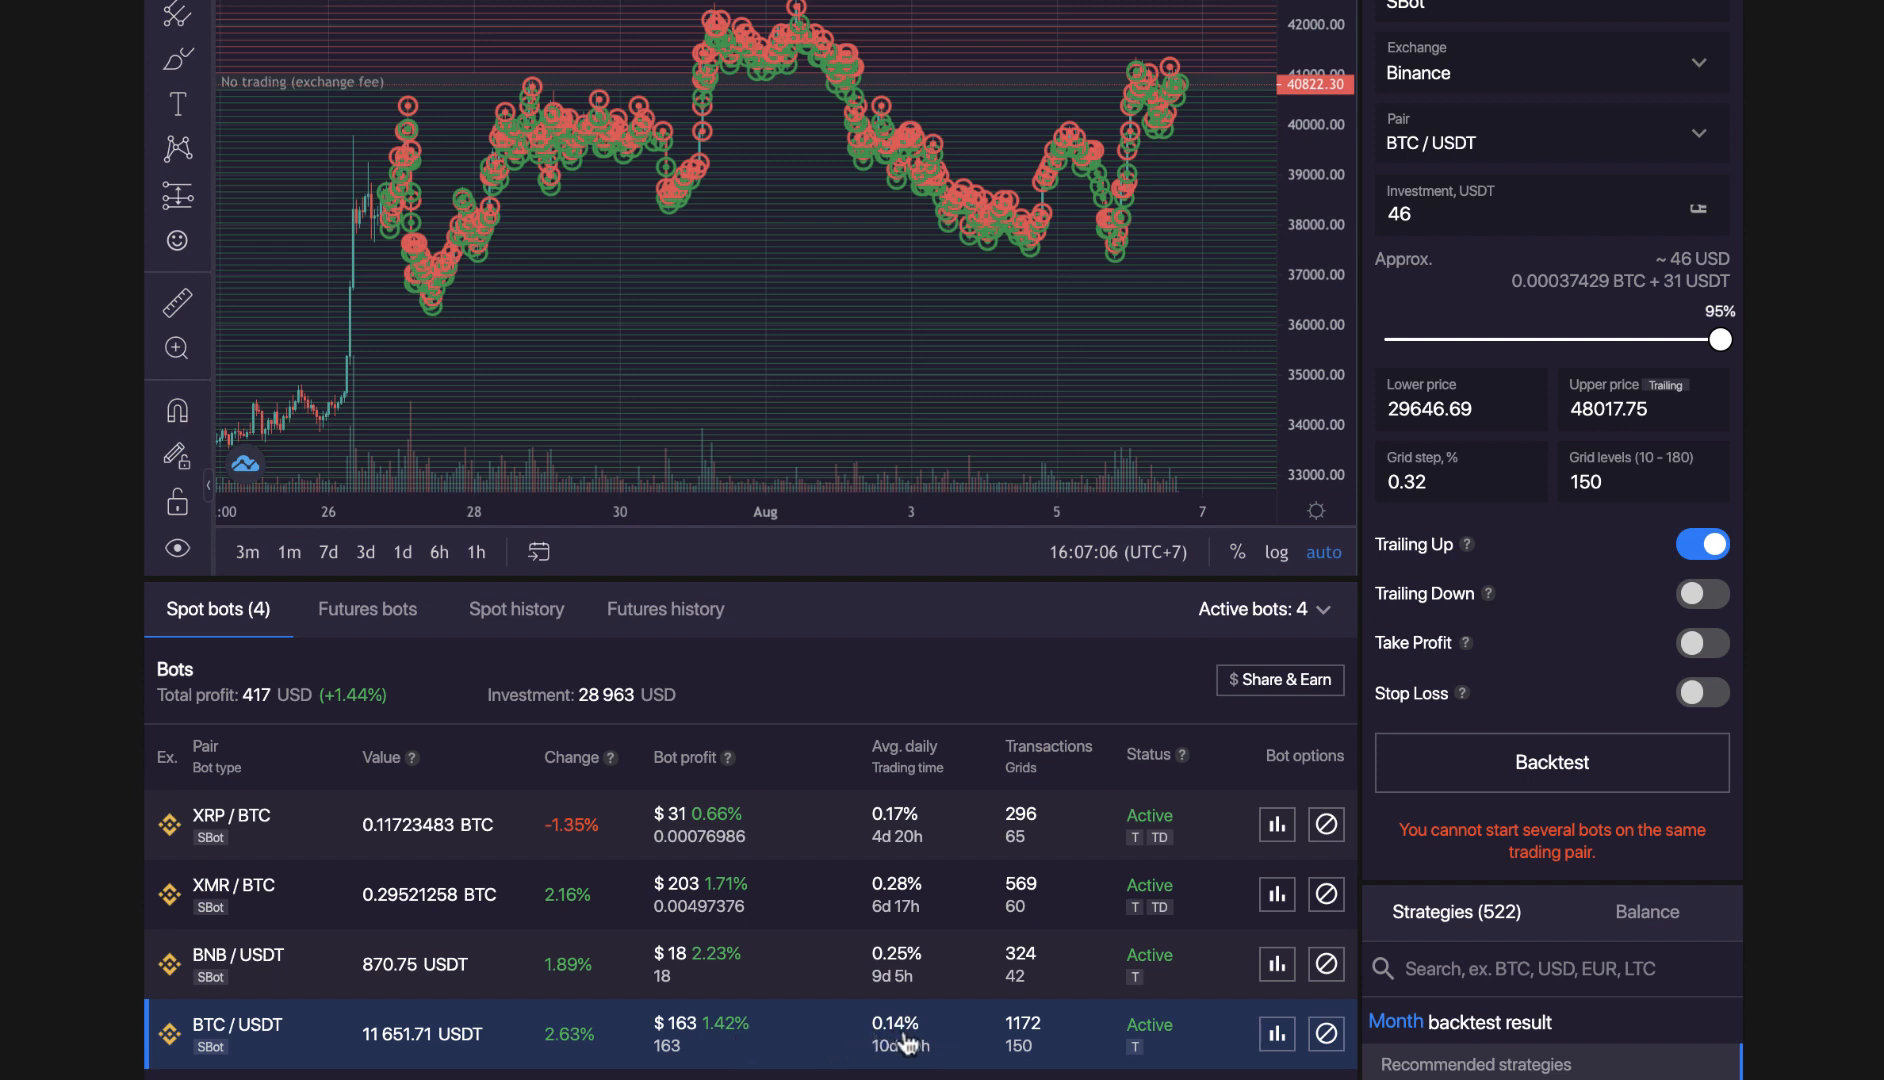
mouse_move(958, 1040)
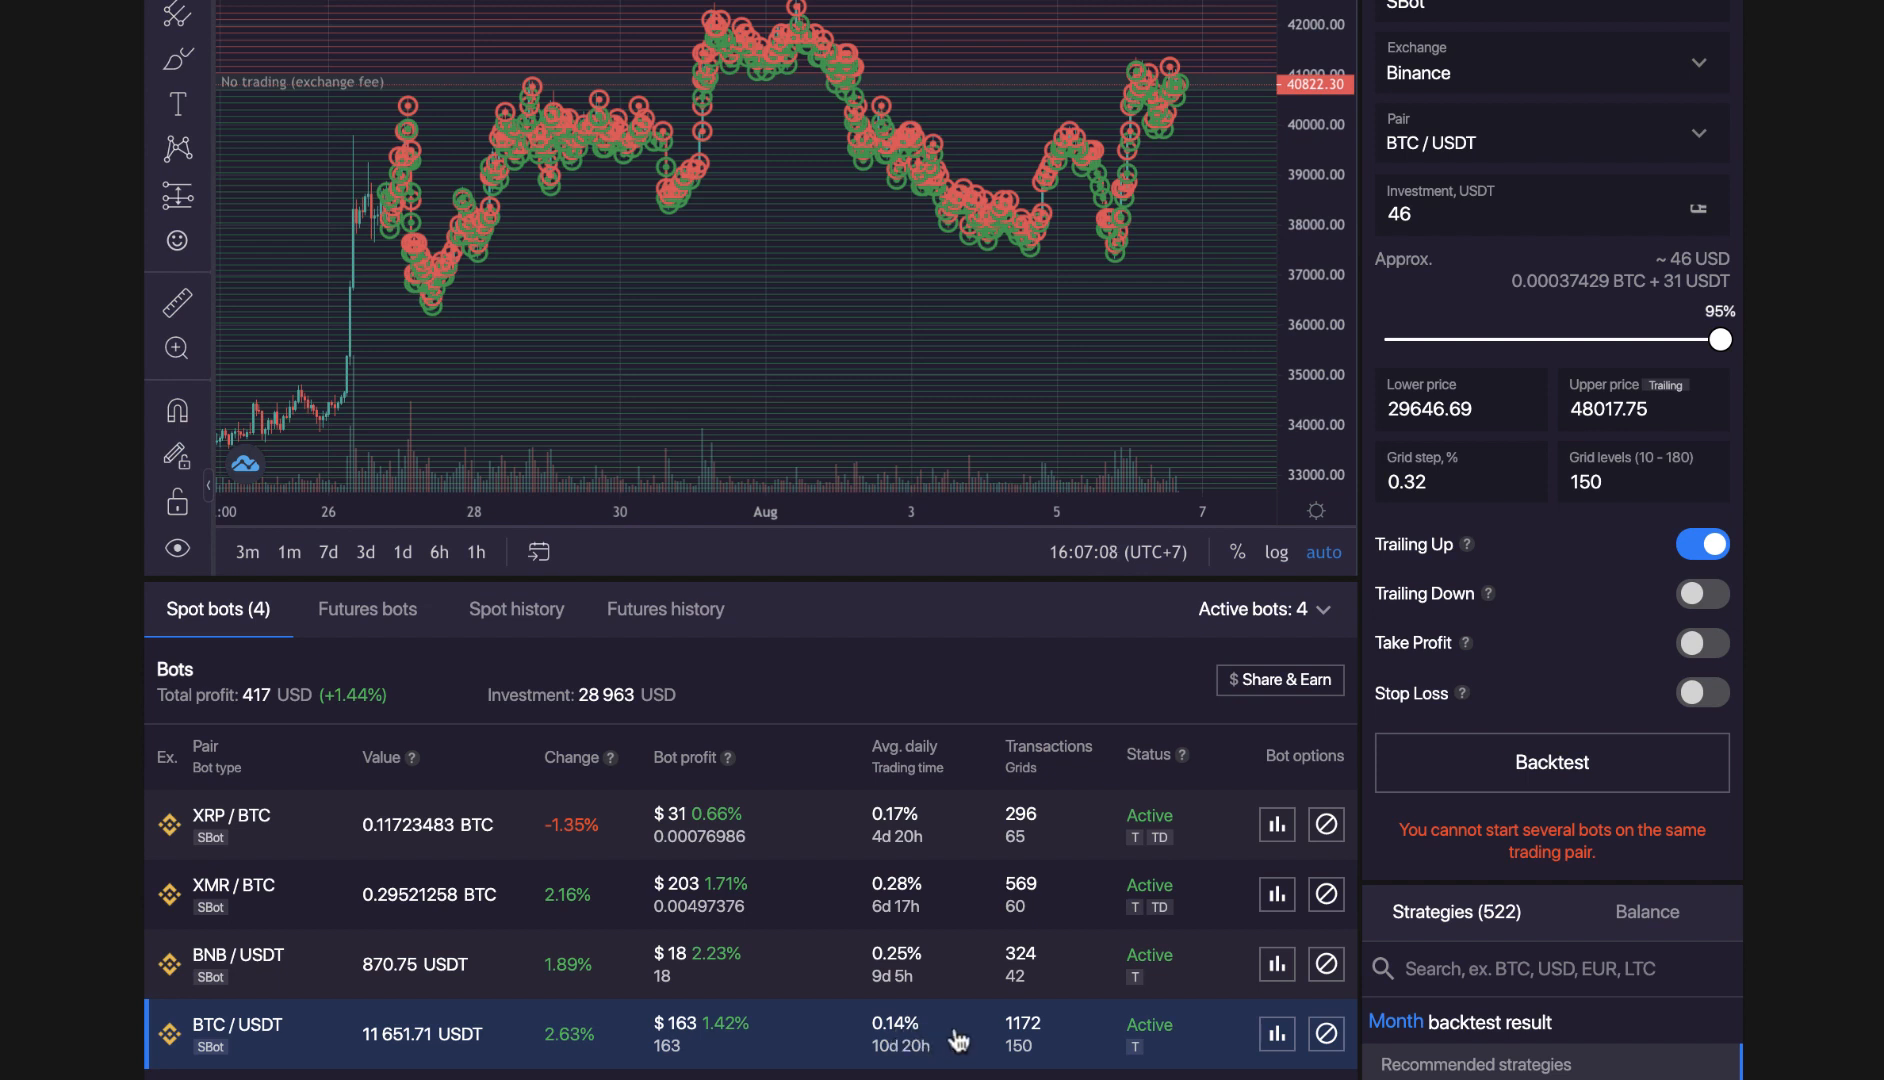
mouse_move(931, 1040)
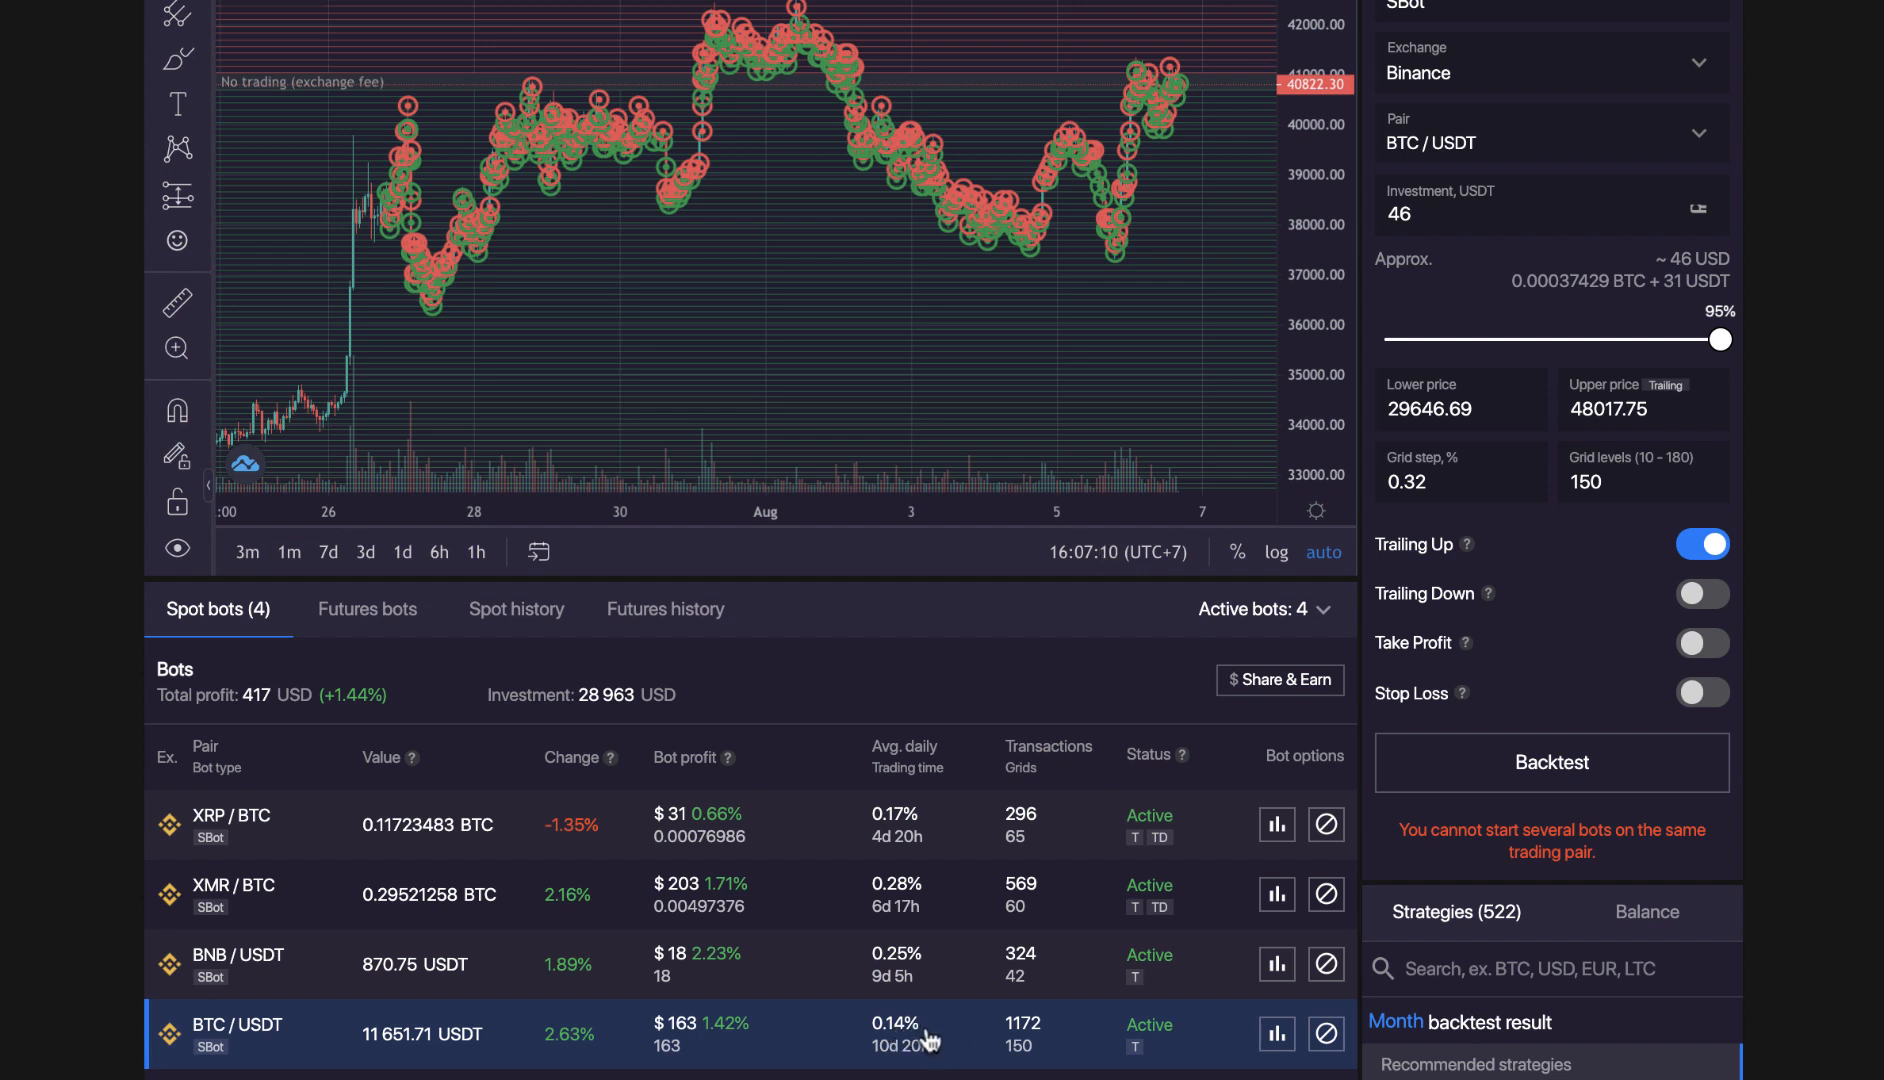
mouse_move(944, 1040)
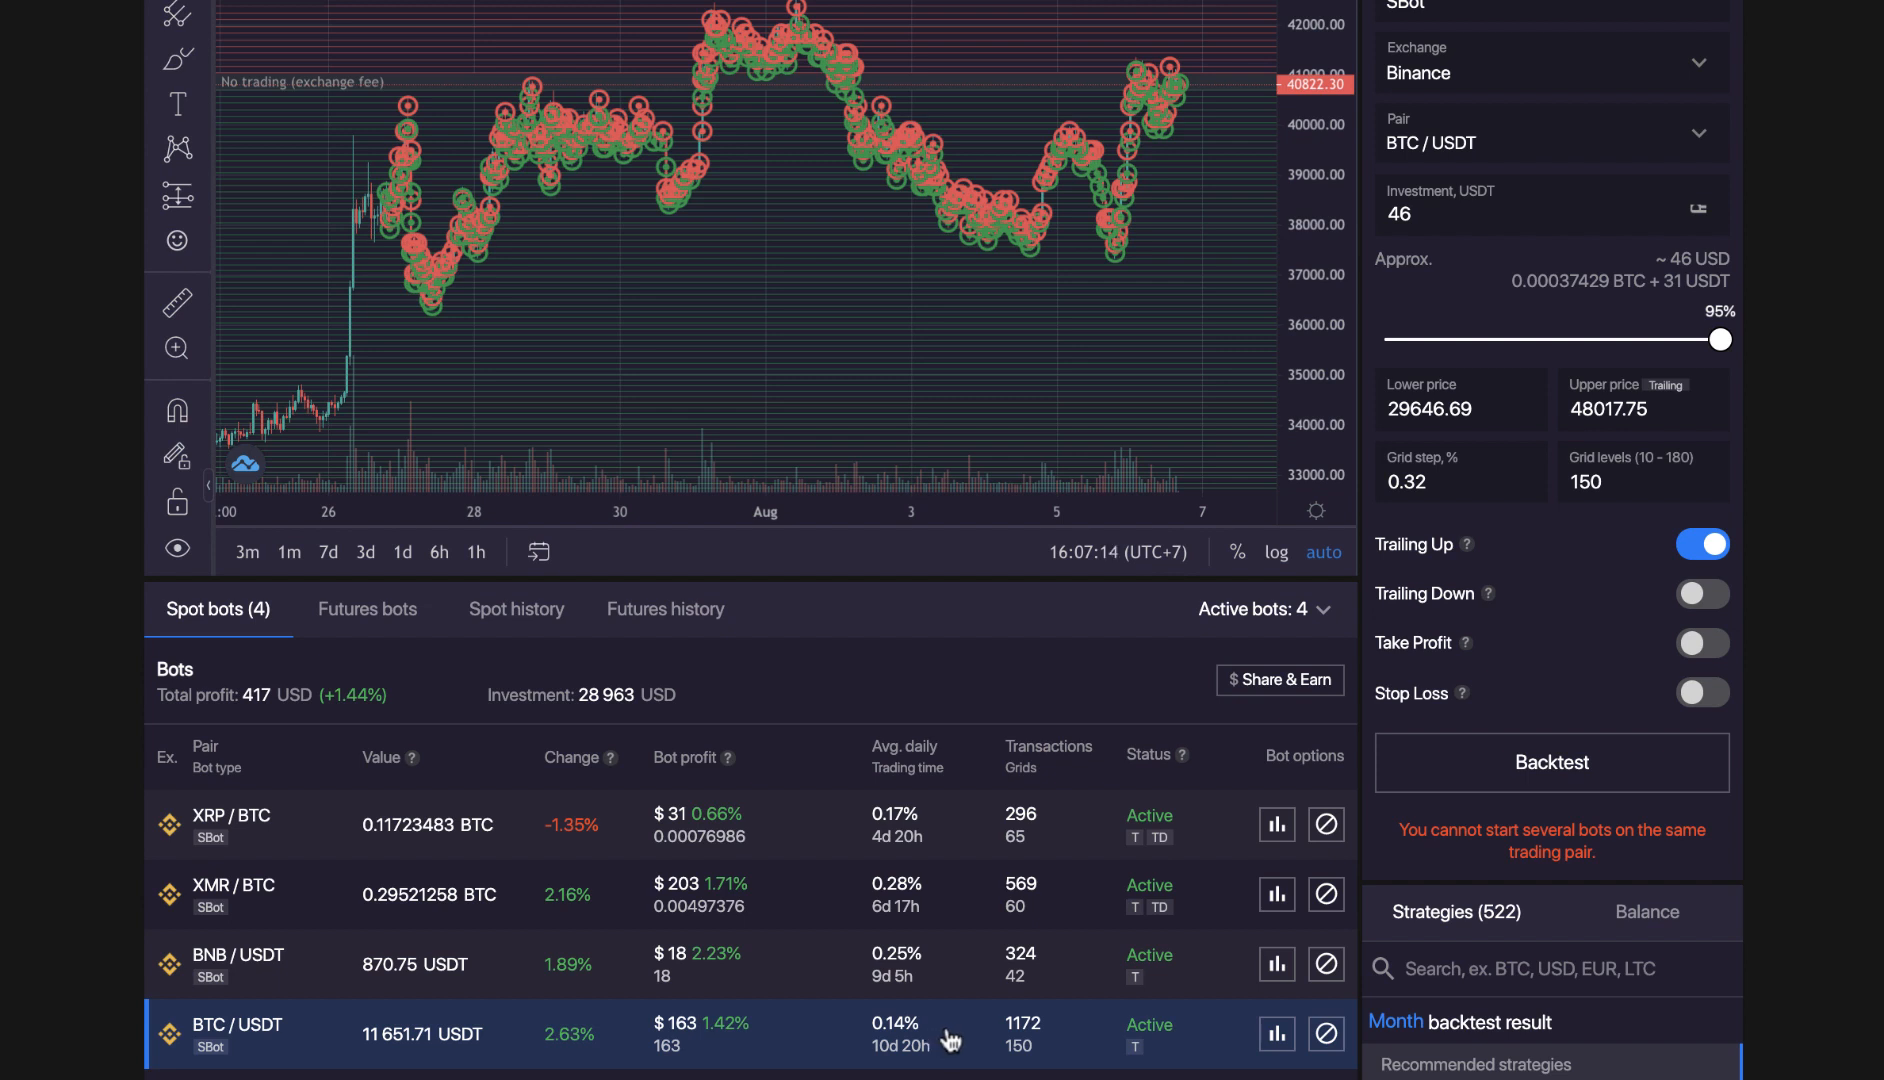
mouse_move(532, 1036)
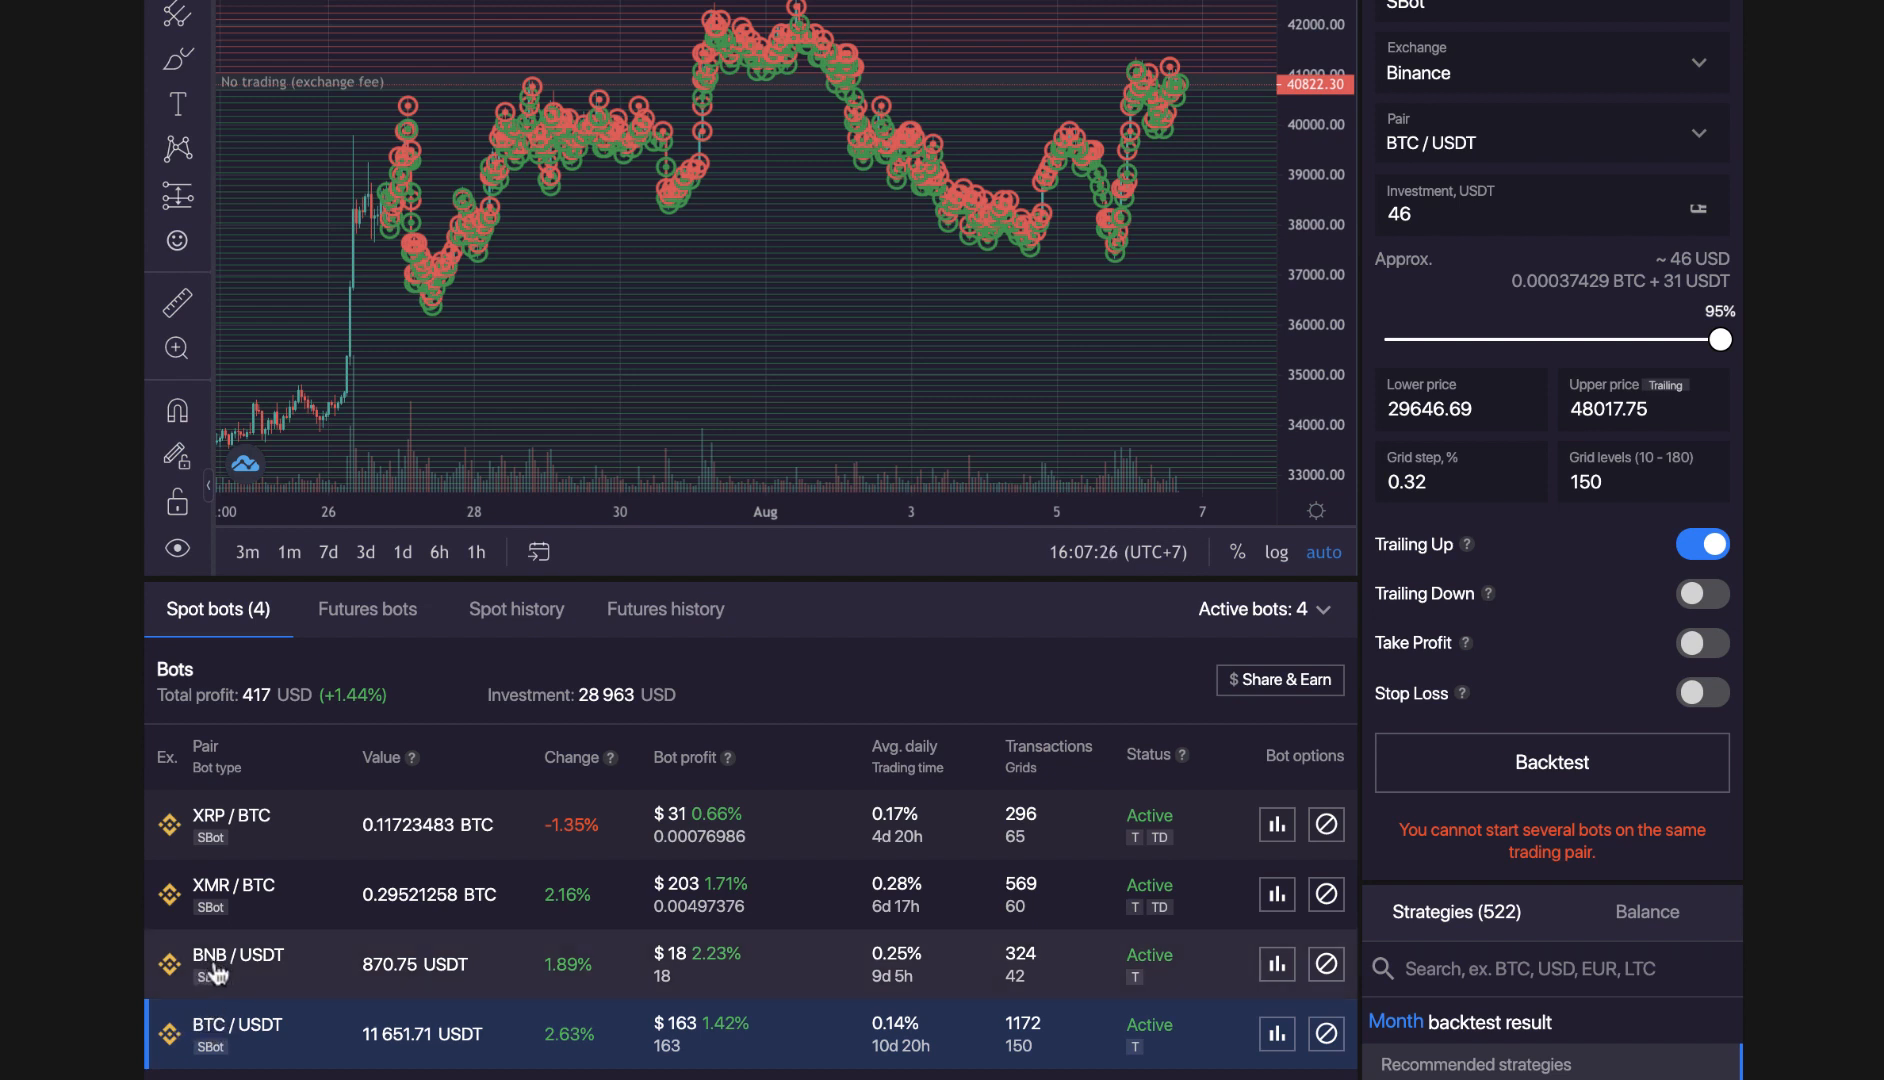
mouse_move(183, 901)
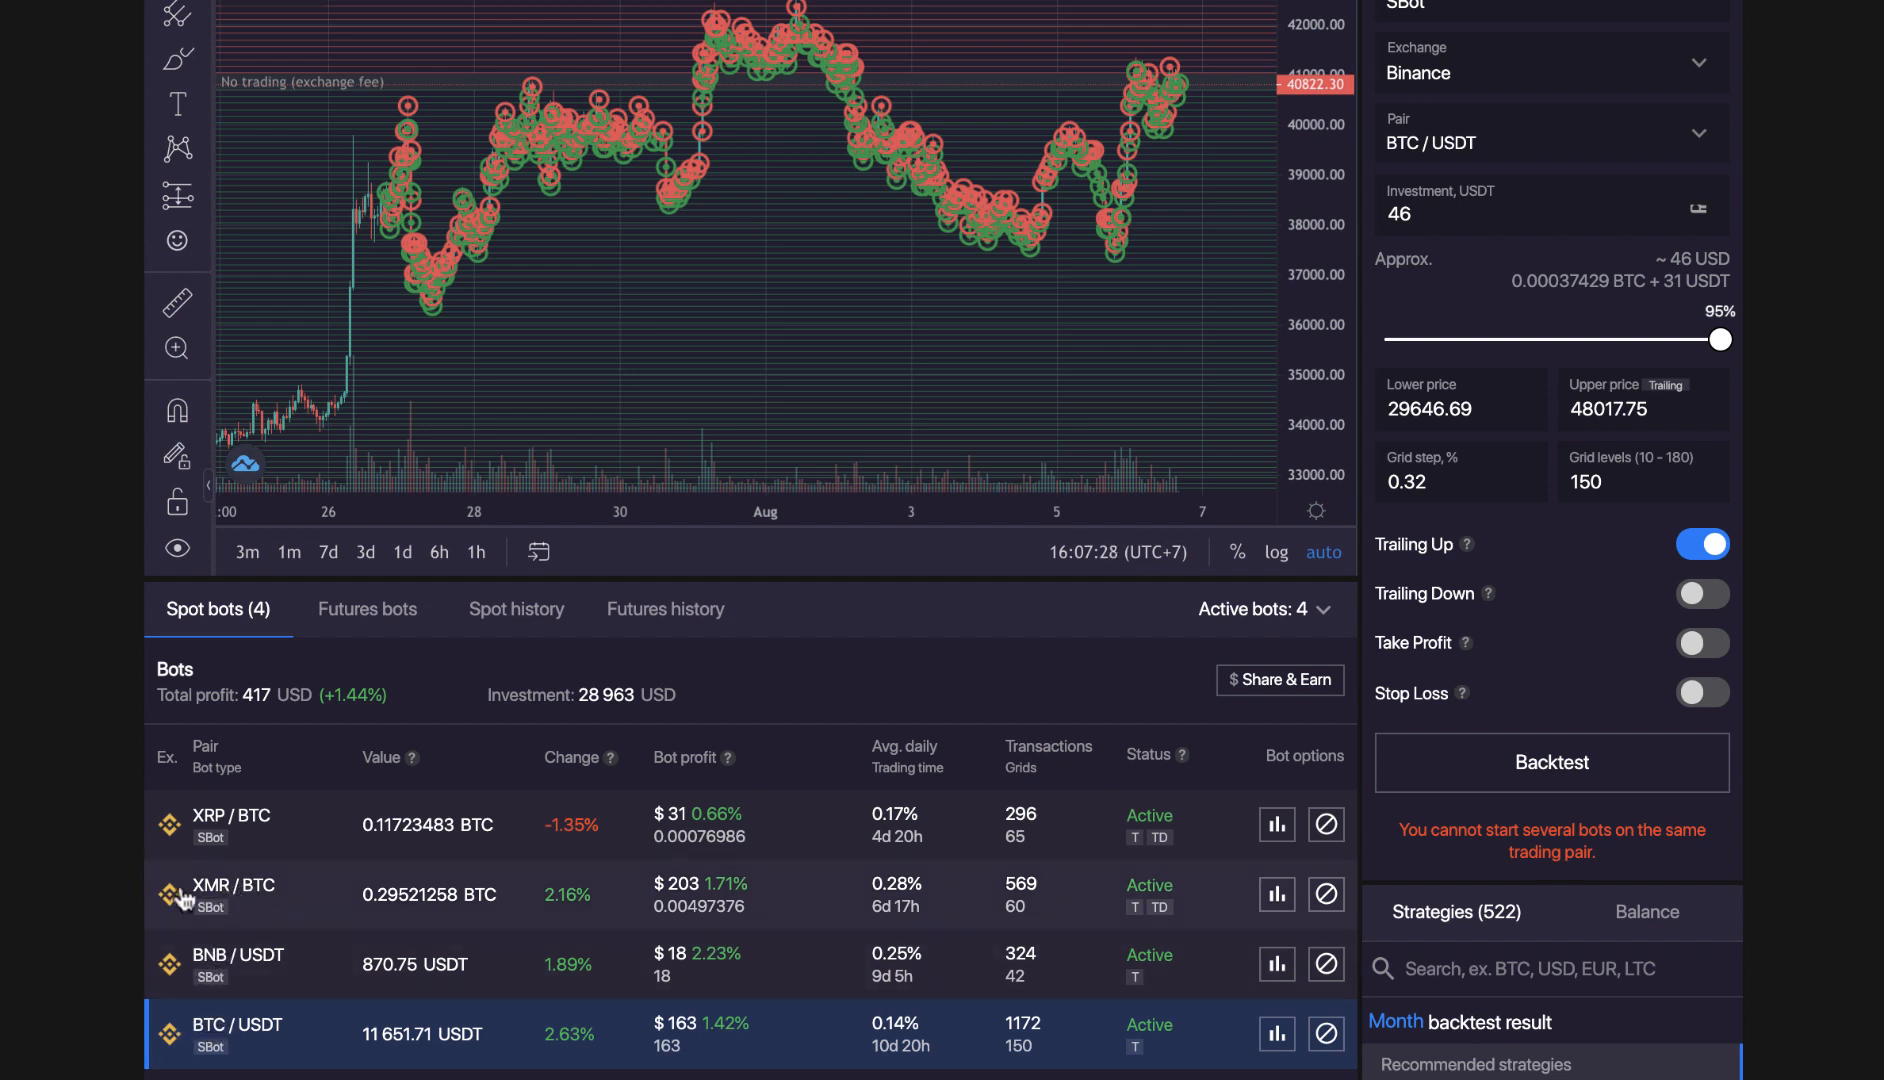
mouse_move(142, 895)
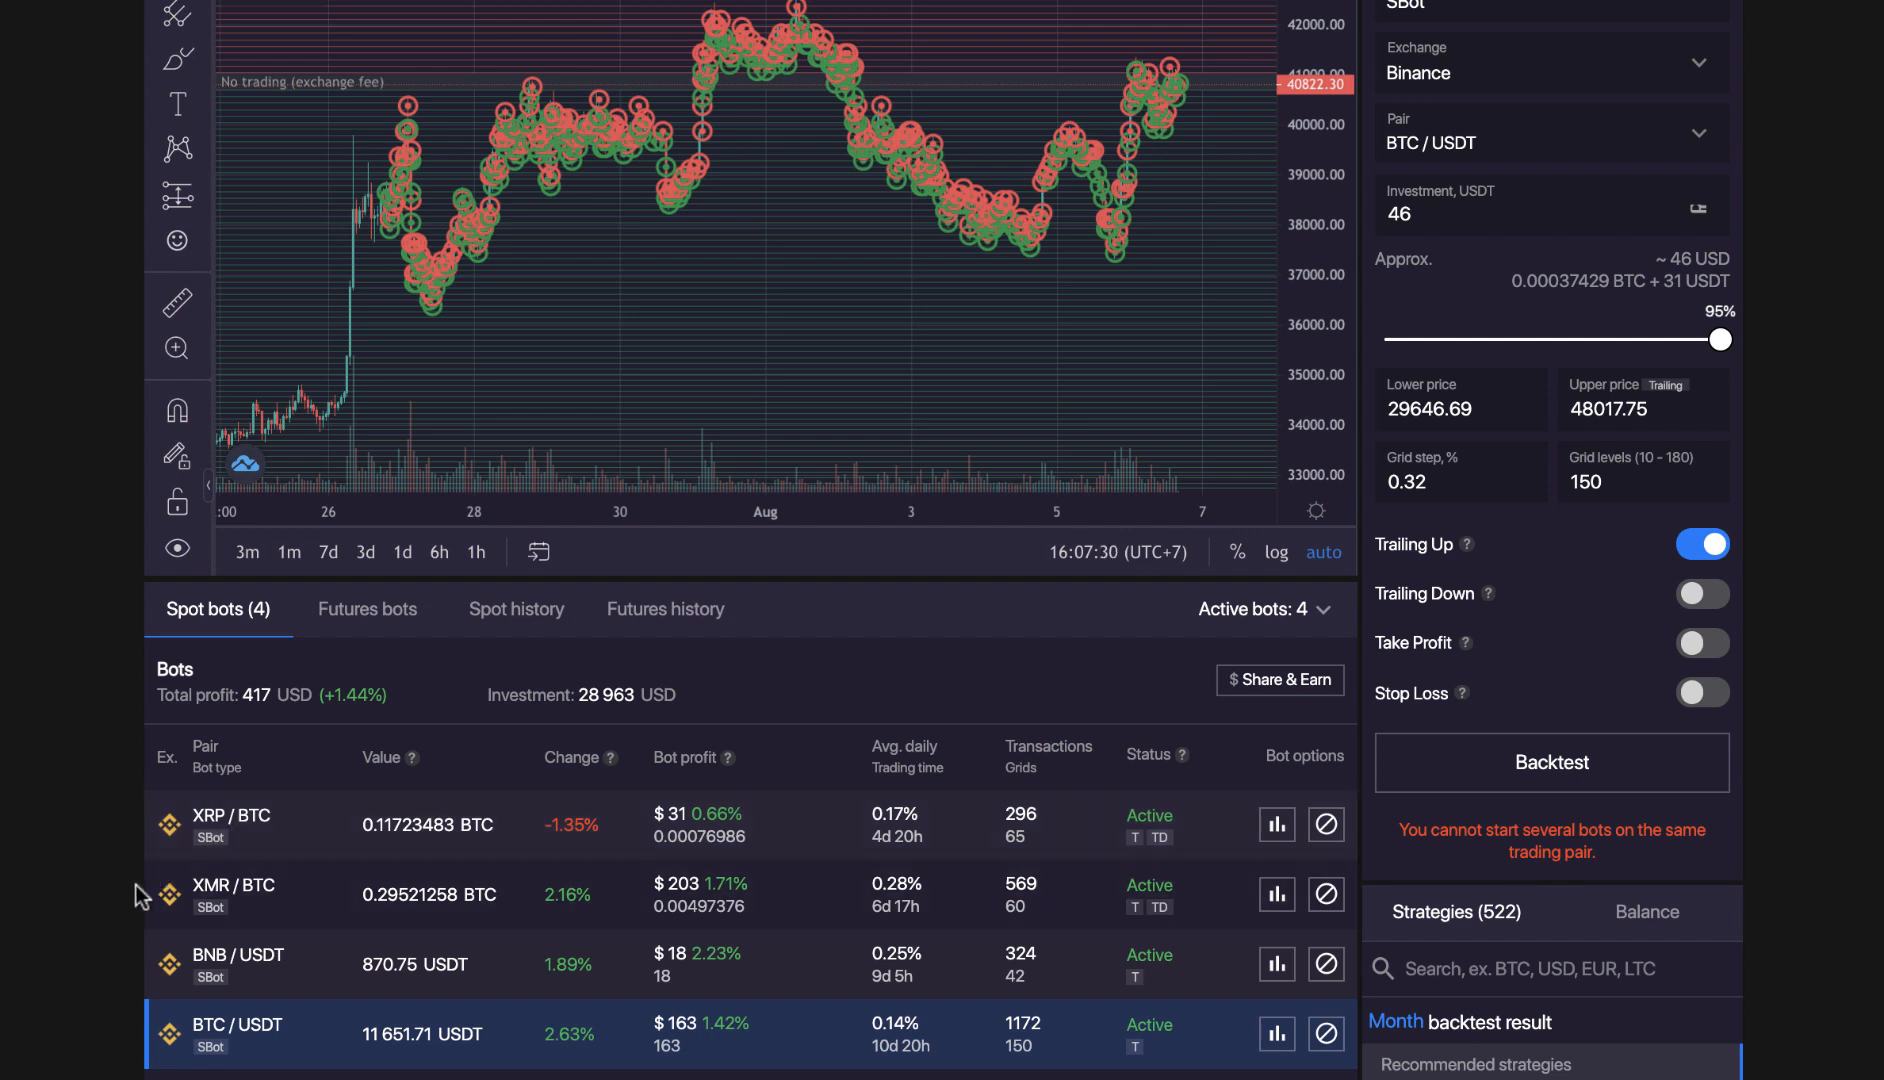
mouse_move(219, 931)
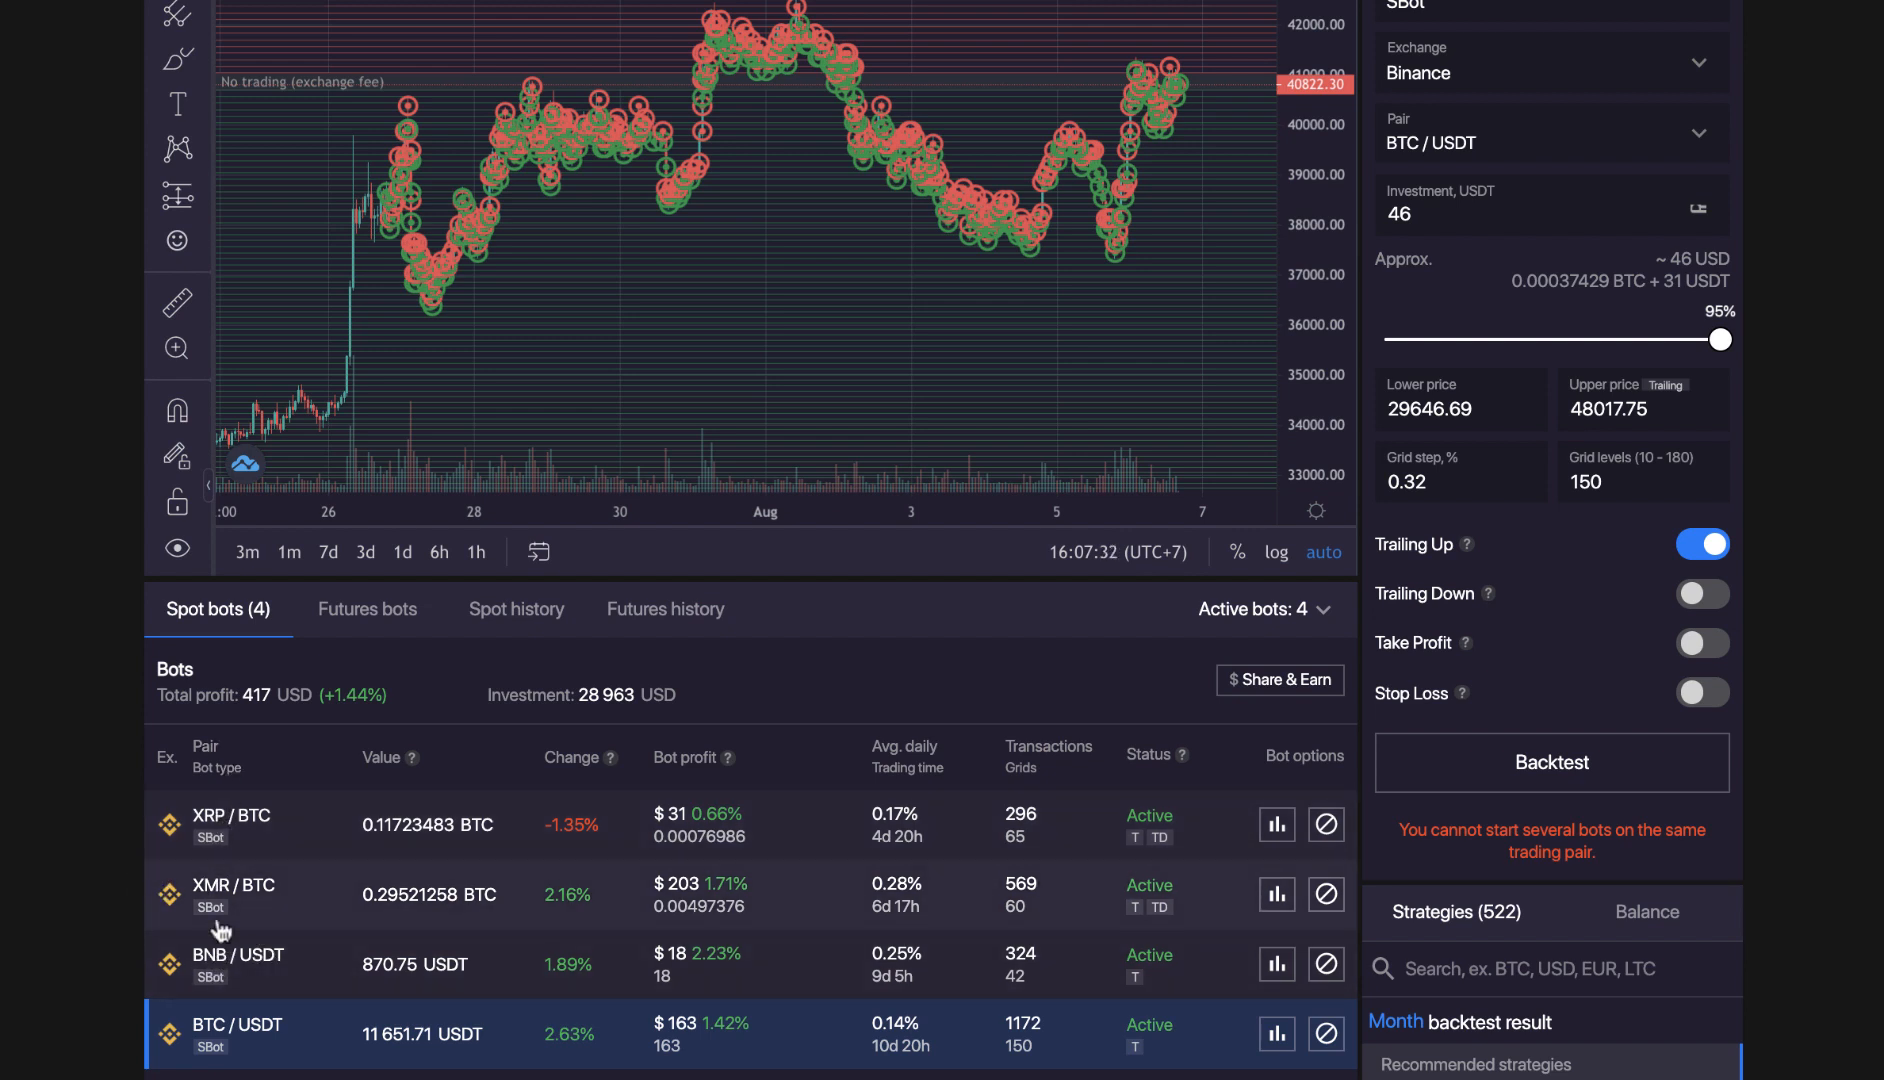
mouse_move(96, 823)
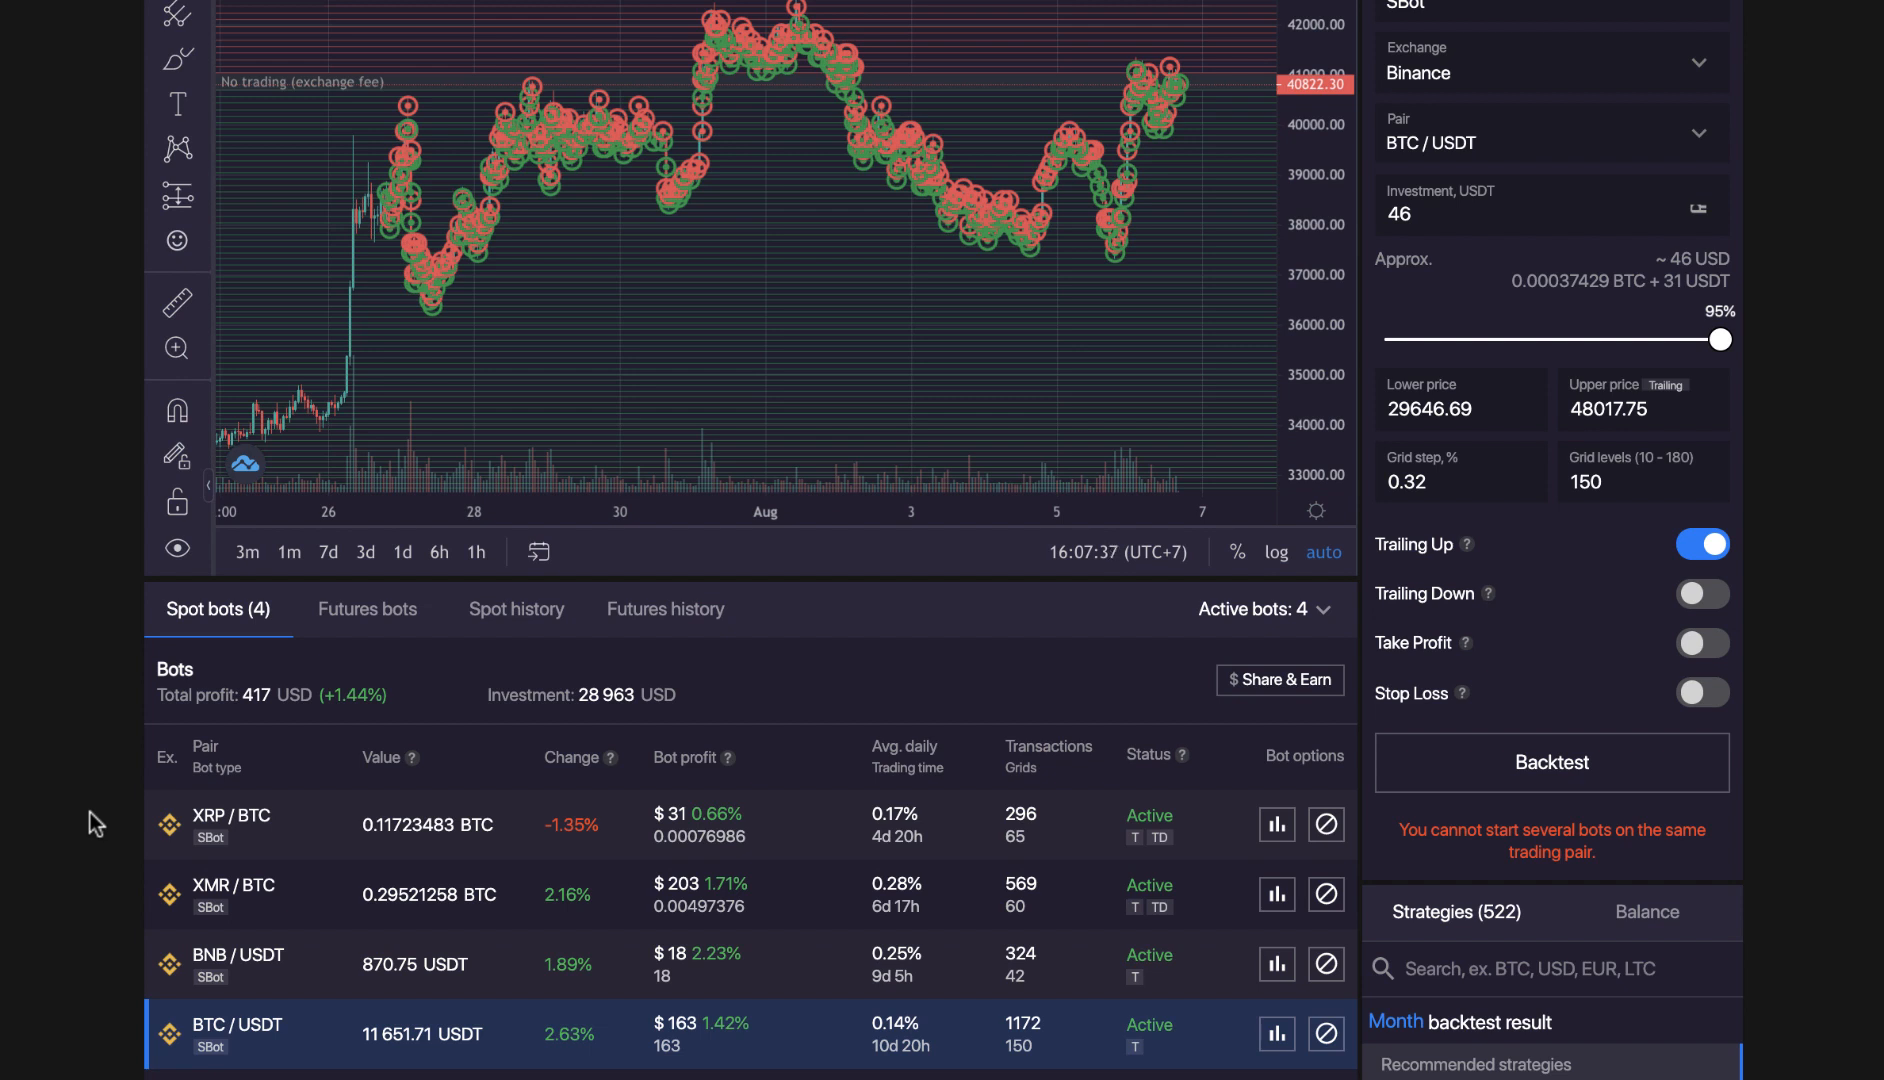
mouse_move(303, 1033)
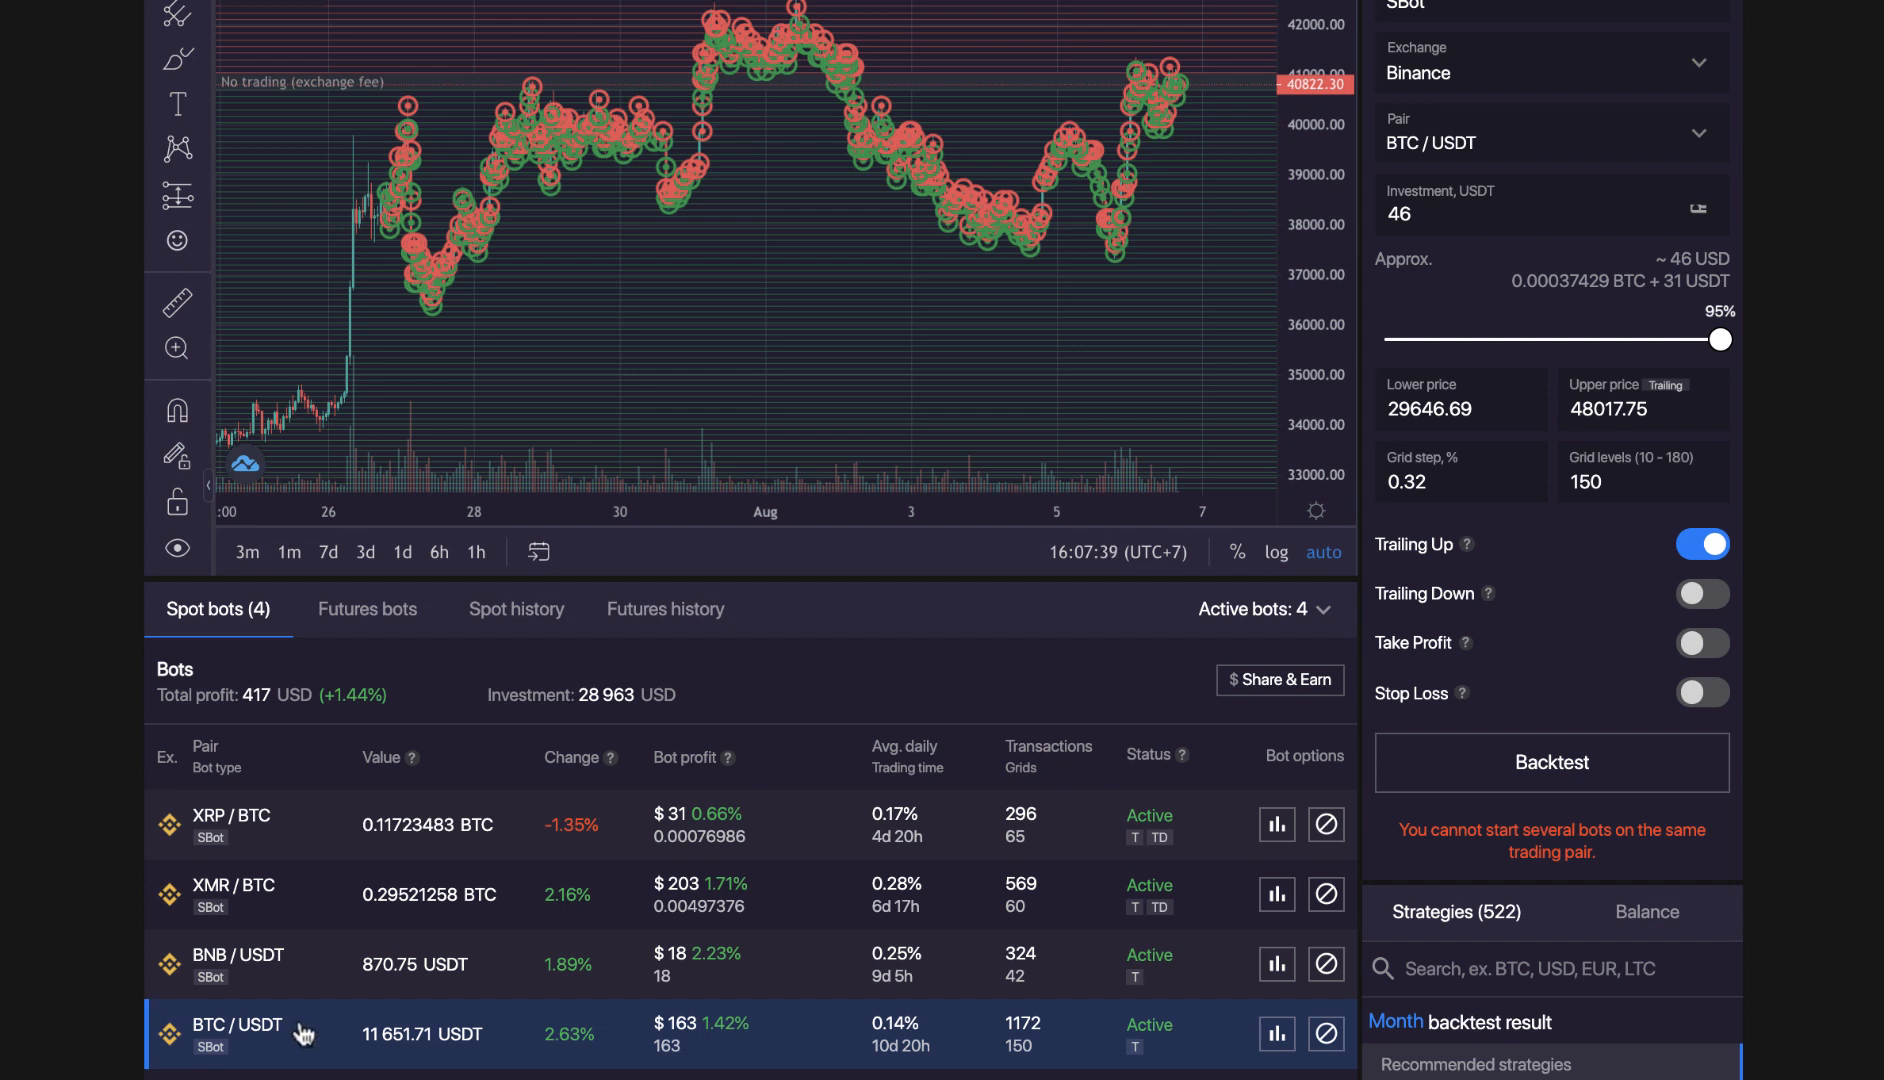
mouse_move(107, 989)
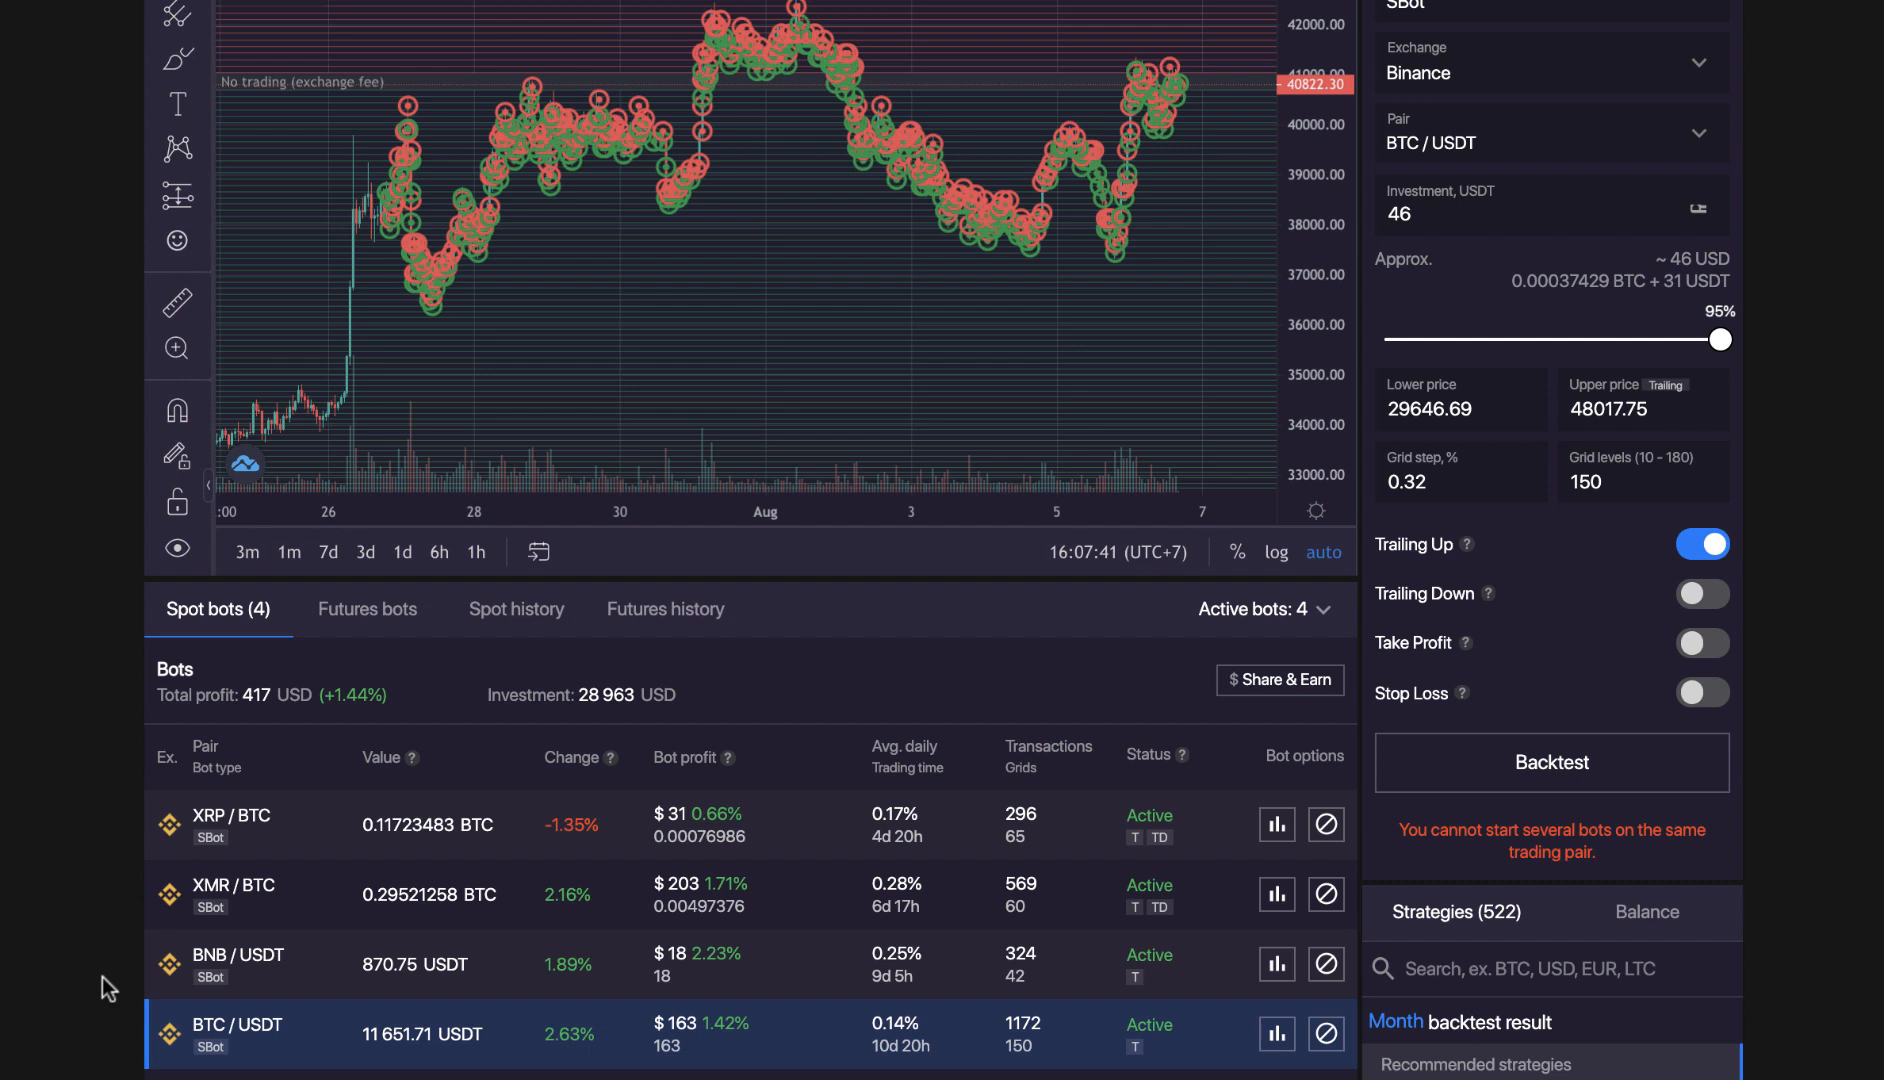
mouse_move(732, 1030)
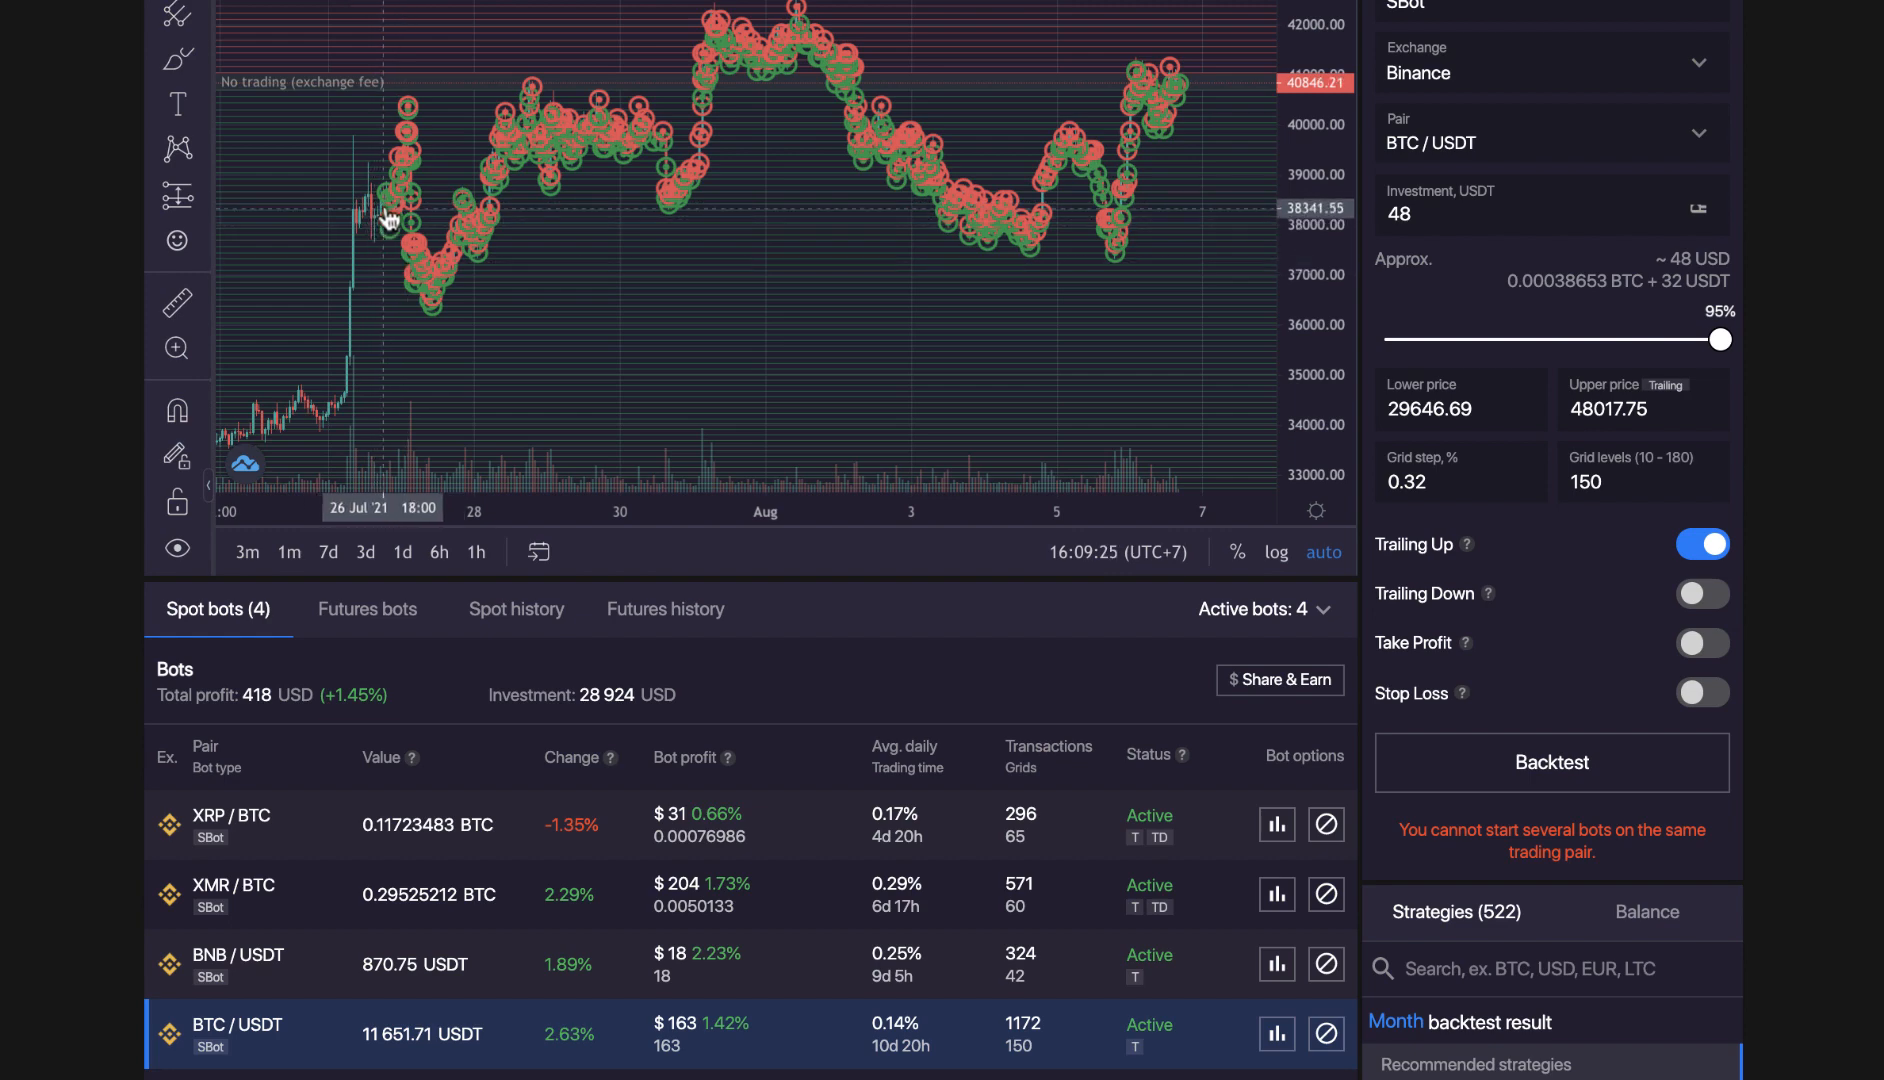
mouse_move(412, 286)
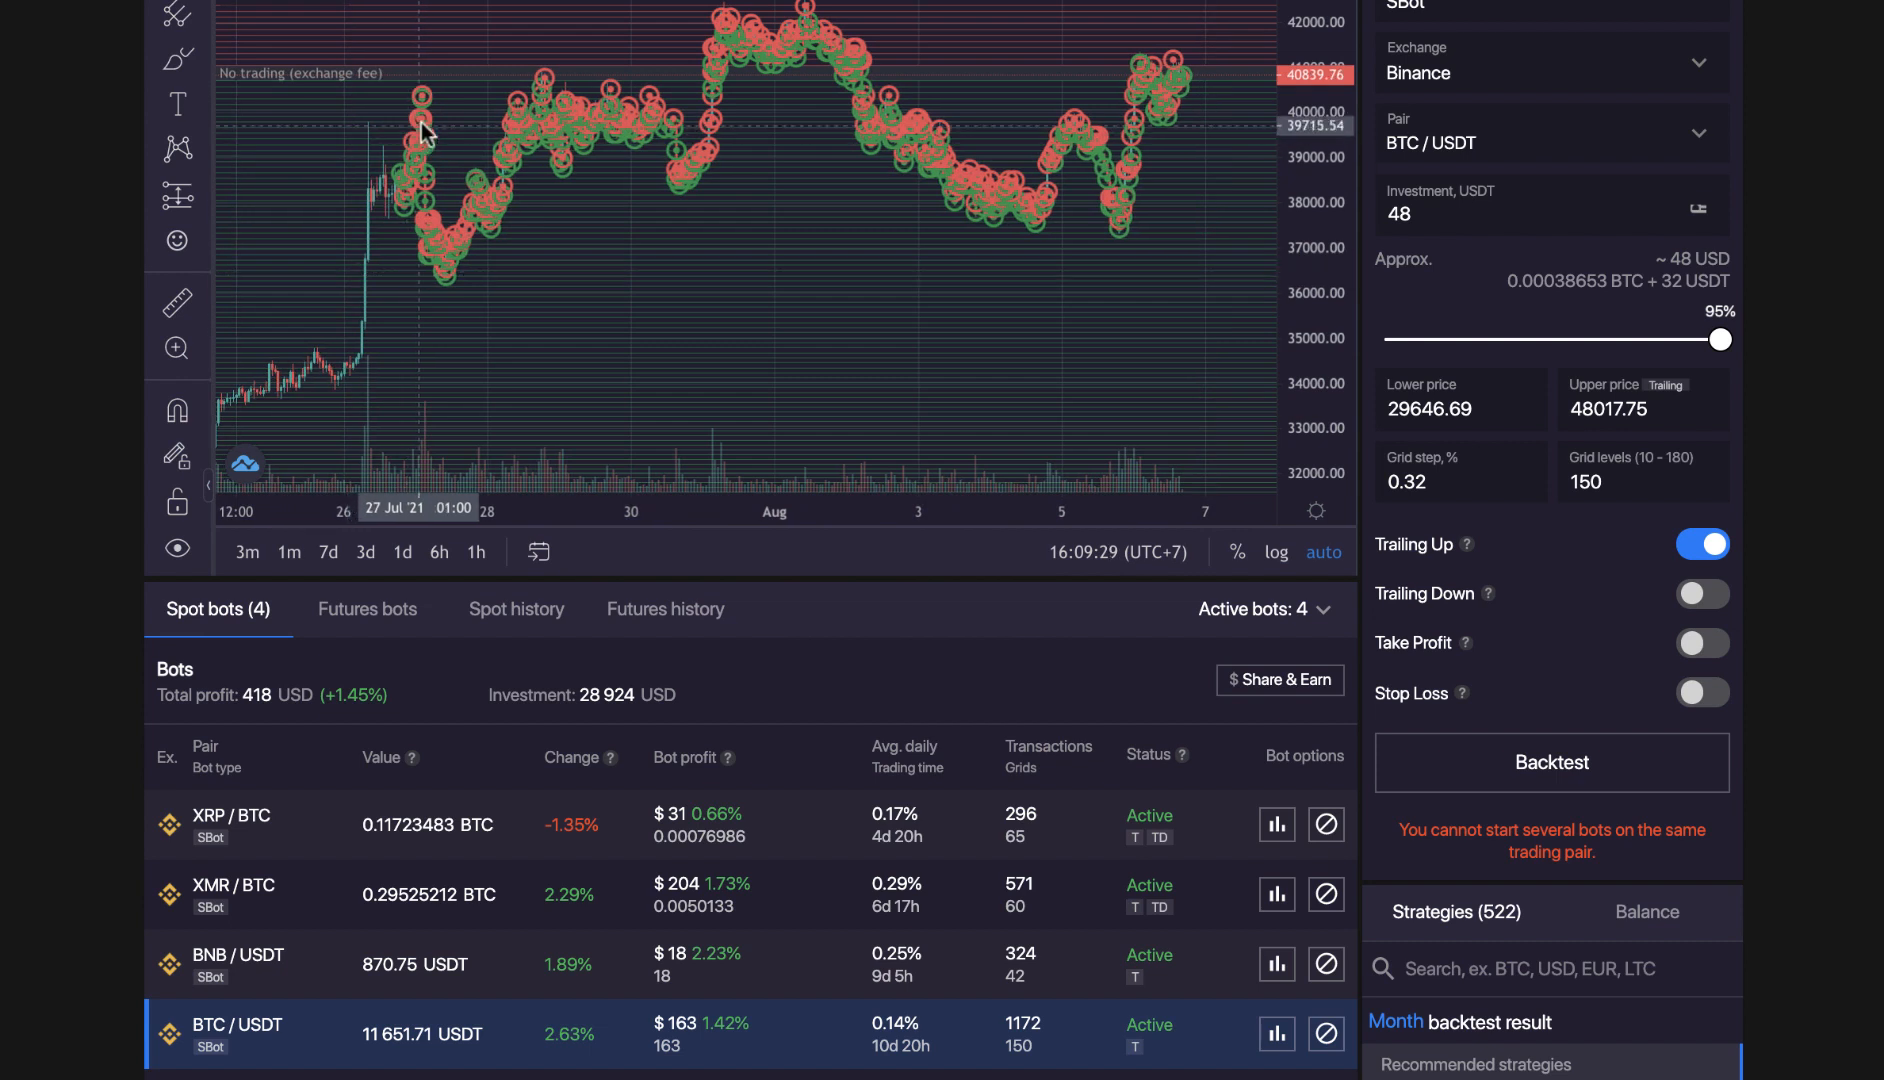
mouse_move(1079, 204)
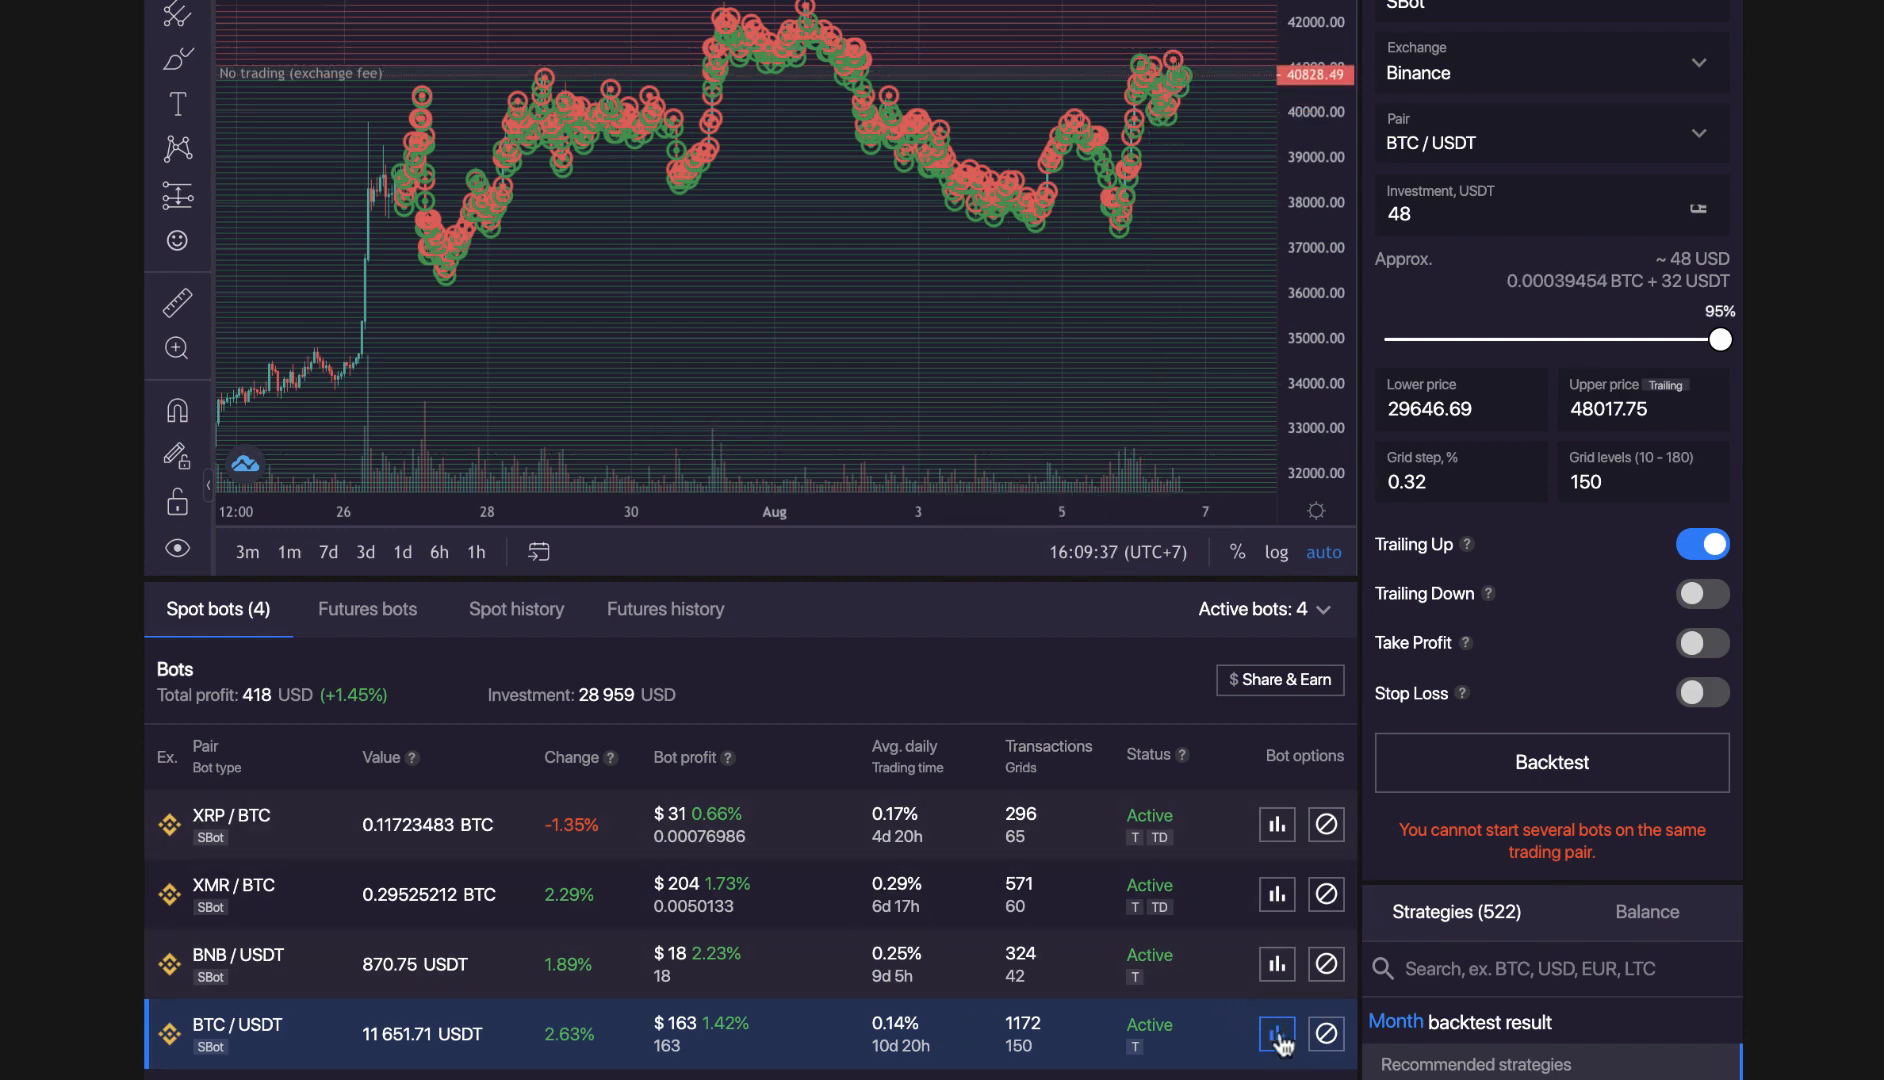
Open the BTC/USDT bot's statistics window showing its hourly profit chart
left_click(1275, 1033)
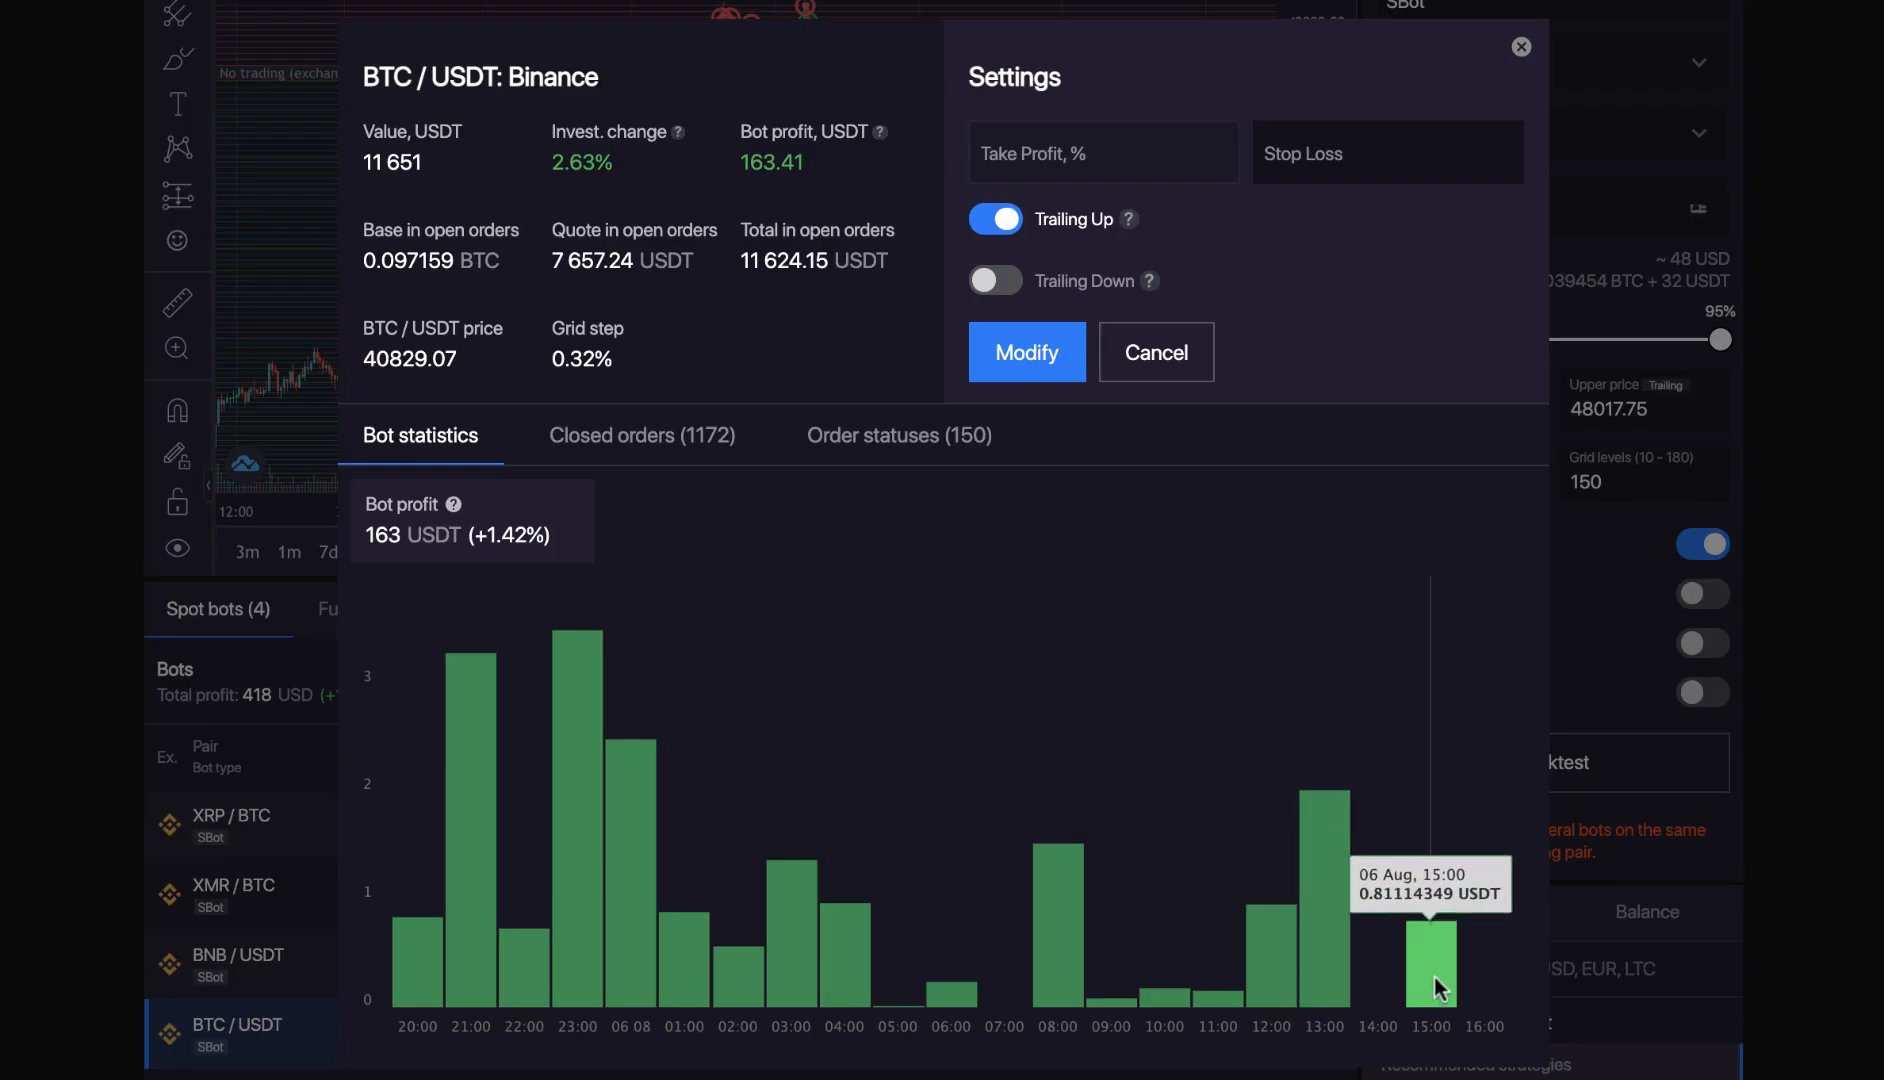
mouse_move(1275, 987)
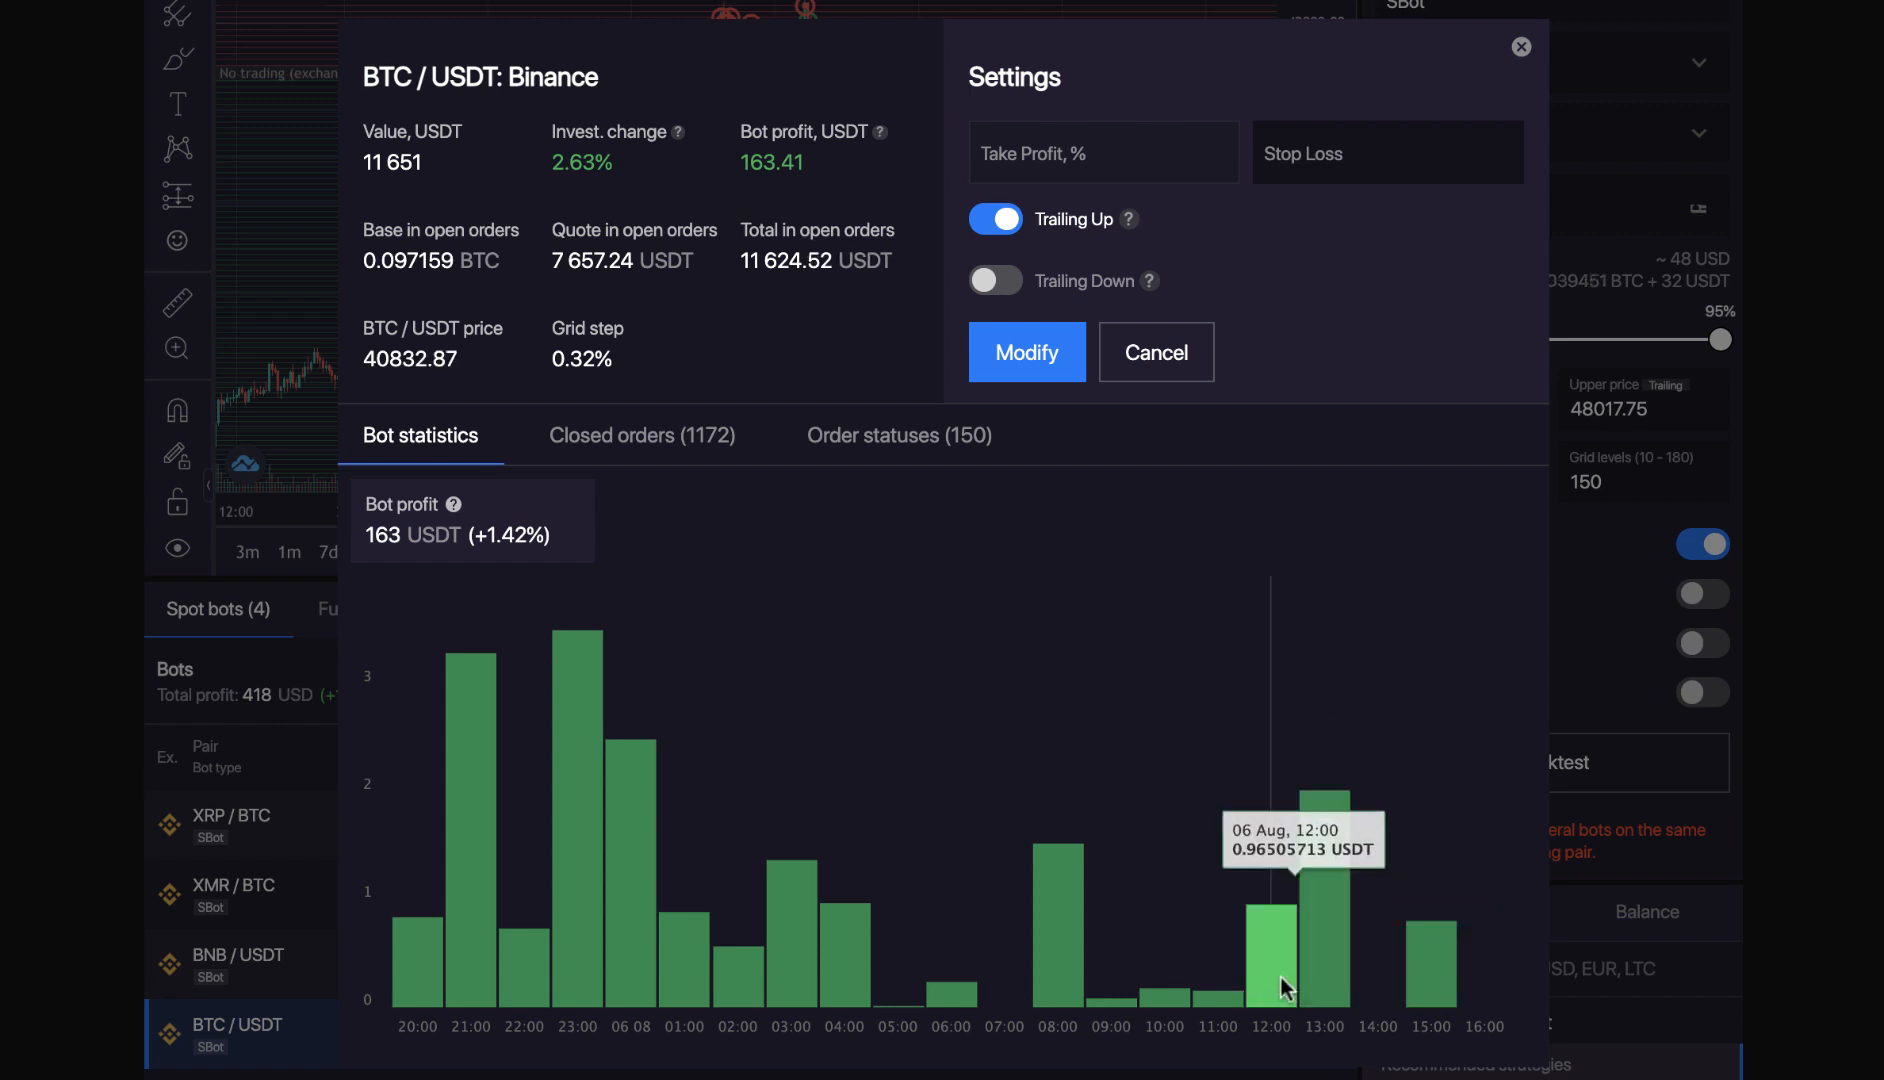
mouse_move(1105, 1015)
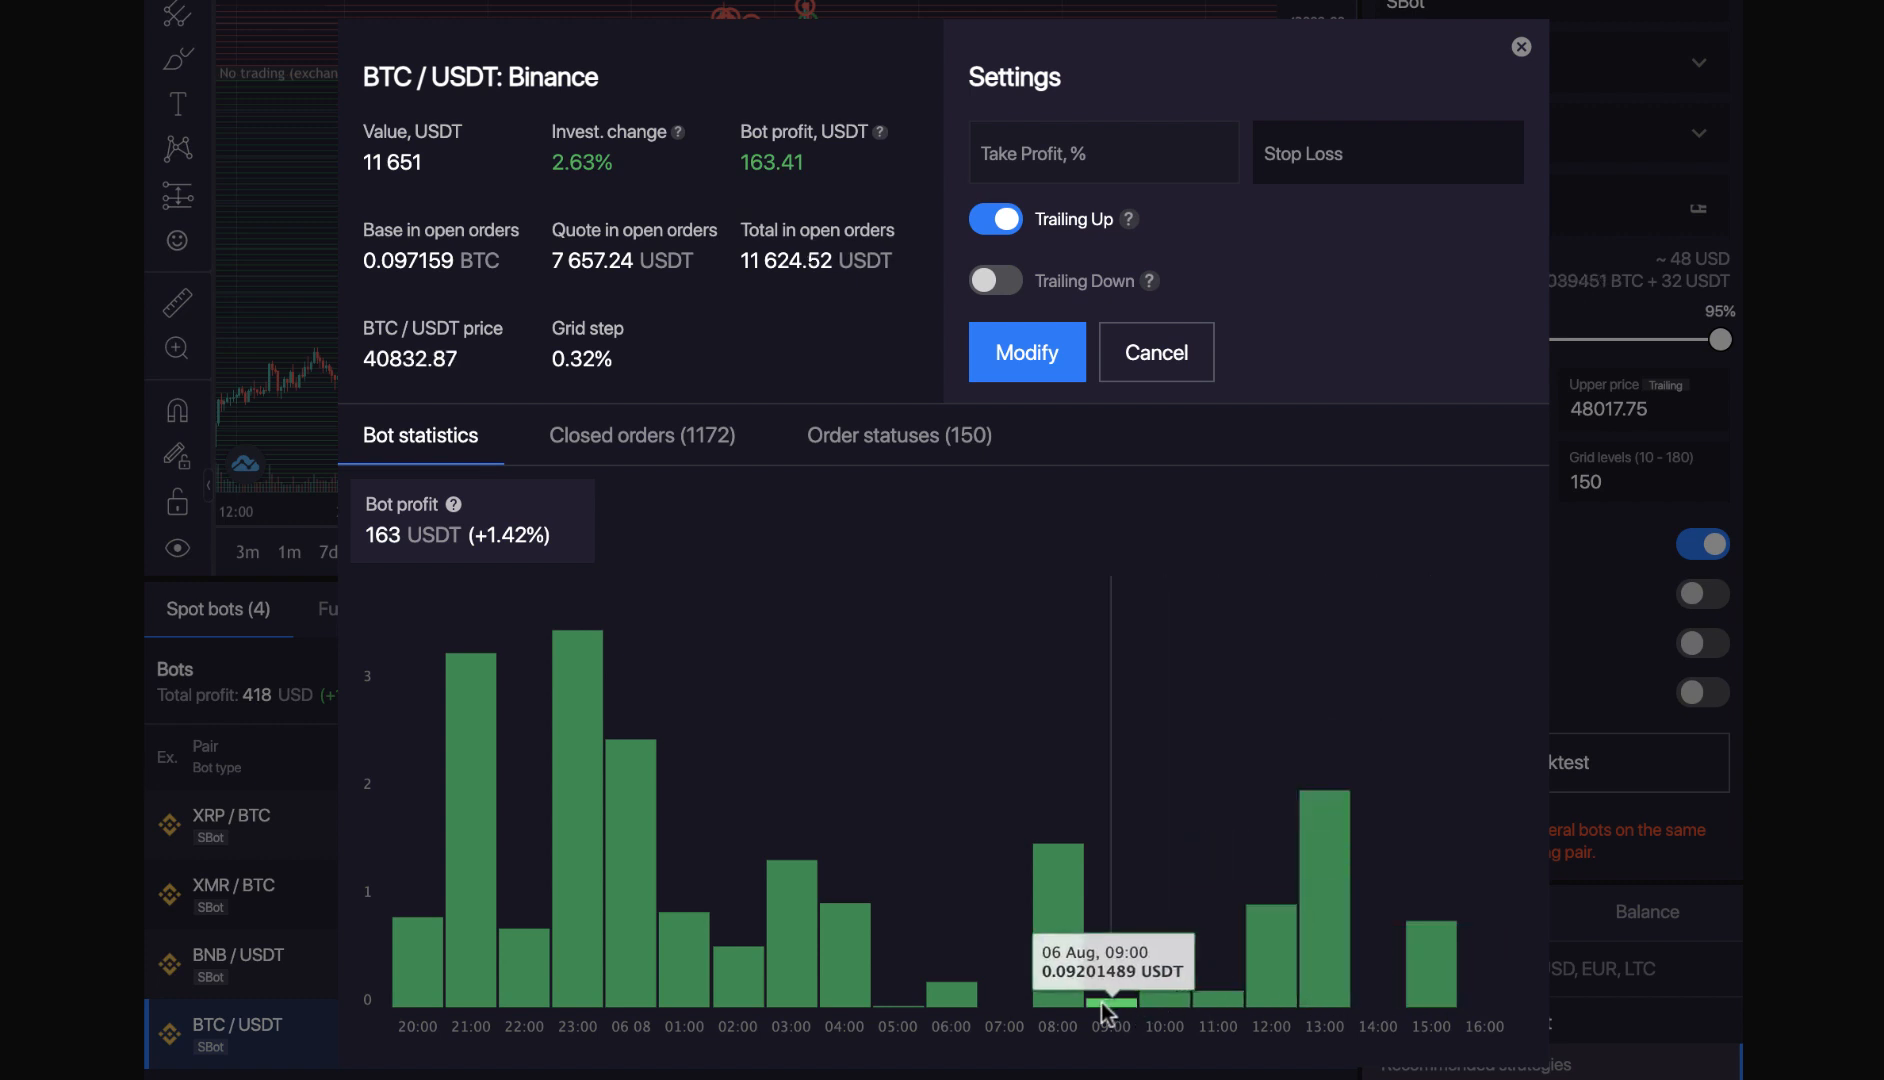
mouse_move(949, 1007)
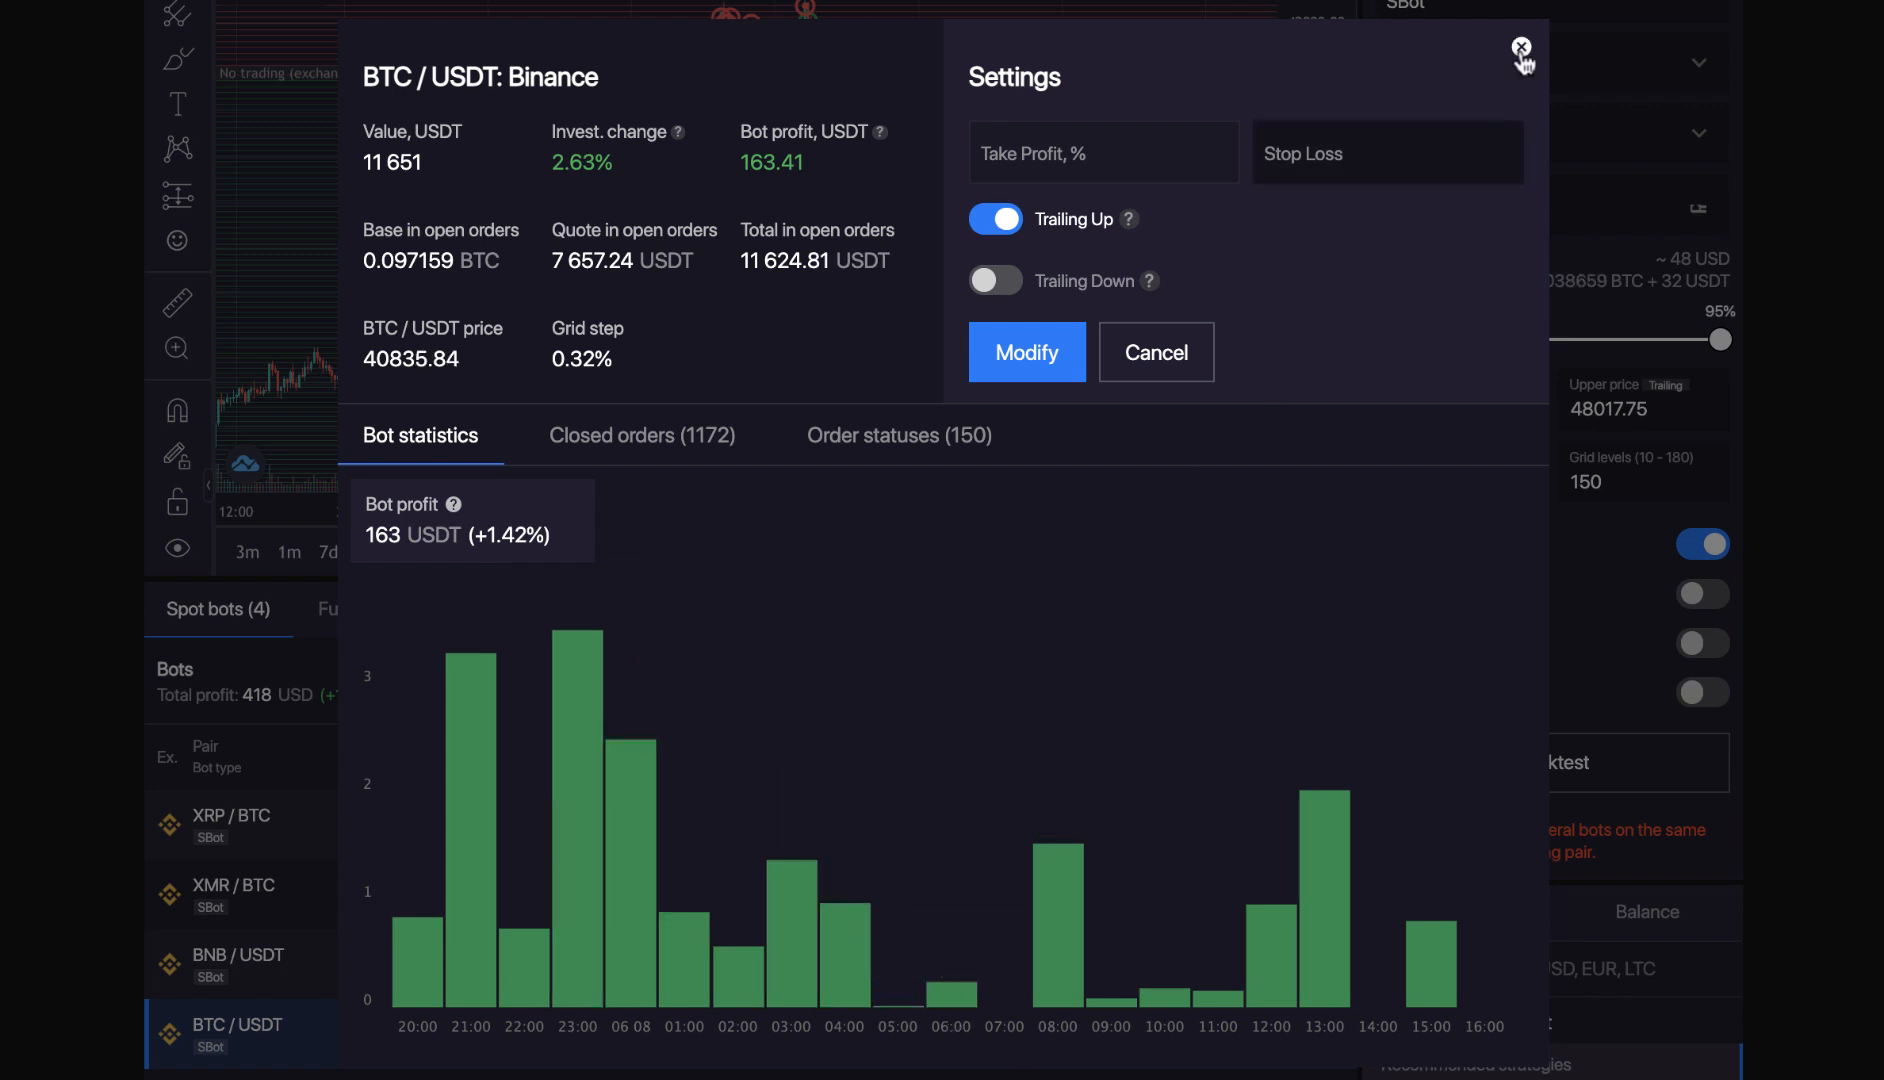
Close the BTC/USDT statistics window to return to the four spot bots
left_click(1521, 49)
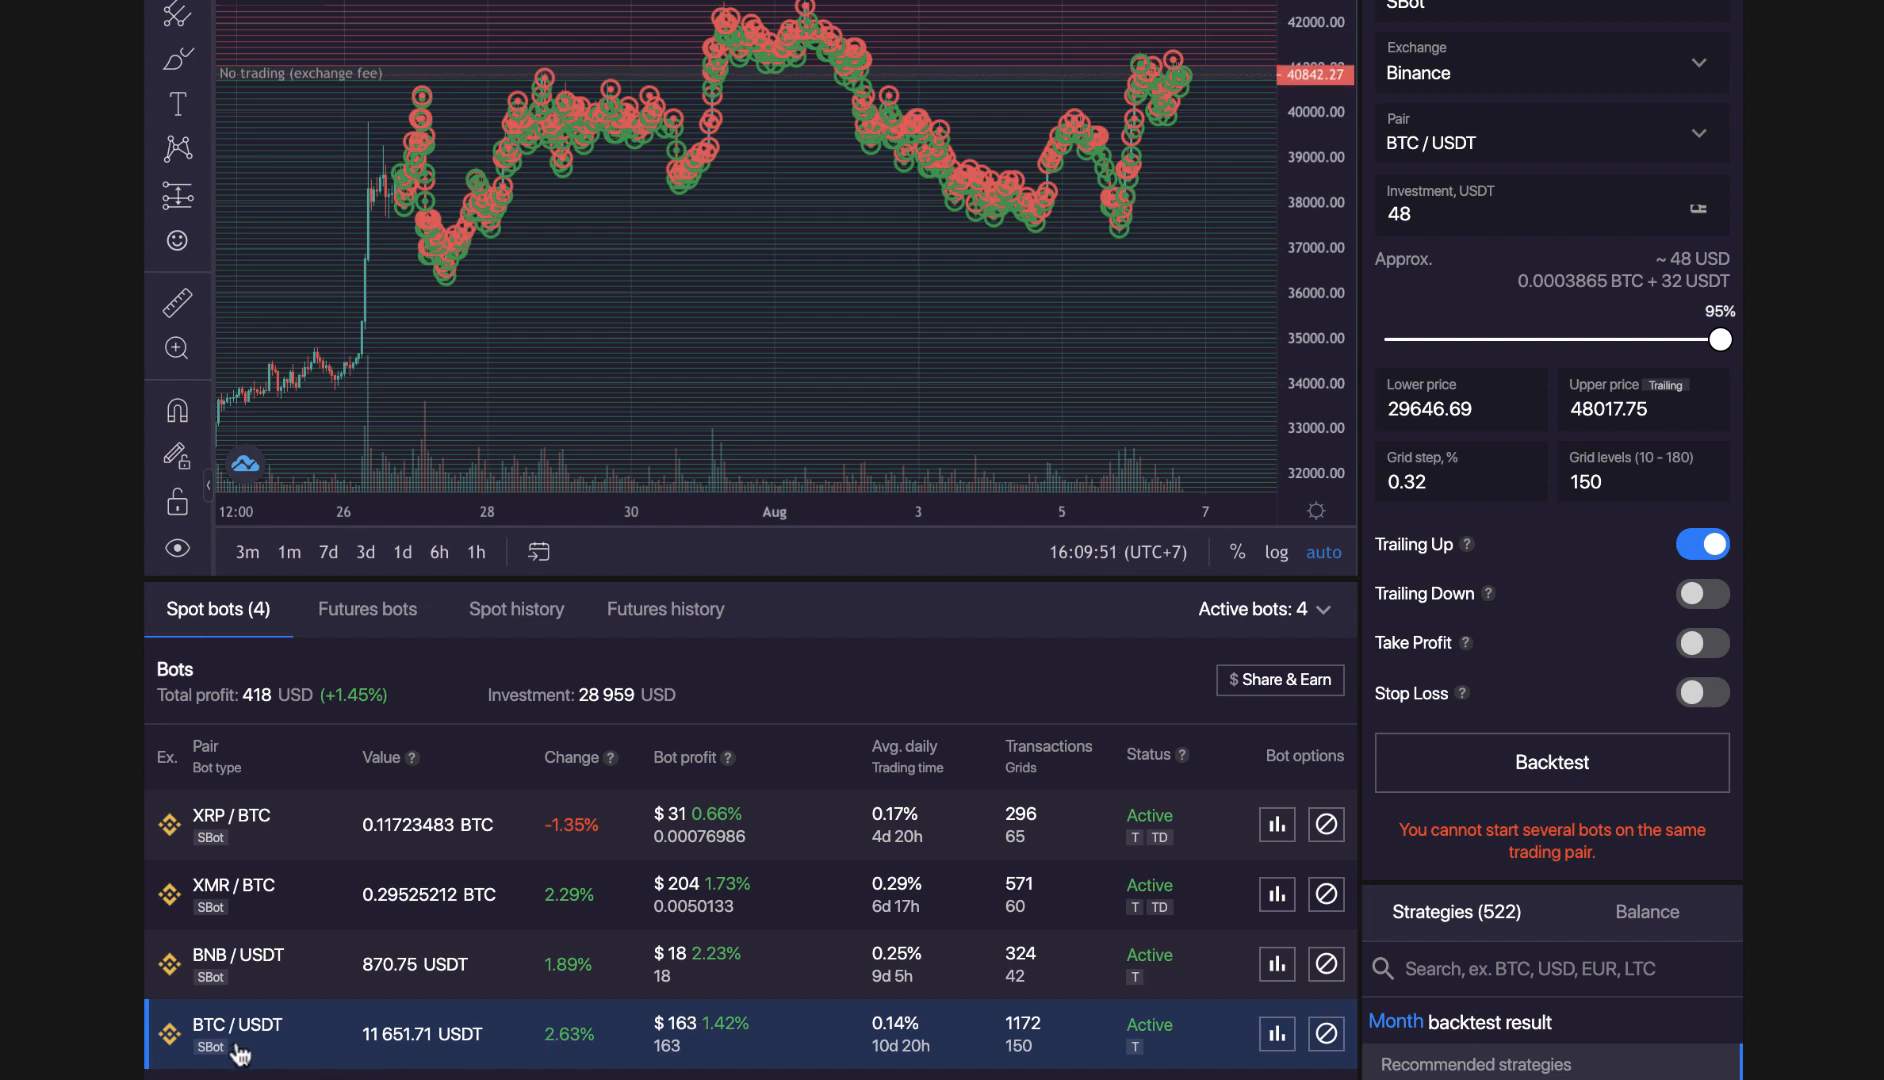
mouse_move(688, 1039)
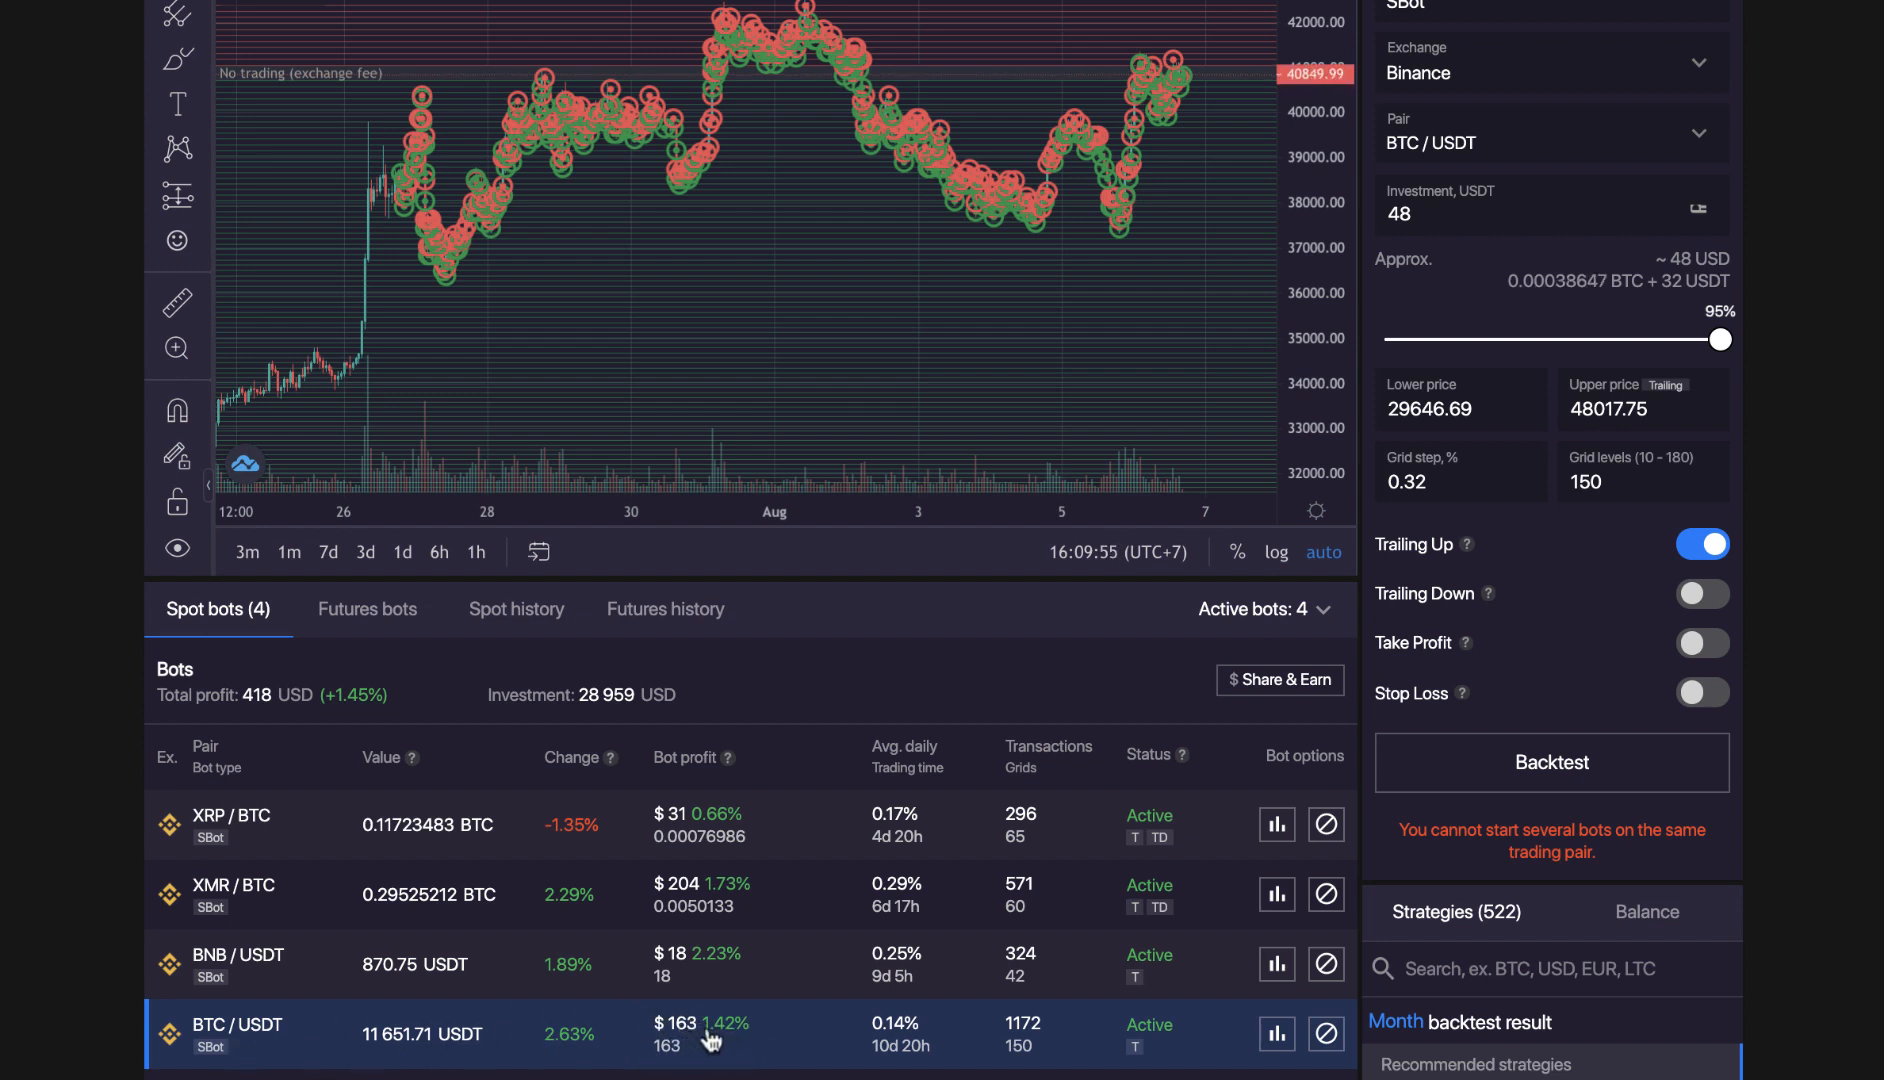
mouse_move(216, 1054)
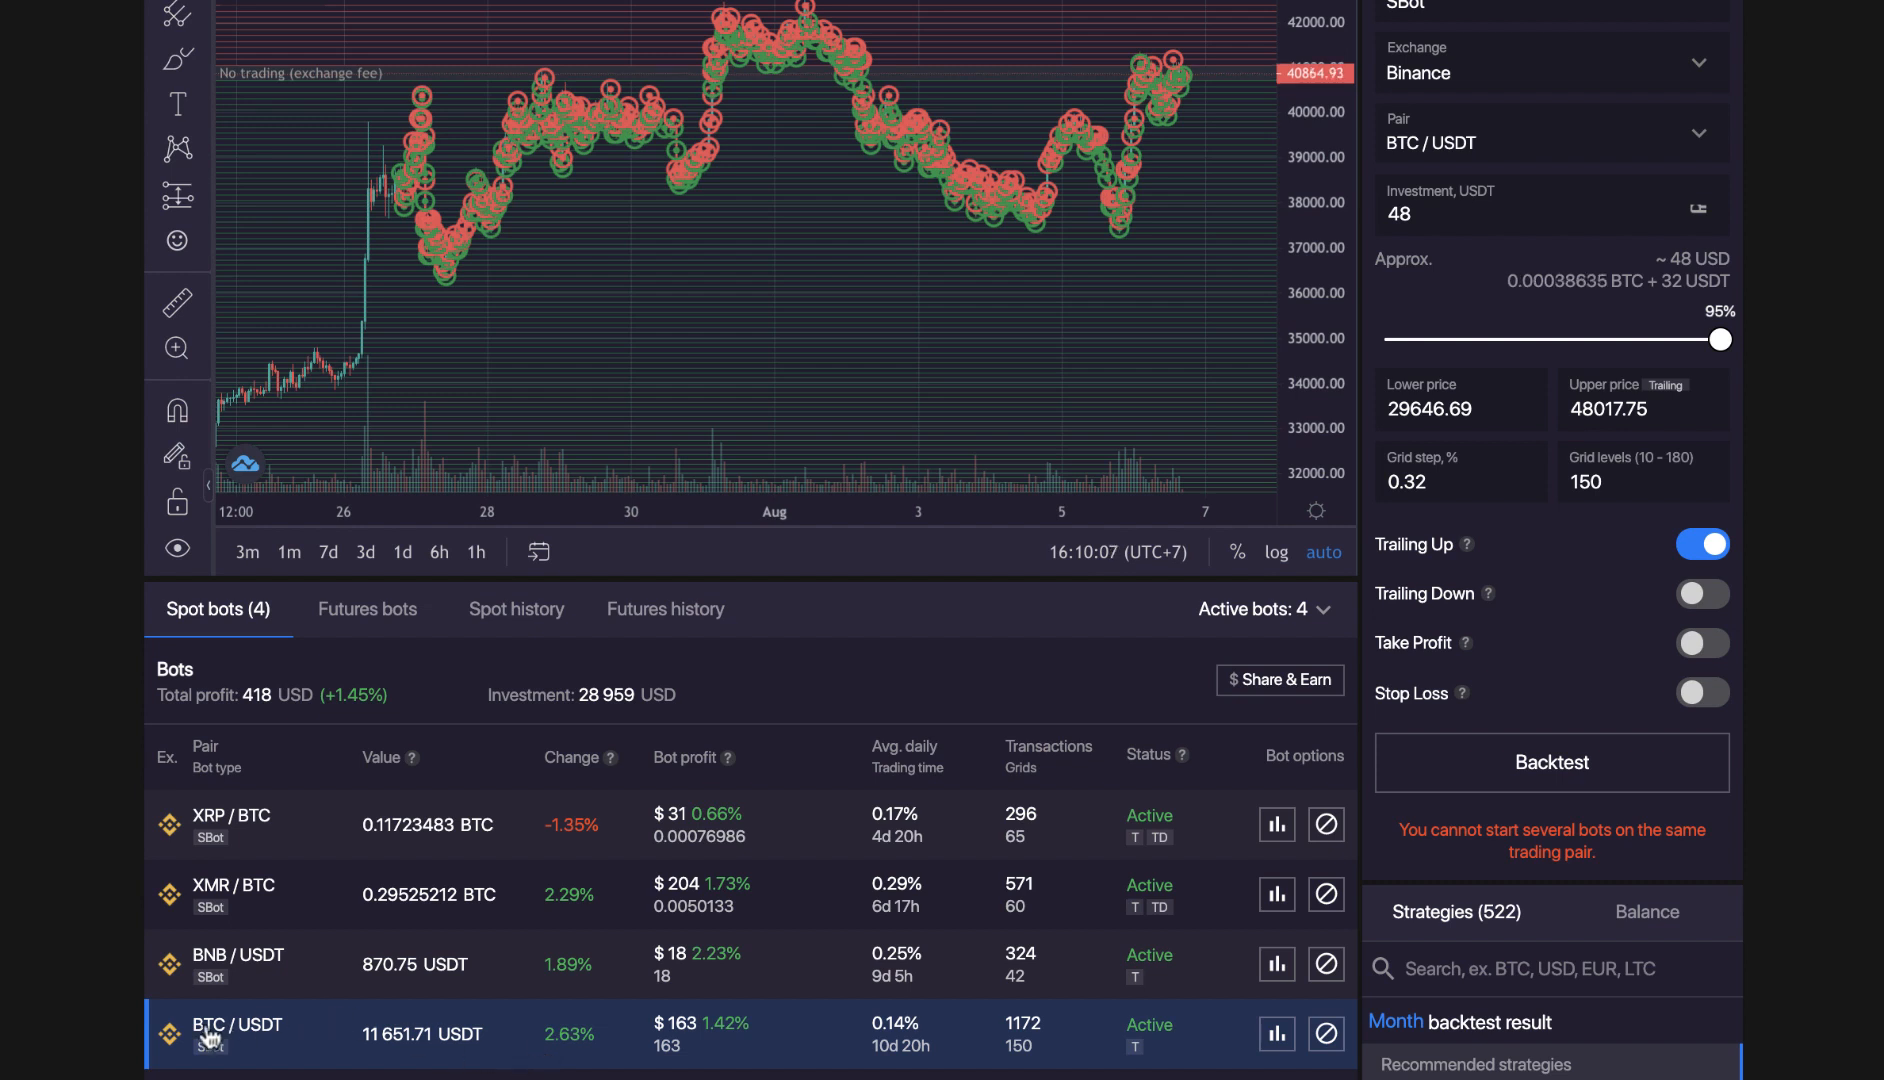
mouse_move(282, 907)
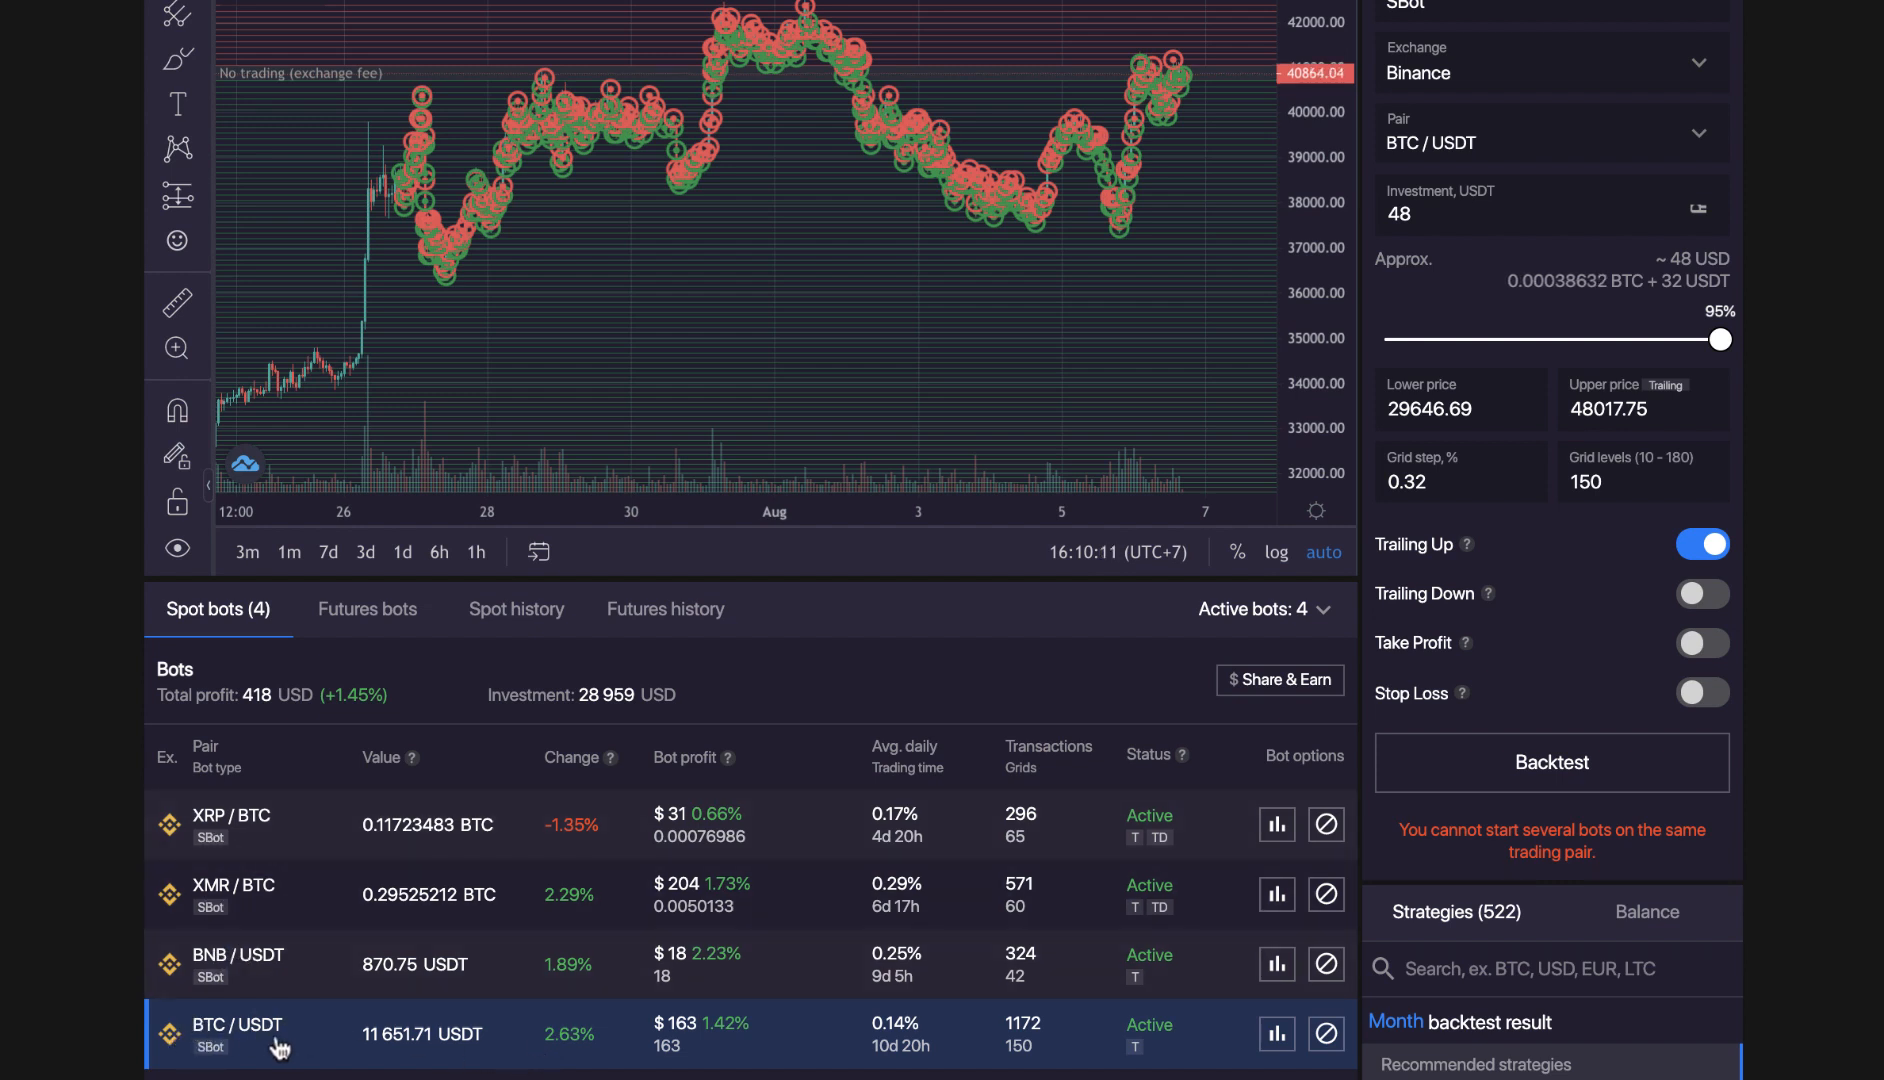
mouse_move(347, 984)
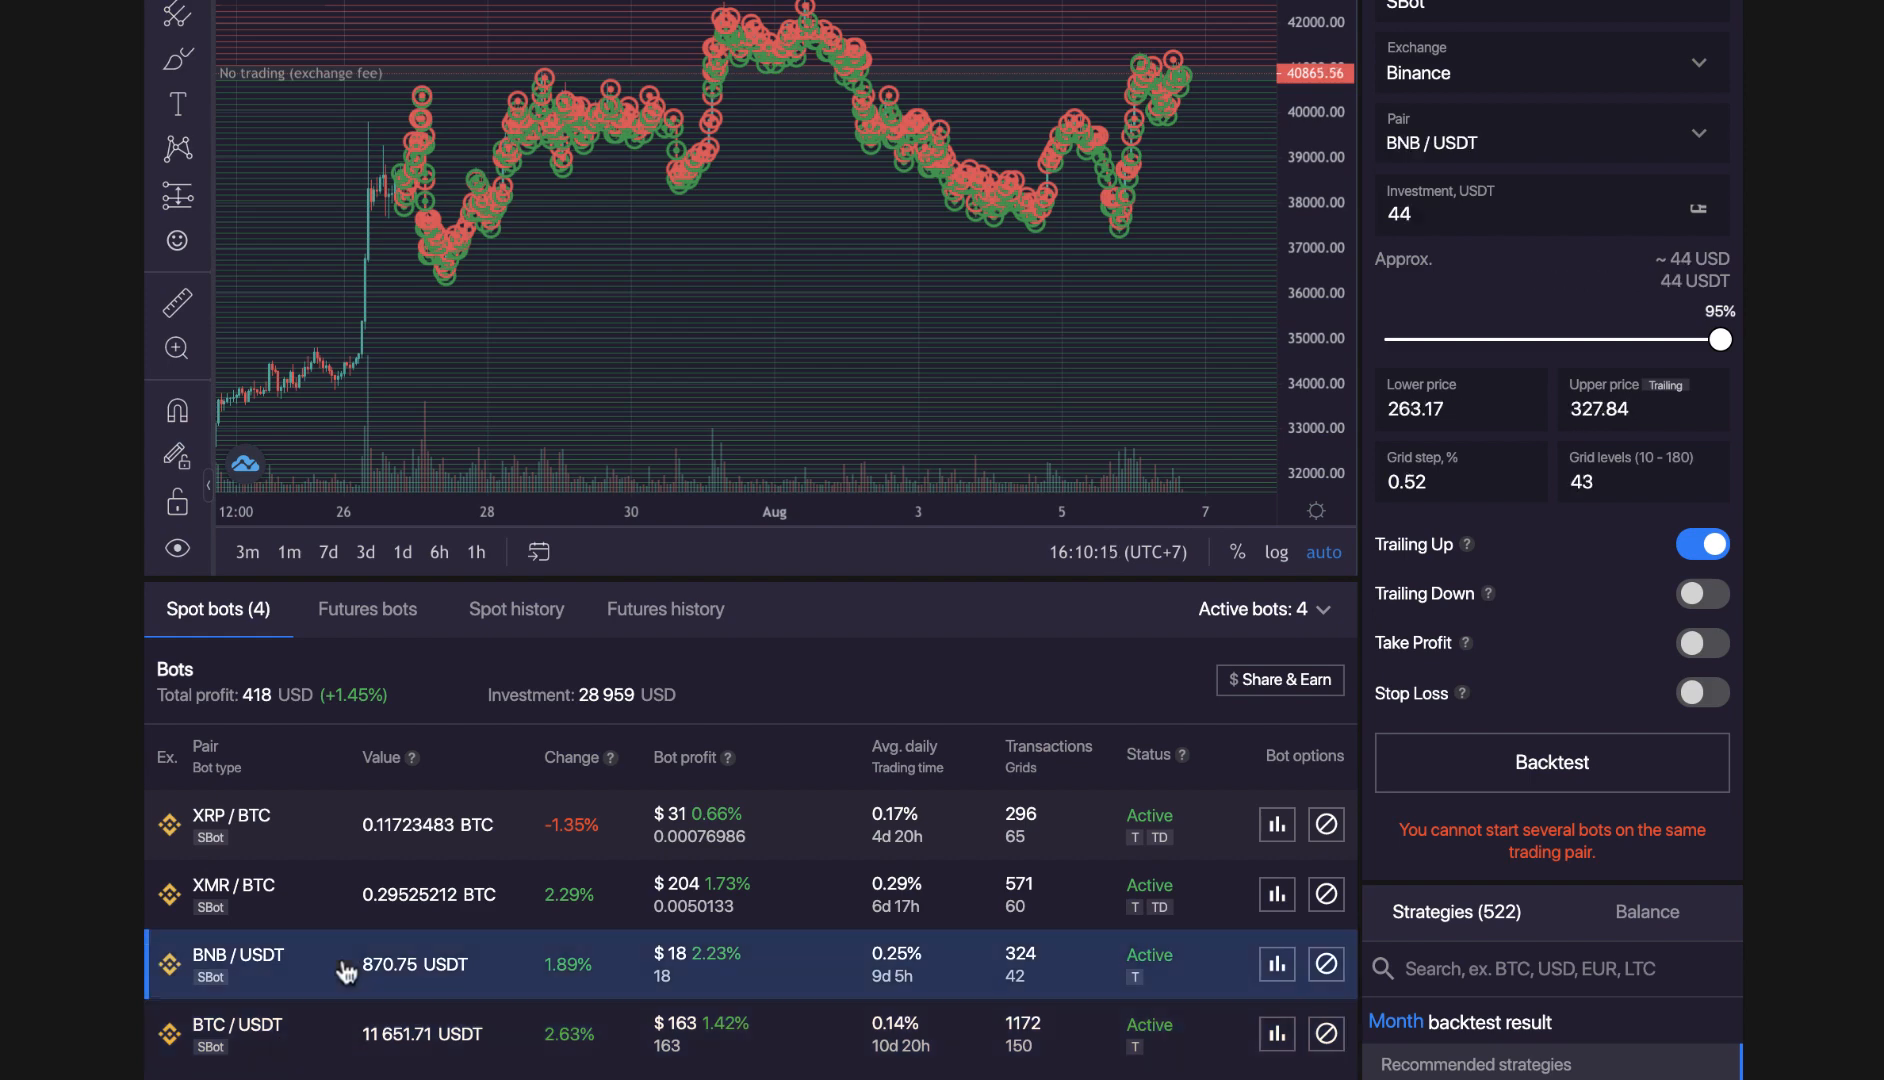
Select the BNB/USDT bot: 44 USDT investment, 263.17–327.84 range, 43 grid levels
left_click(1459, 408)
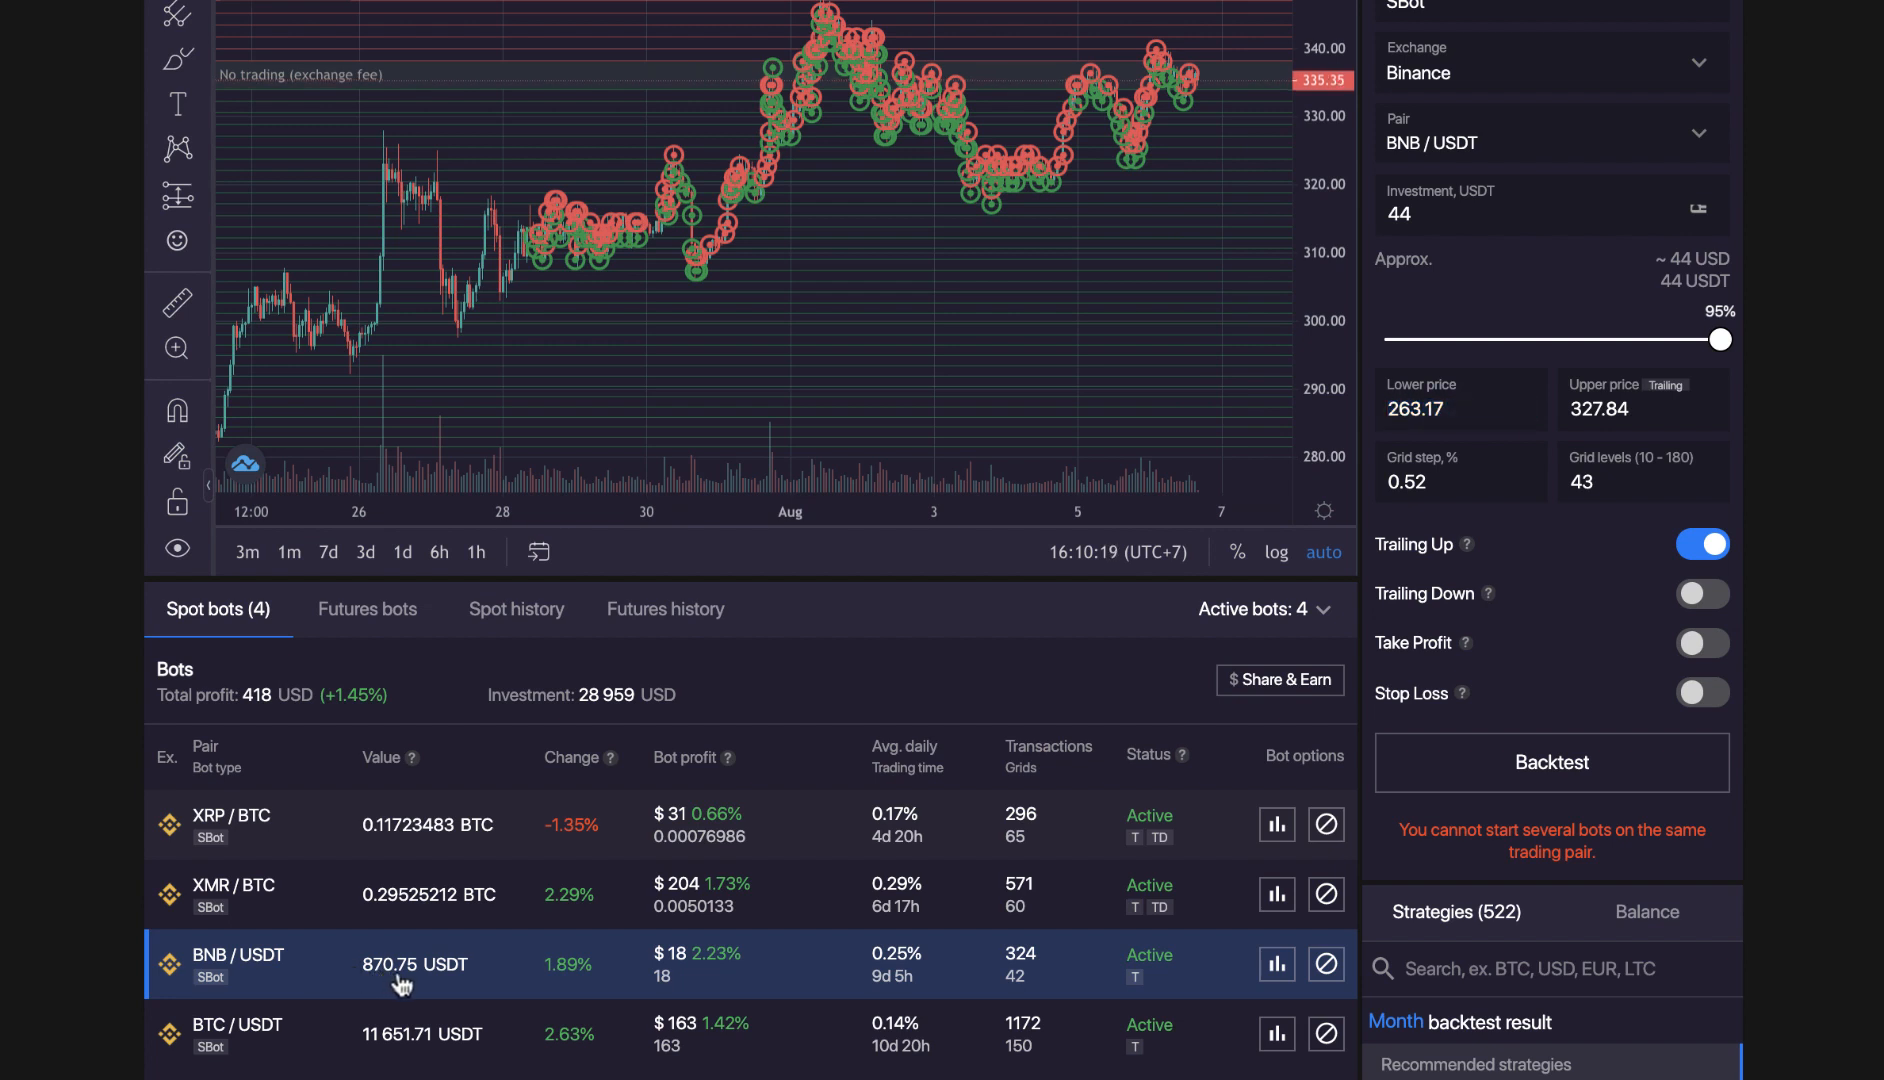
mouse_move(382, 989)
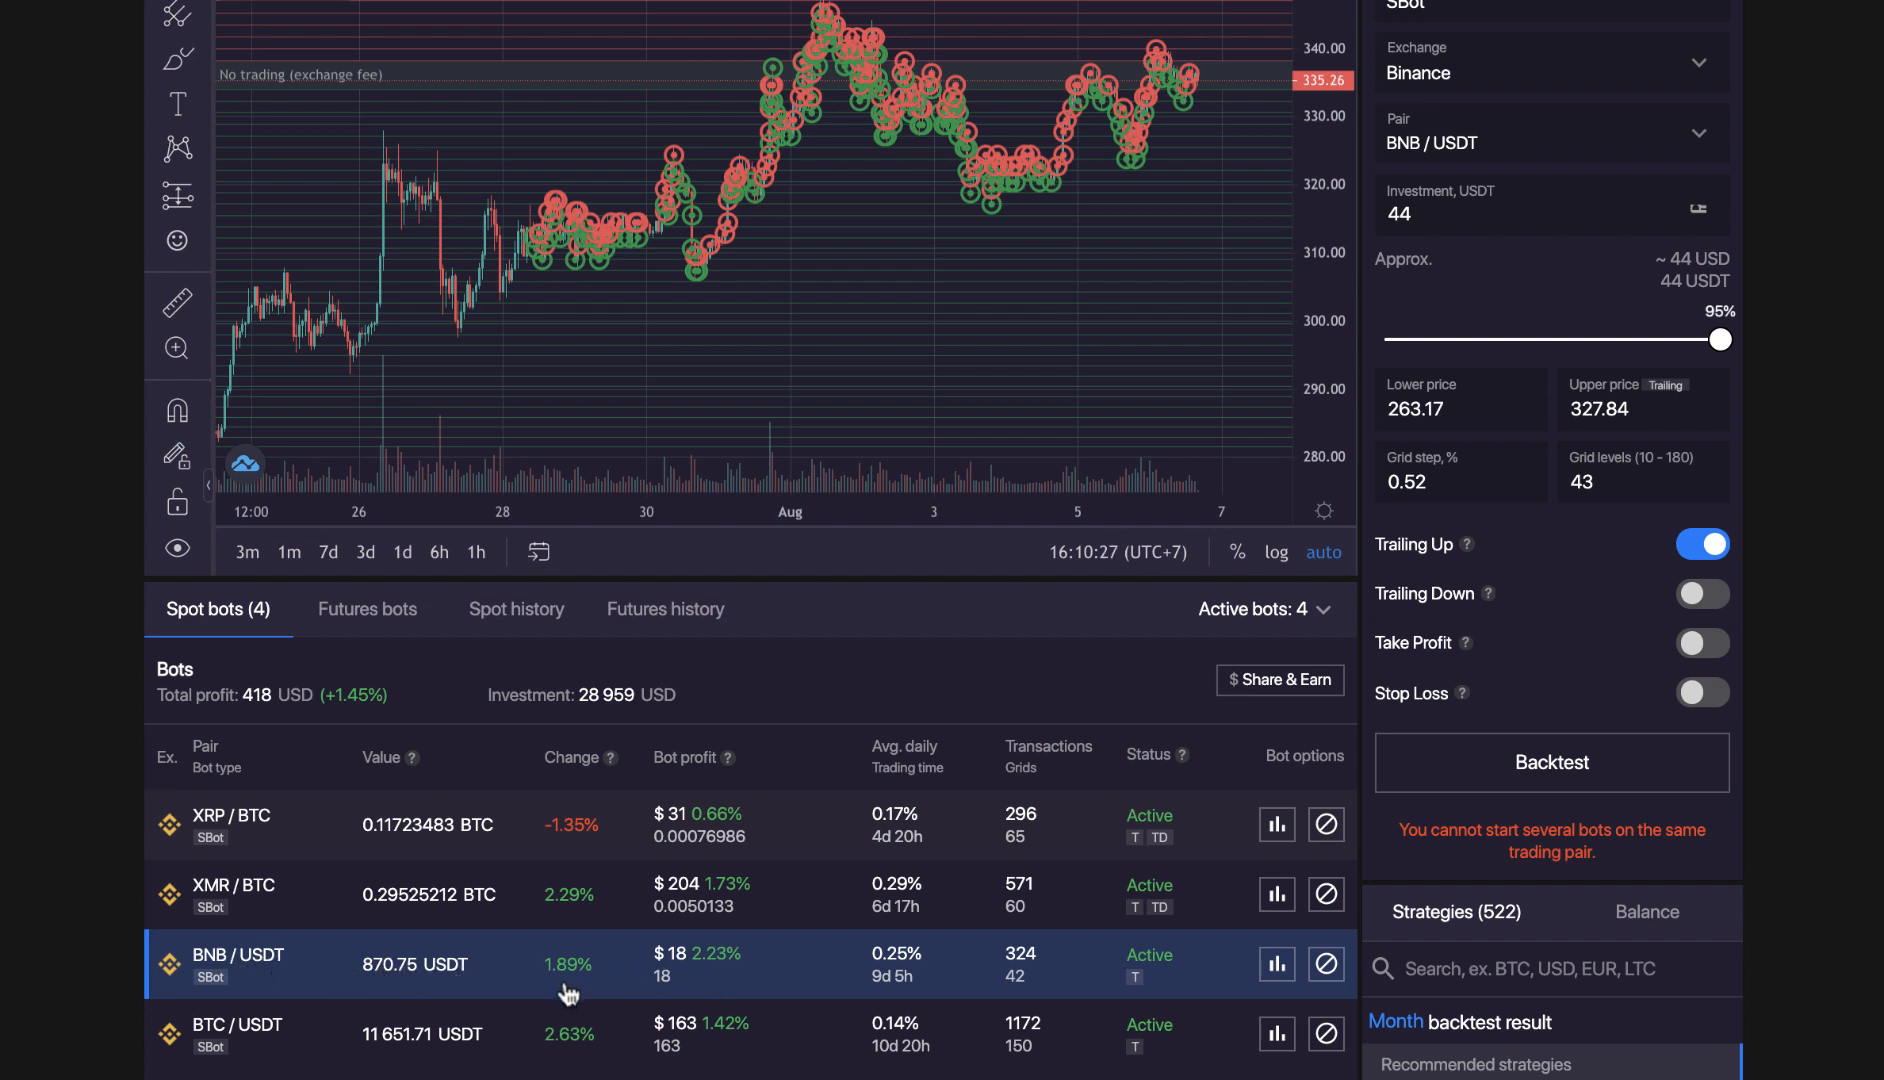
mouse_move(631, 979)
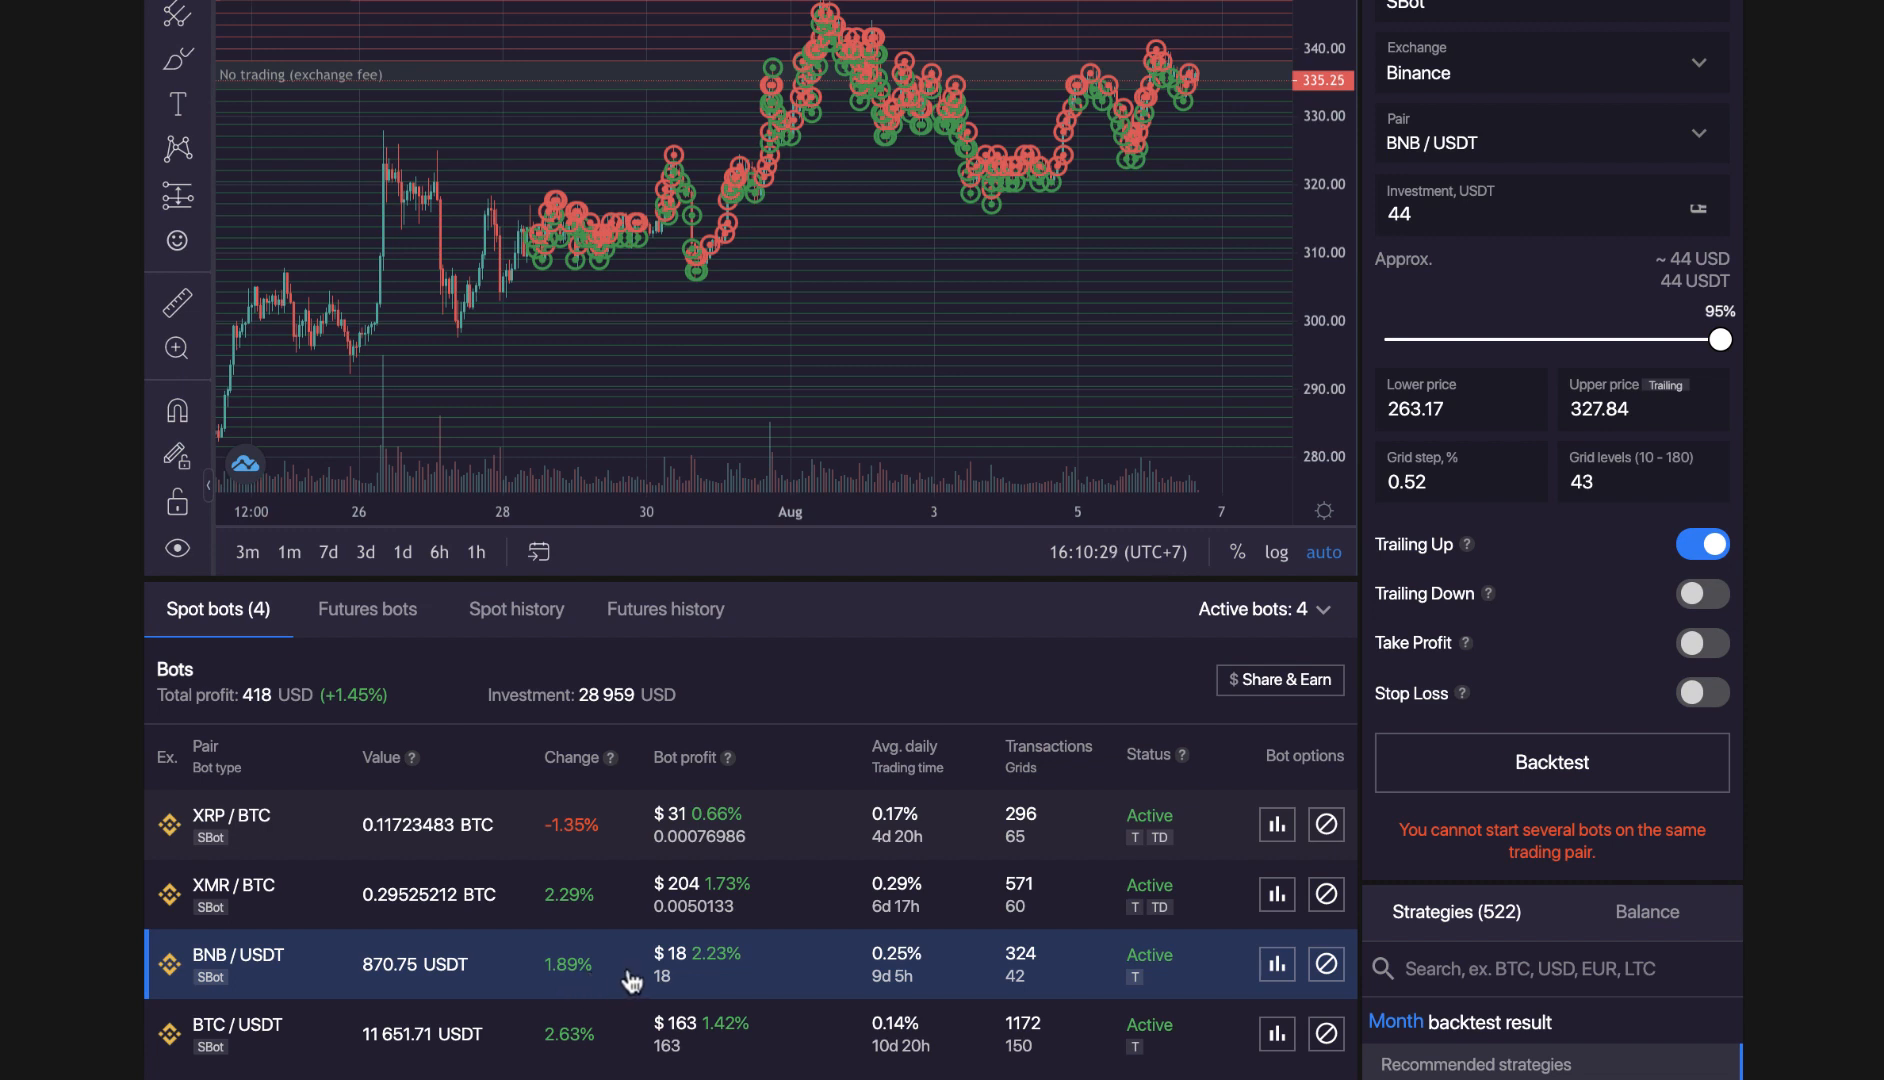
mouse_move(679, 974)
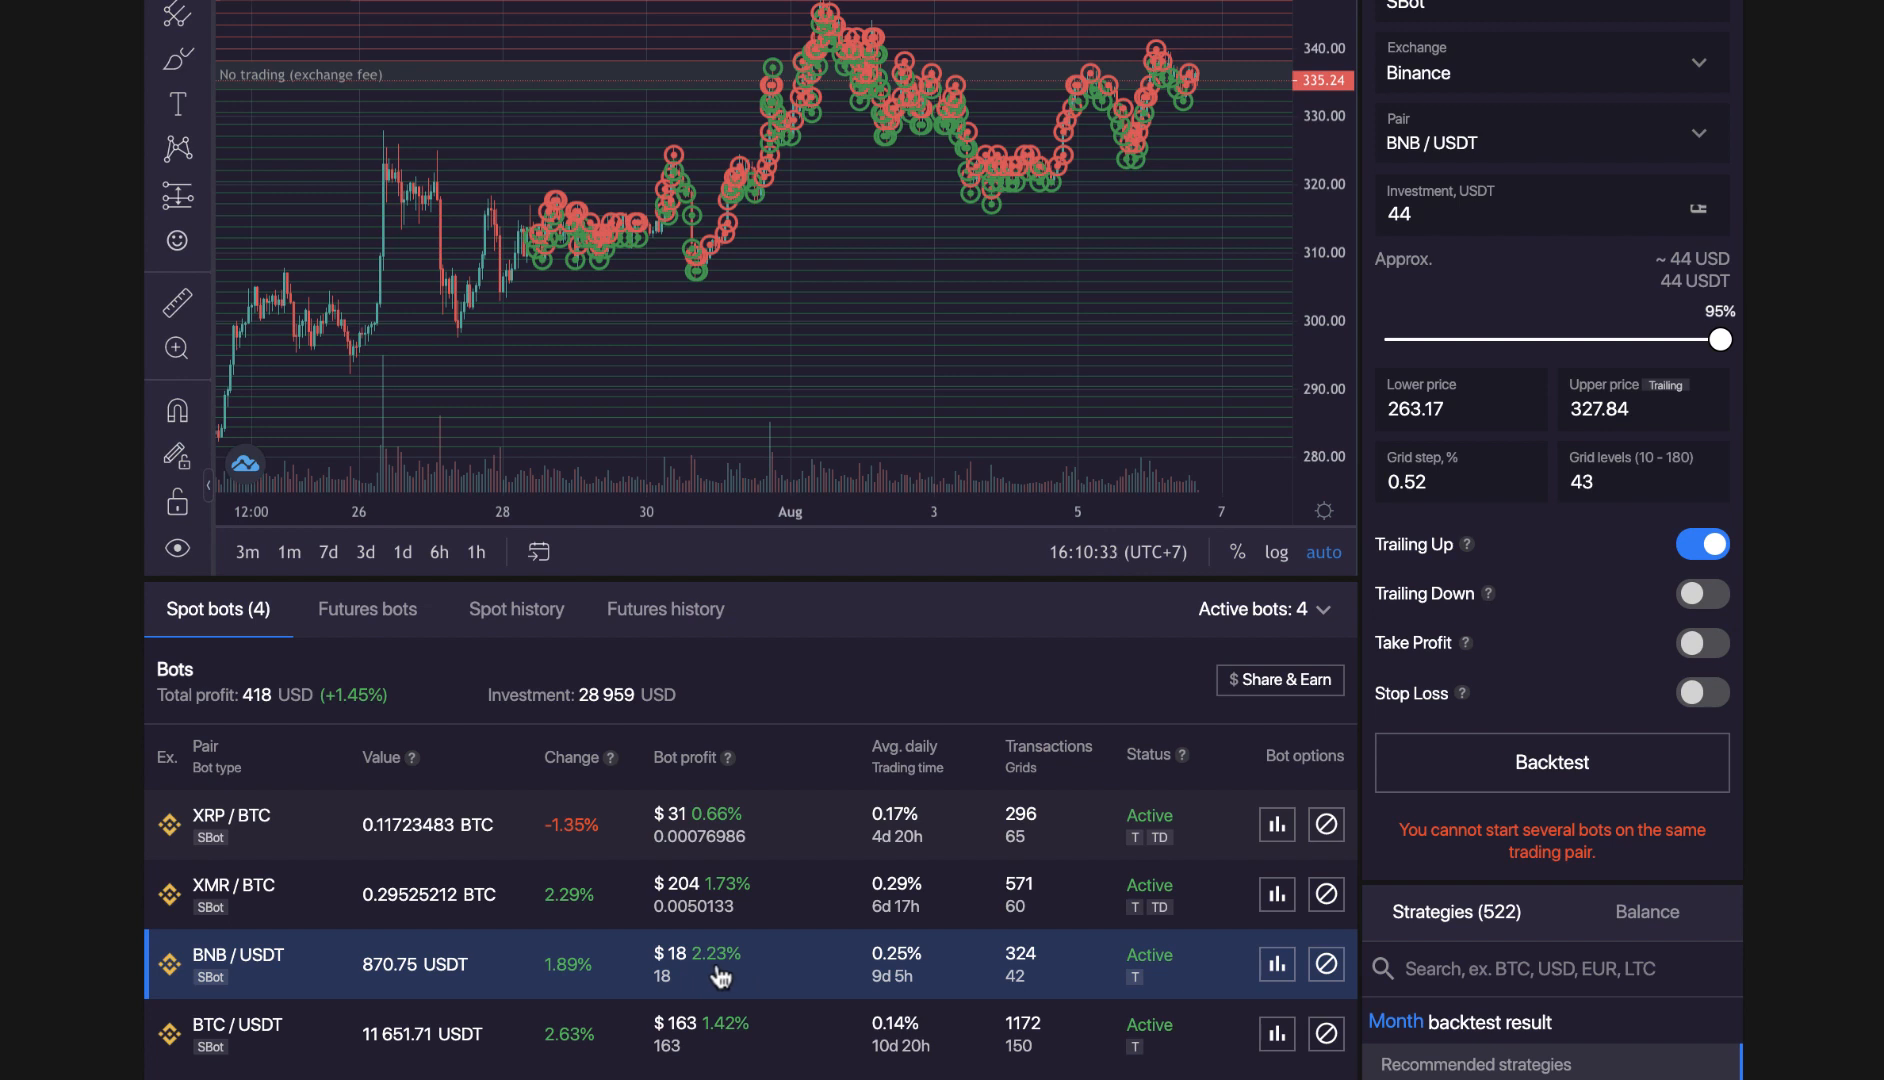
mouse_move(874, 994)
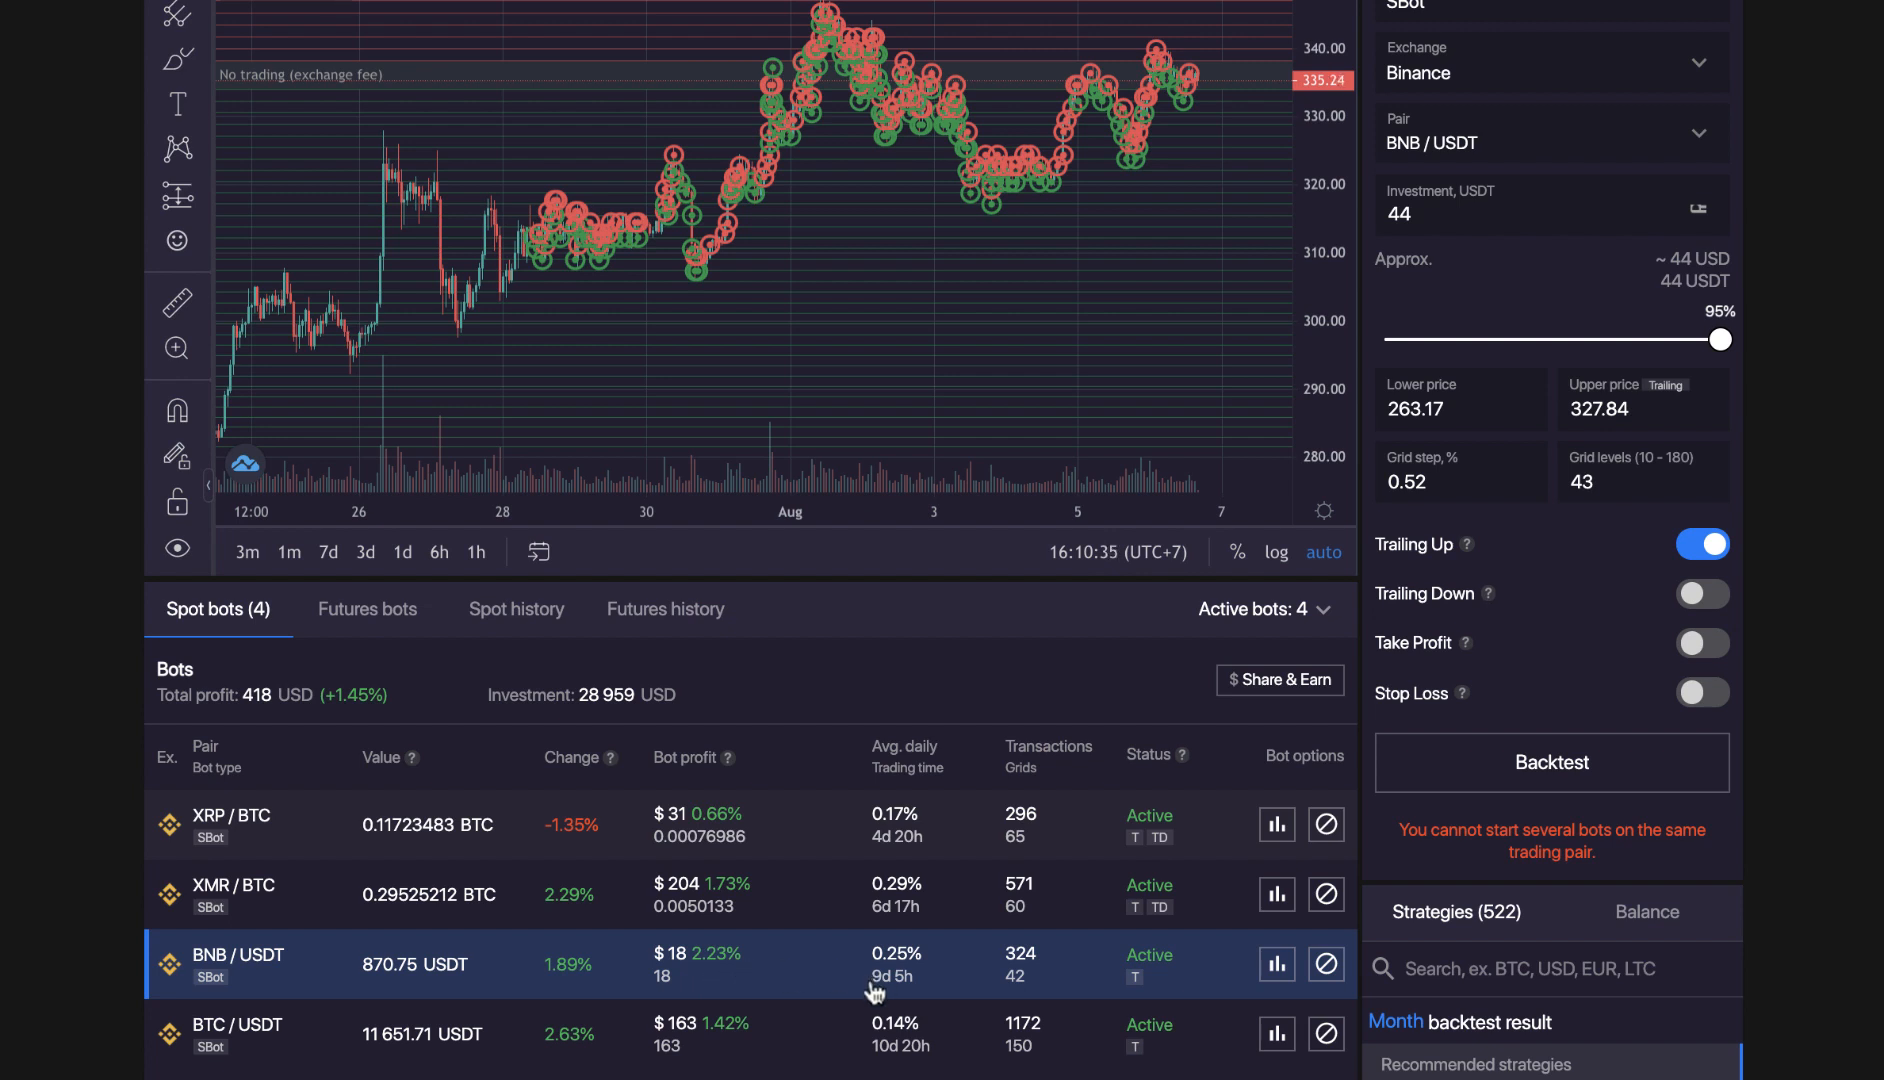
mouse_move(886, 979)
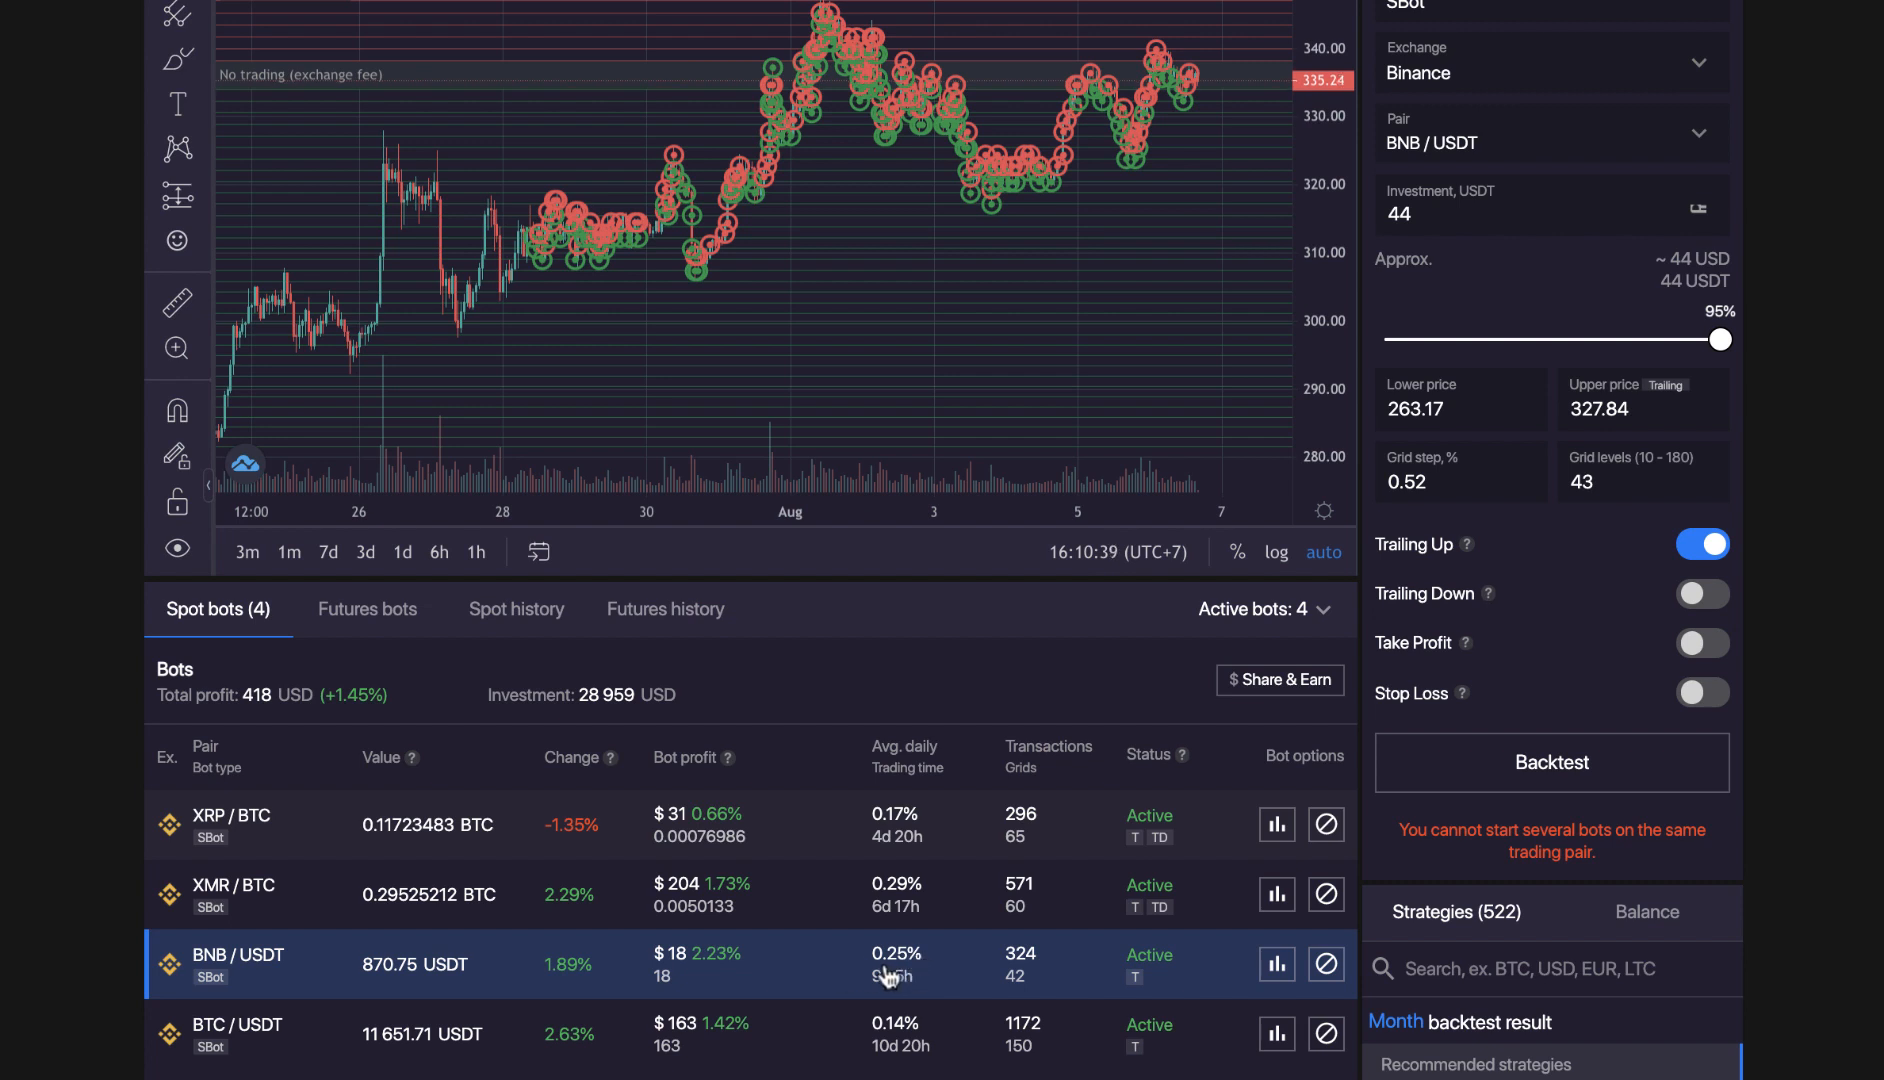
mouse_move(931, 974)
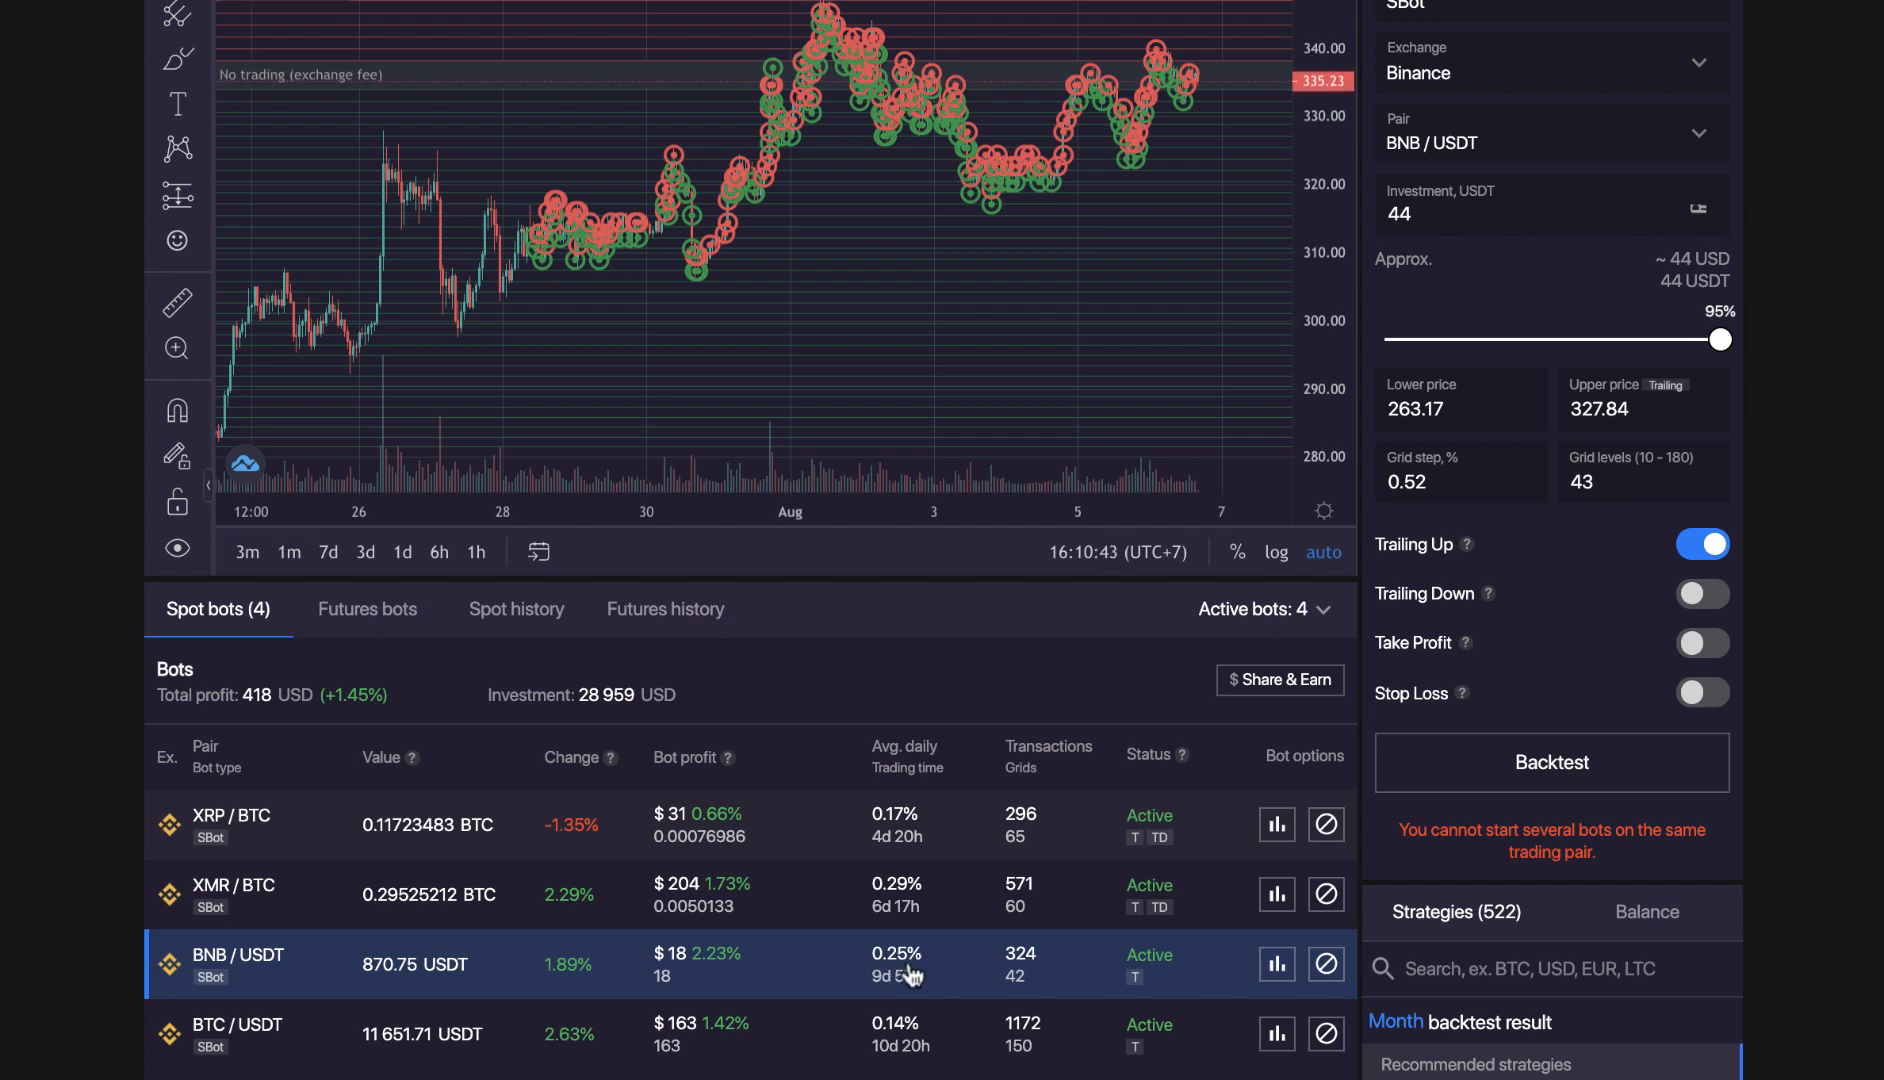
mouse_move(859, 968)
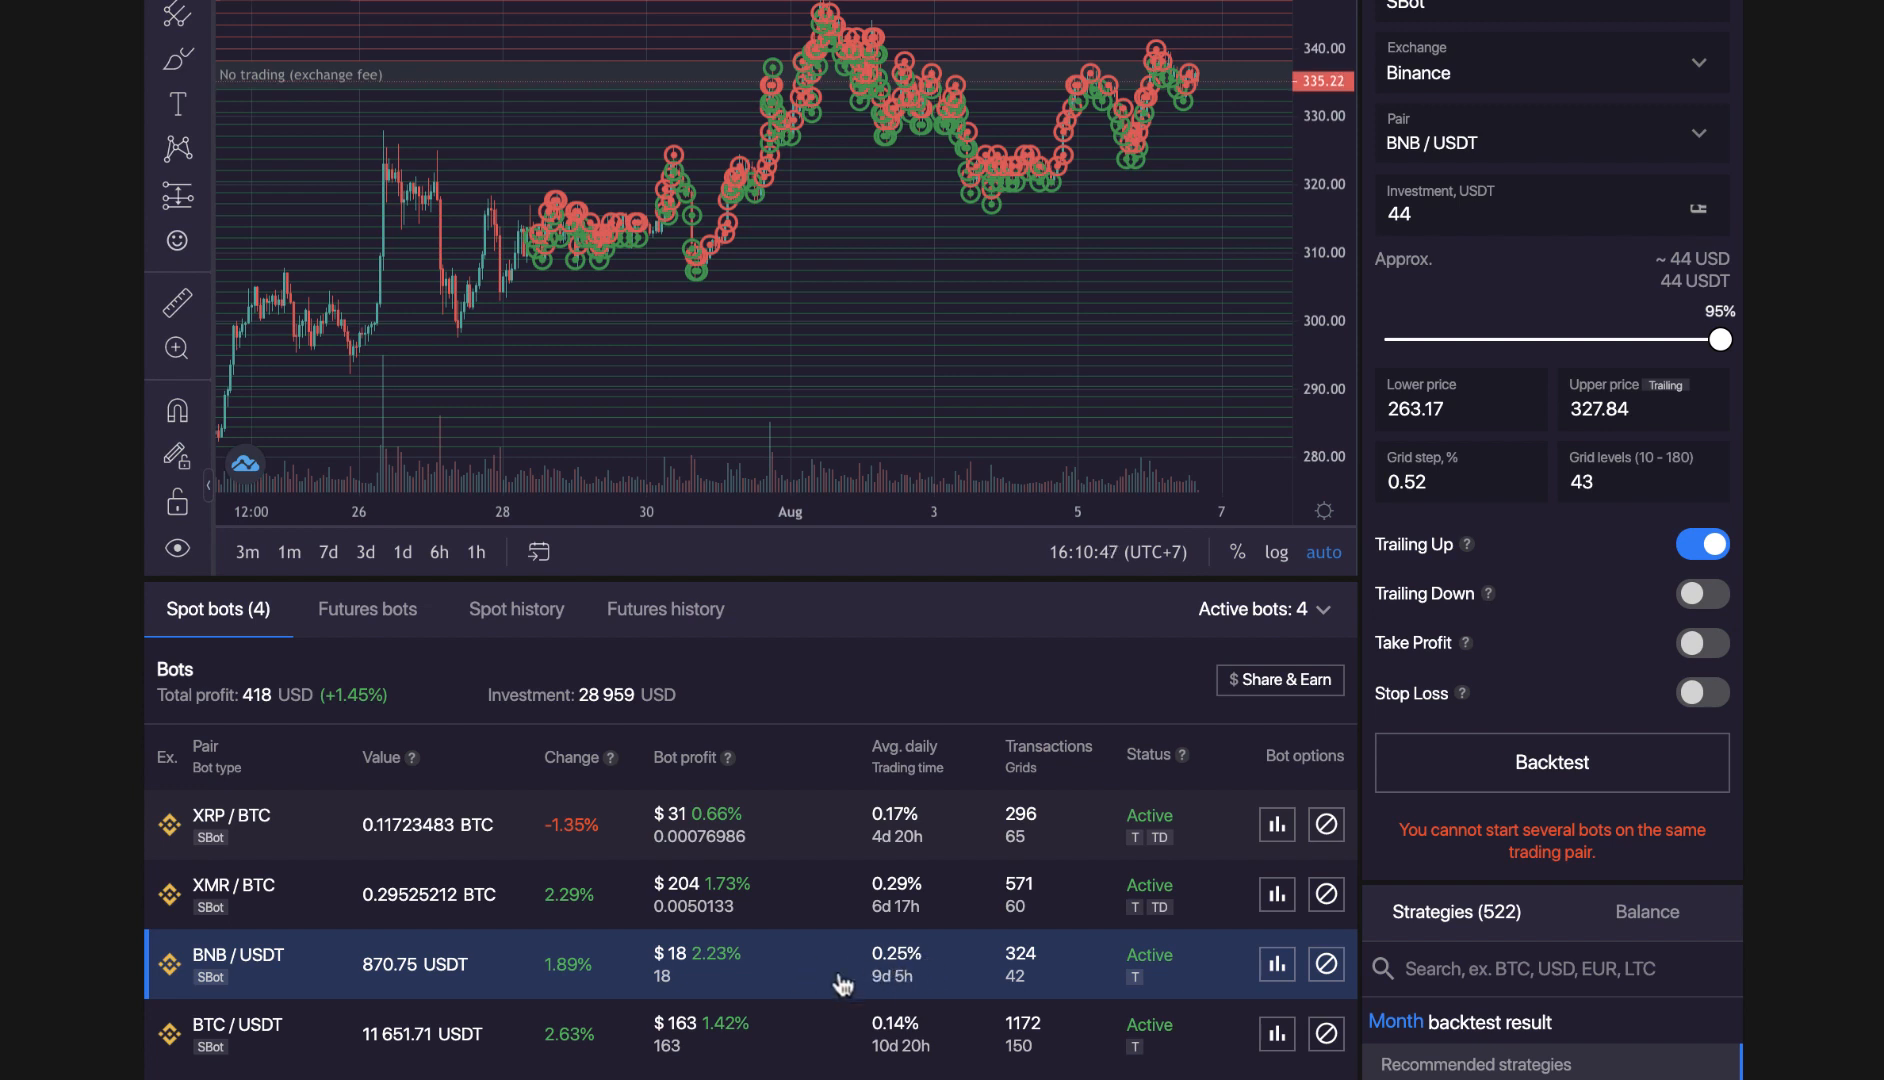
mouse_move(616, 986)
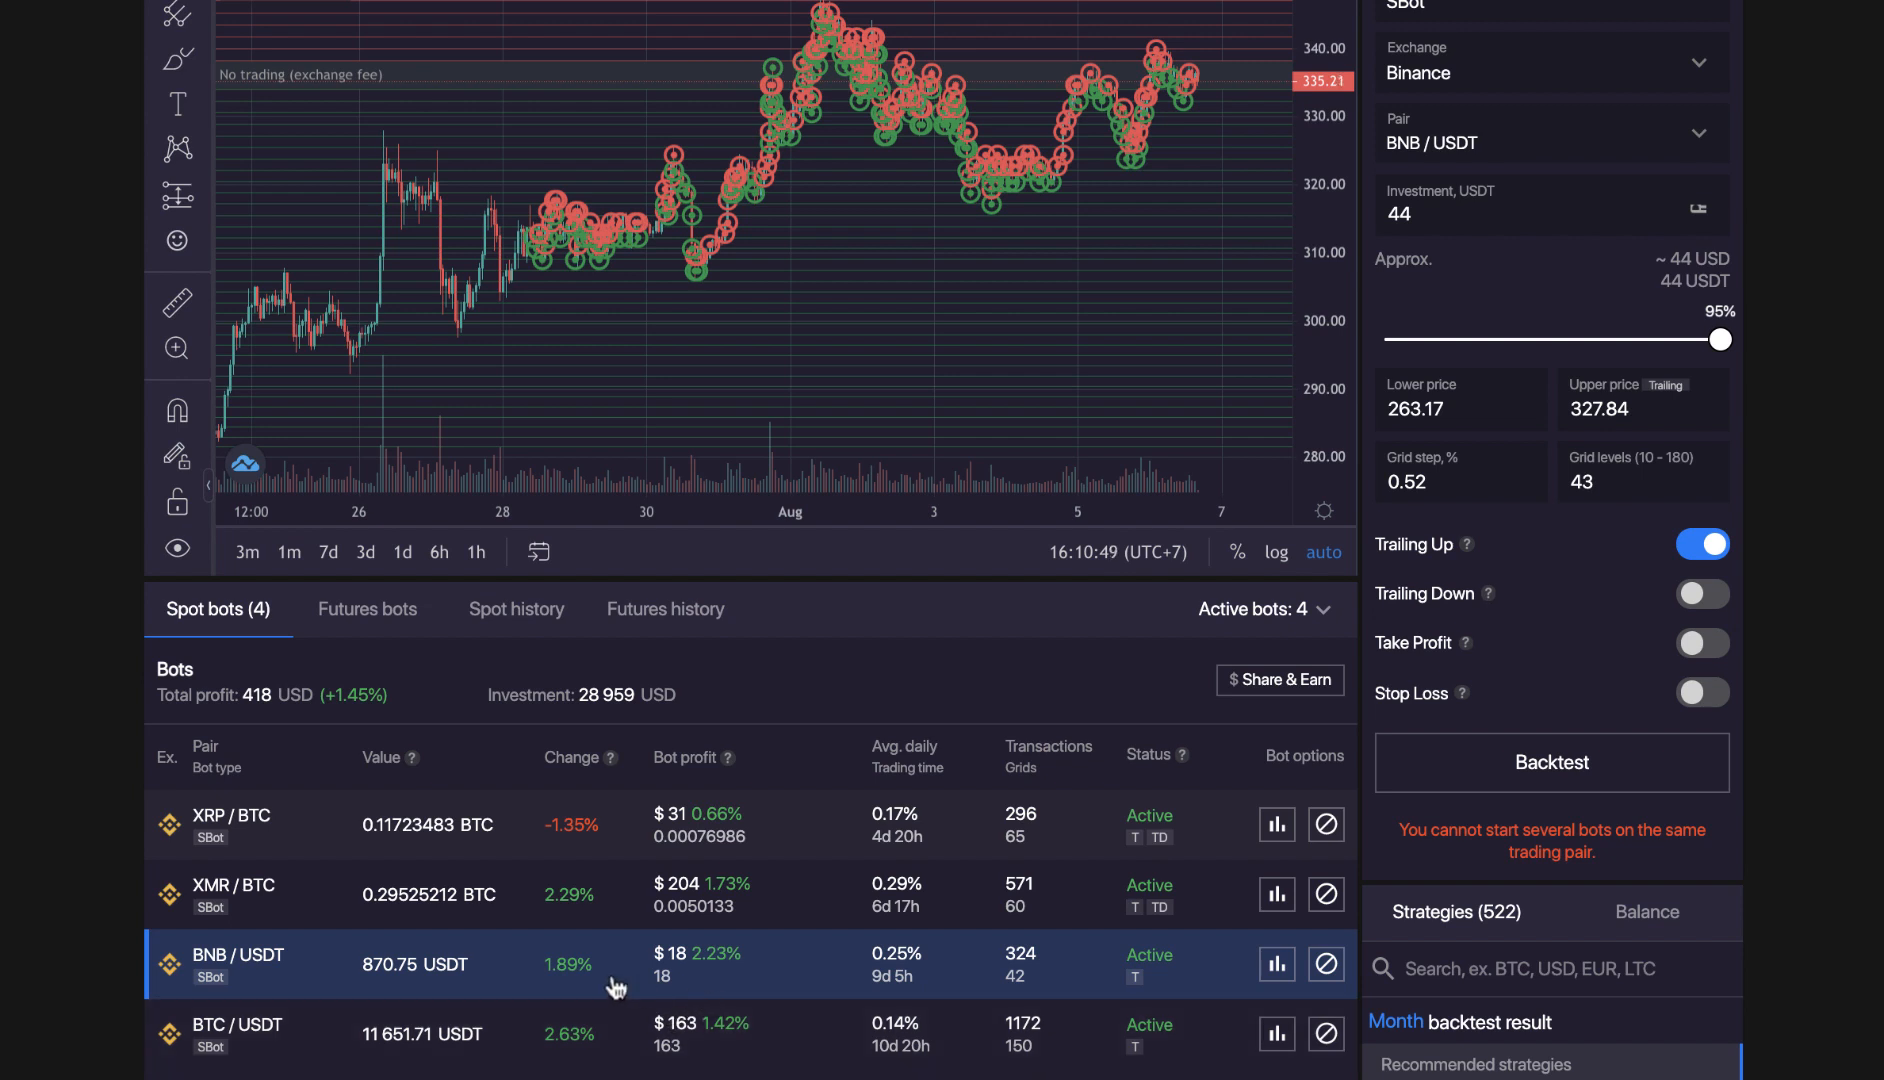
mouse_move(205, 909)
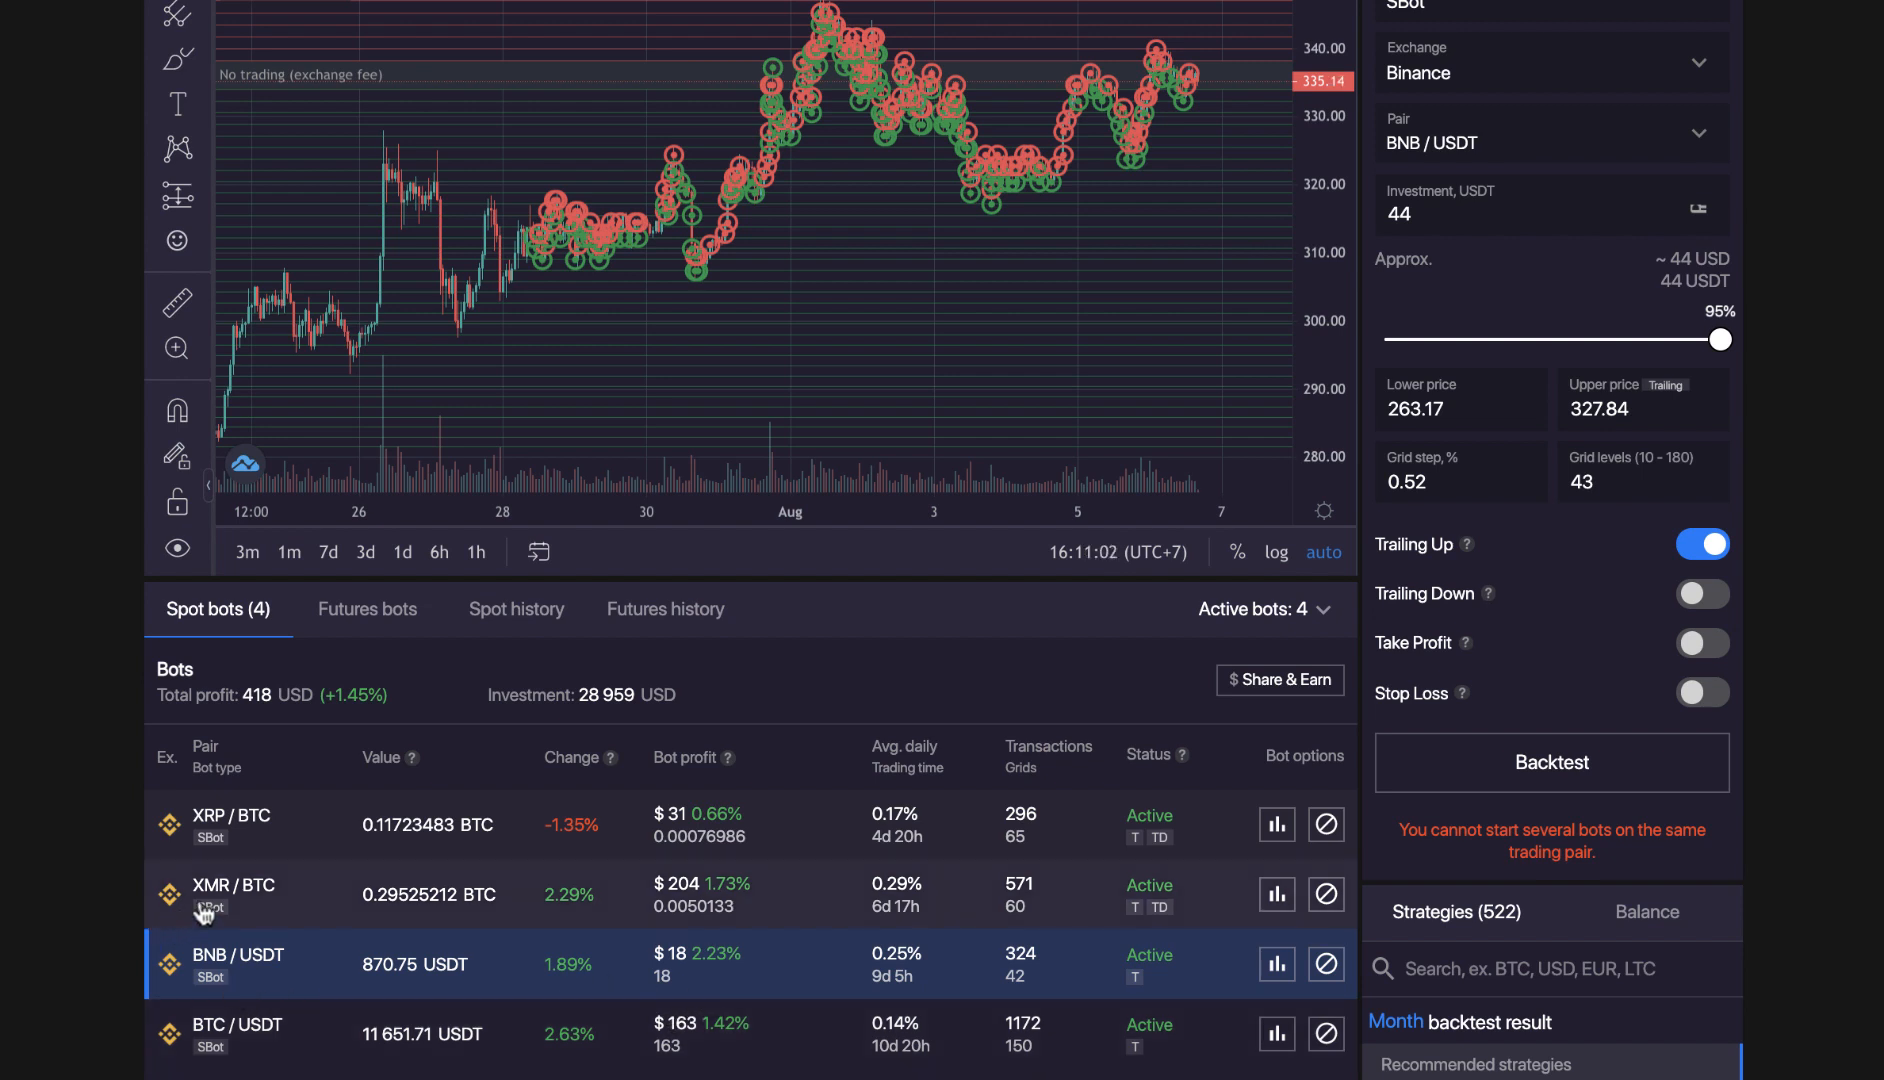
mouse_move(246, 901)
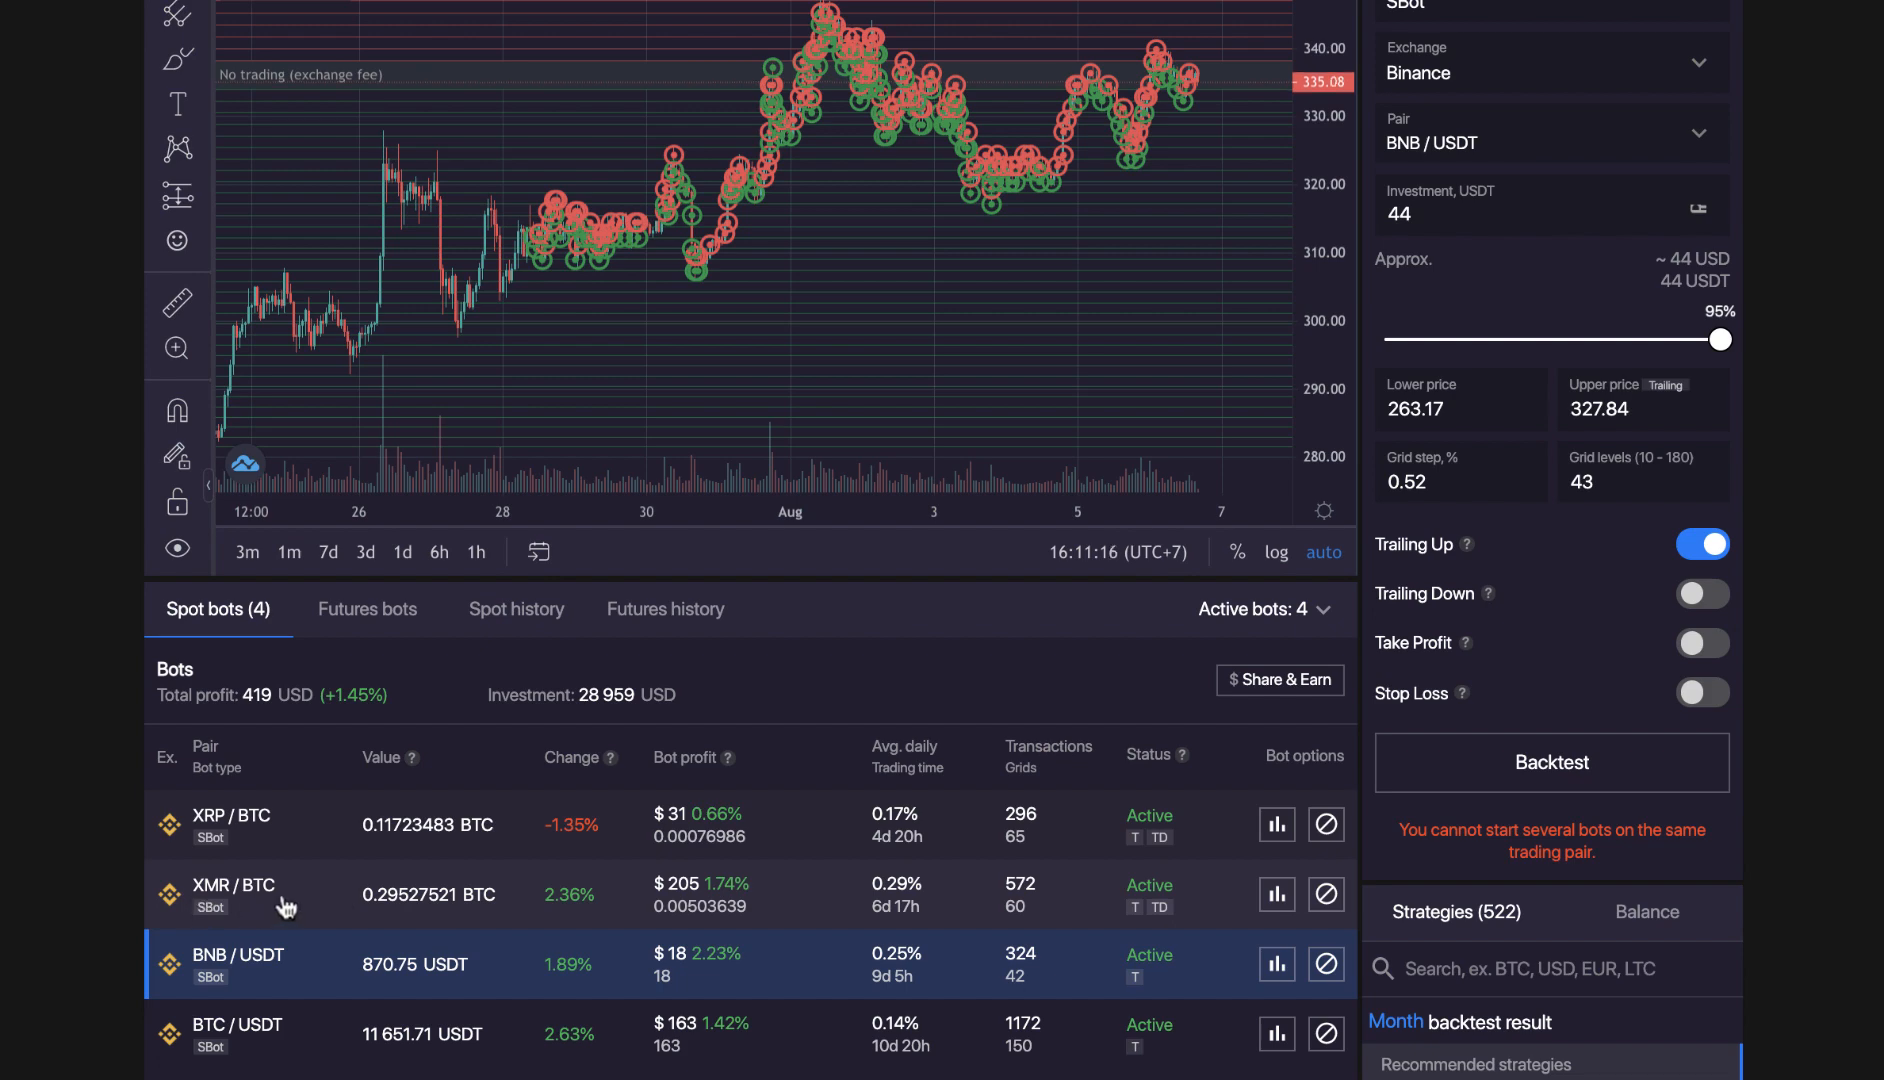
mouse_move(321, 895)
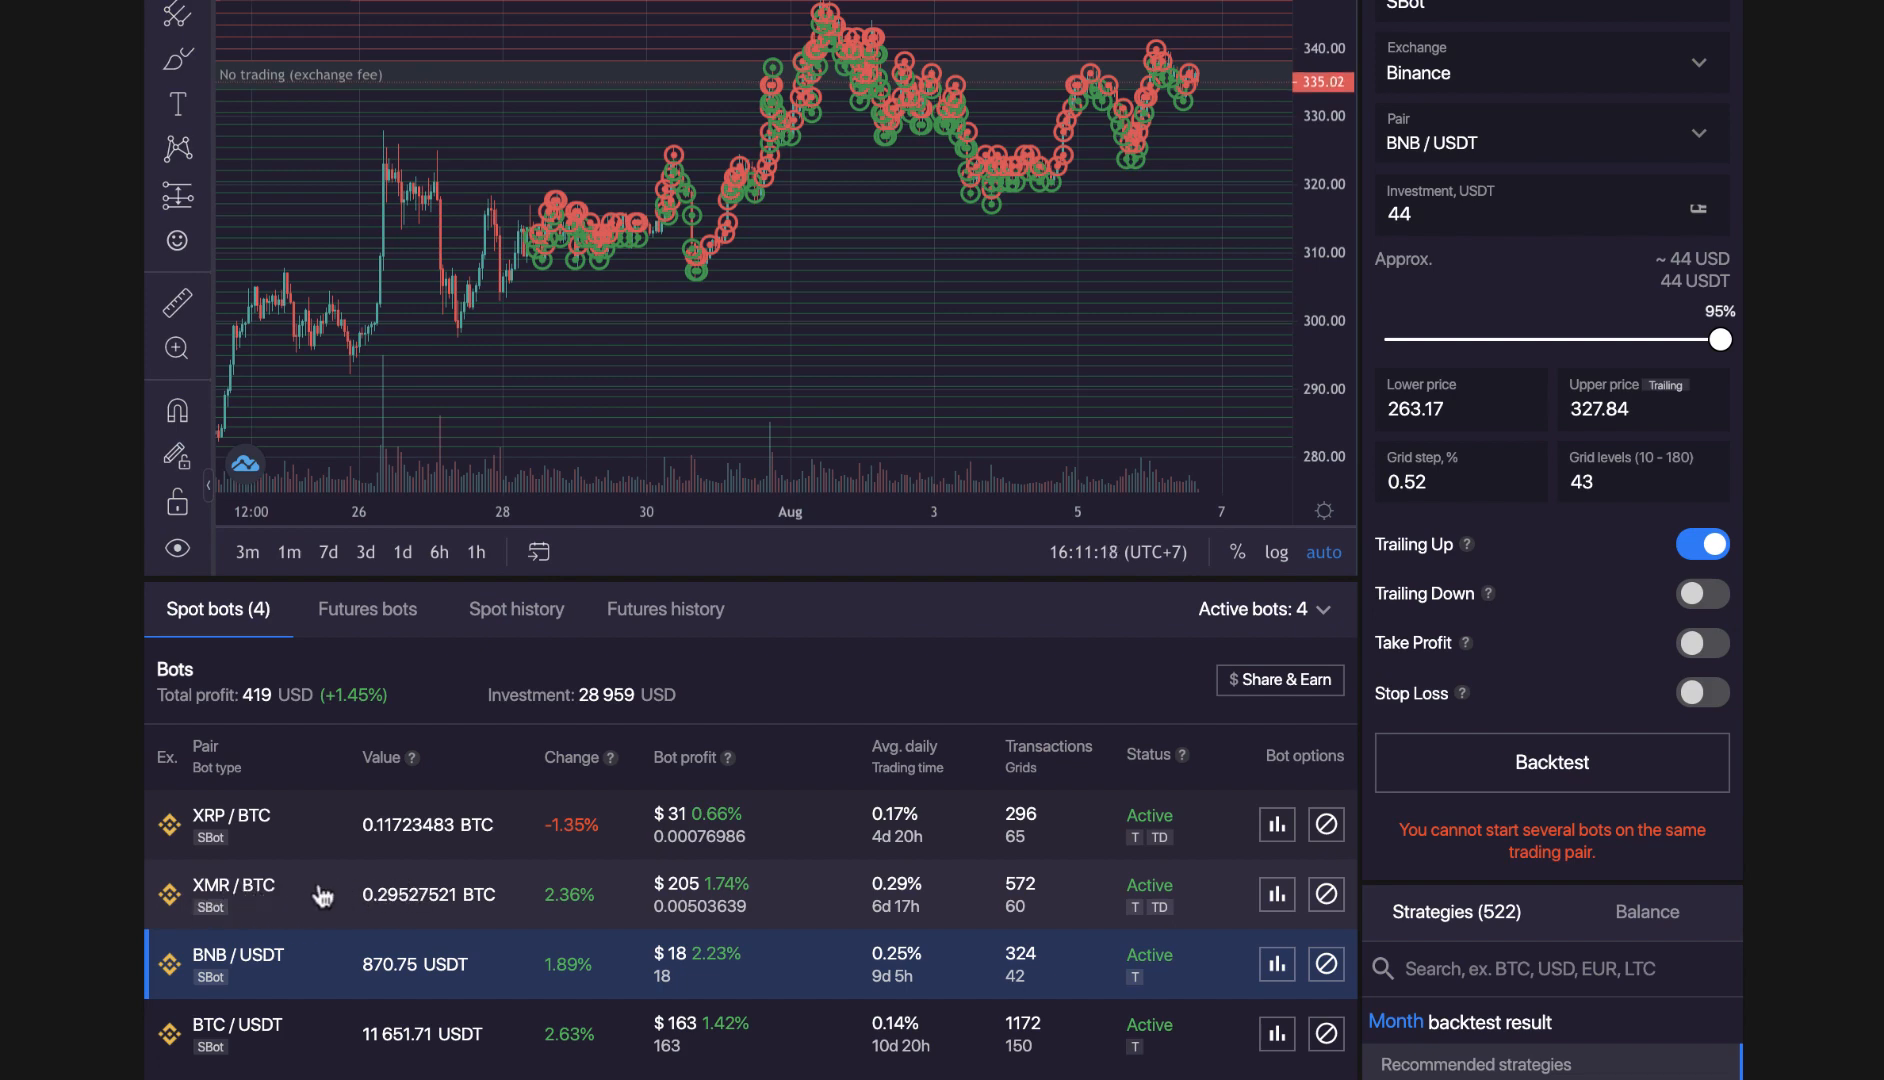
left_click(236, 894)
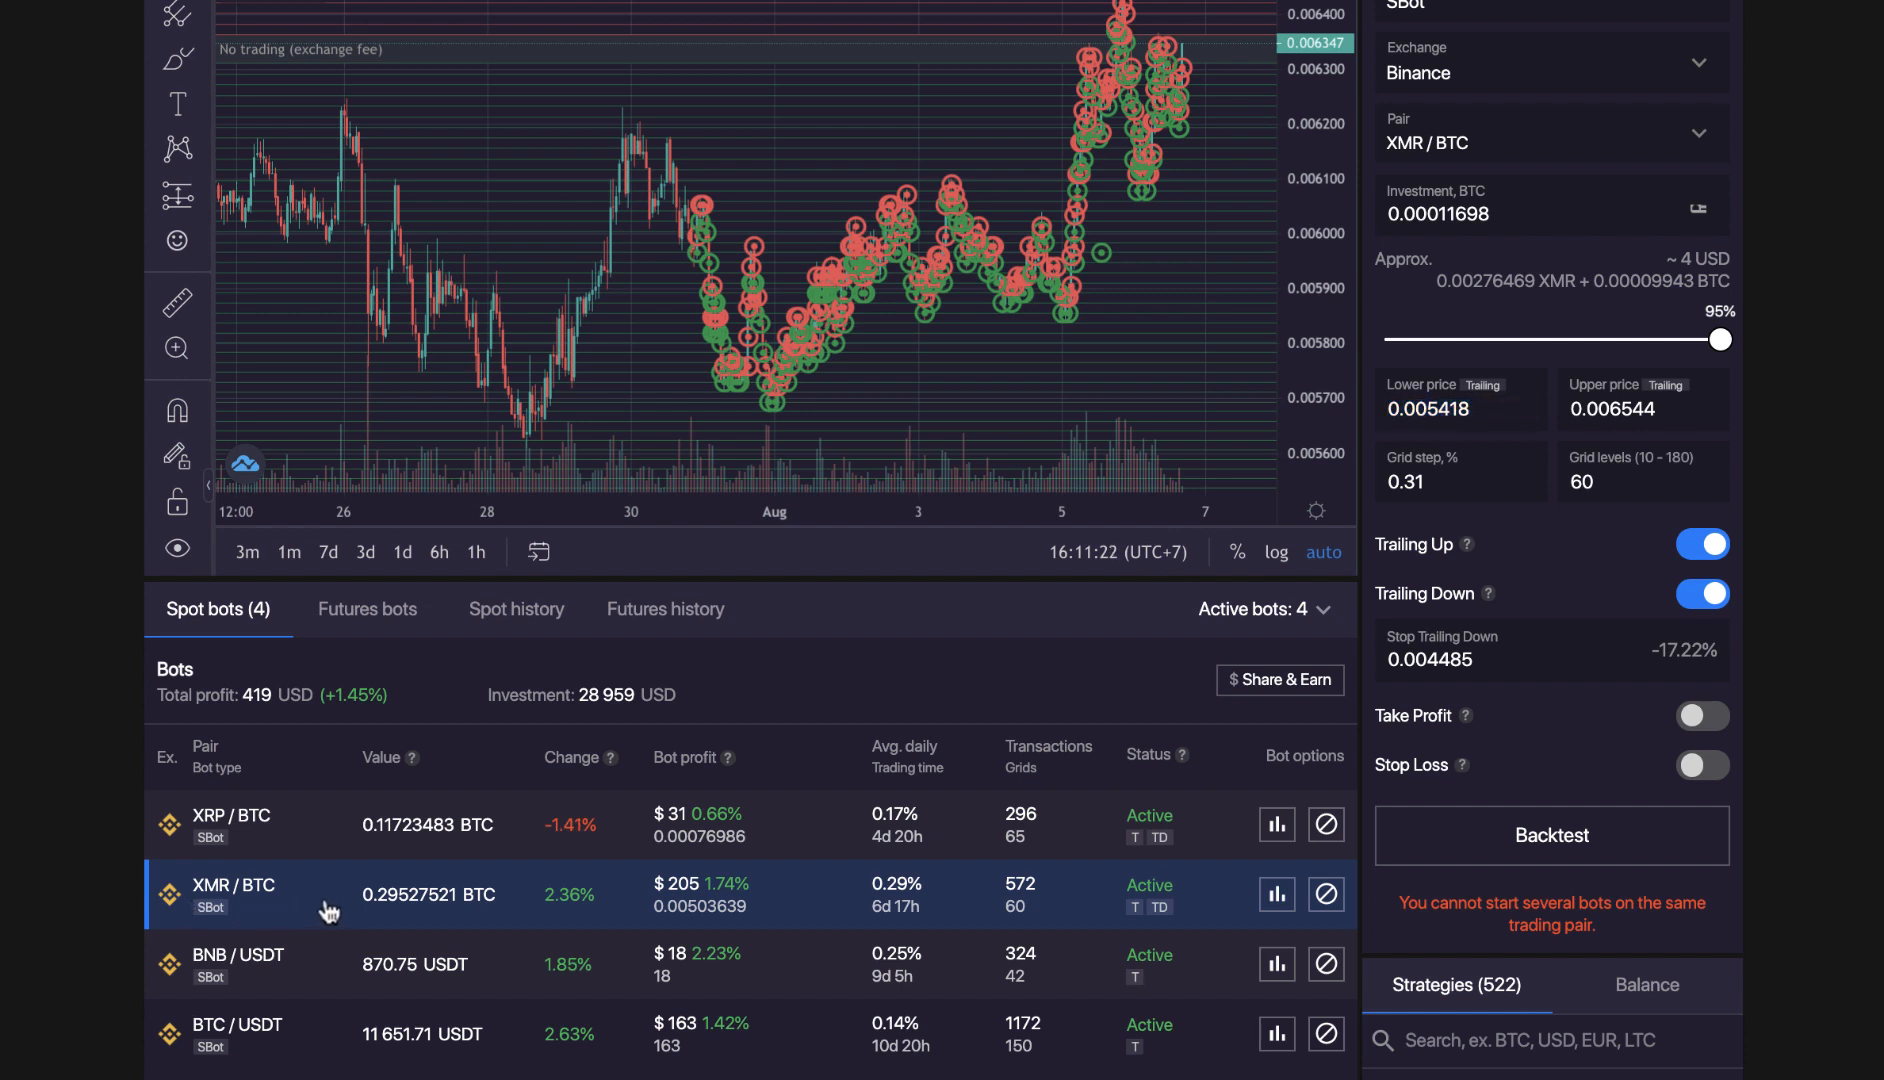
mouse_move(597, 917)
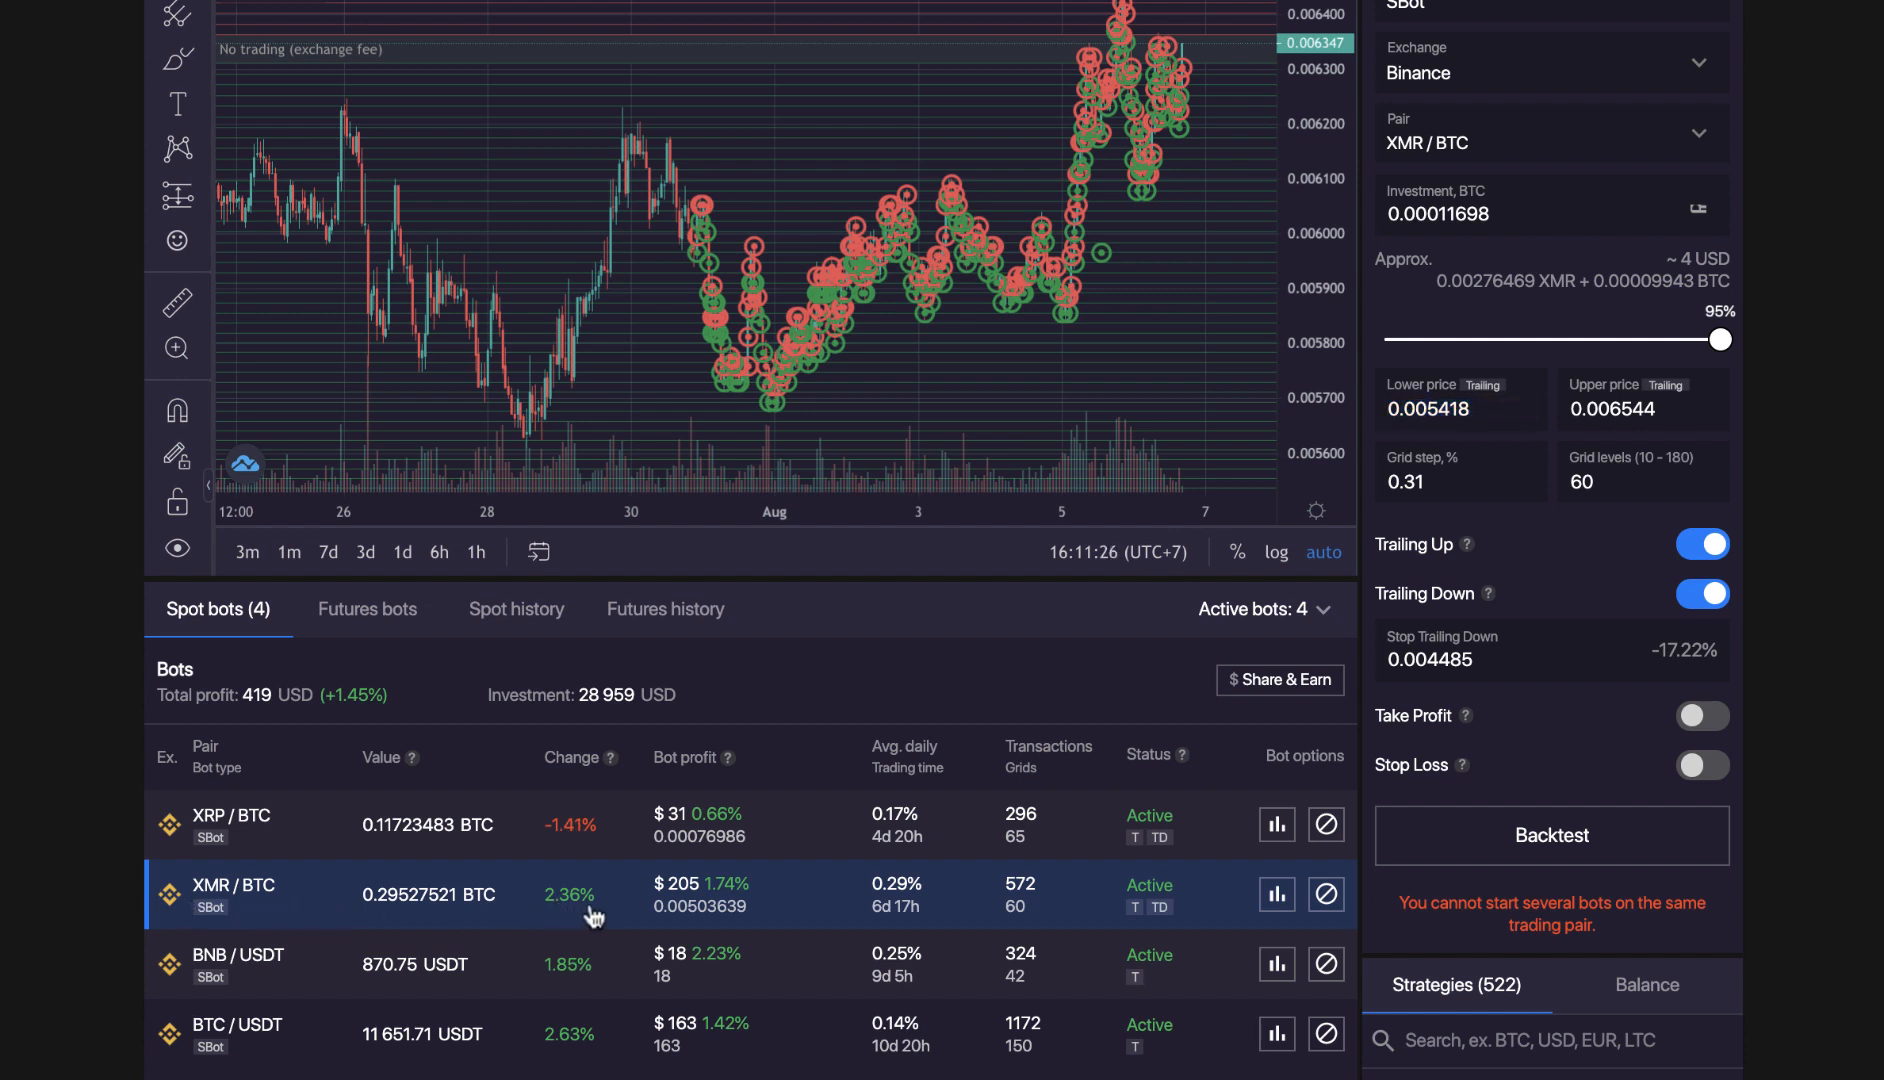
mouse_move(240, 905)
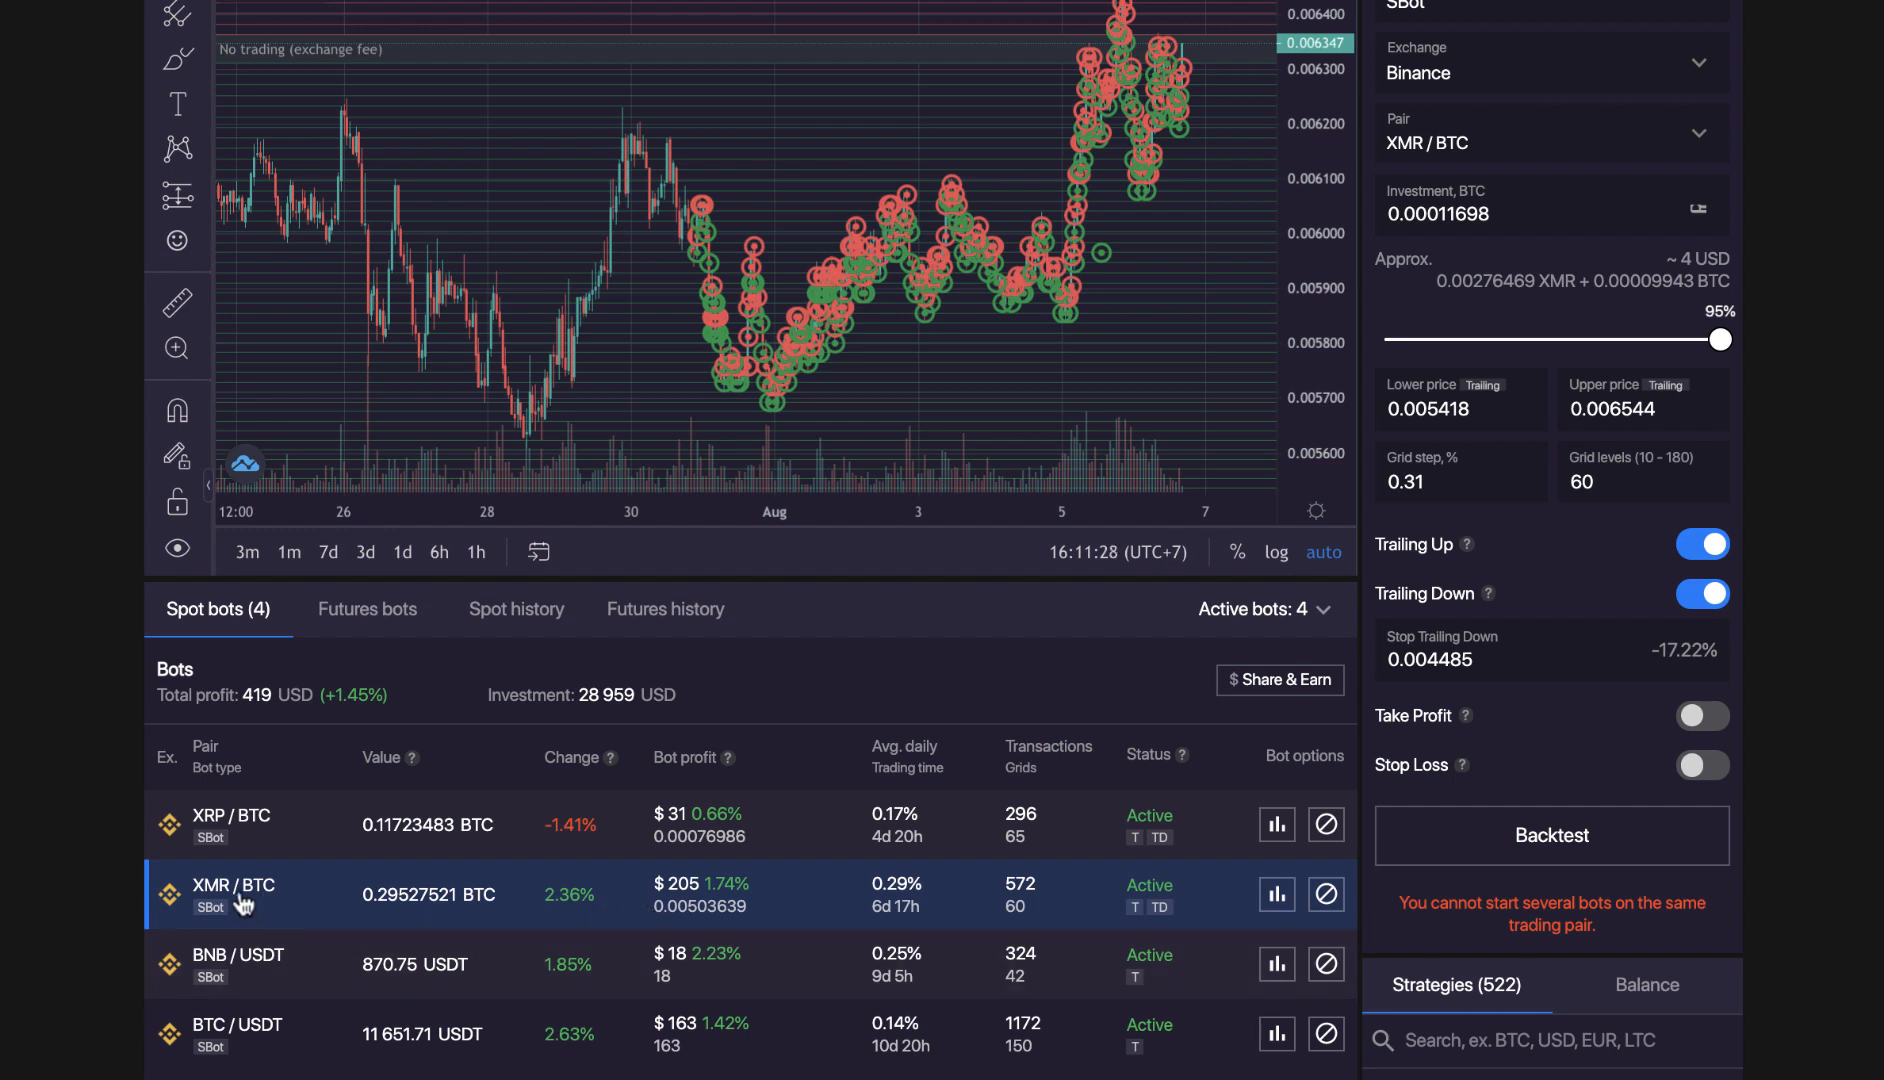
mouse_move(679, 925)
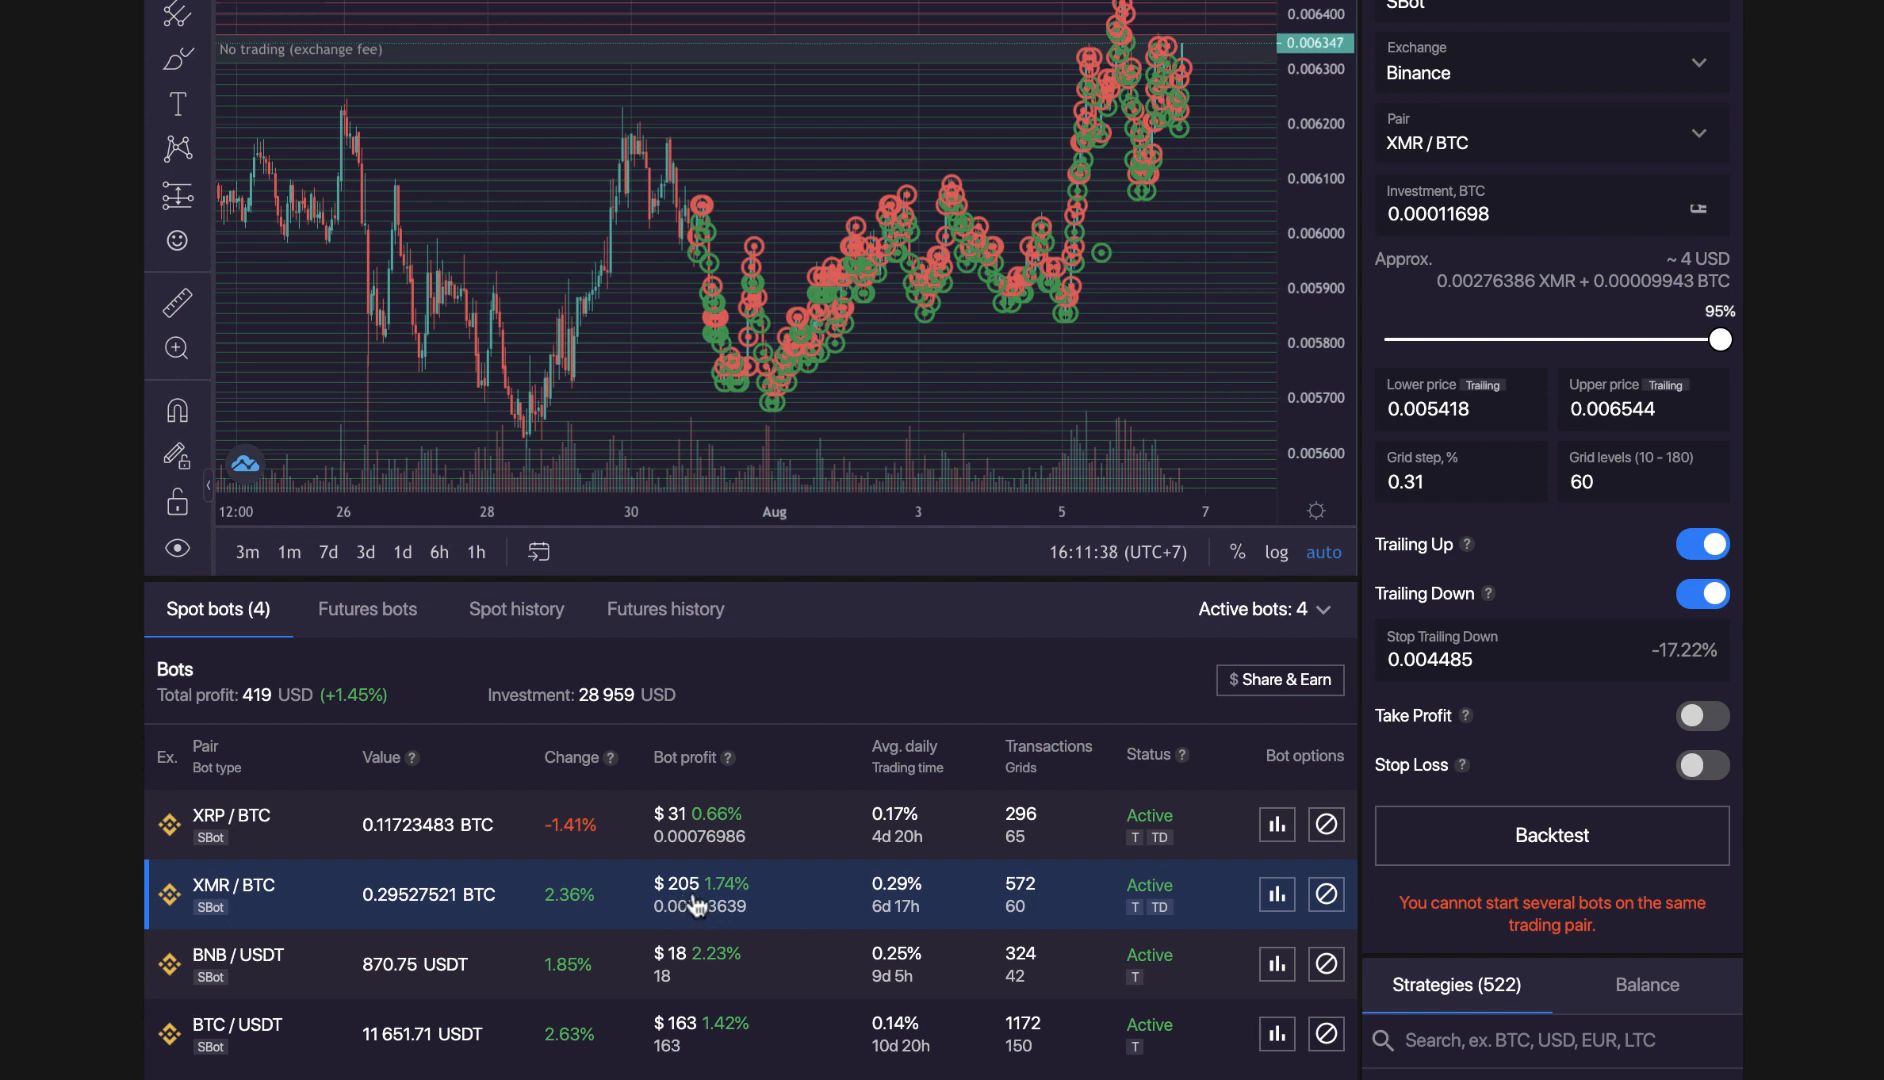
mouse_move(779, 903)
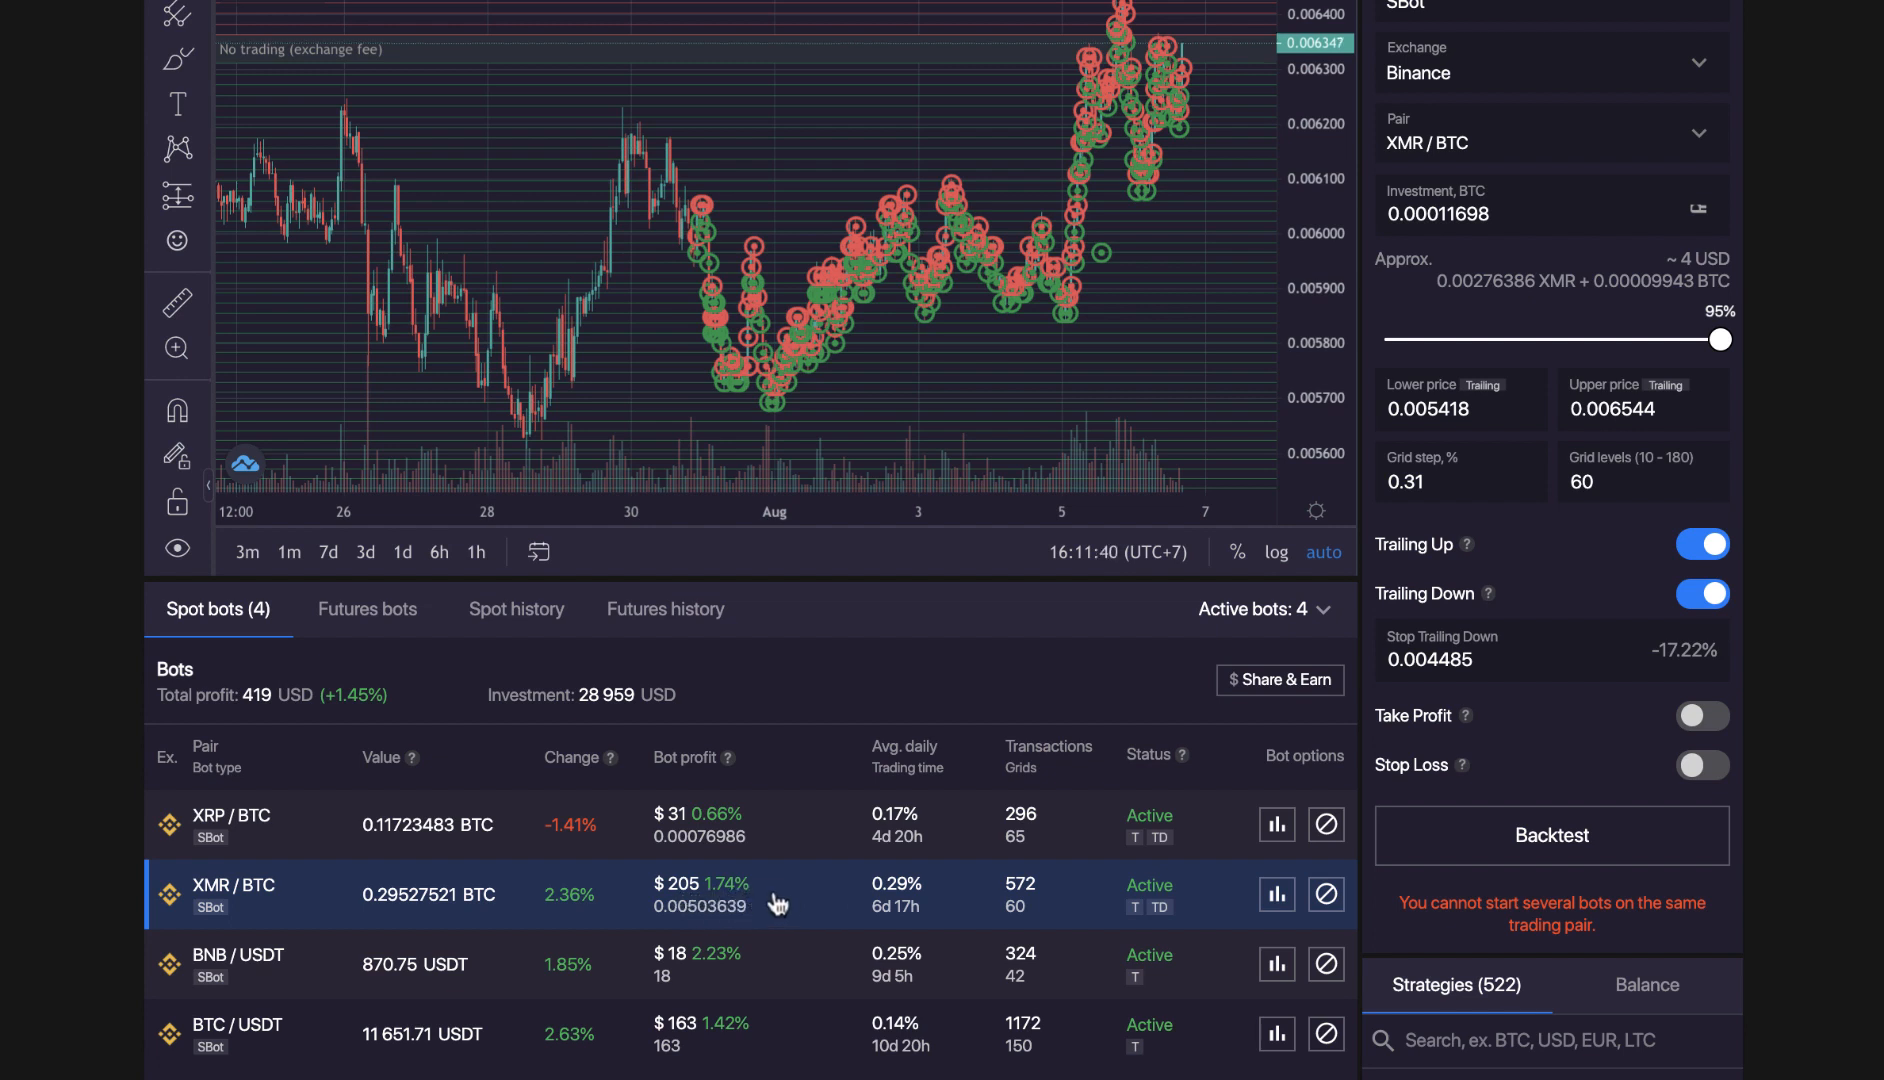
mouse_move(941, 900)
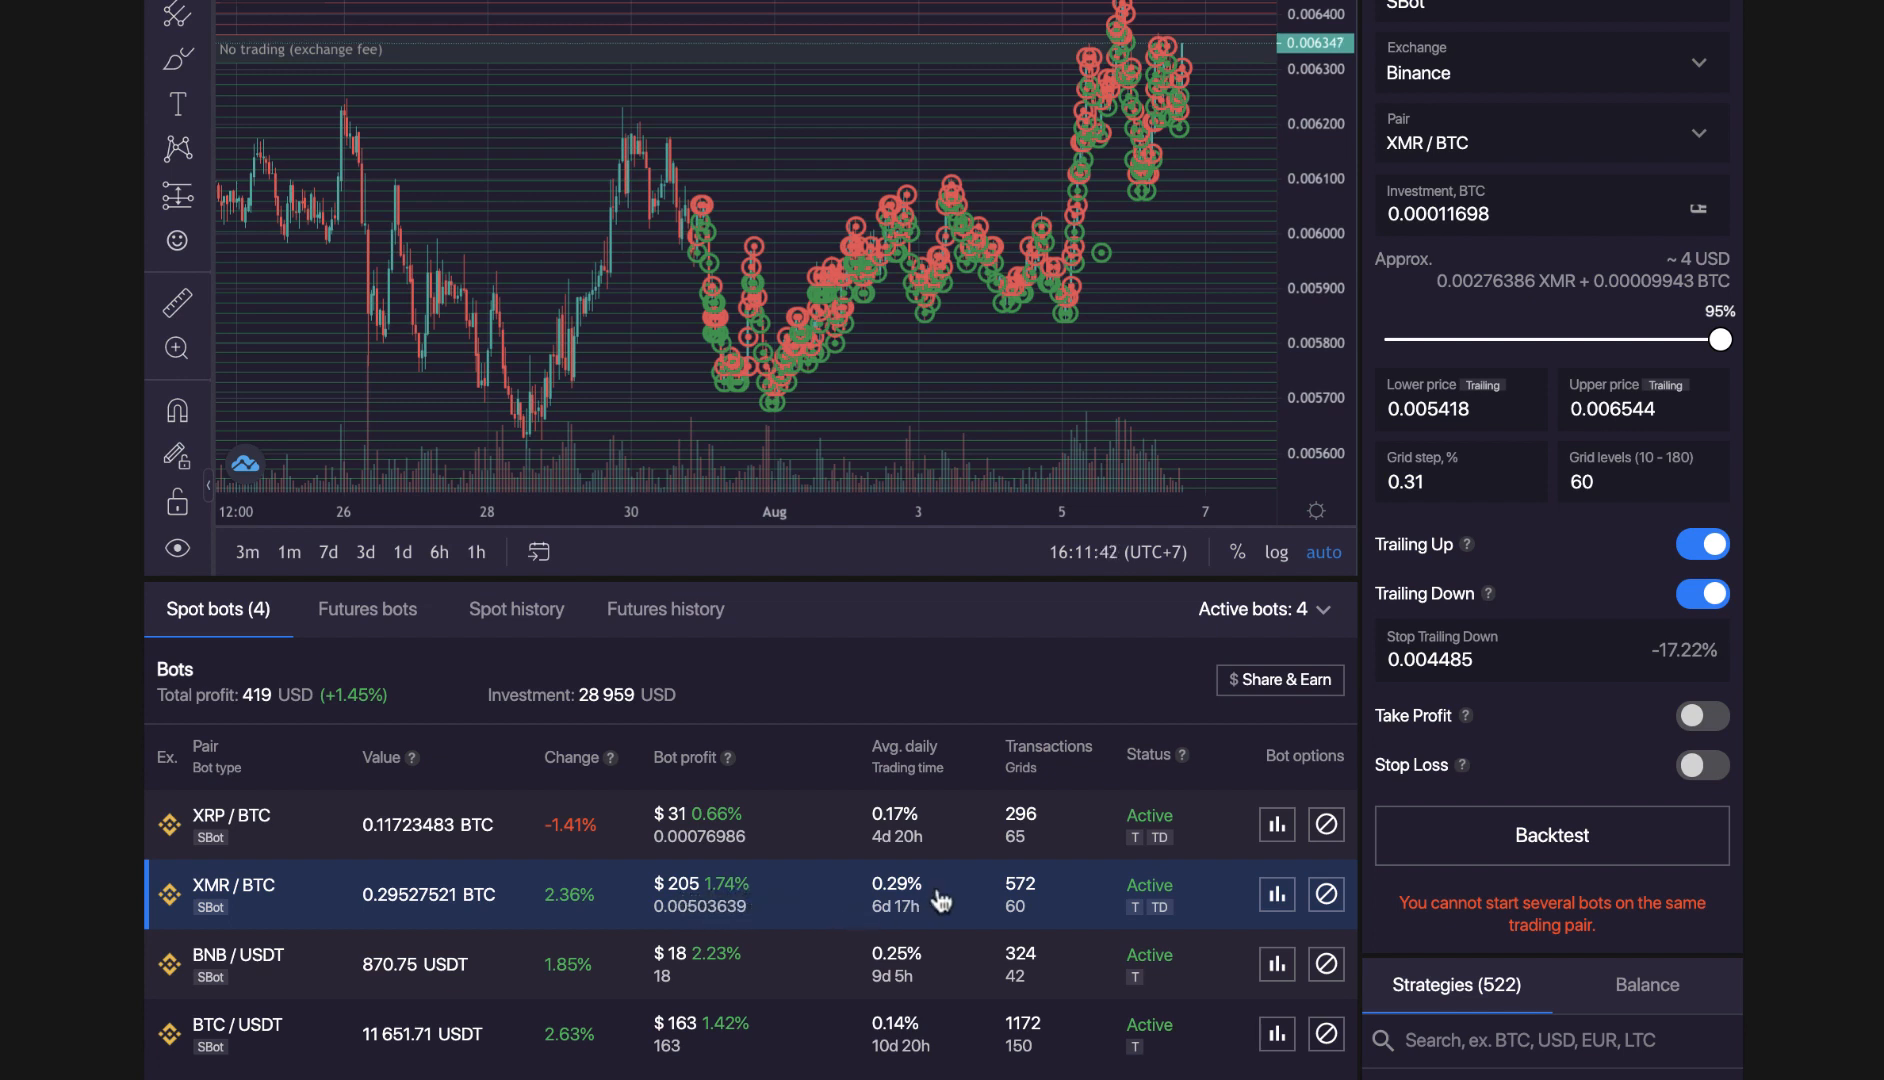
mouse_move(923, 918)
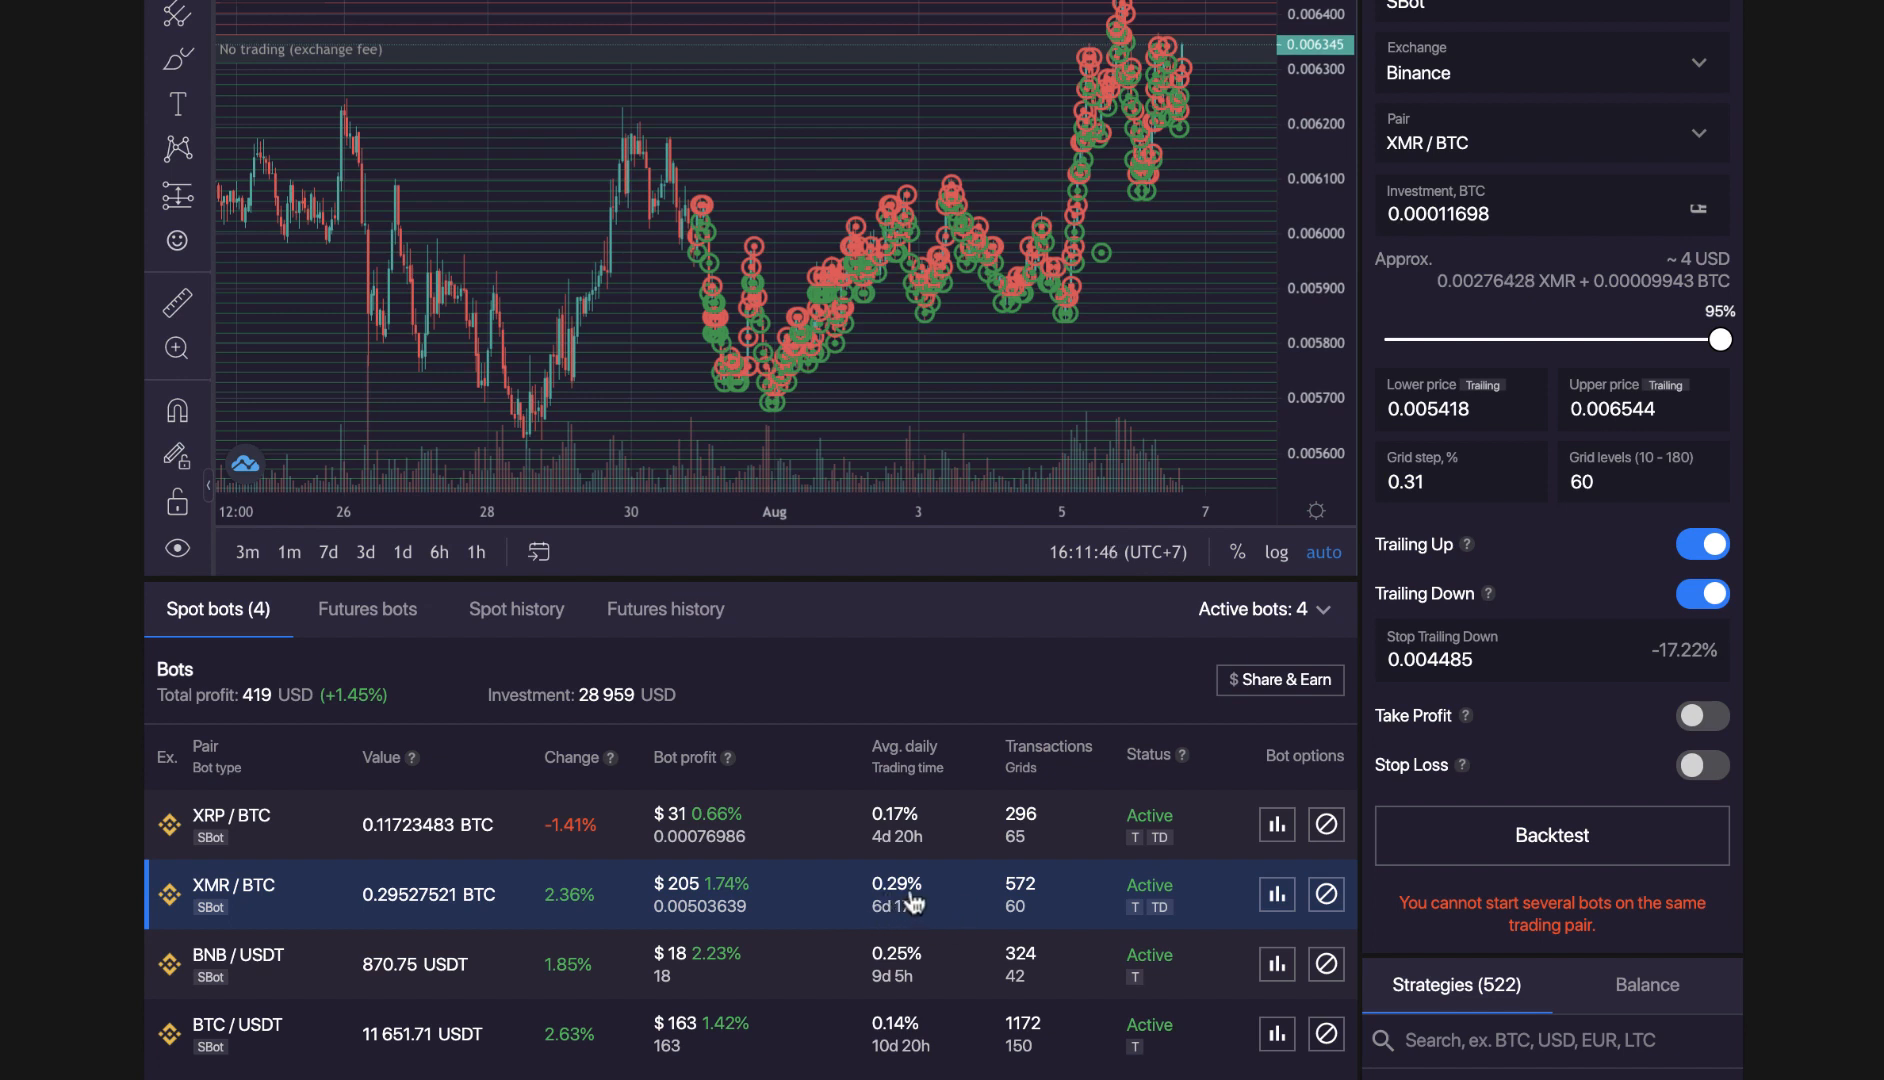
mouse_move(1244, 889)
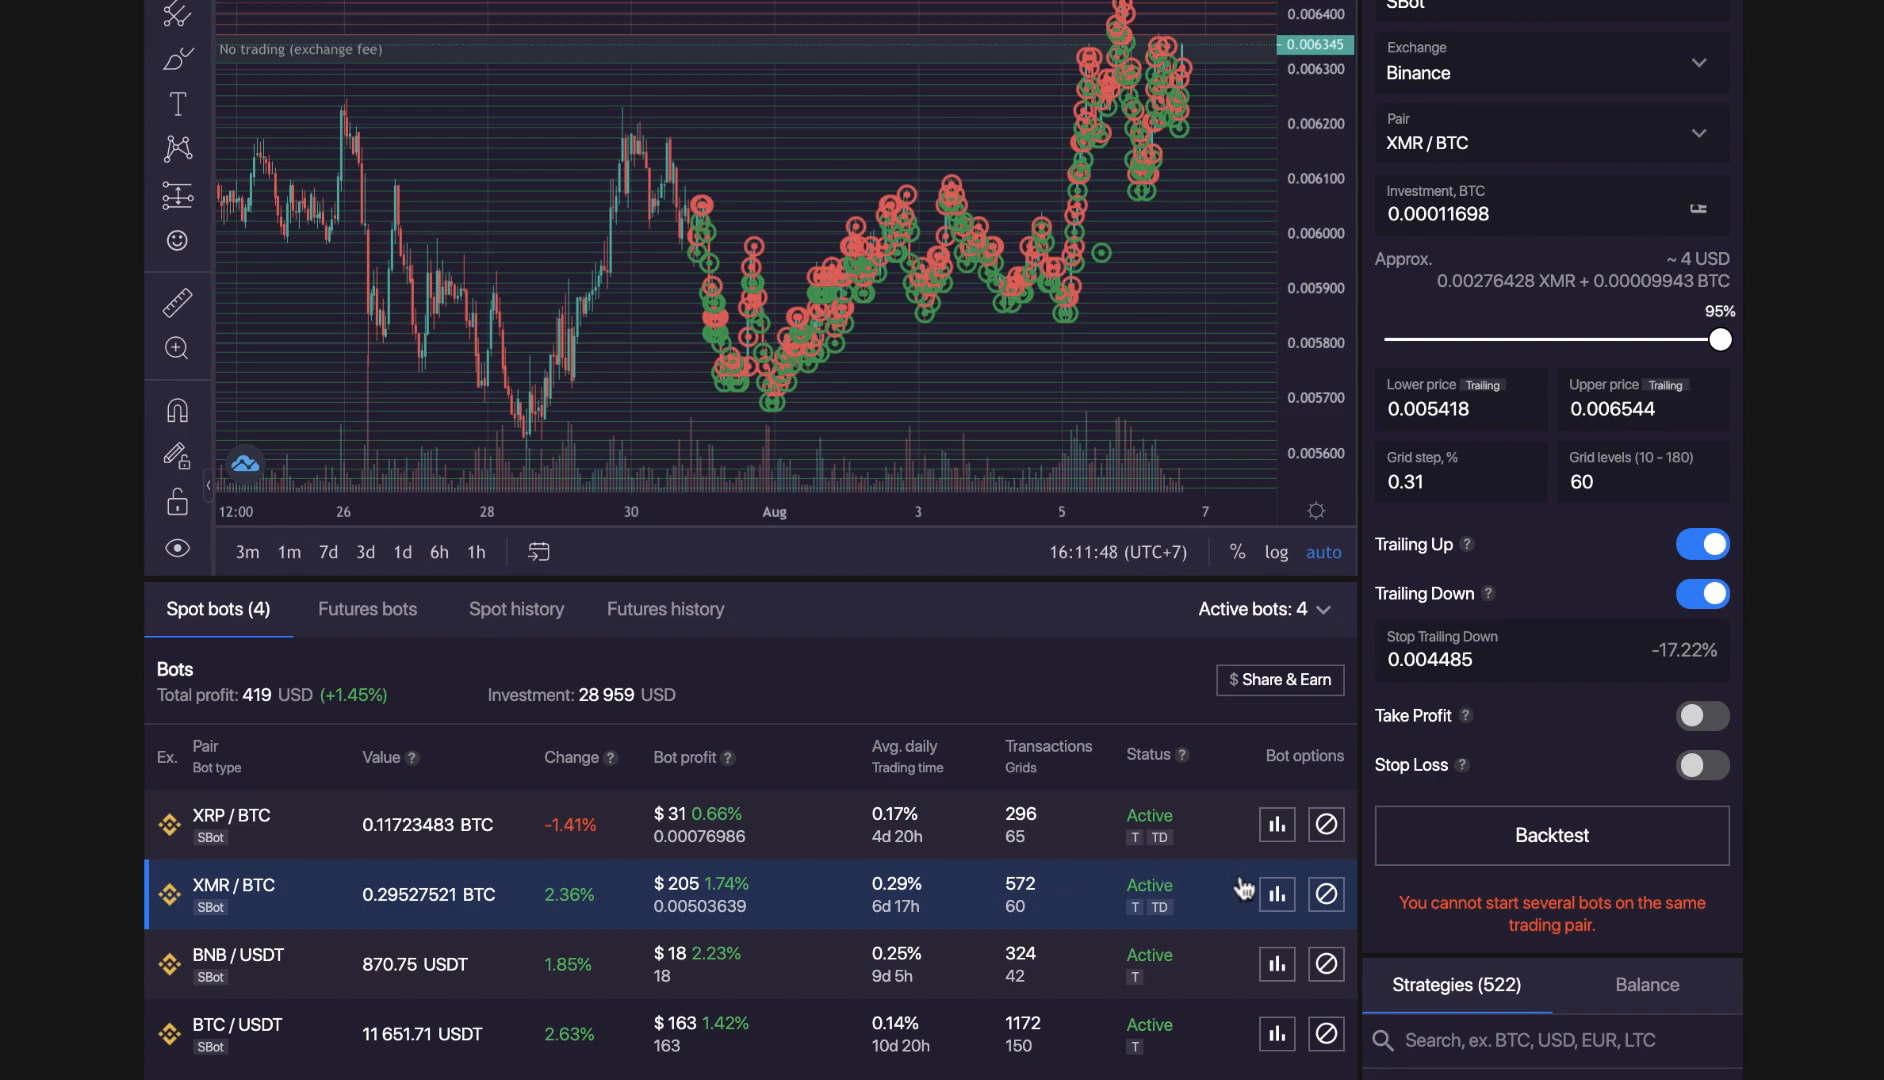
Open the XMR/BTC bot details showing 0.00503639 BTC profit (+1.74%)
left_click(1276, 894)
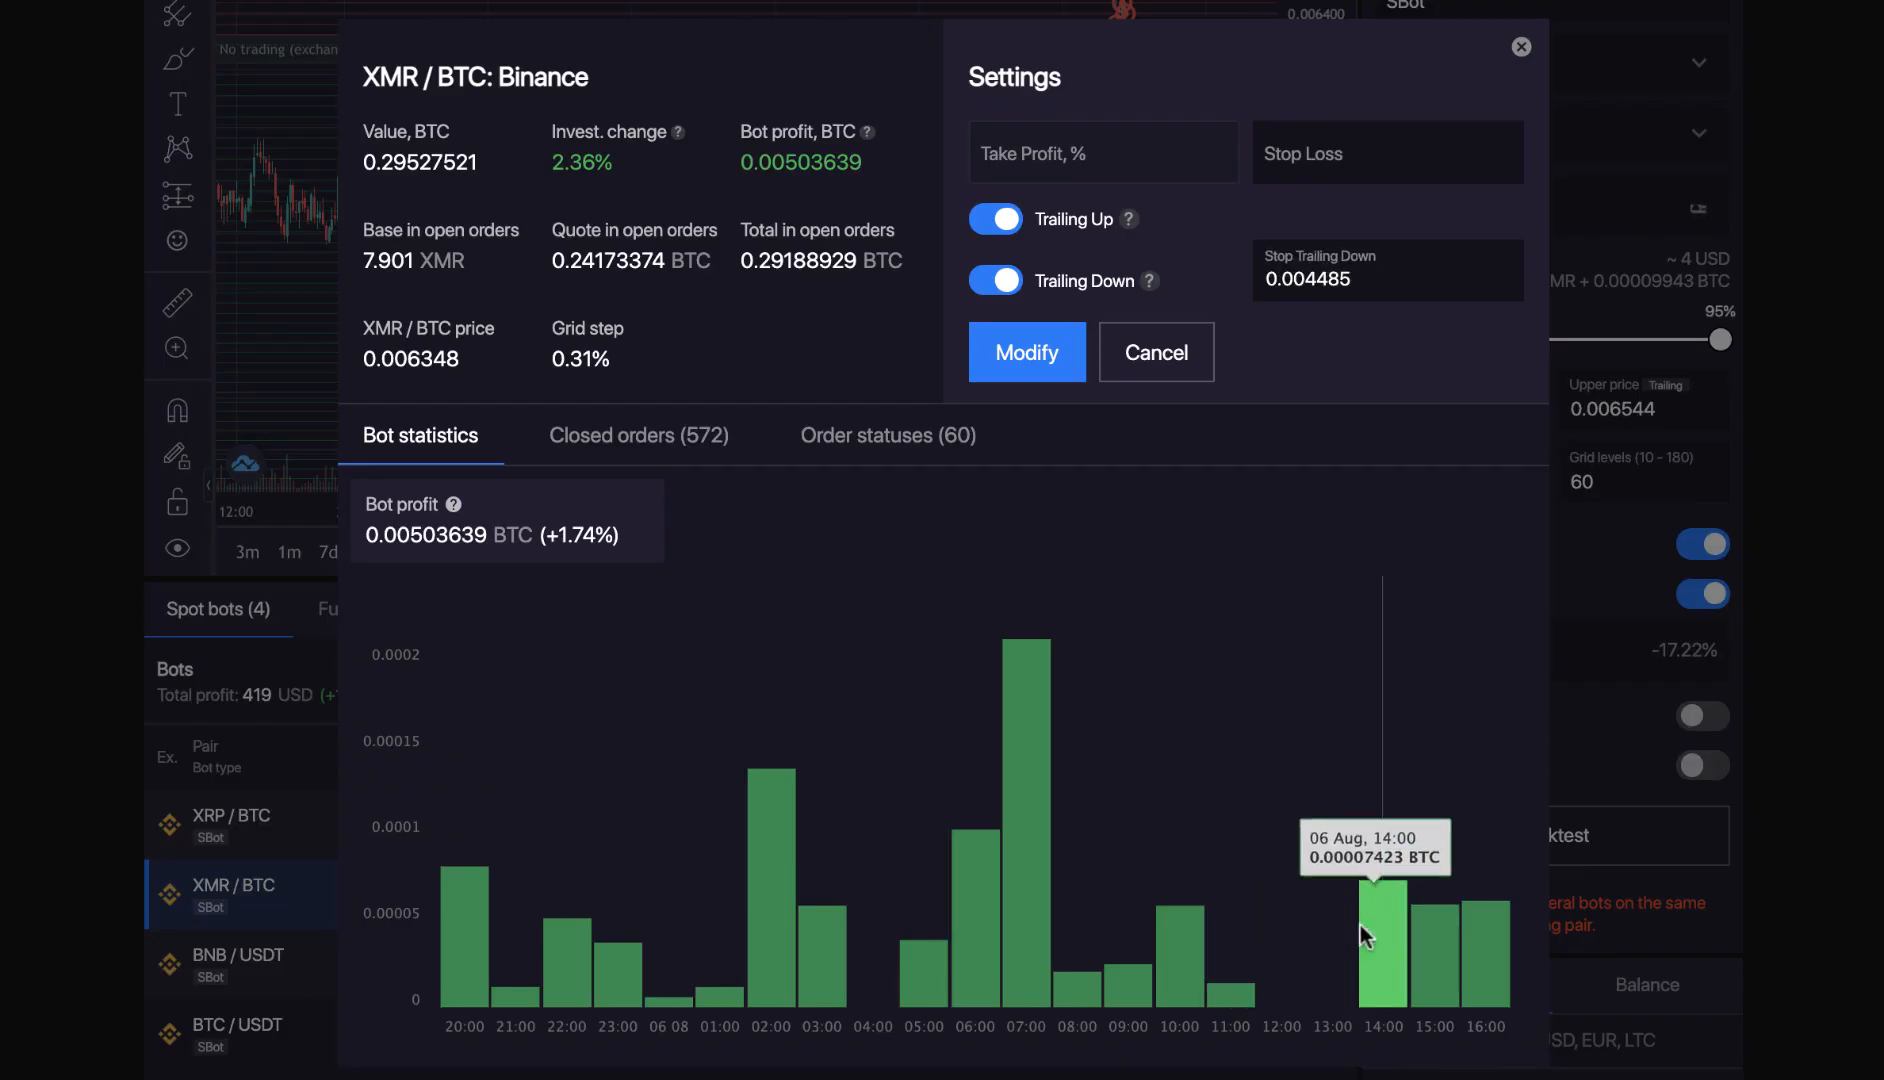
mouse_move(1483, 945)
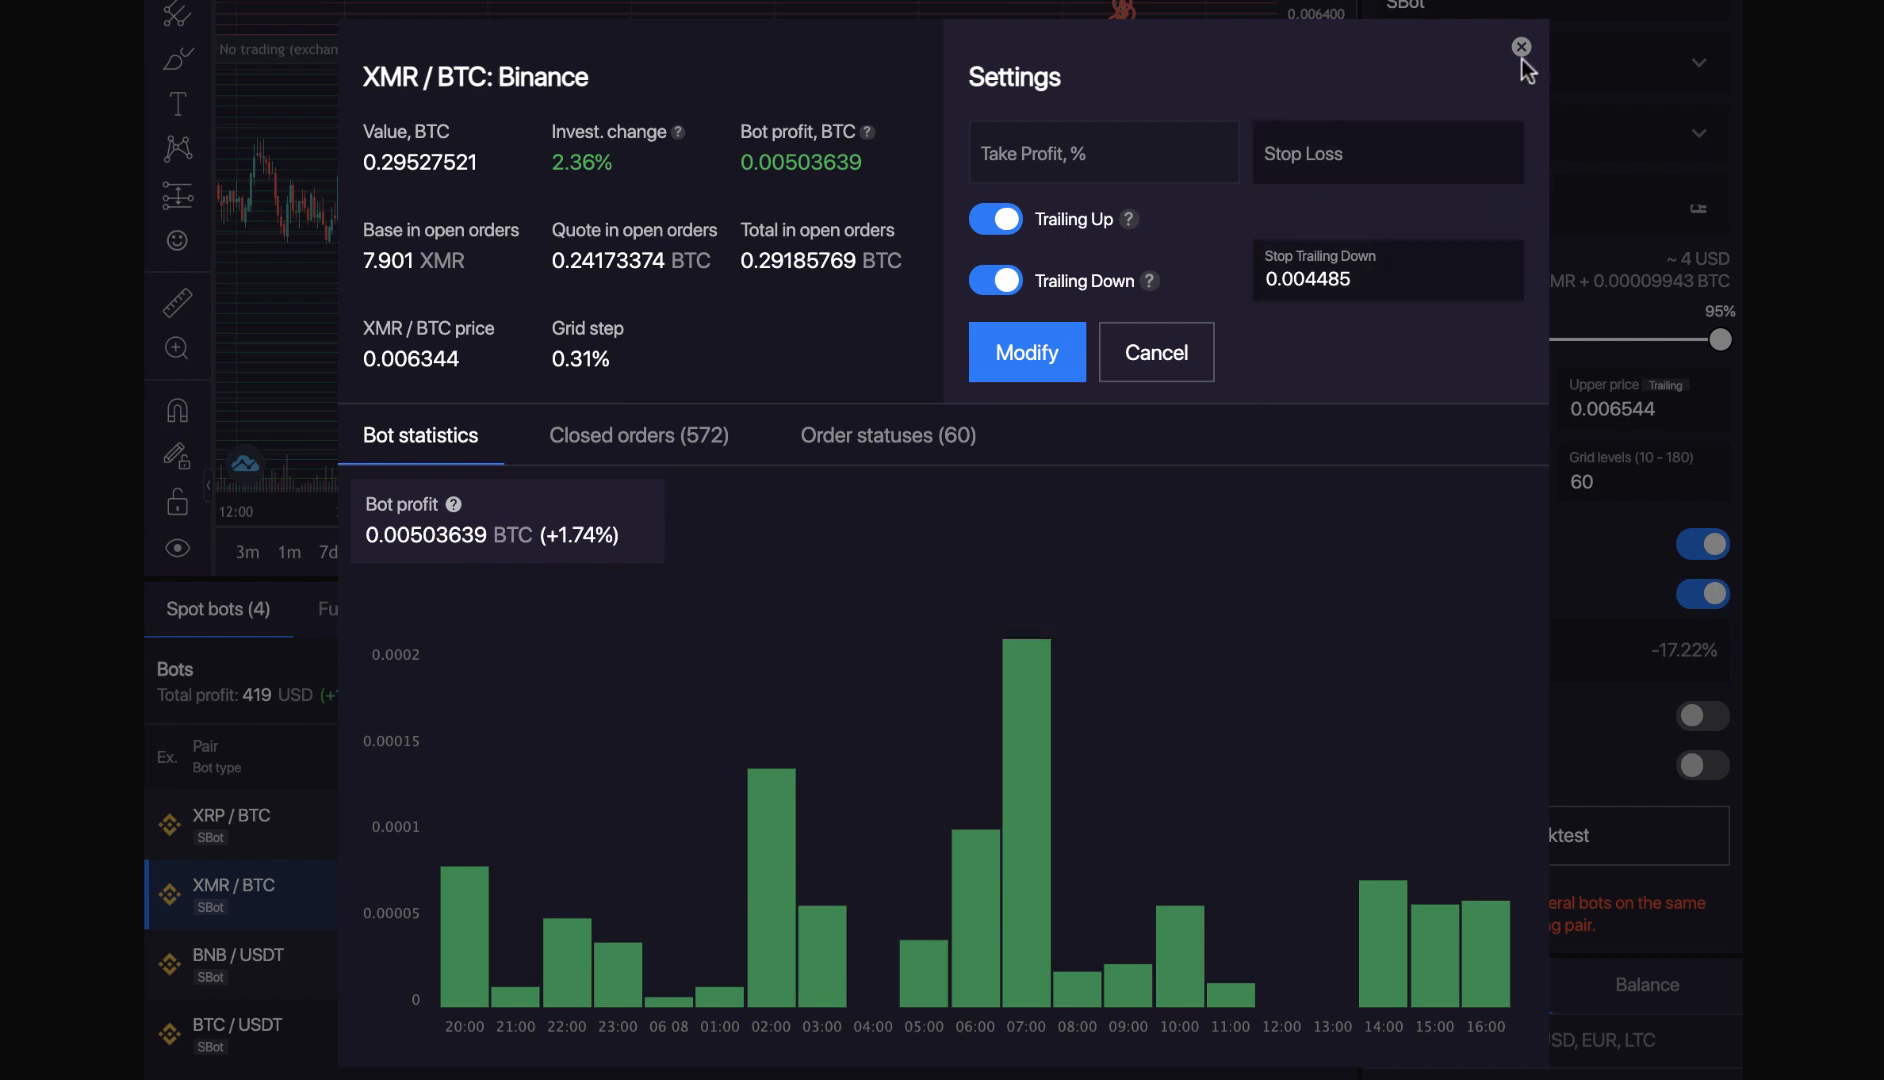
Close the XMR/BTC bot details window, back to the four active spot bots
left_click(1521, 47)
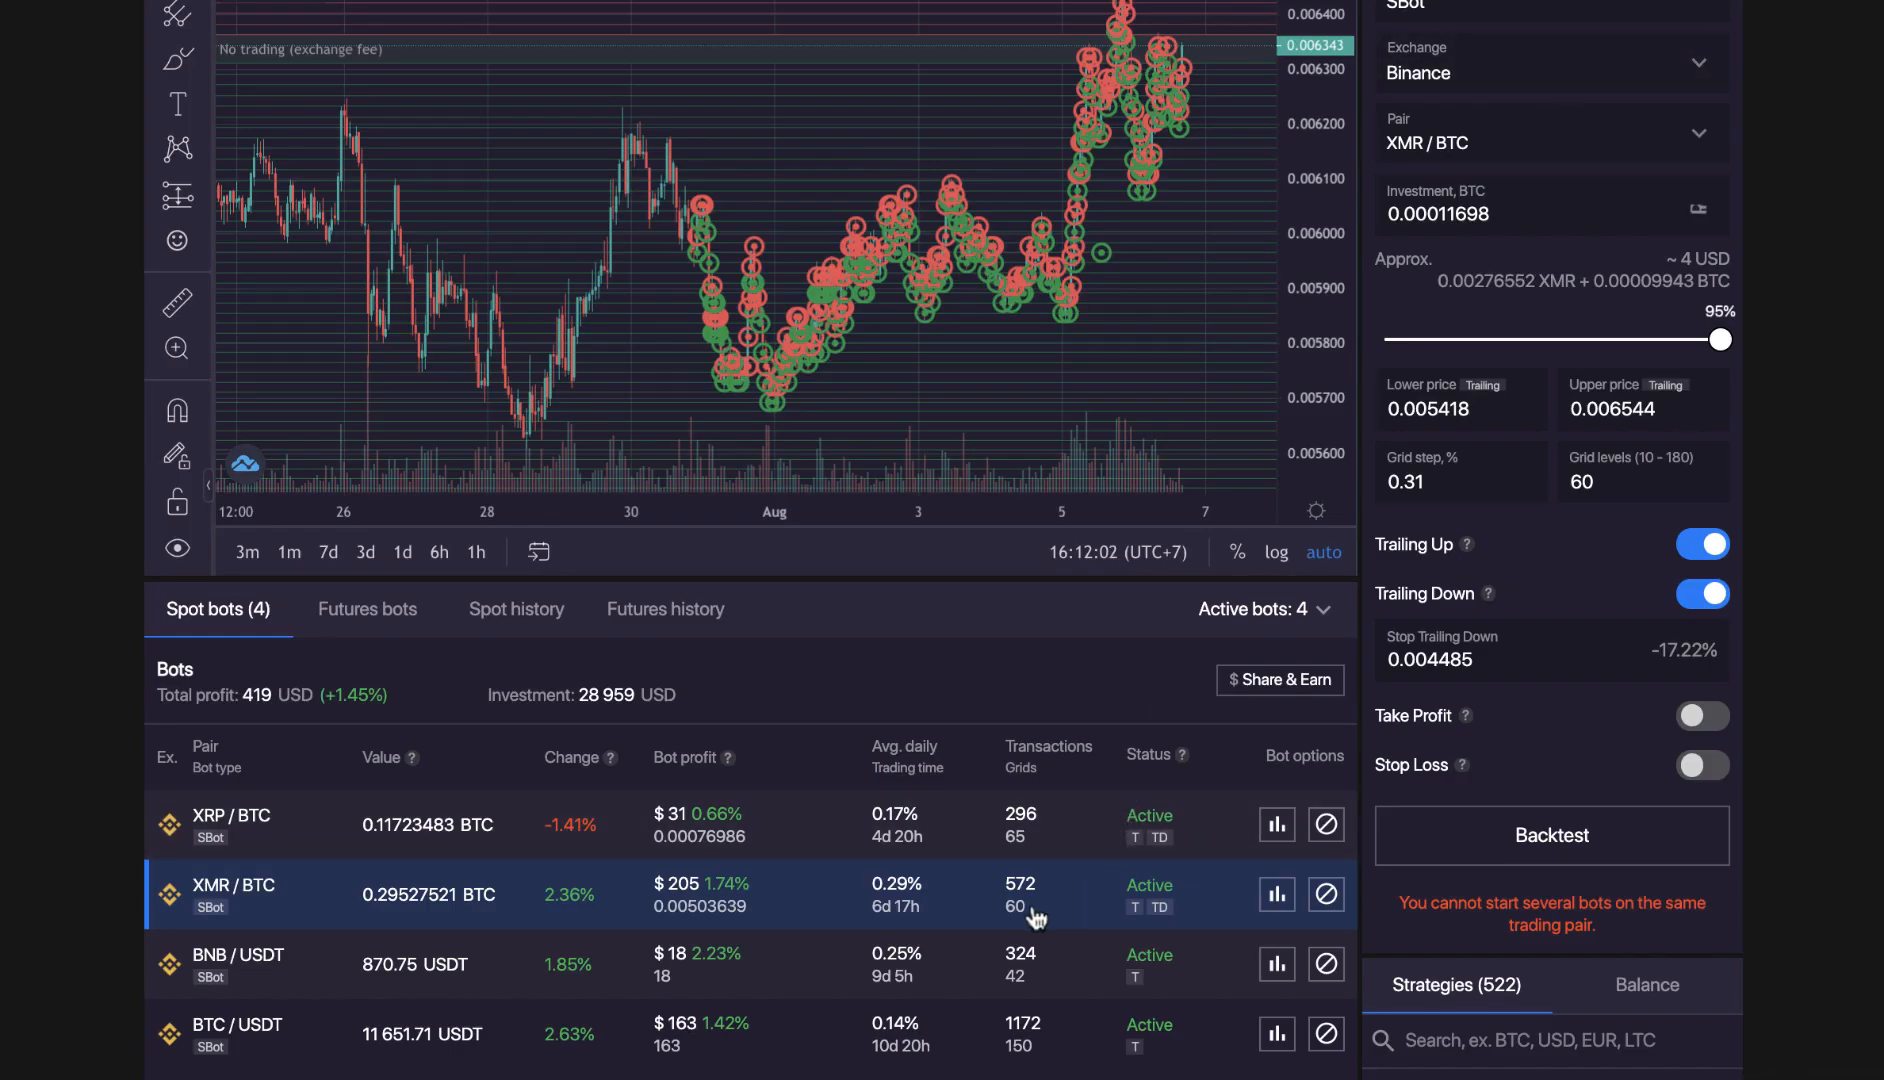
mouse_move(991, 899)
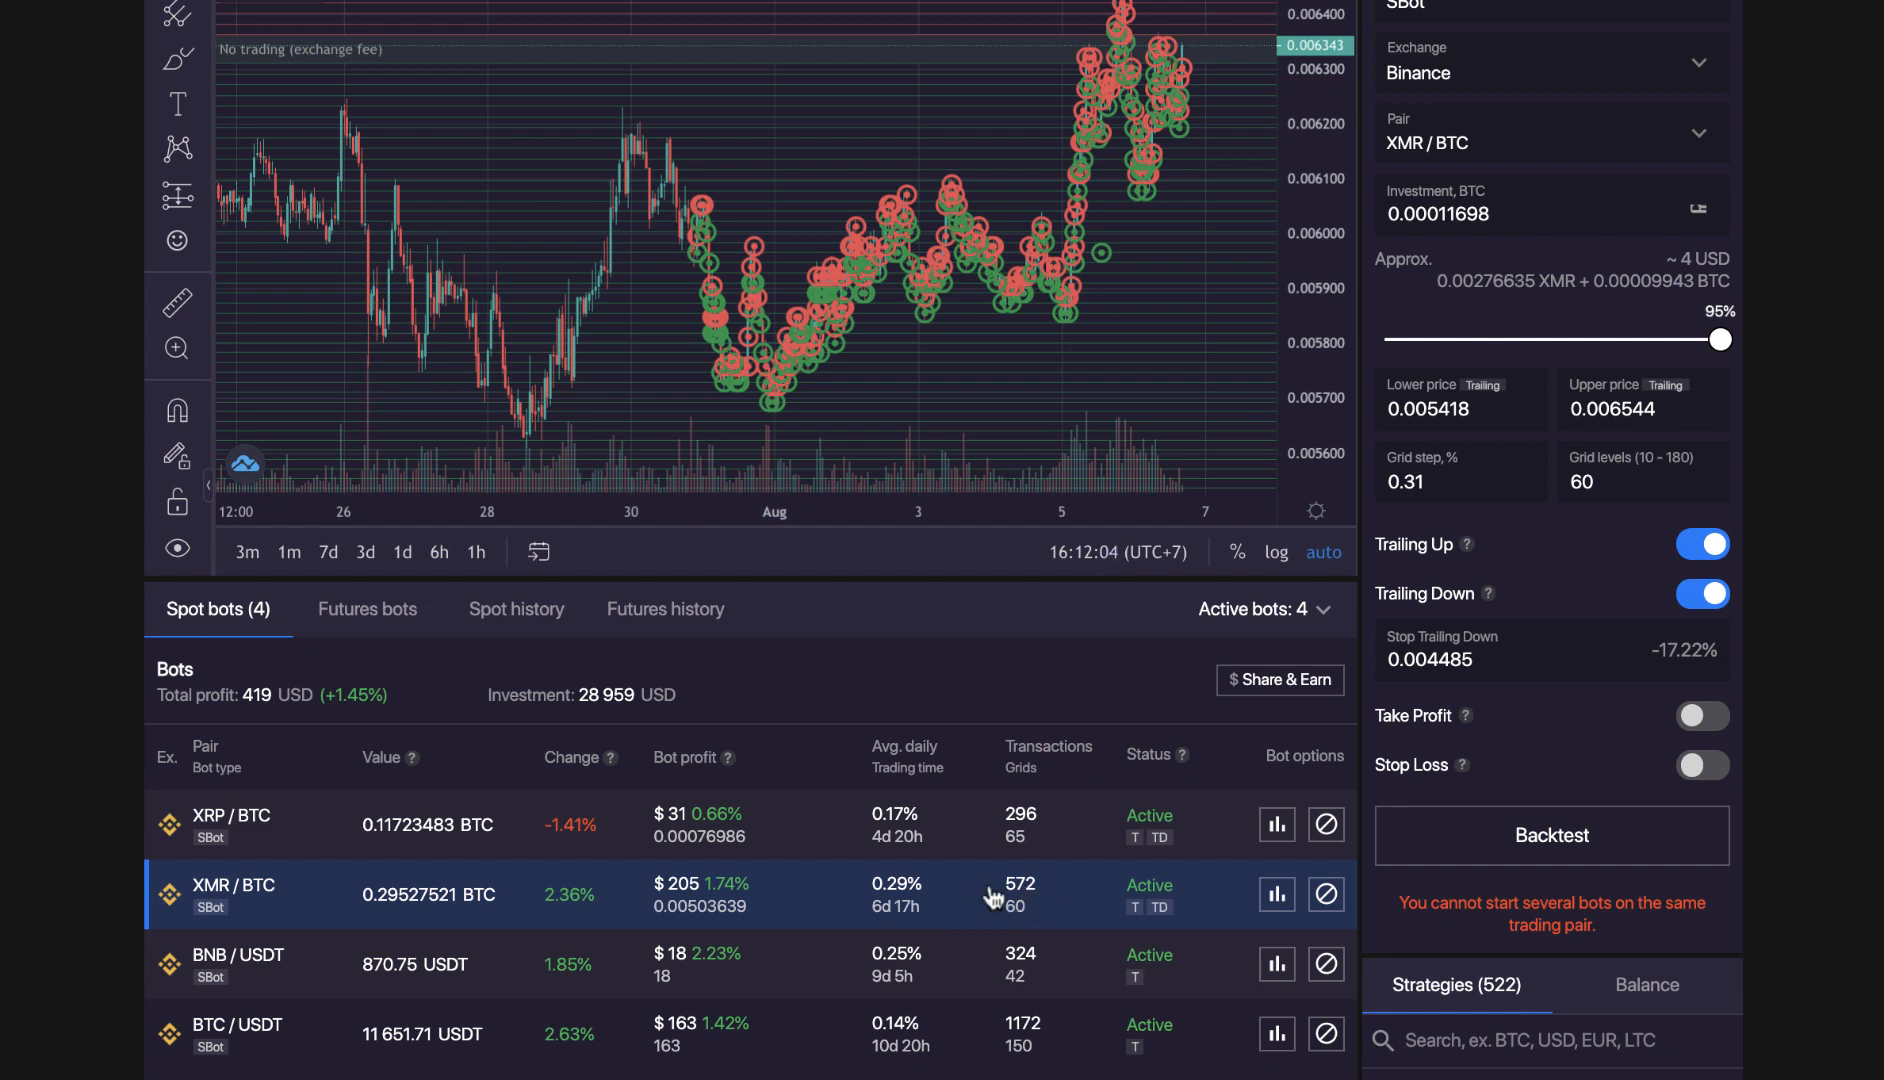
mouse_move(1055, 890)
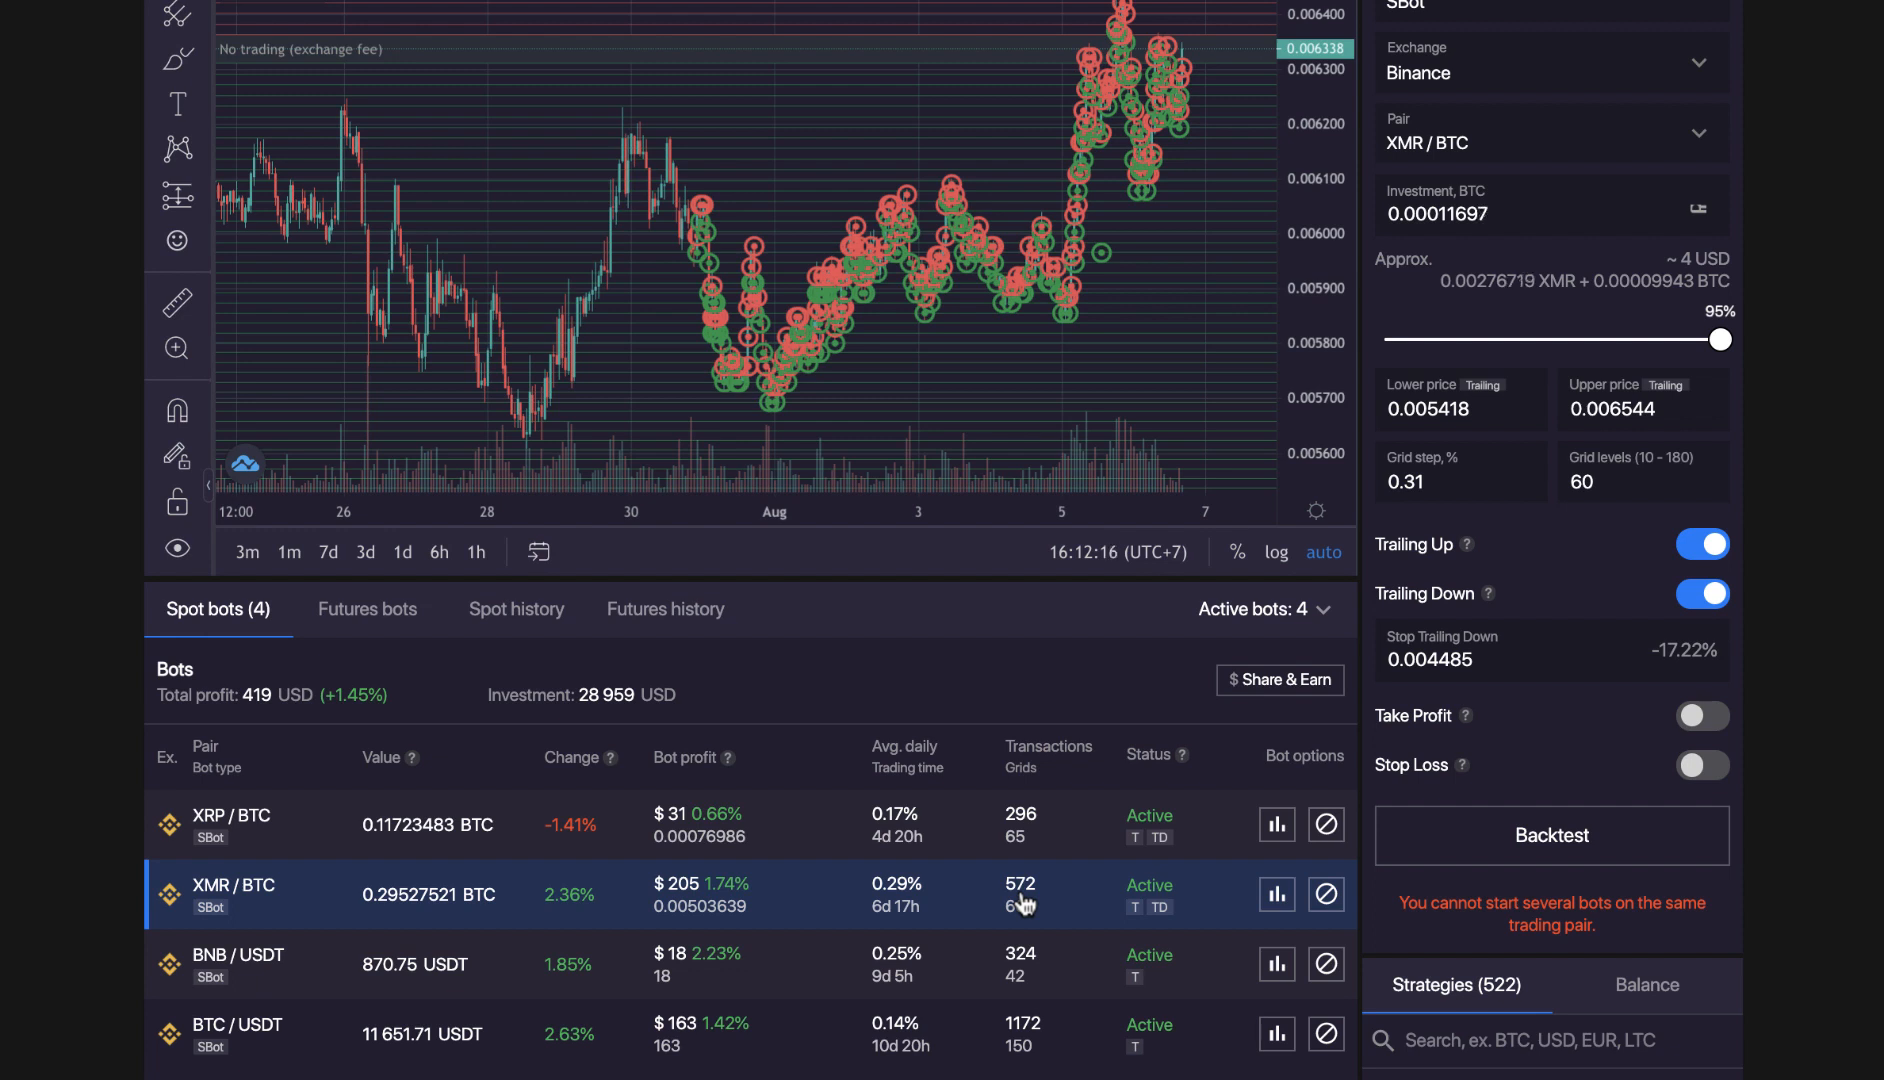
mouse_move(946, 316)
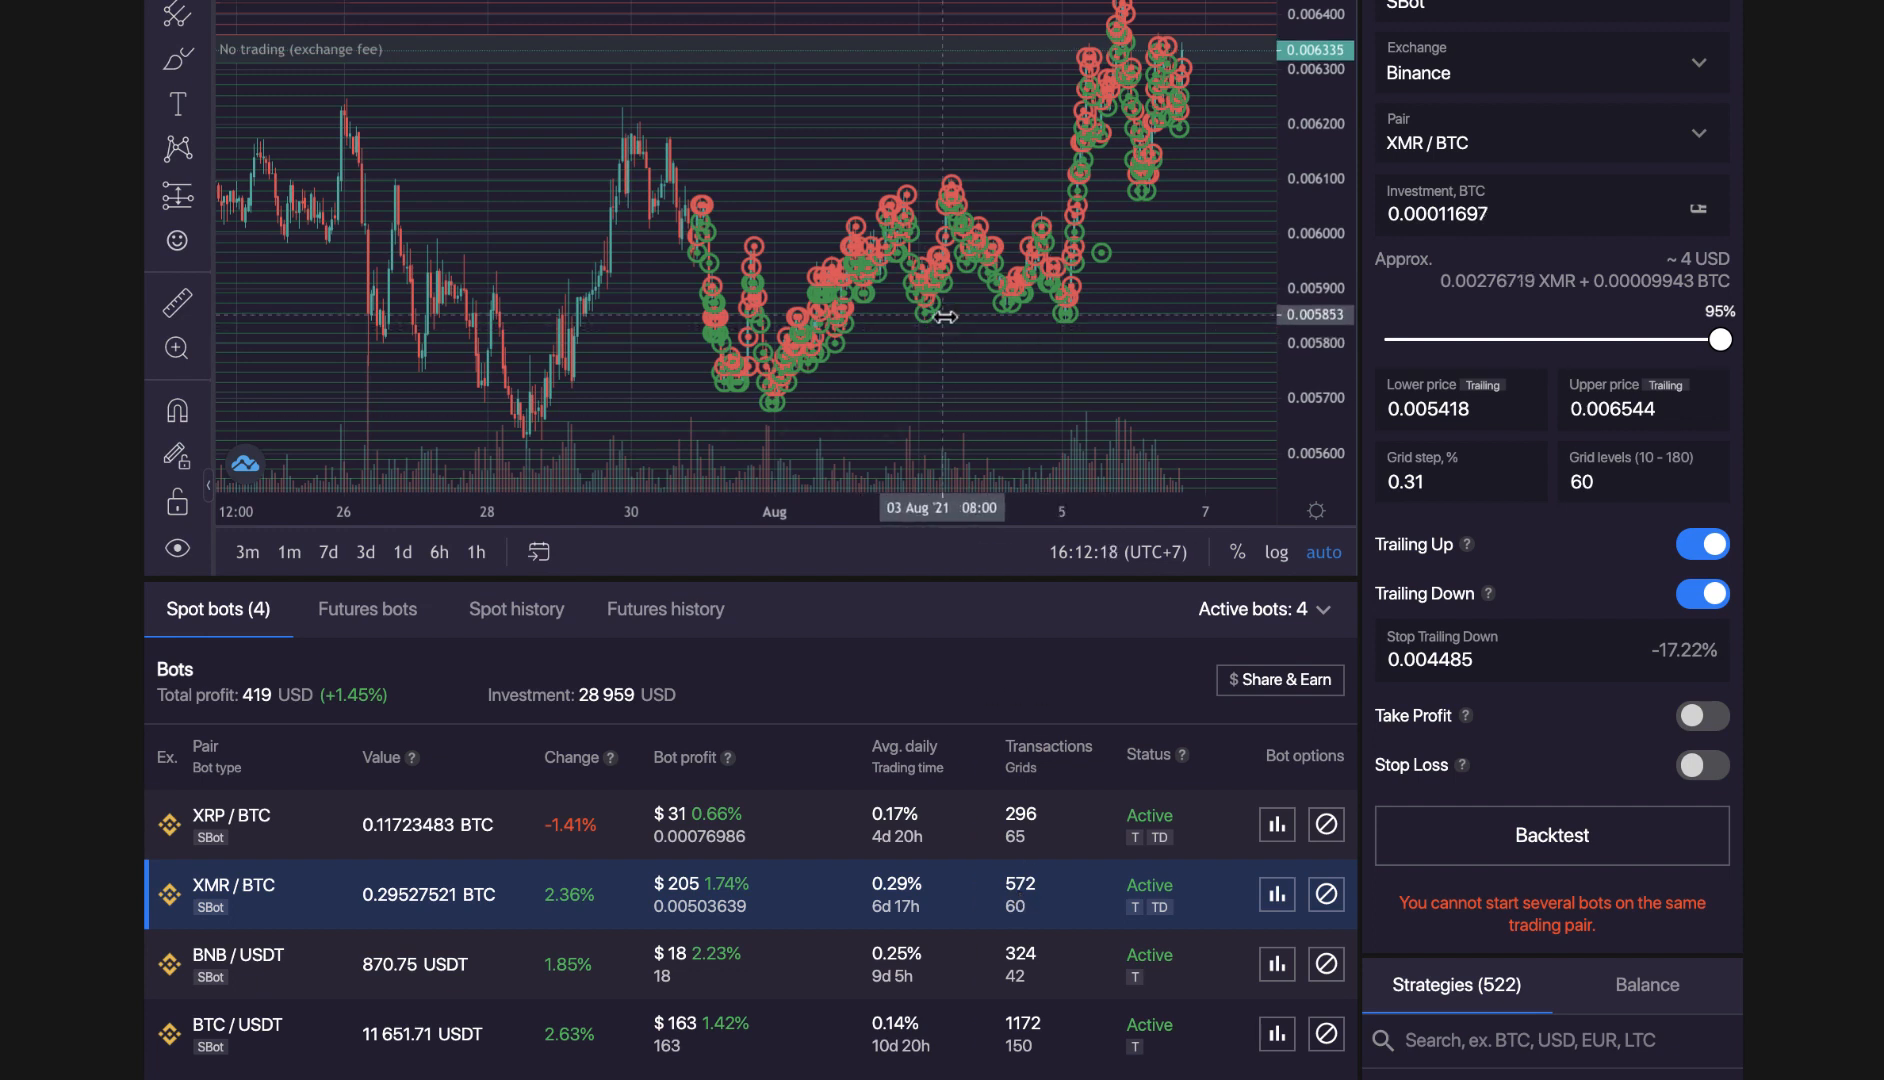
mouse_move(871, 782)
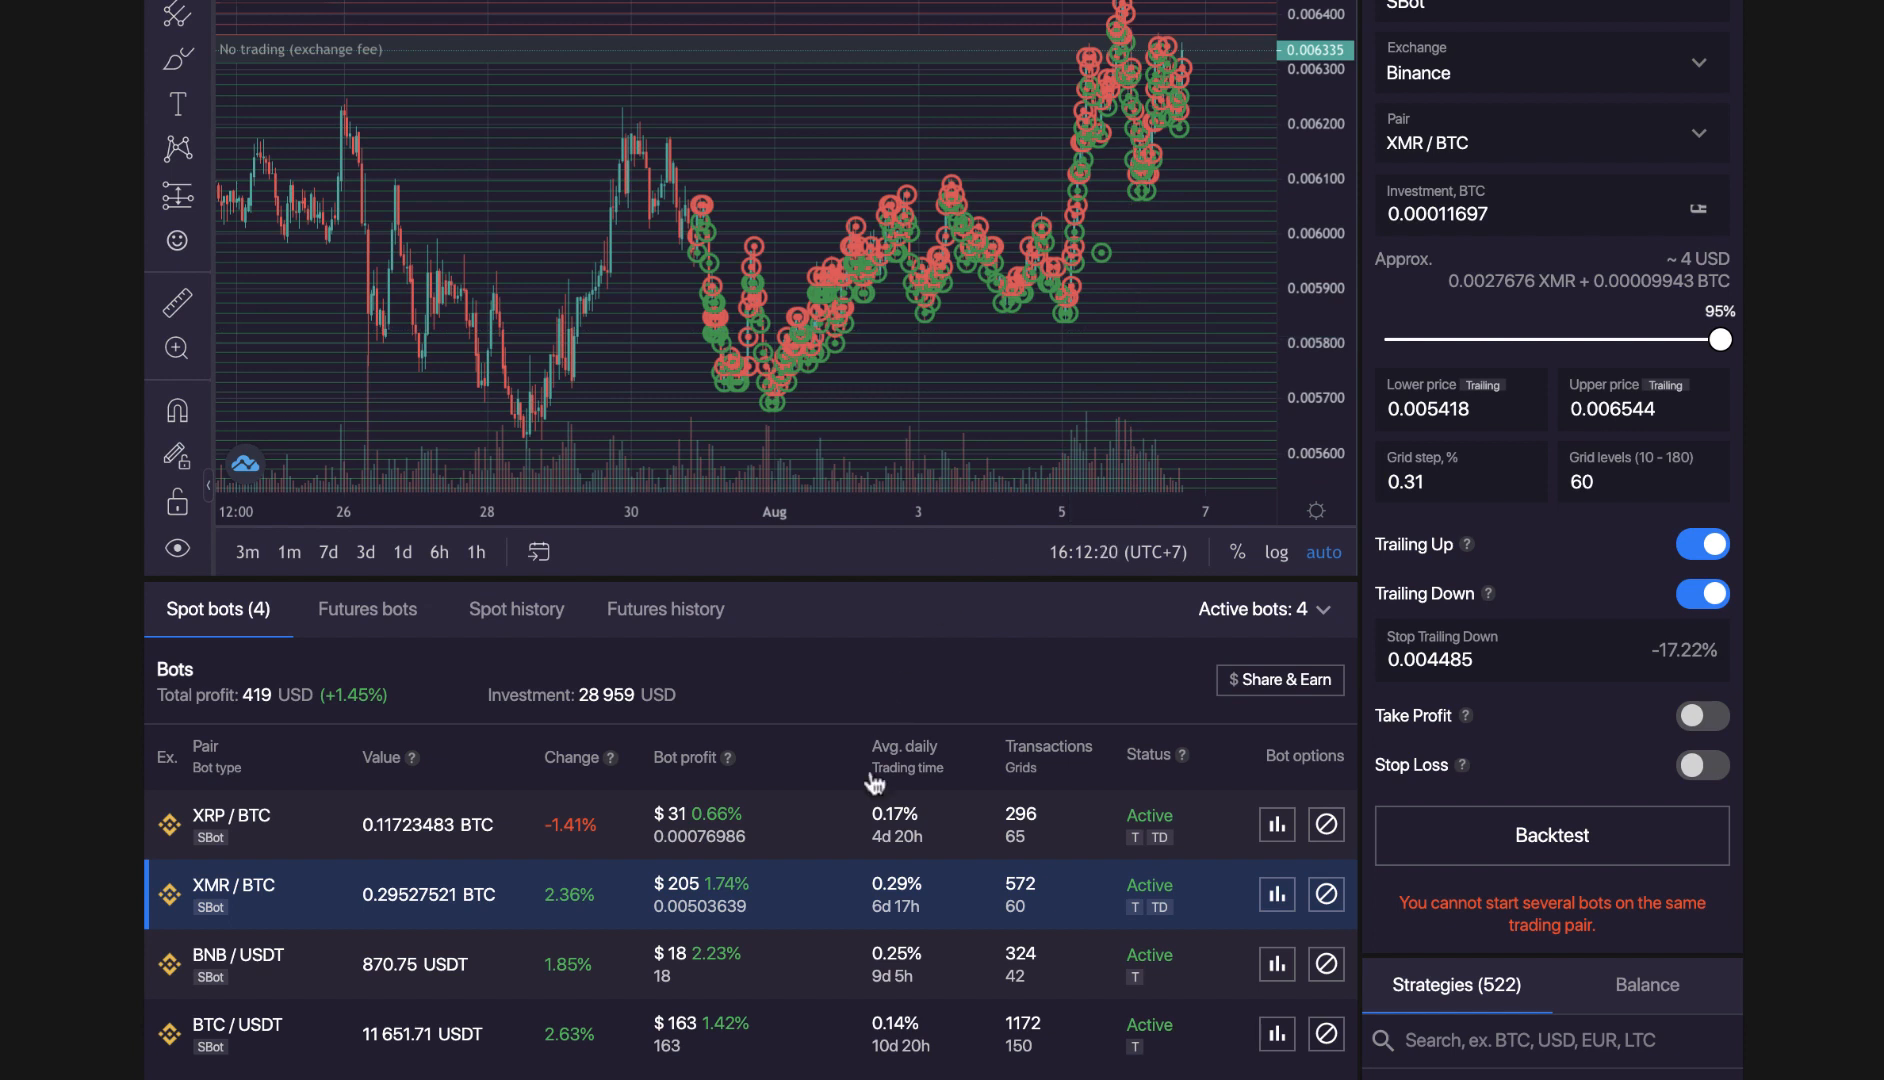
mouse_move(1036, 279)
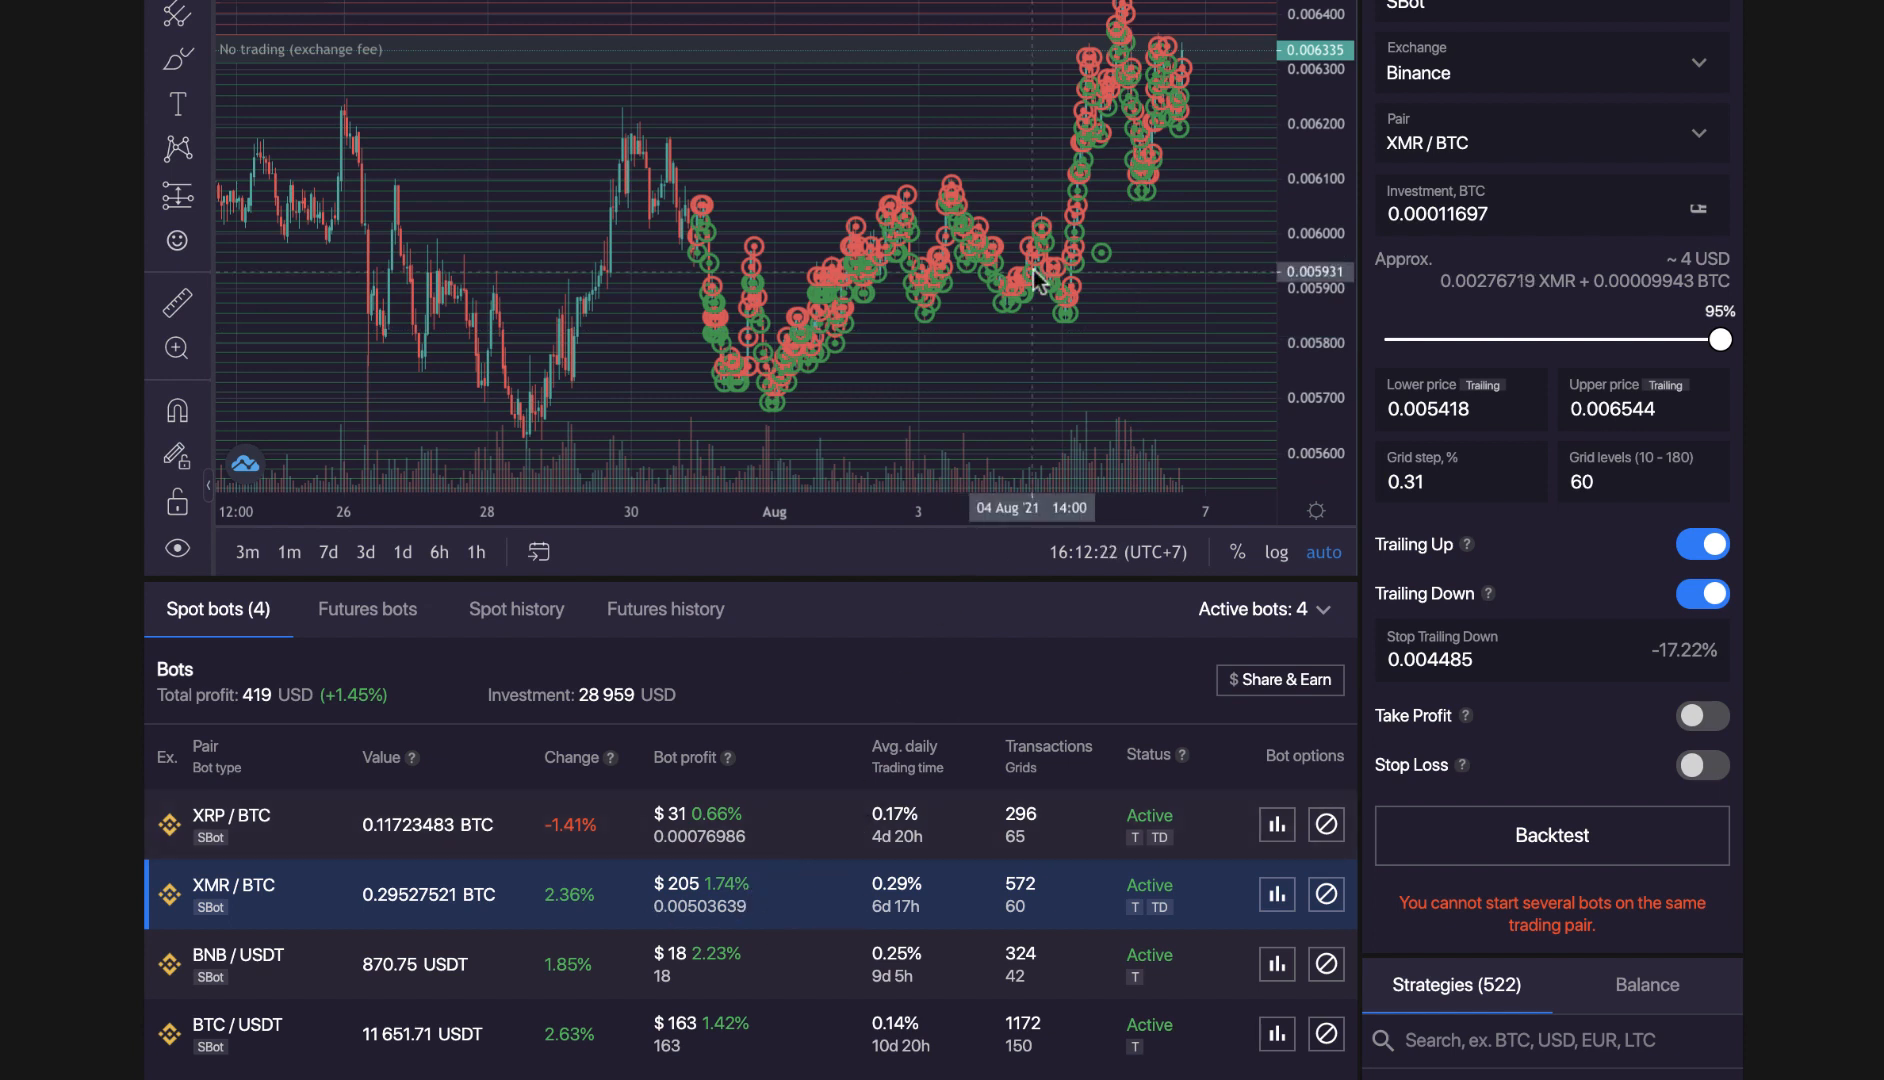
mouse_move(992, 383)
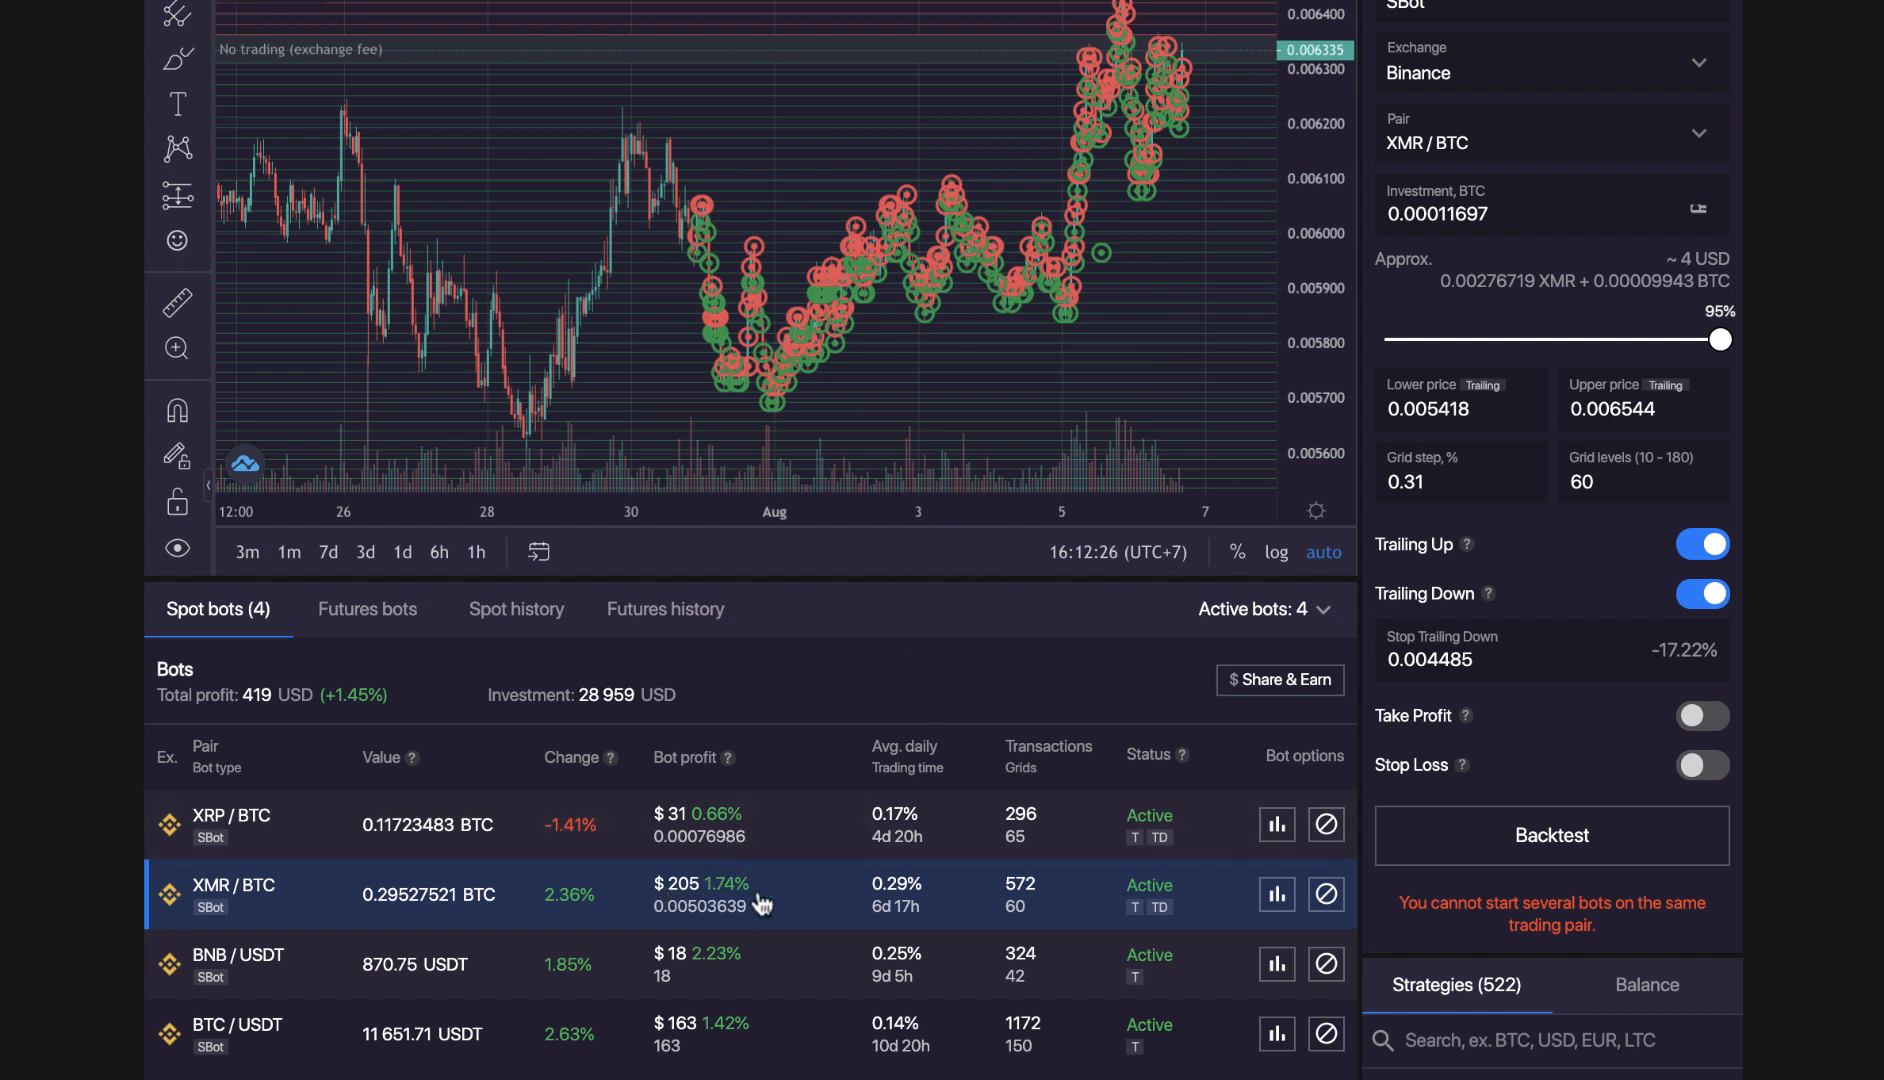
mouse_move(781, 902)
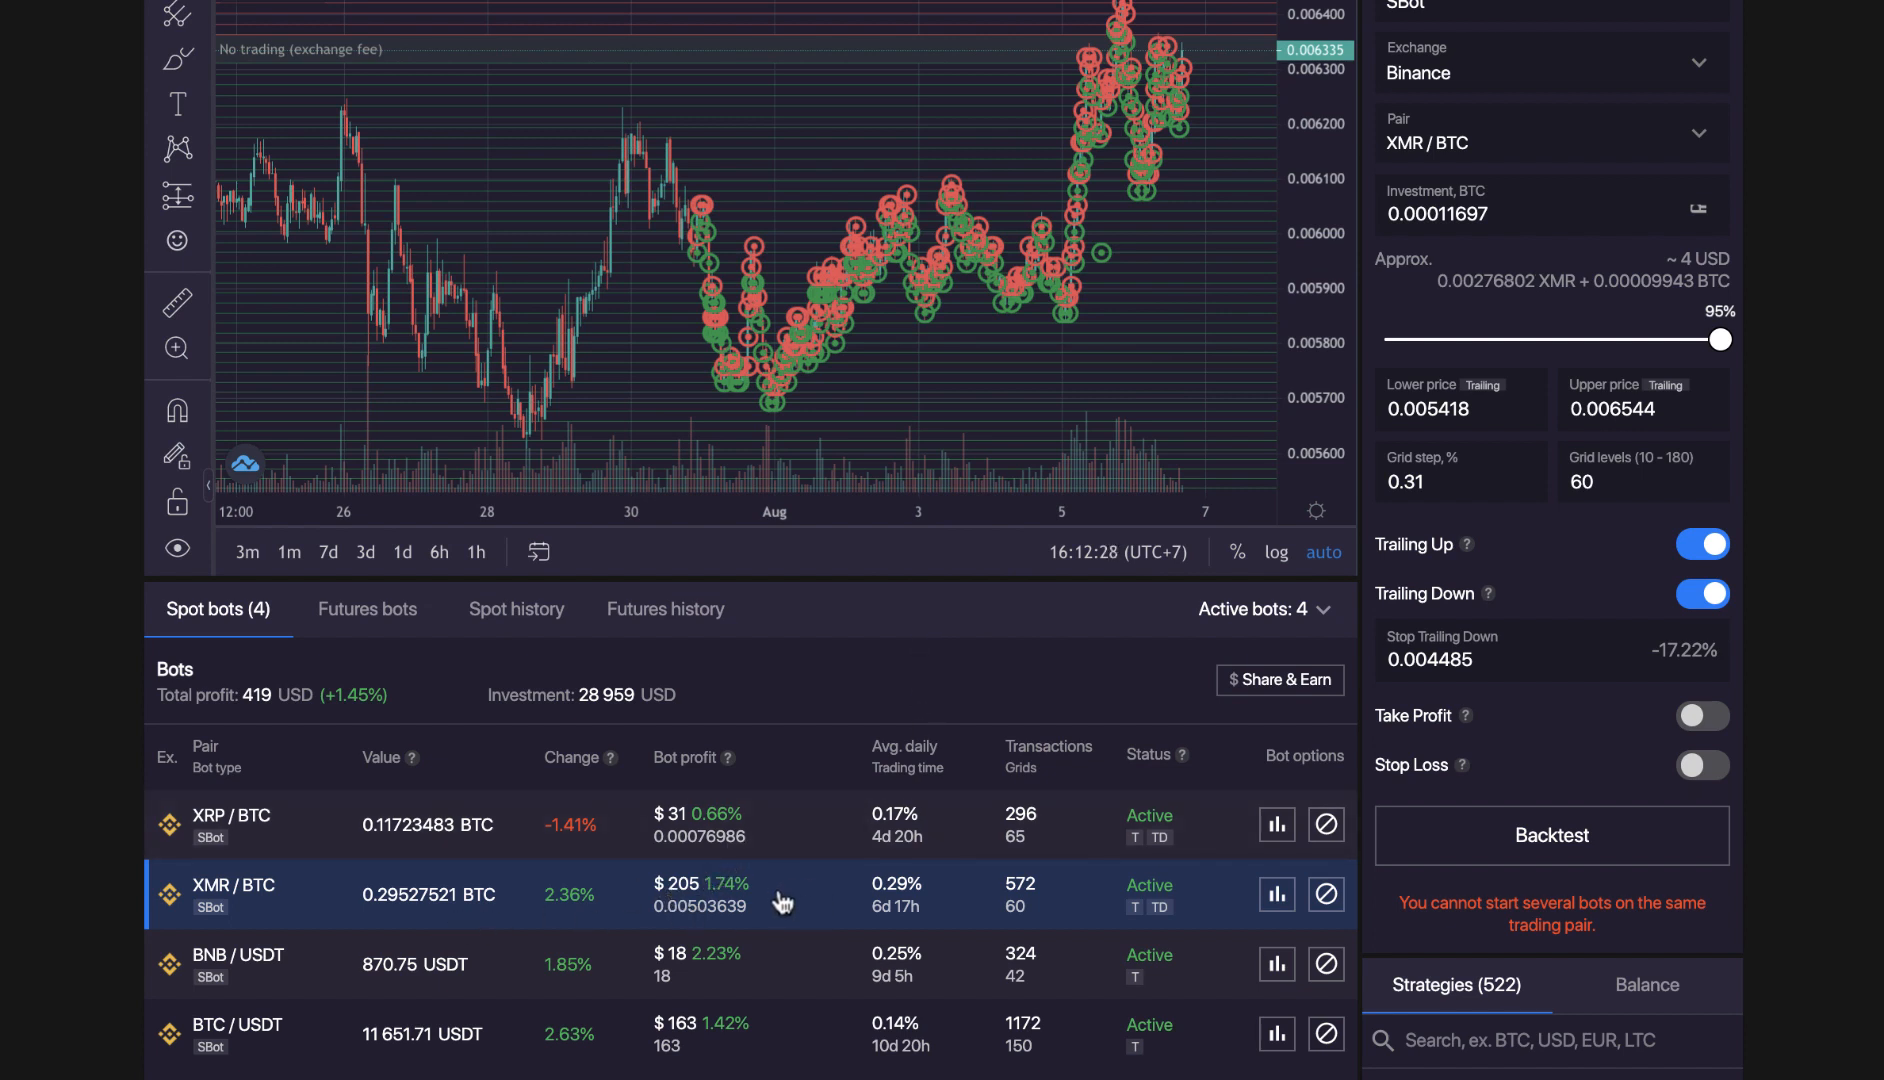
mouse_move(777, 909)
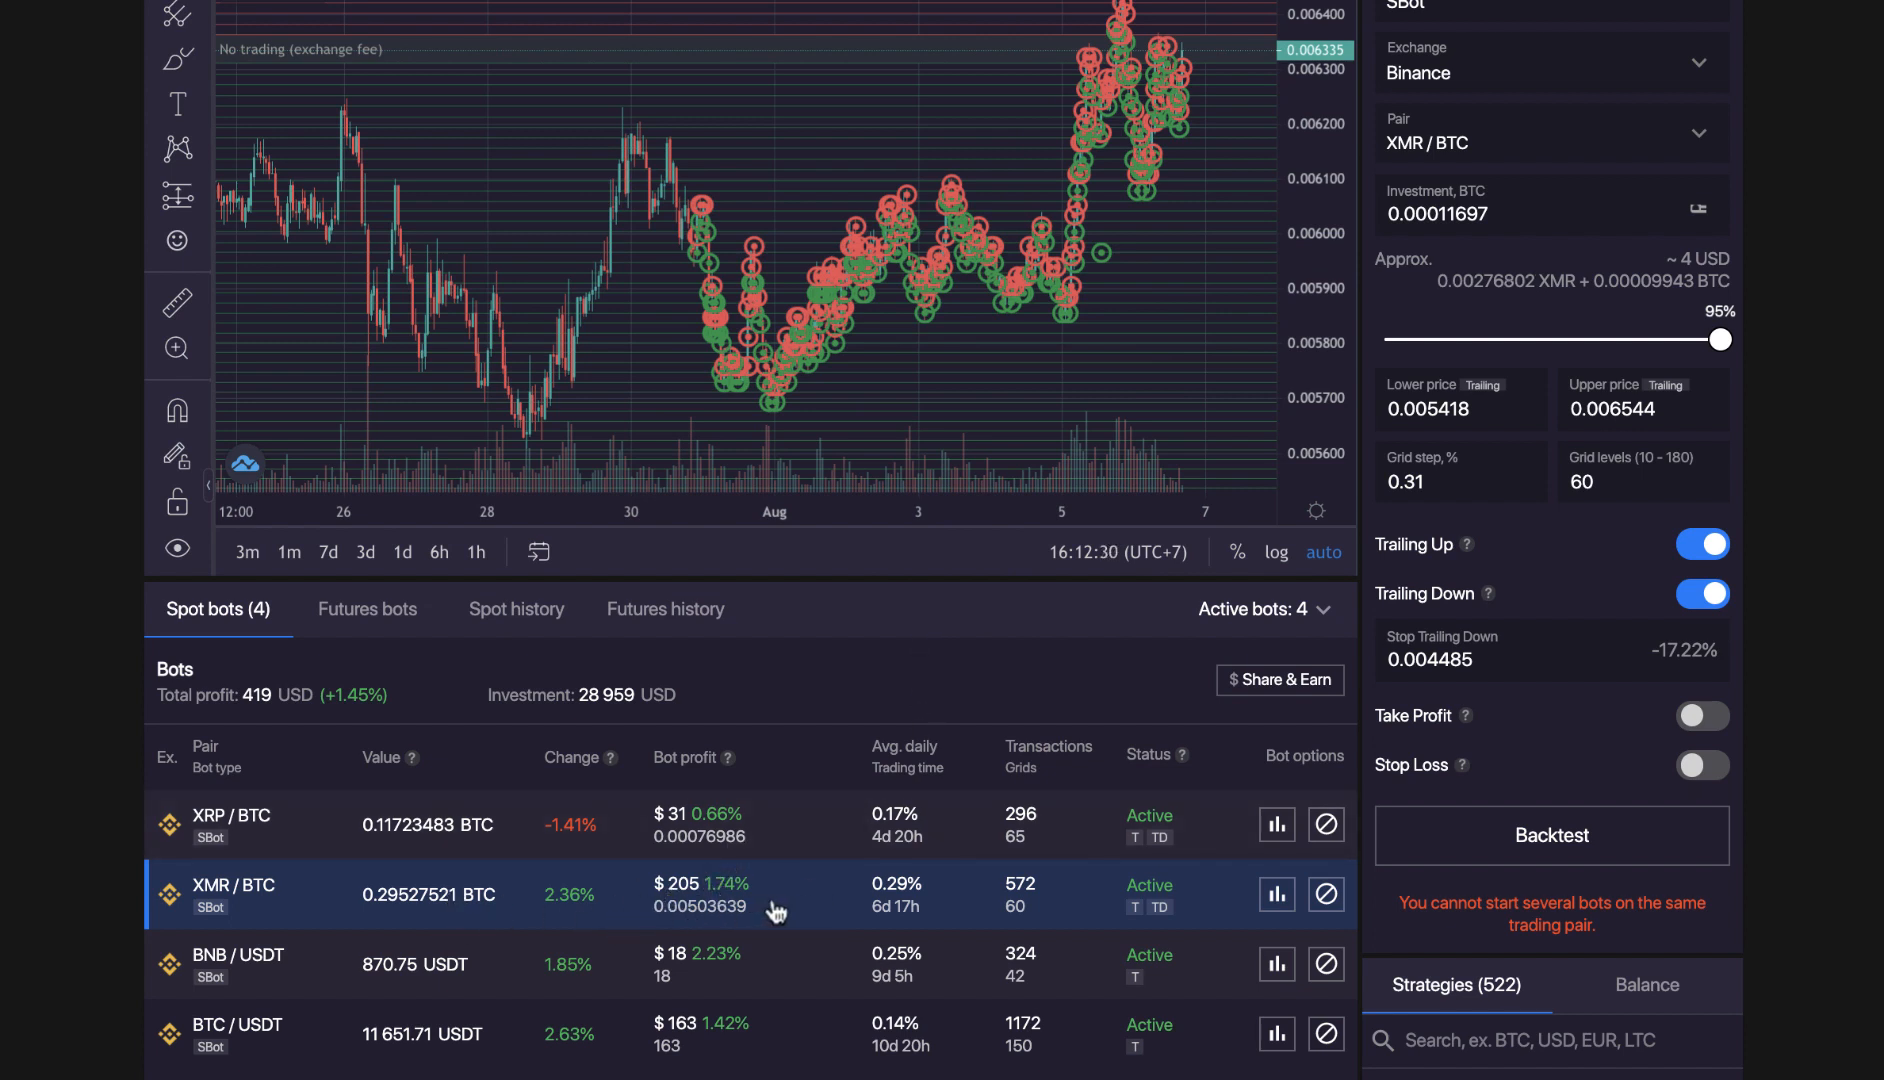
mouse_move(488, 902)
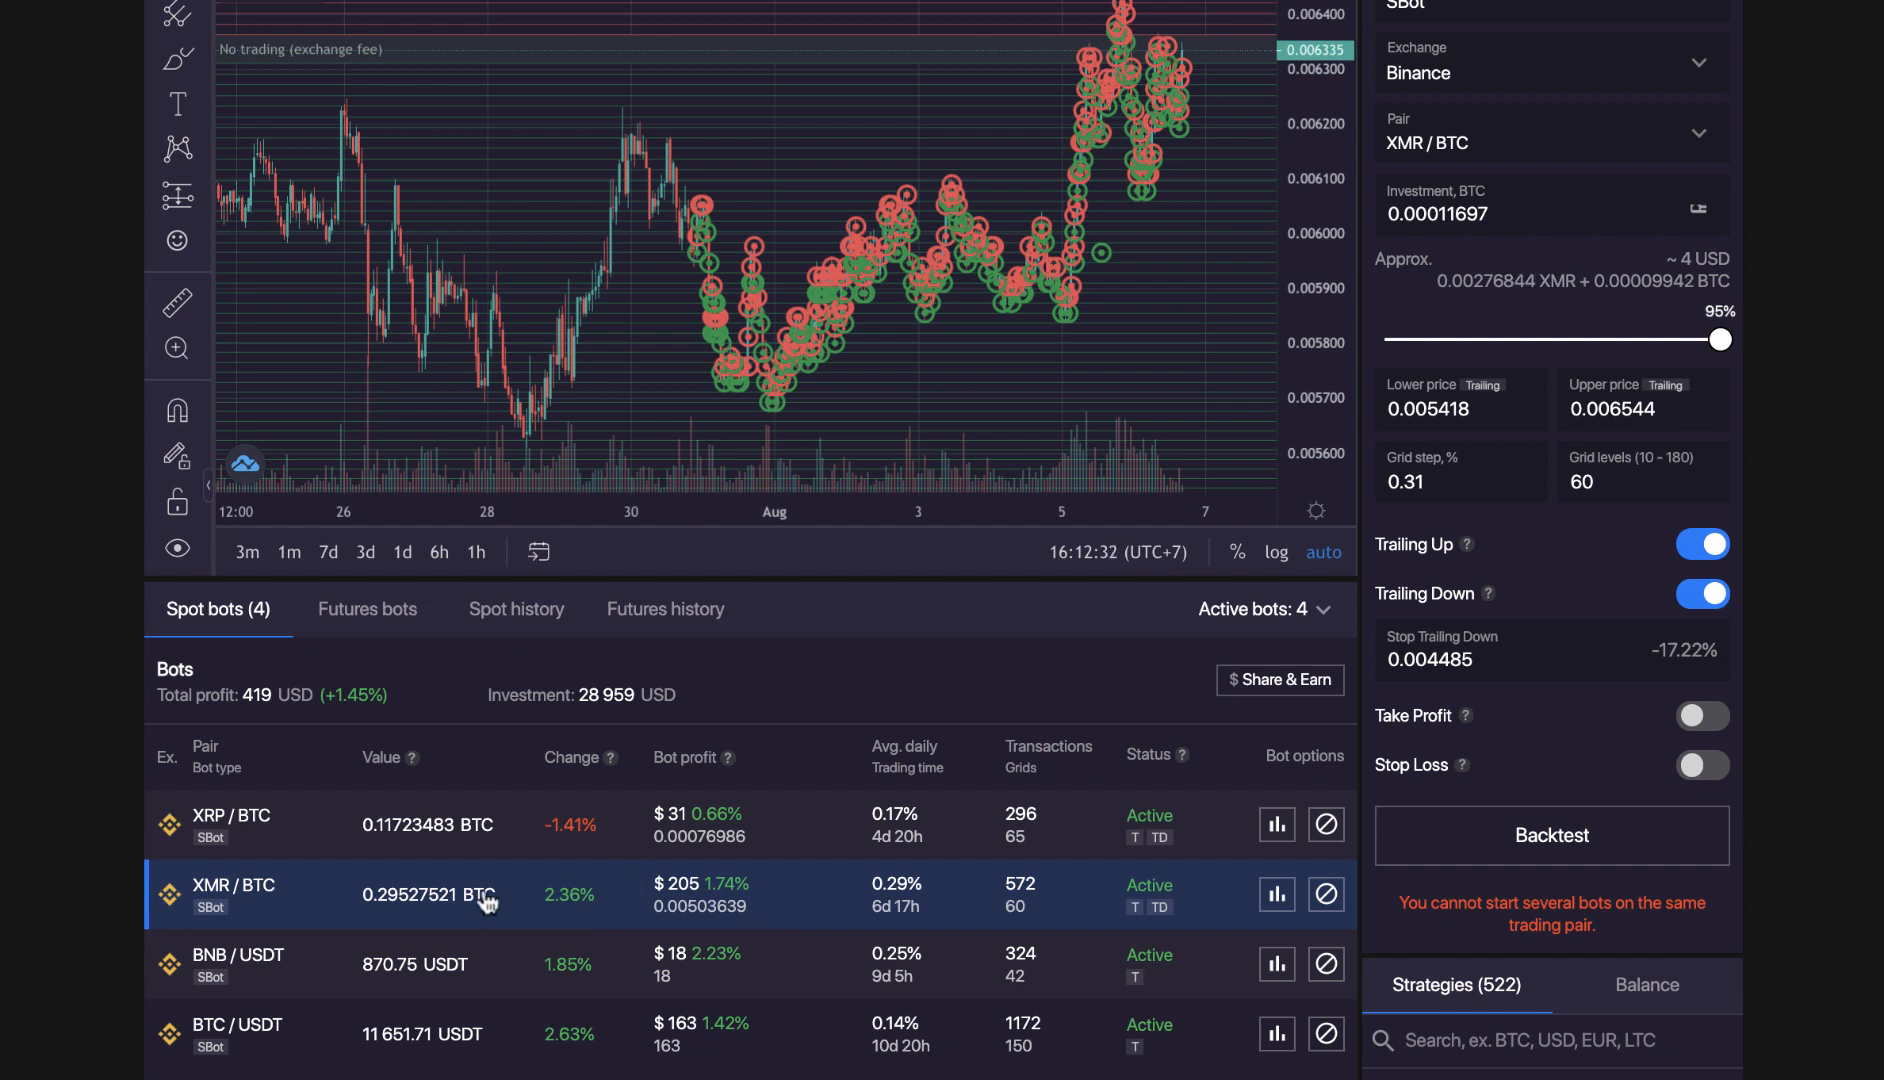
mouse_move(204, 907)
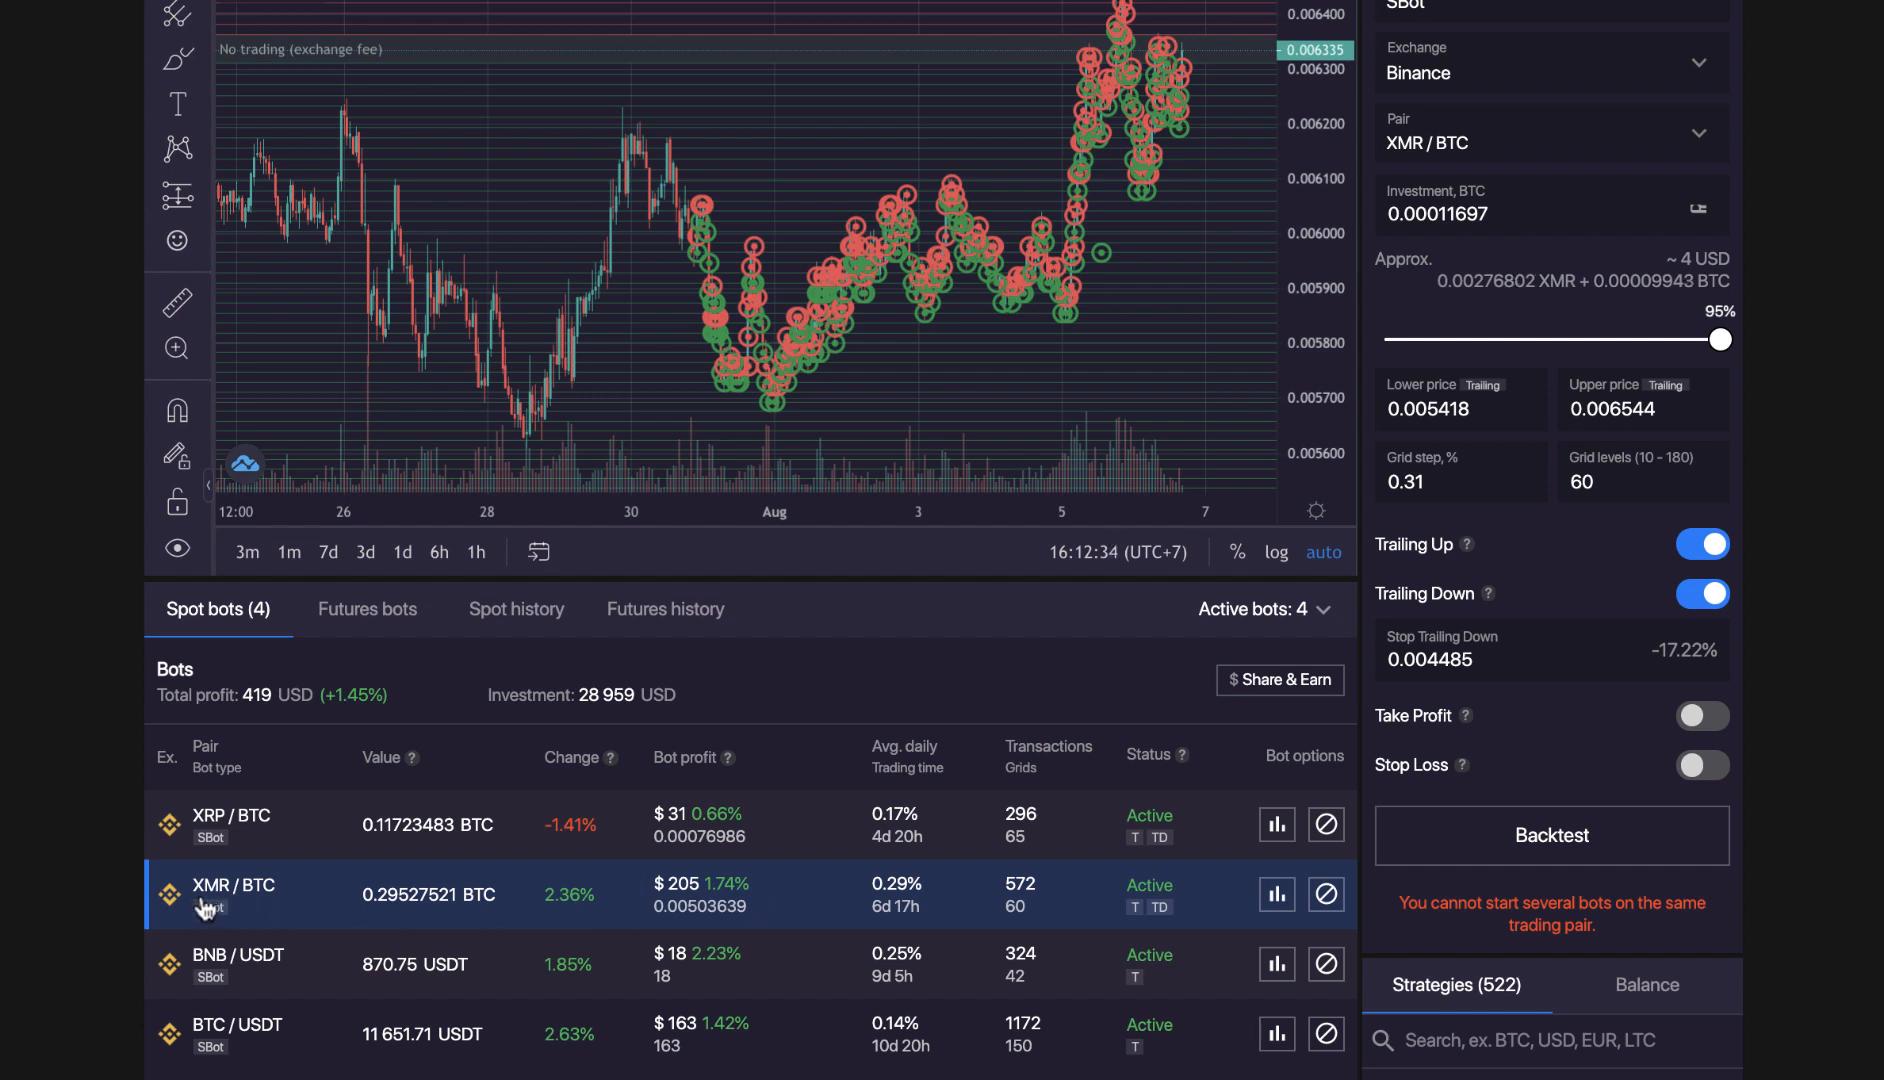
mouse_move(1141, 903)
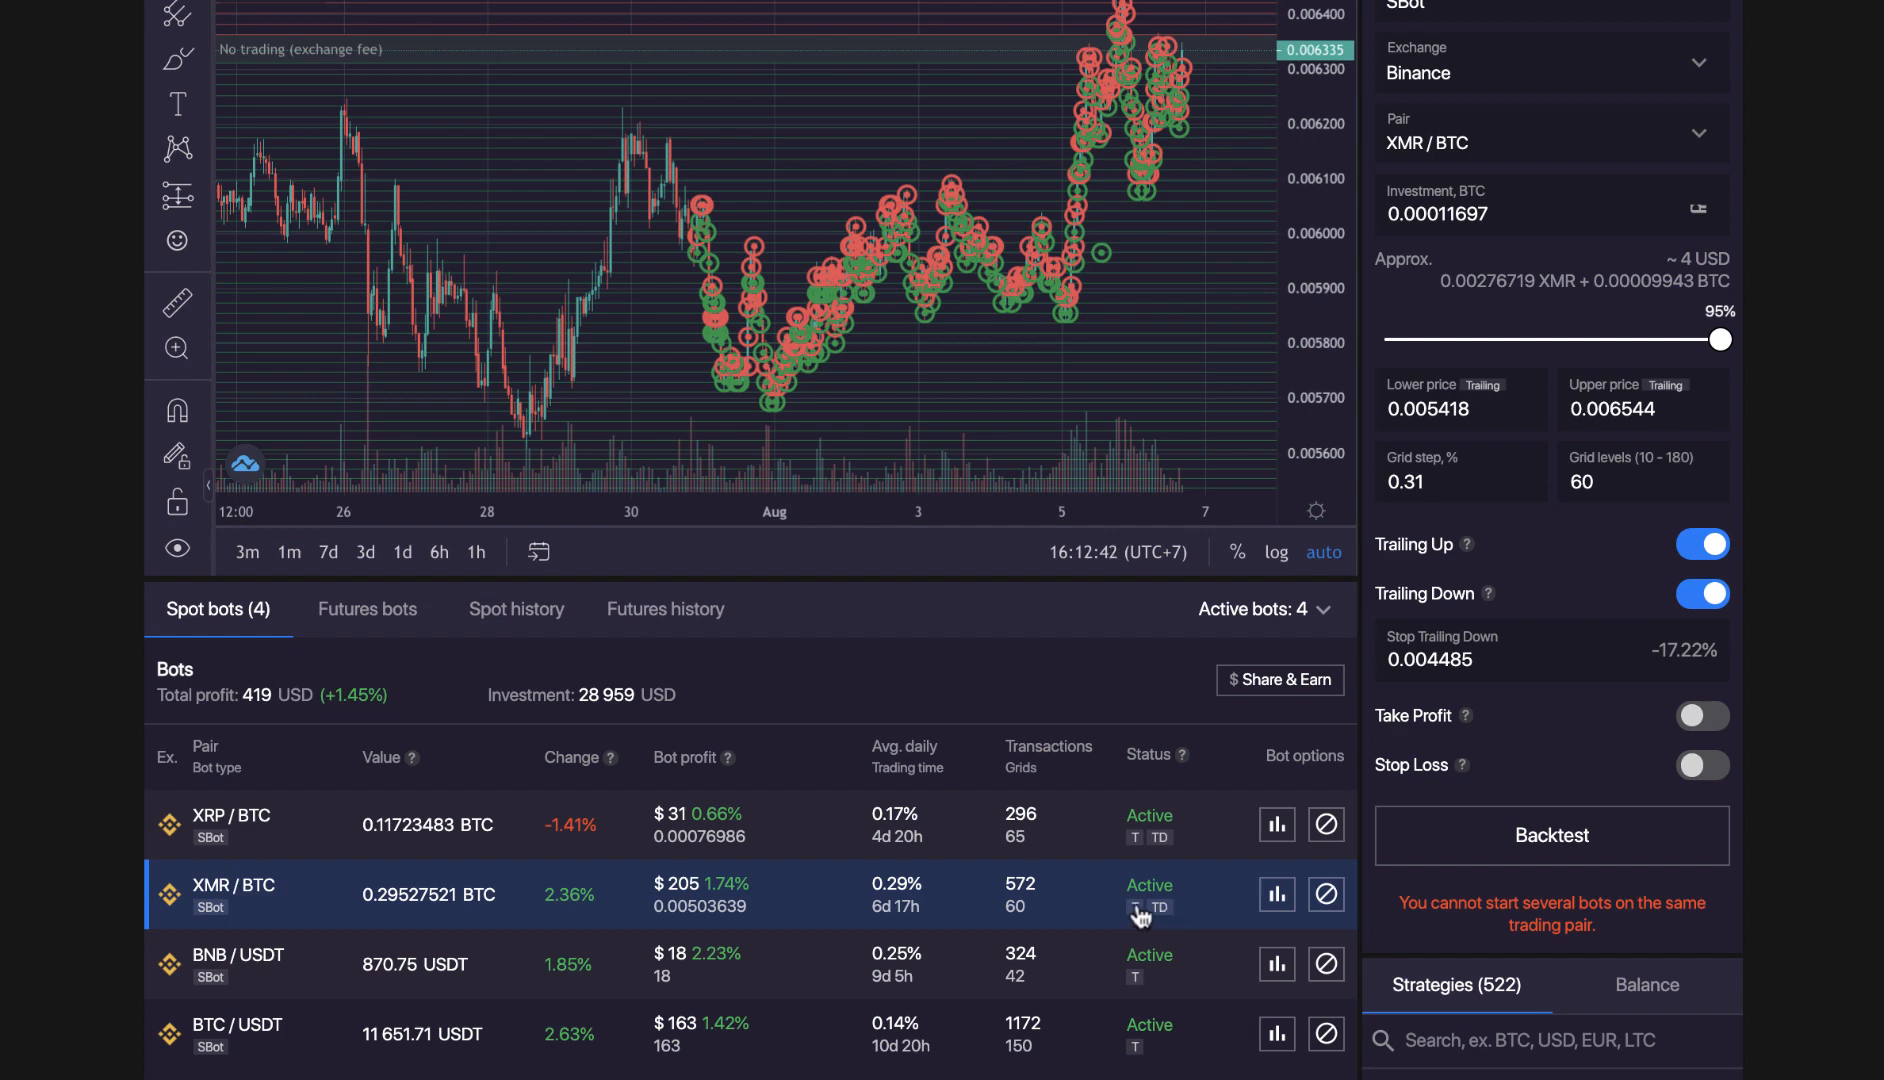
mouse_move(1159, 919)
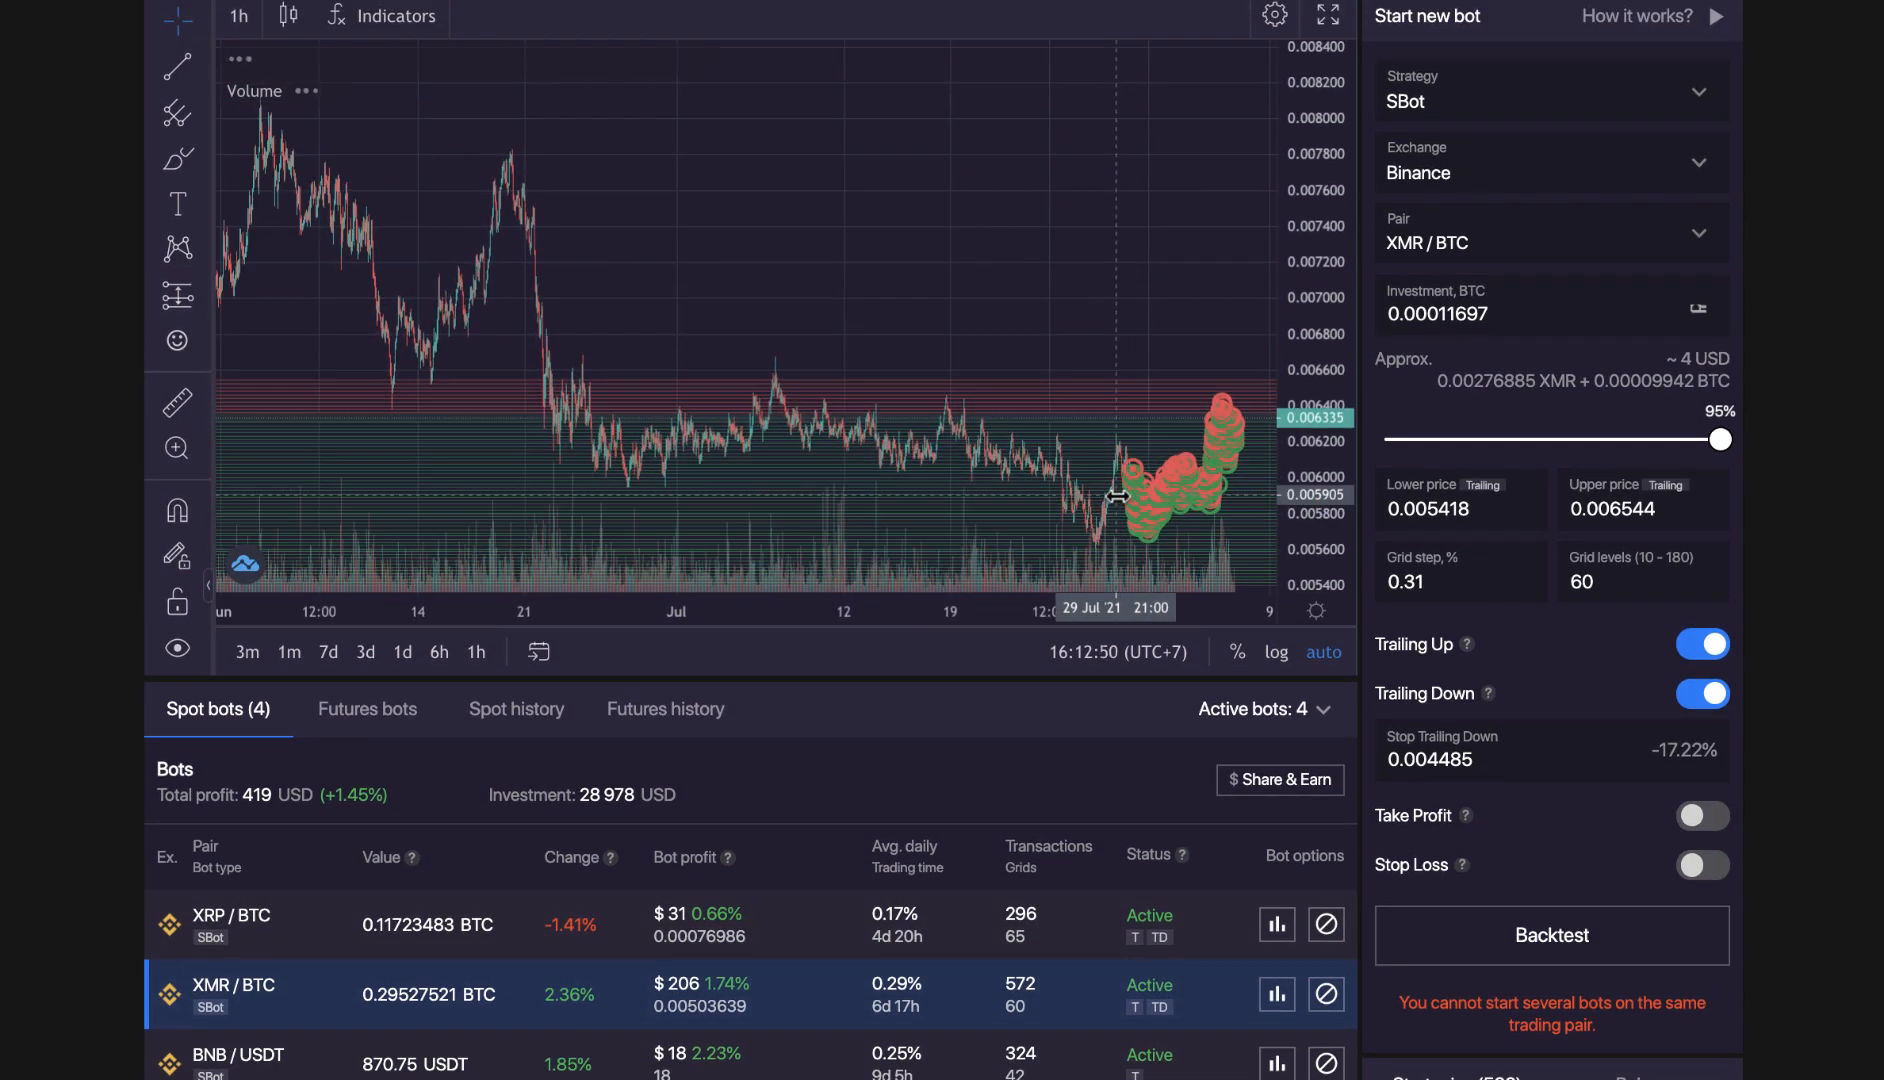
mouse_move(1153, 585)
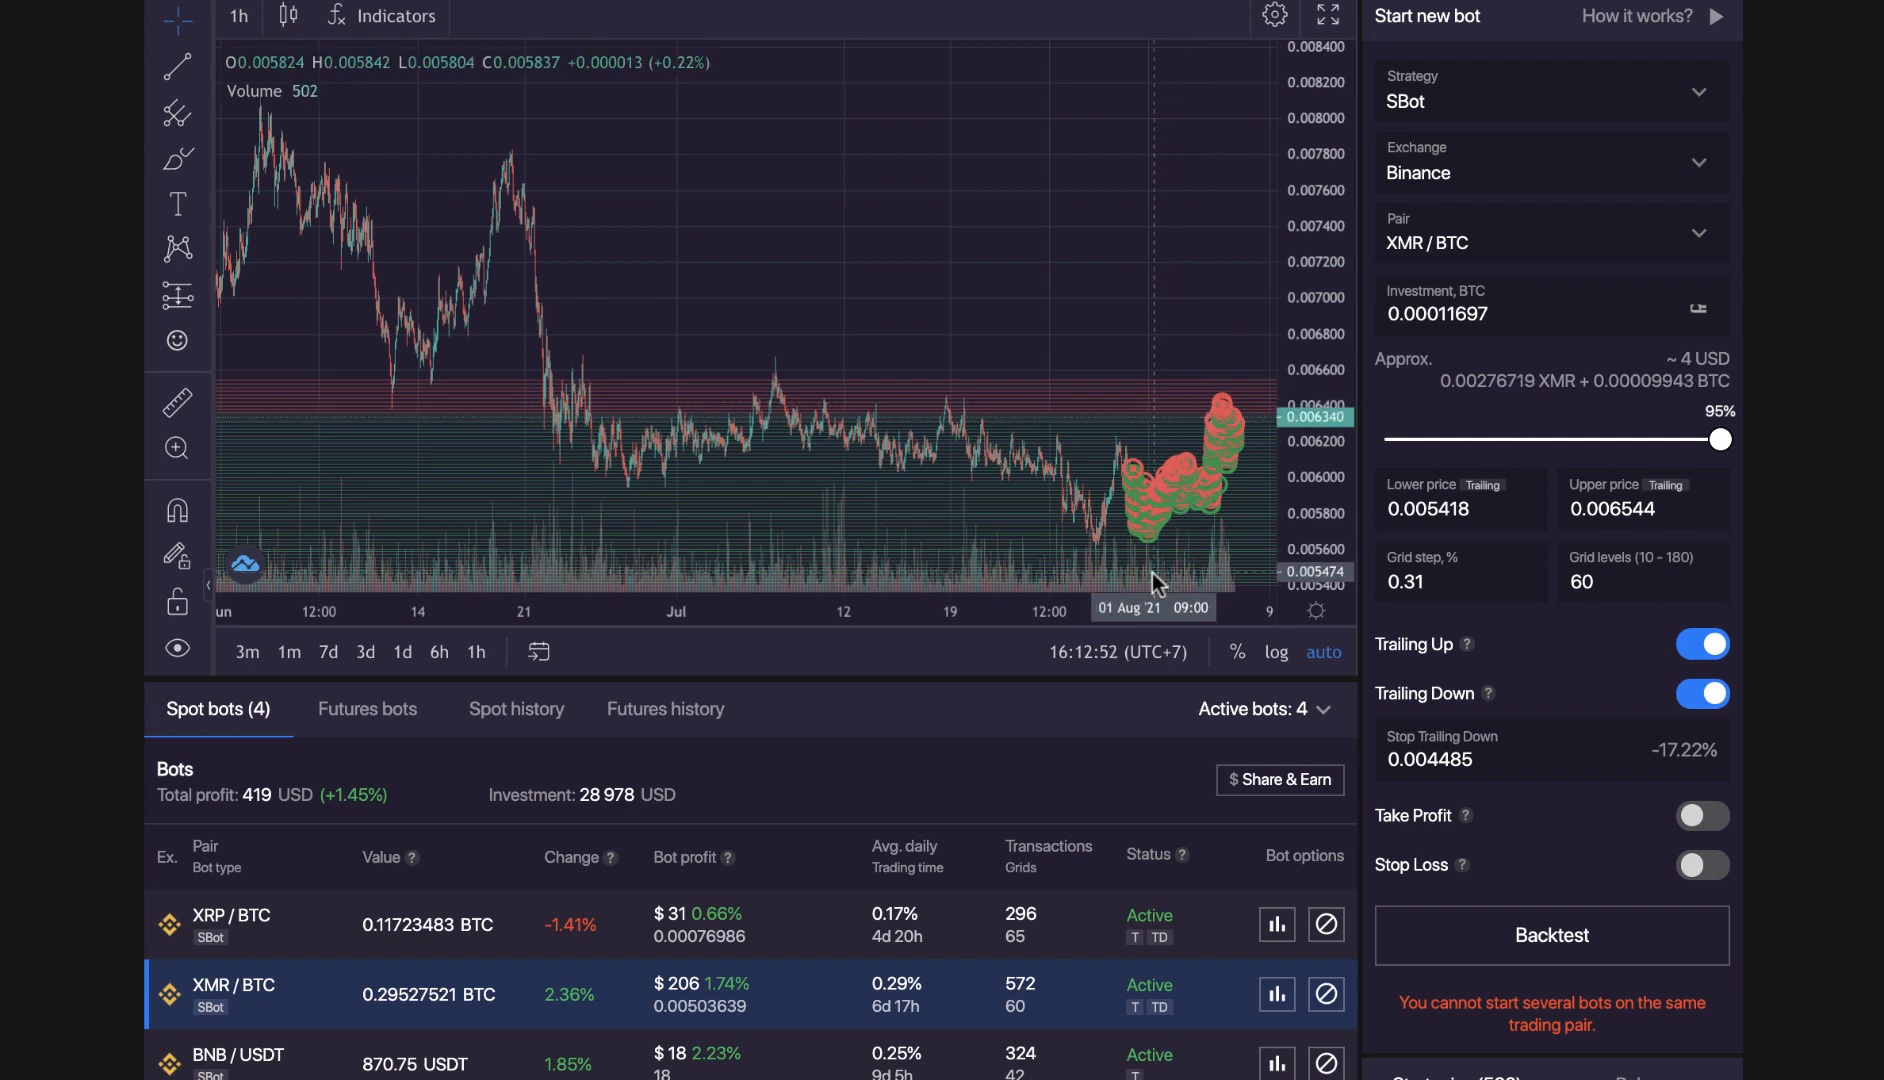
mouse_move(1190, 481)
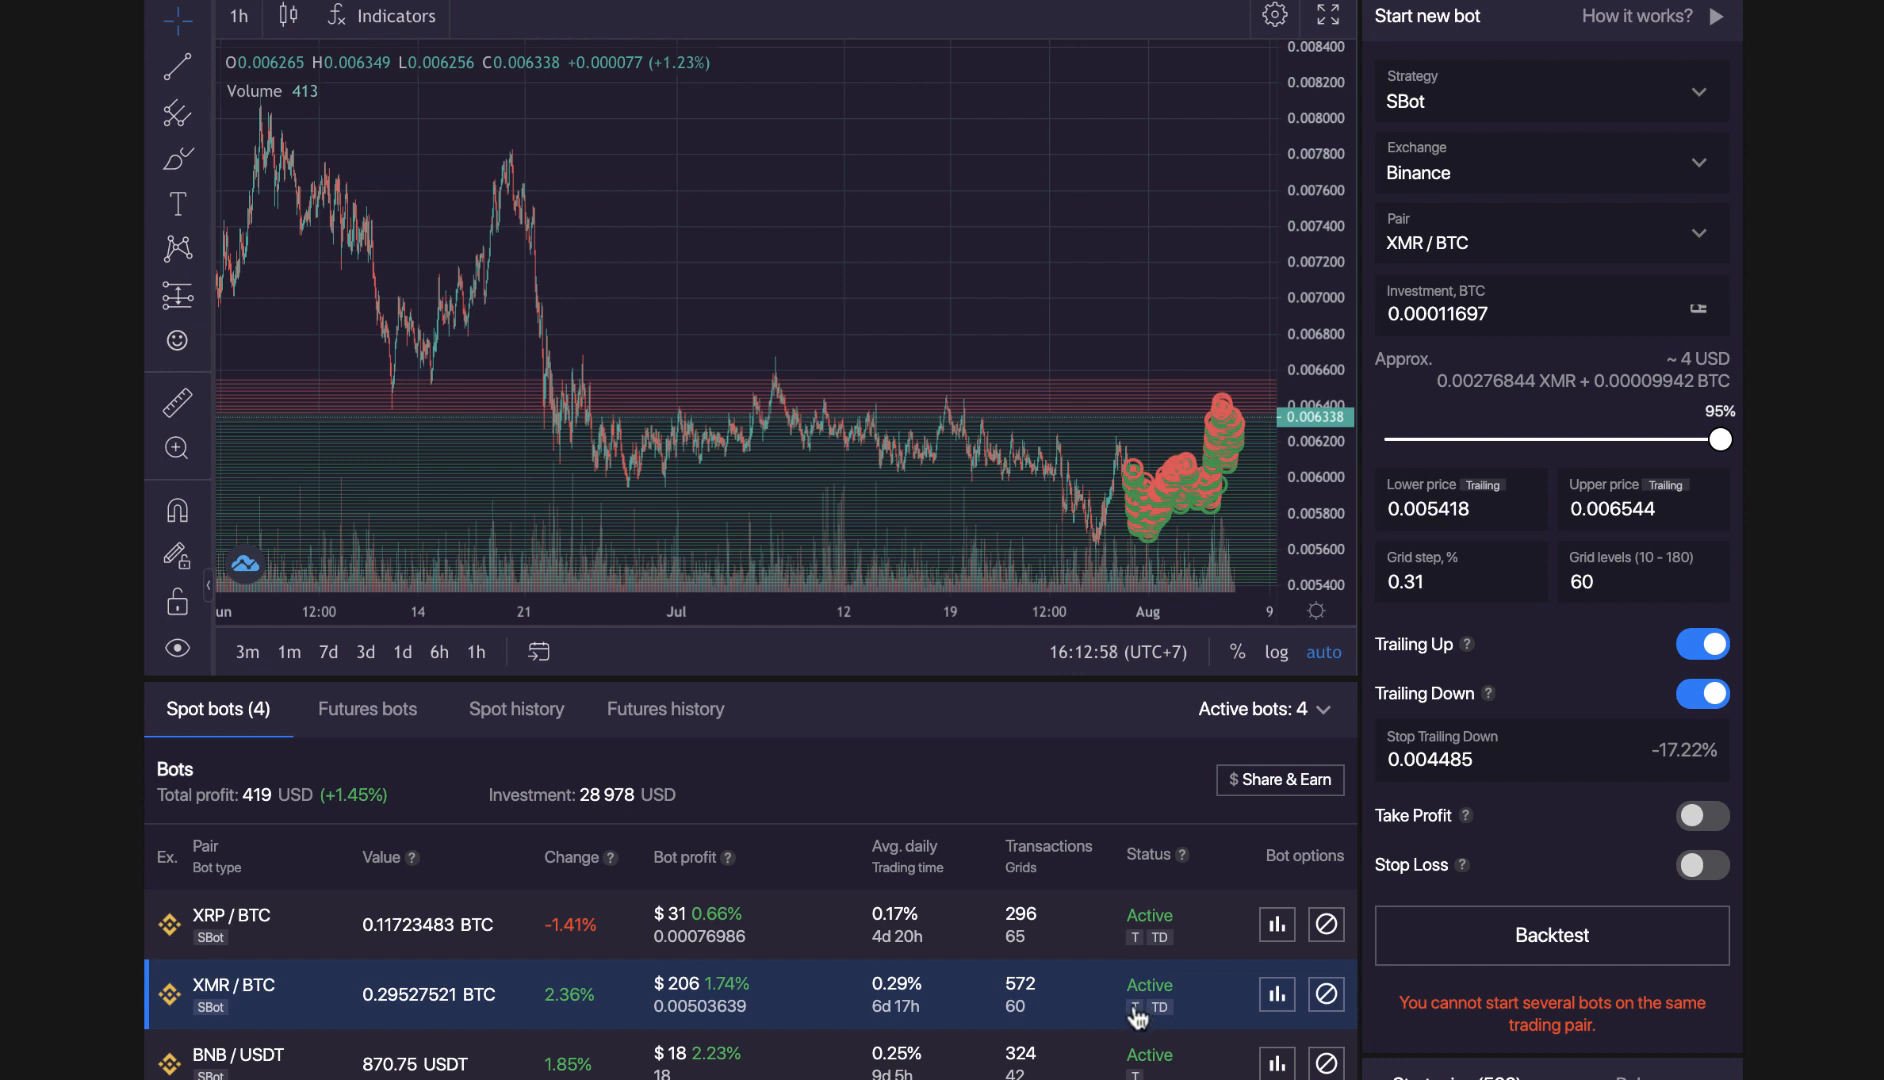
mouse_move(1220, 378)
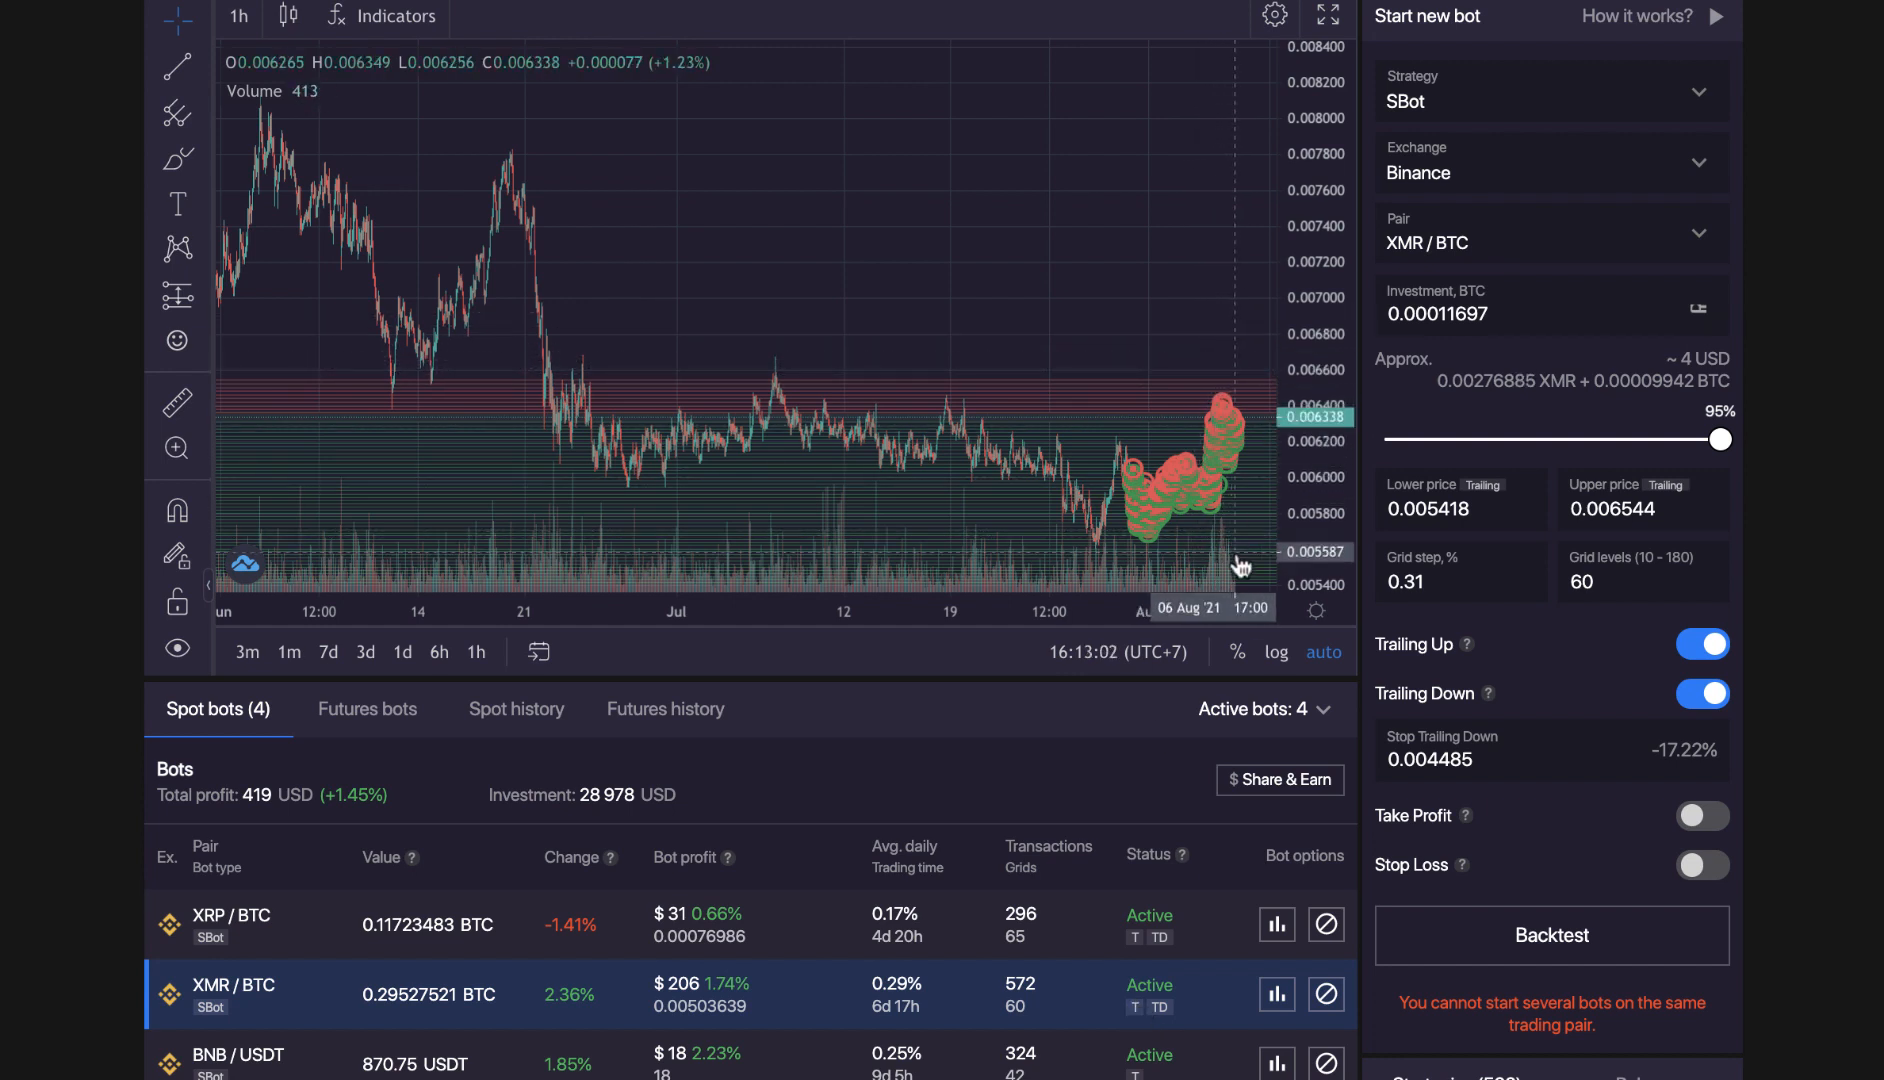
mouse_move(1198, 382)
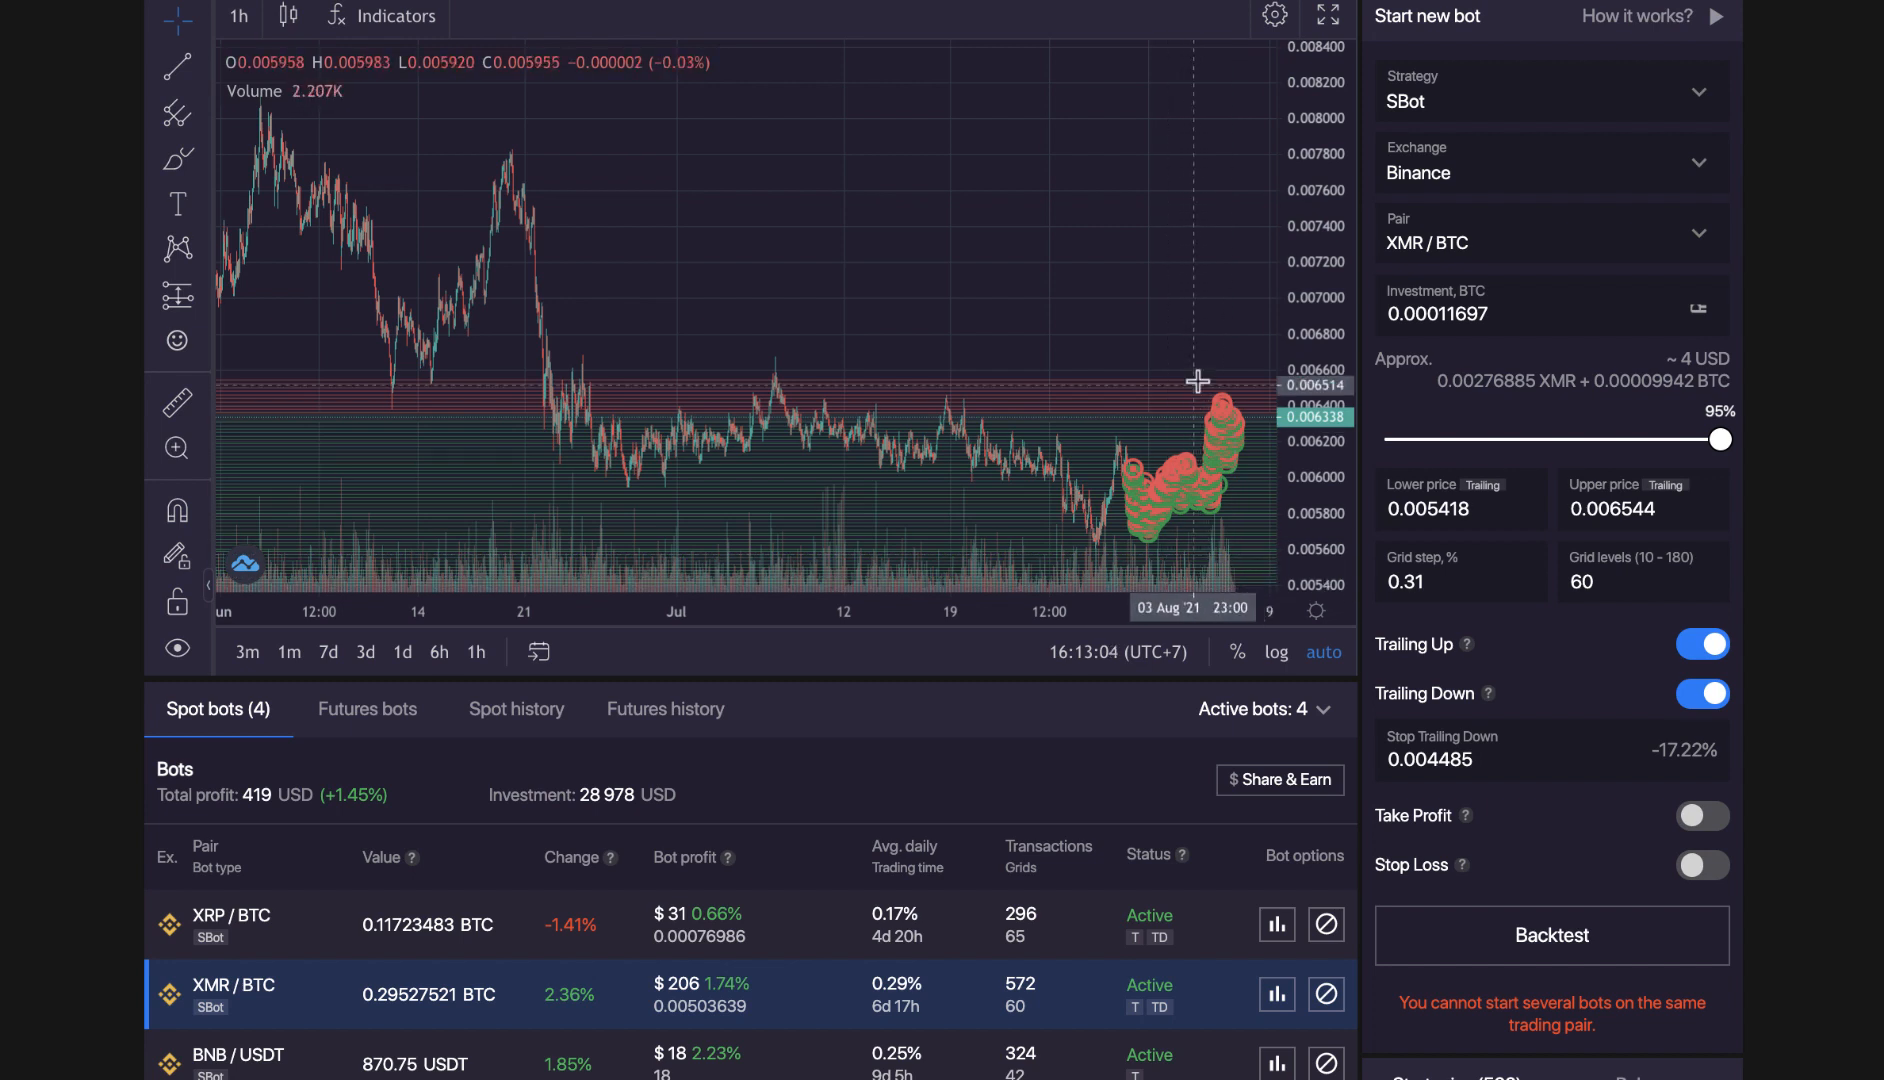
mouse_move(1218, 340)
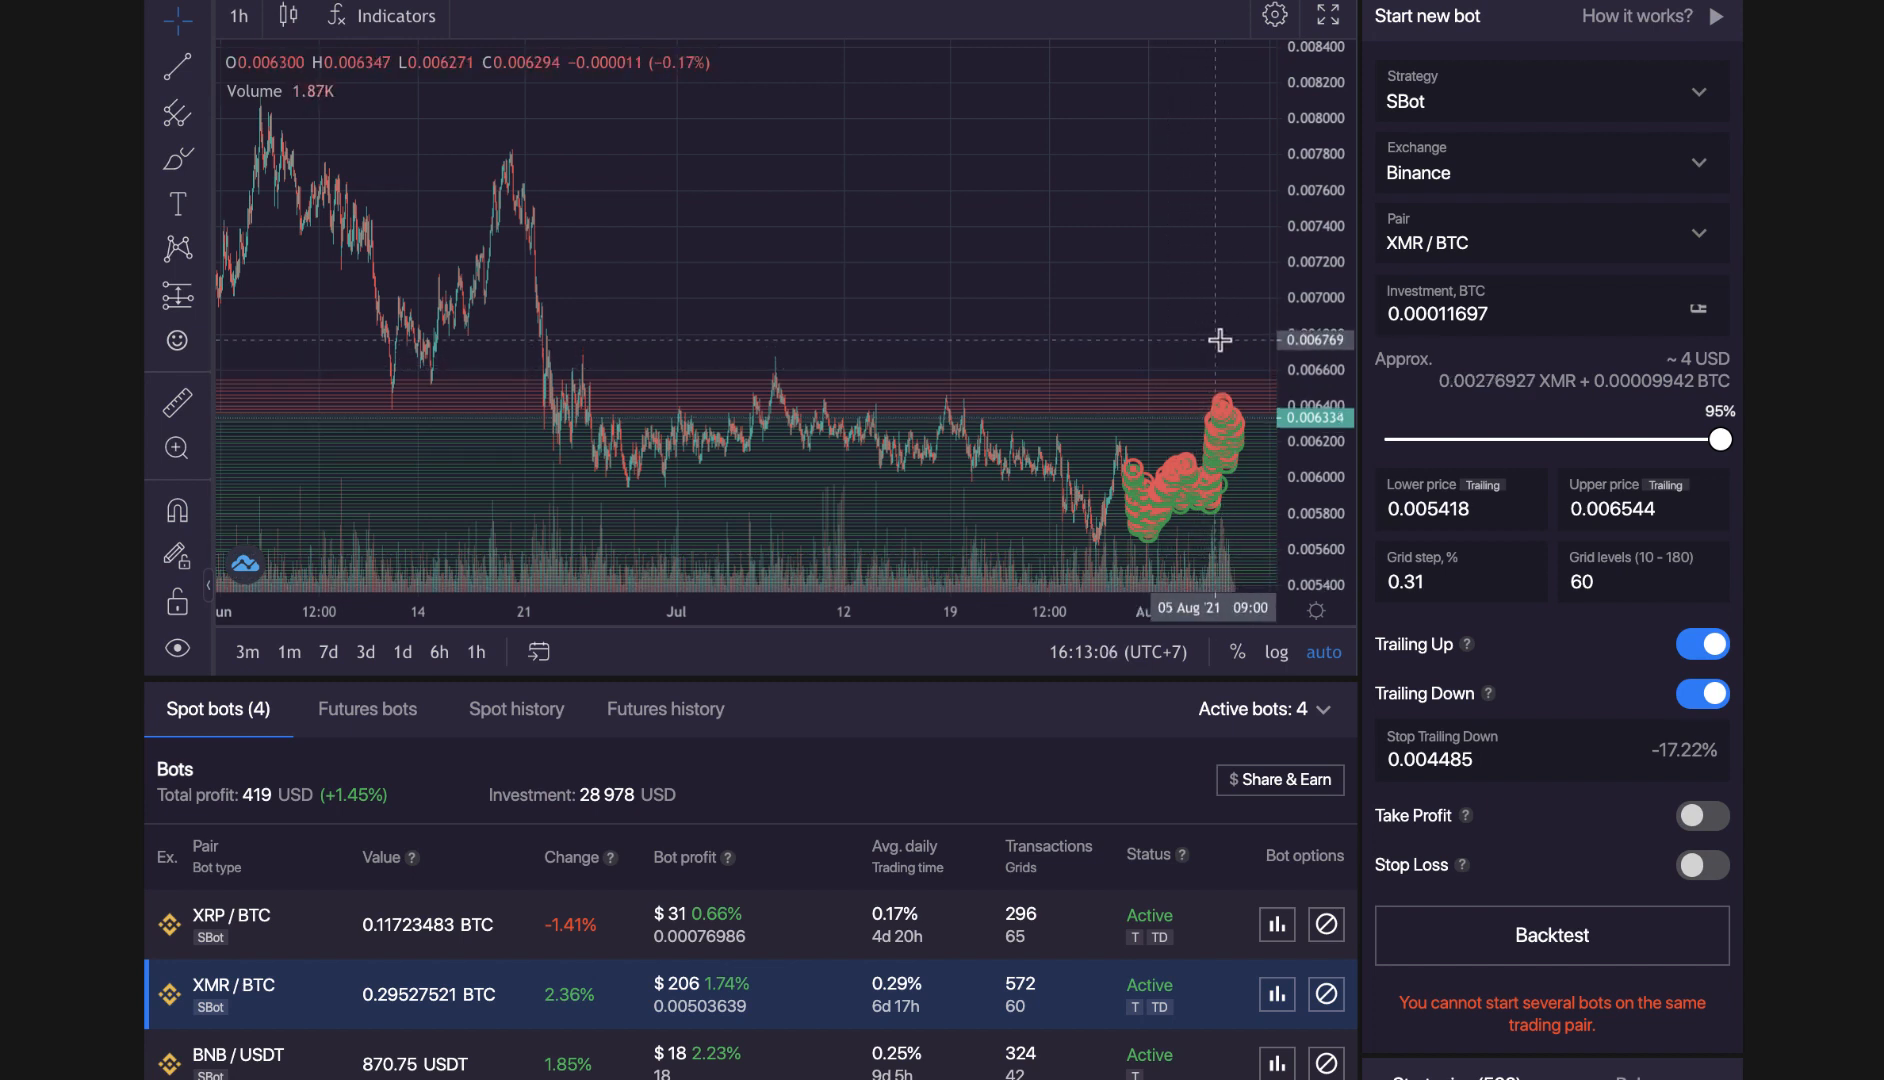
mouse_move(1202, 547)
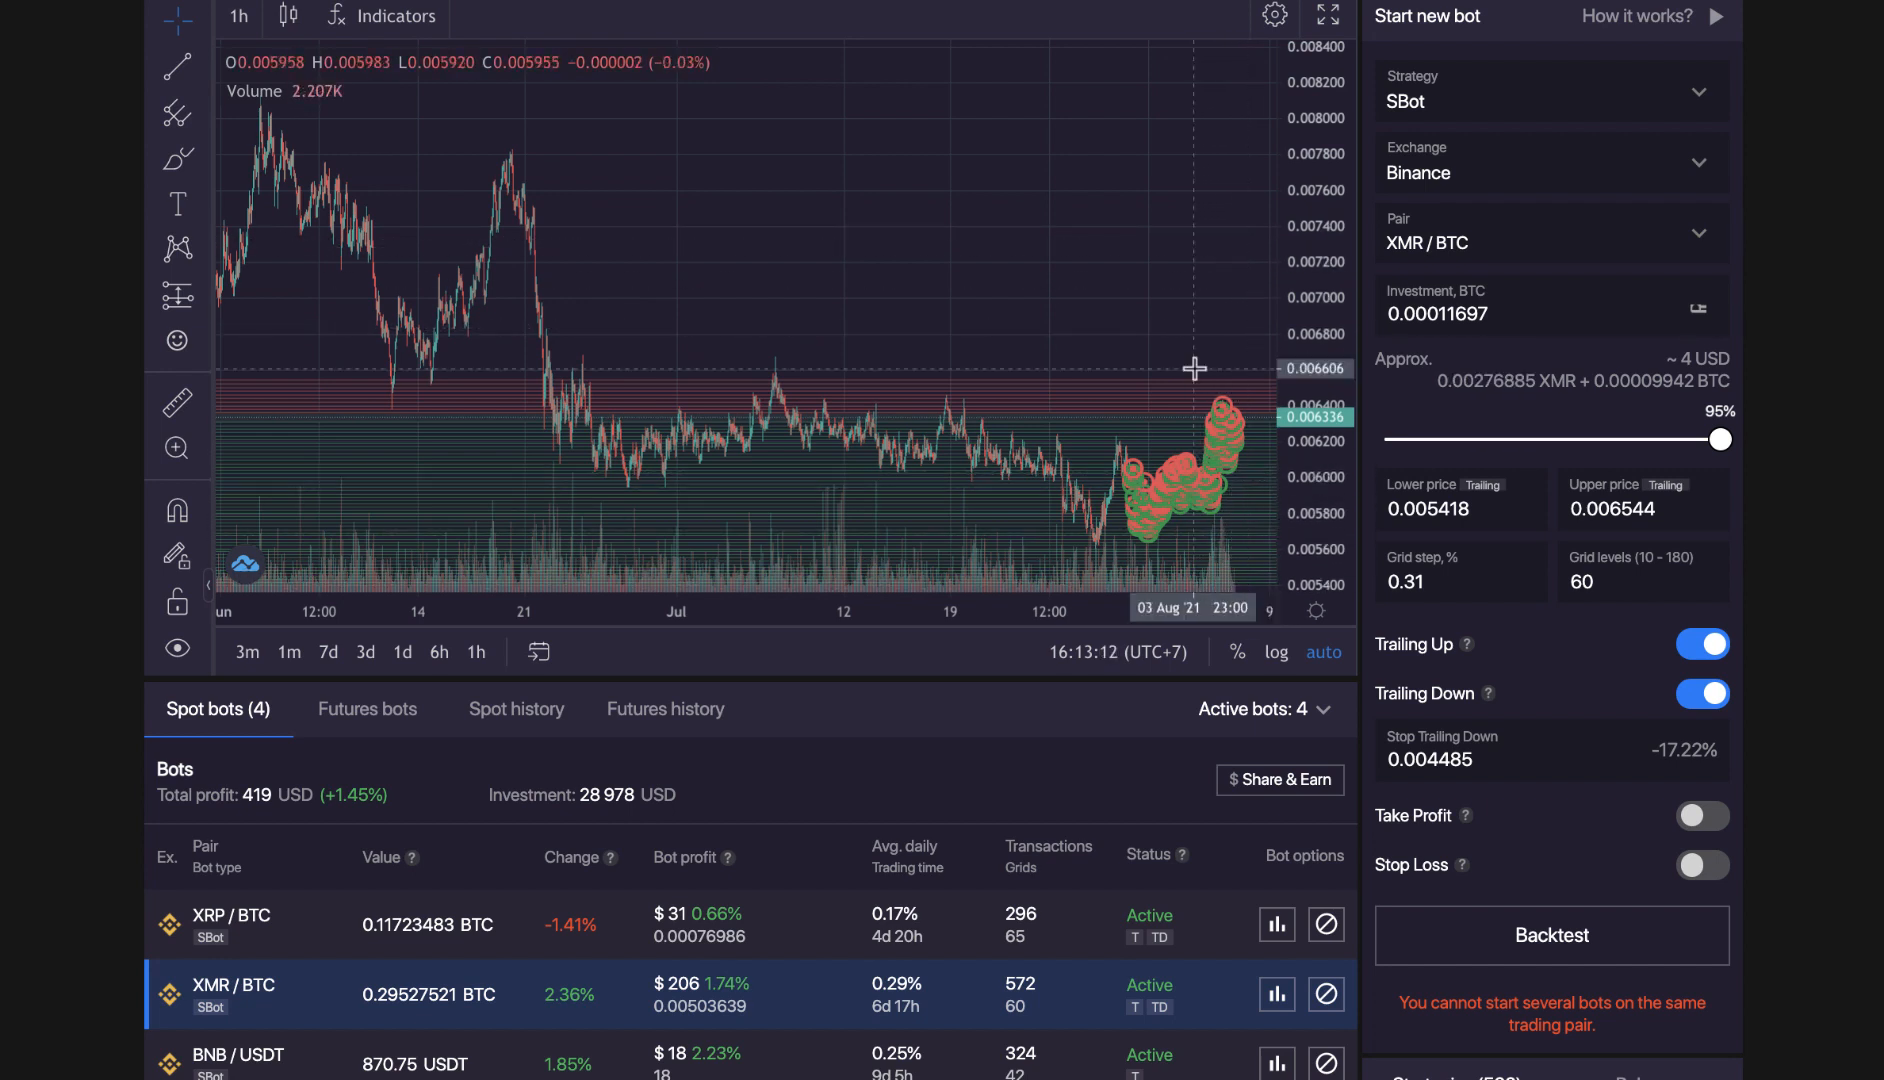
mouse_move(1131, 506)
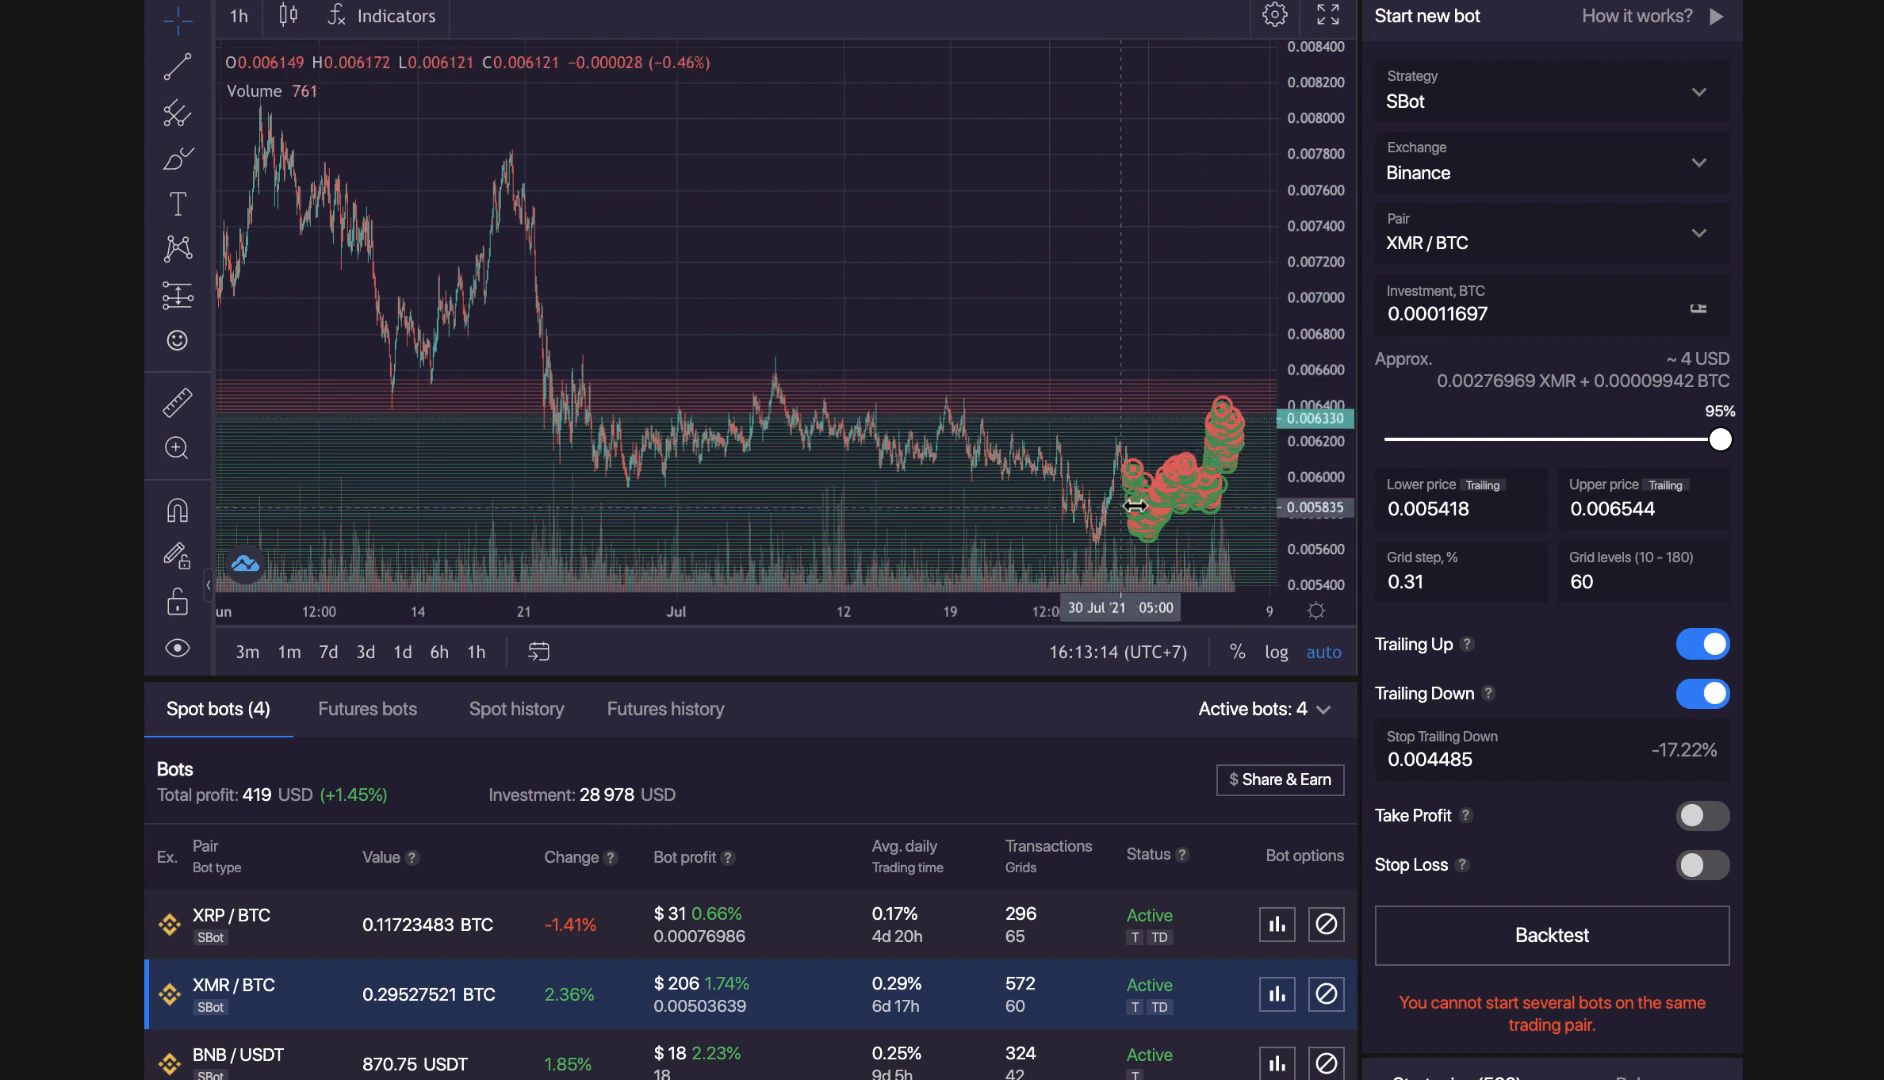
mouse_move(1208, 490)
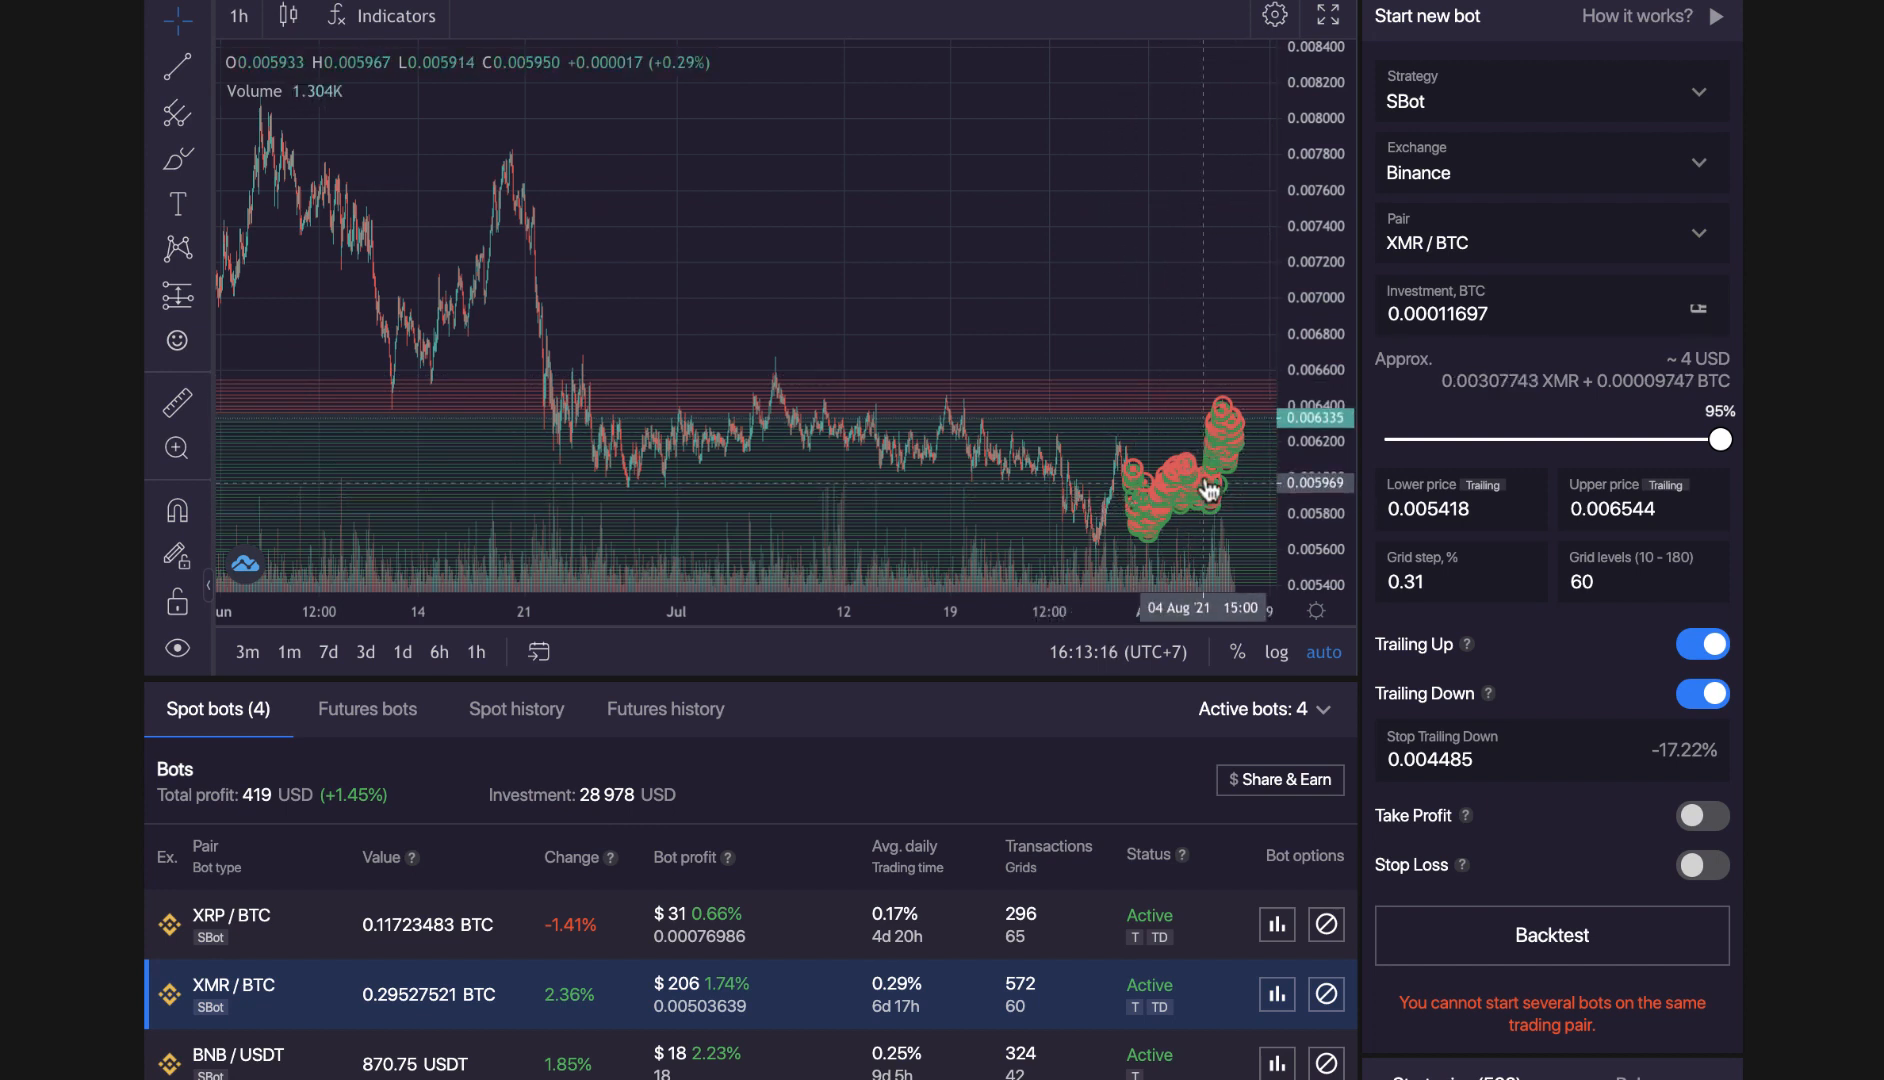
mouse_move(1202, 217)
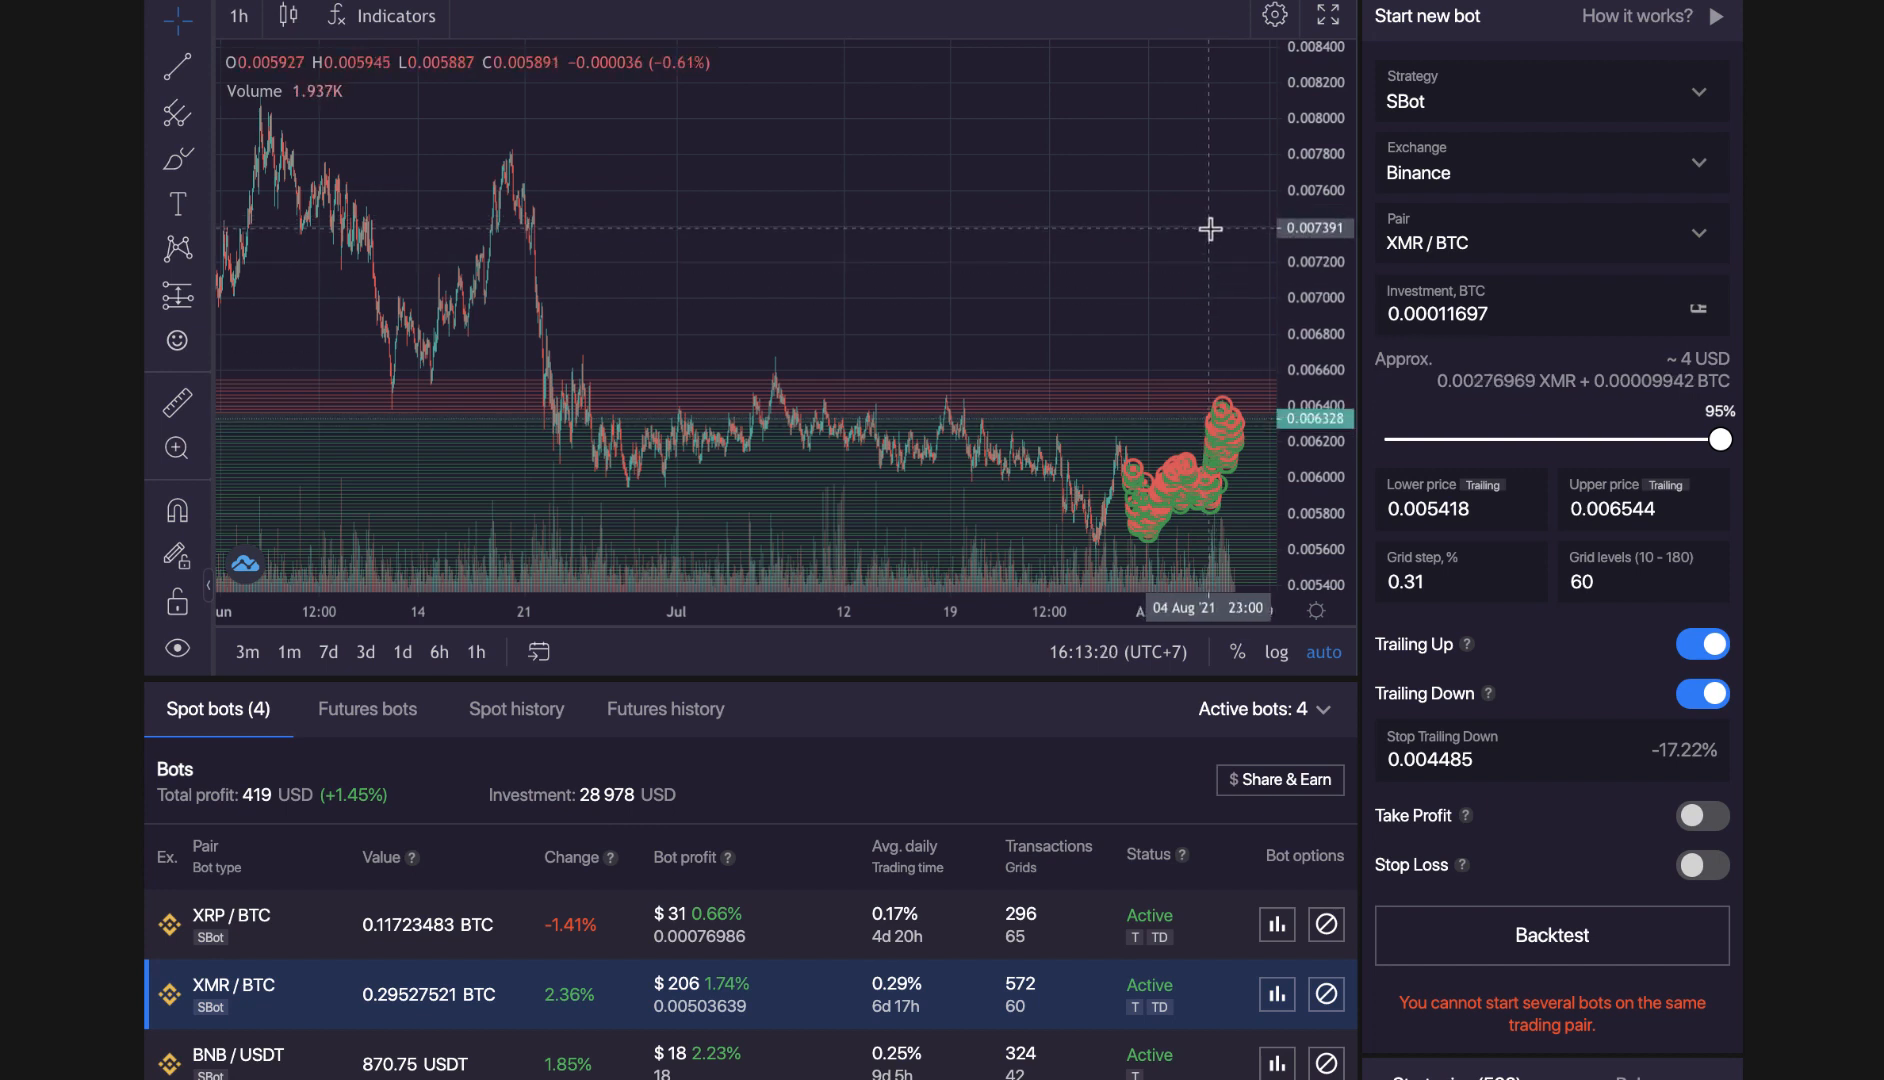
mouse_move(1226, 559)
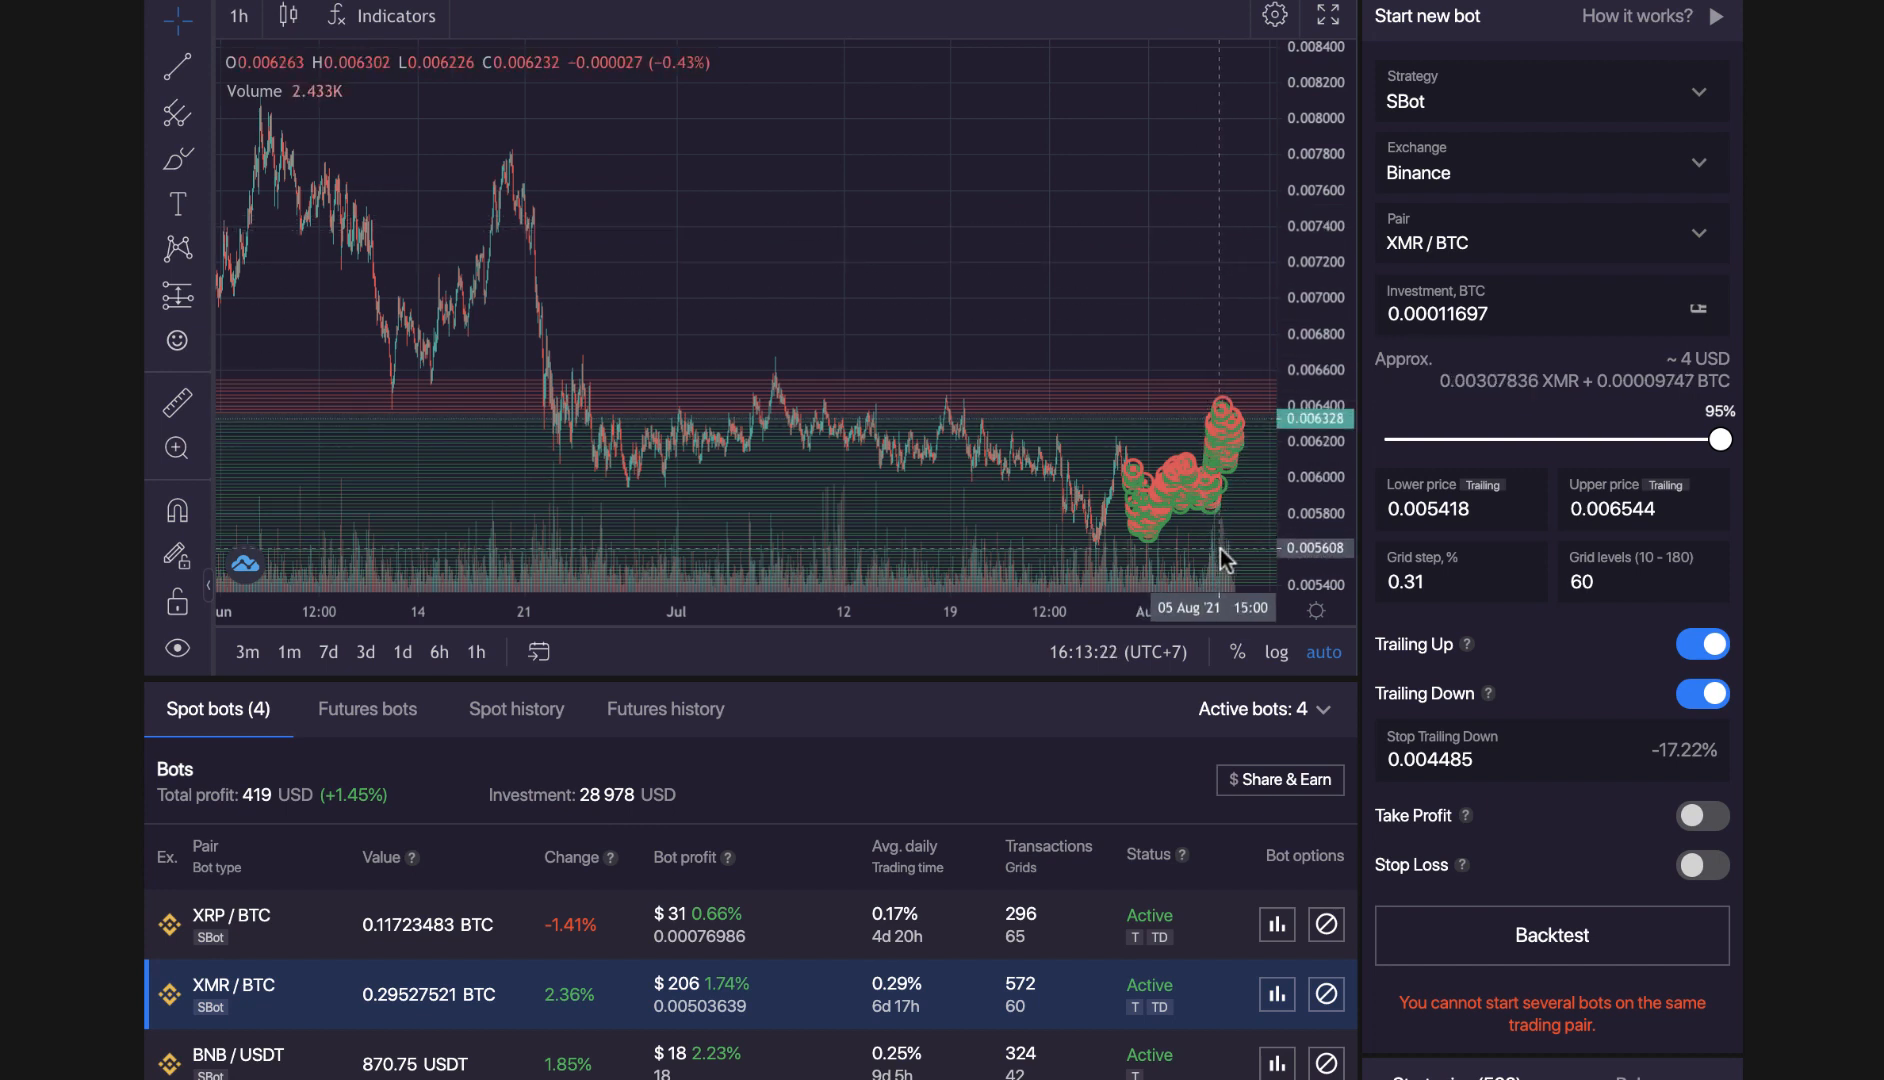
mouse_move(1217, 303)
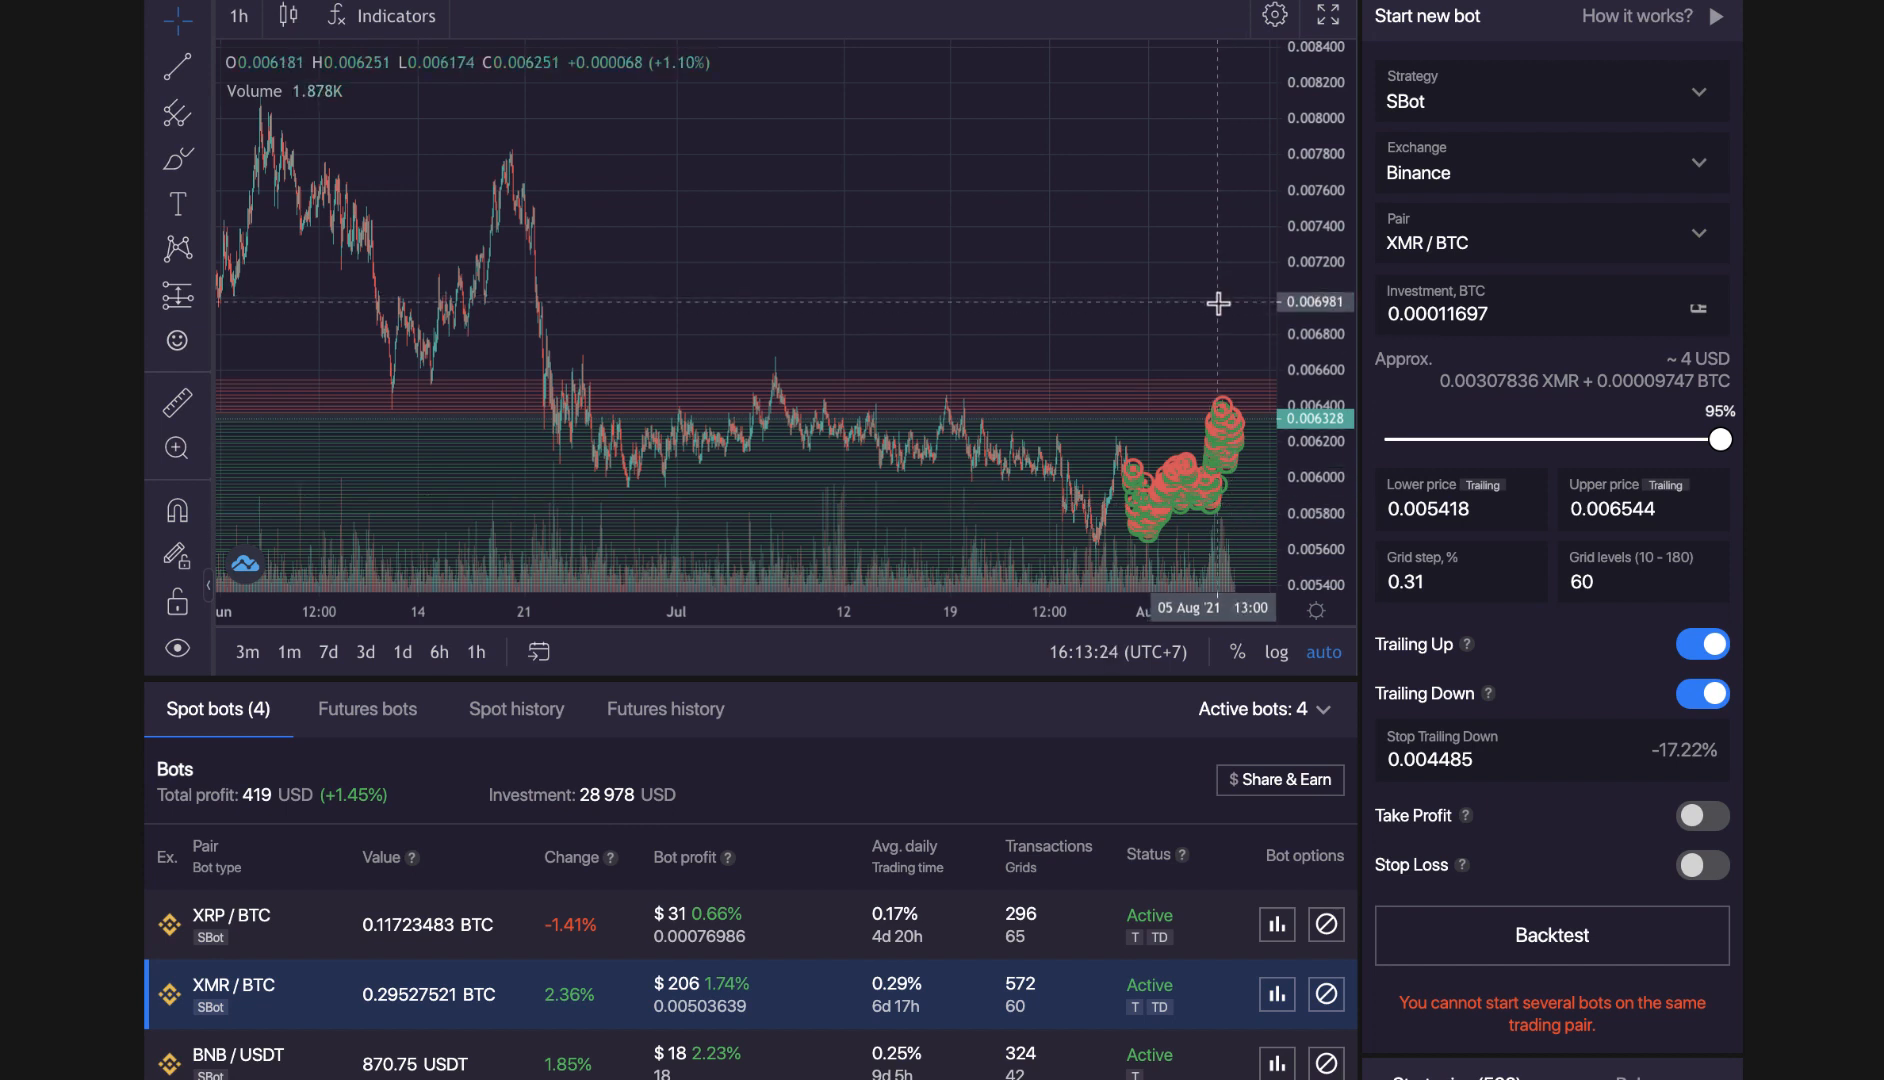
mouse_move(1157, 574)
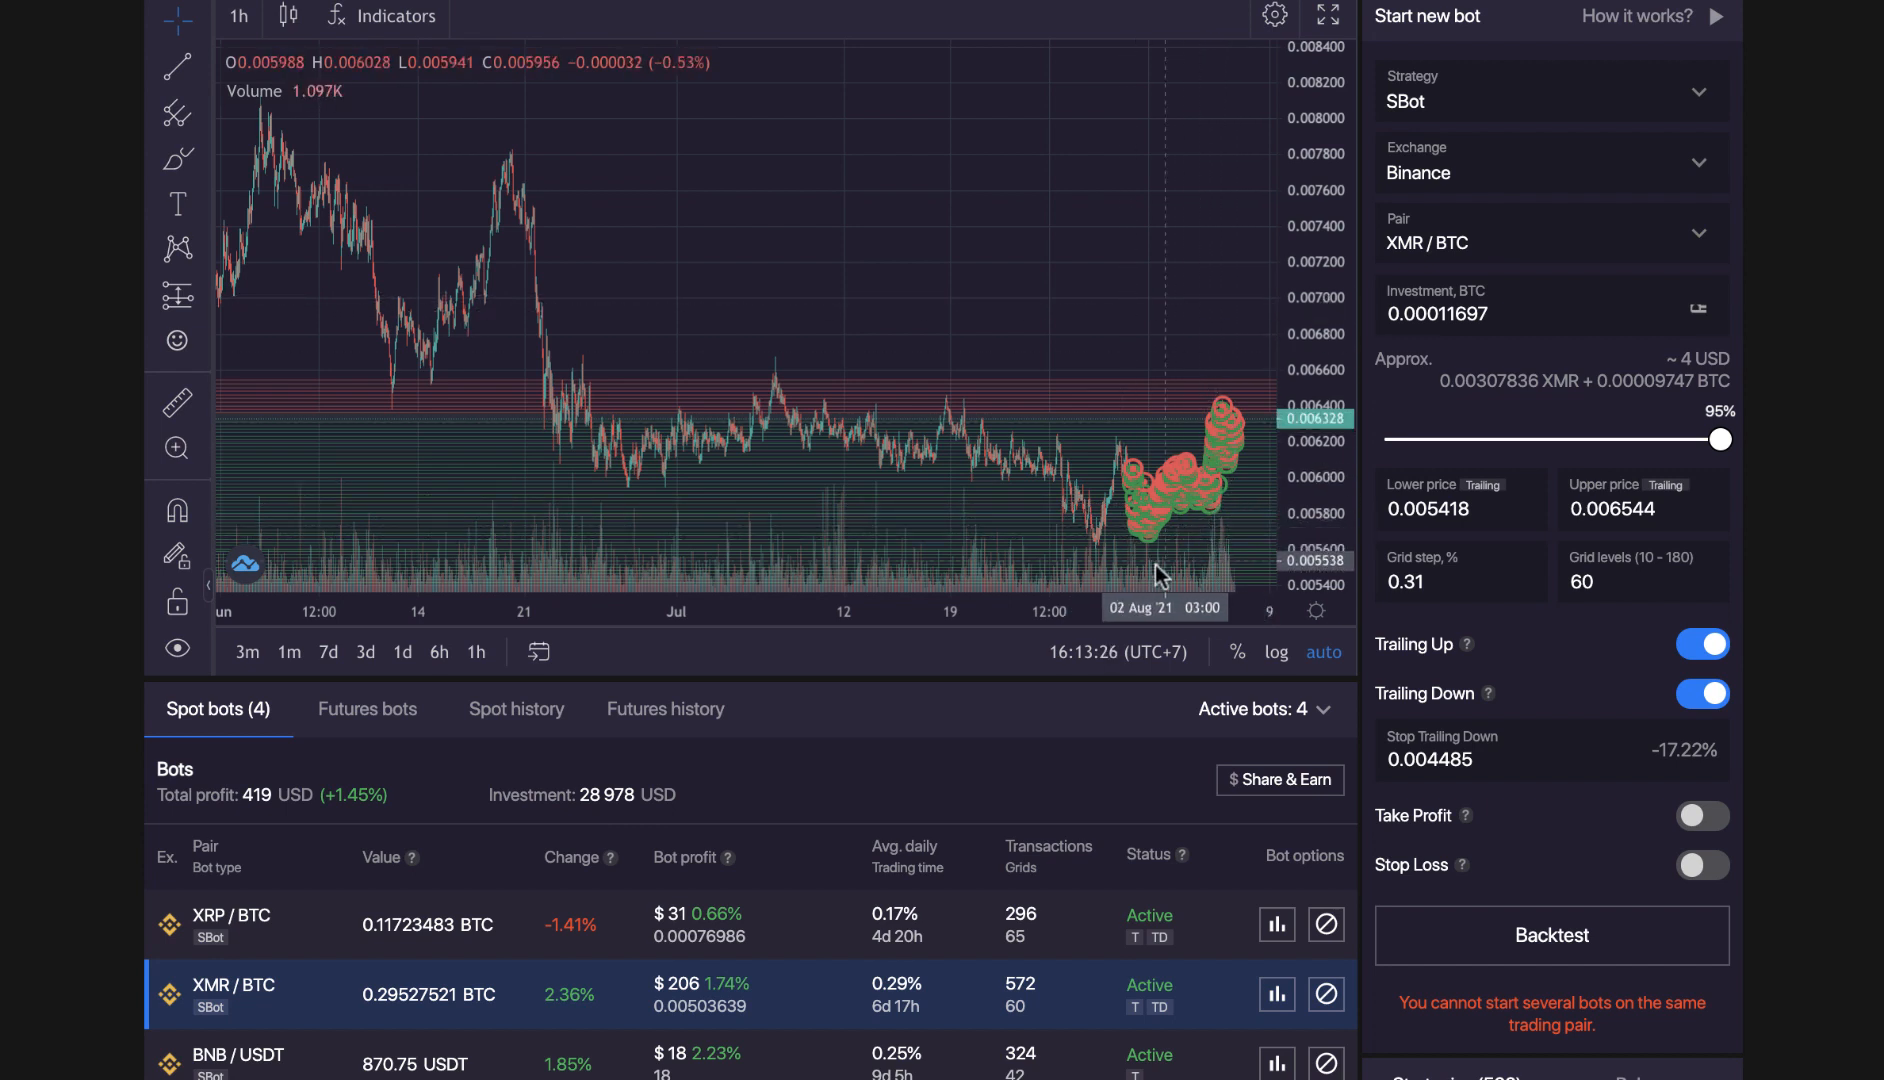
mouse_move(1250, 538)
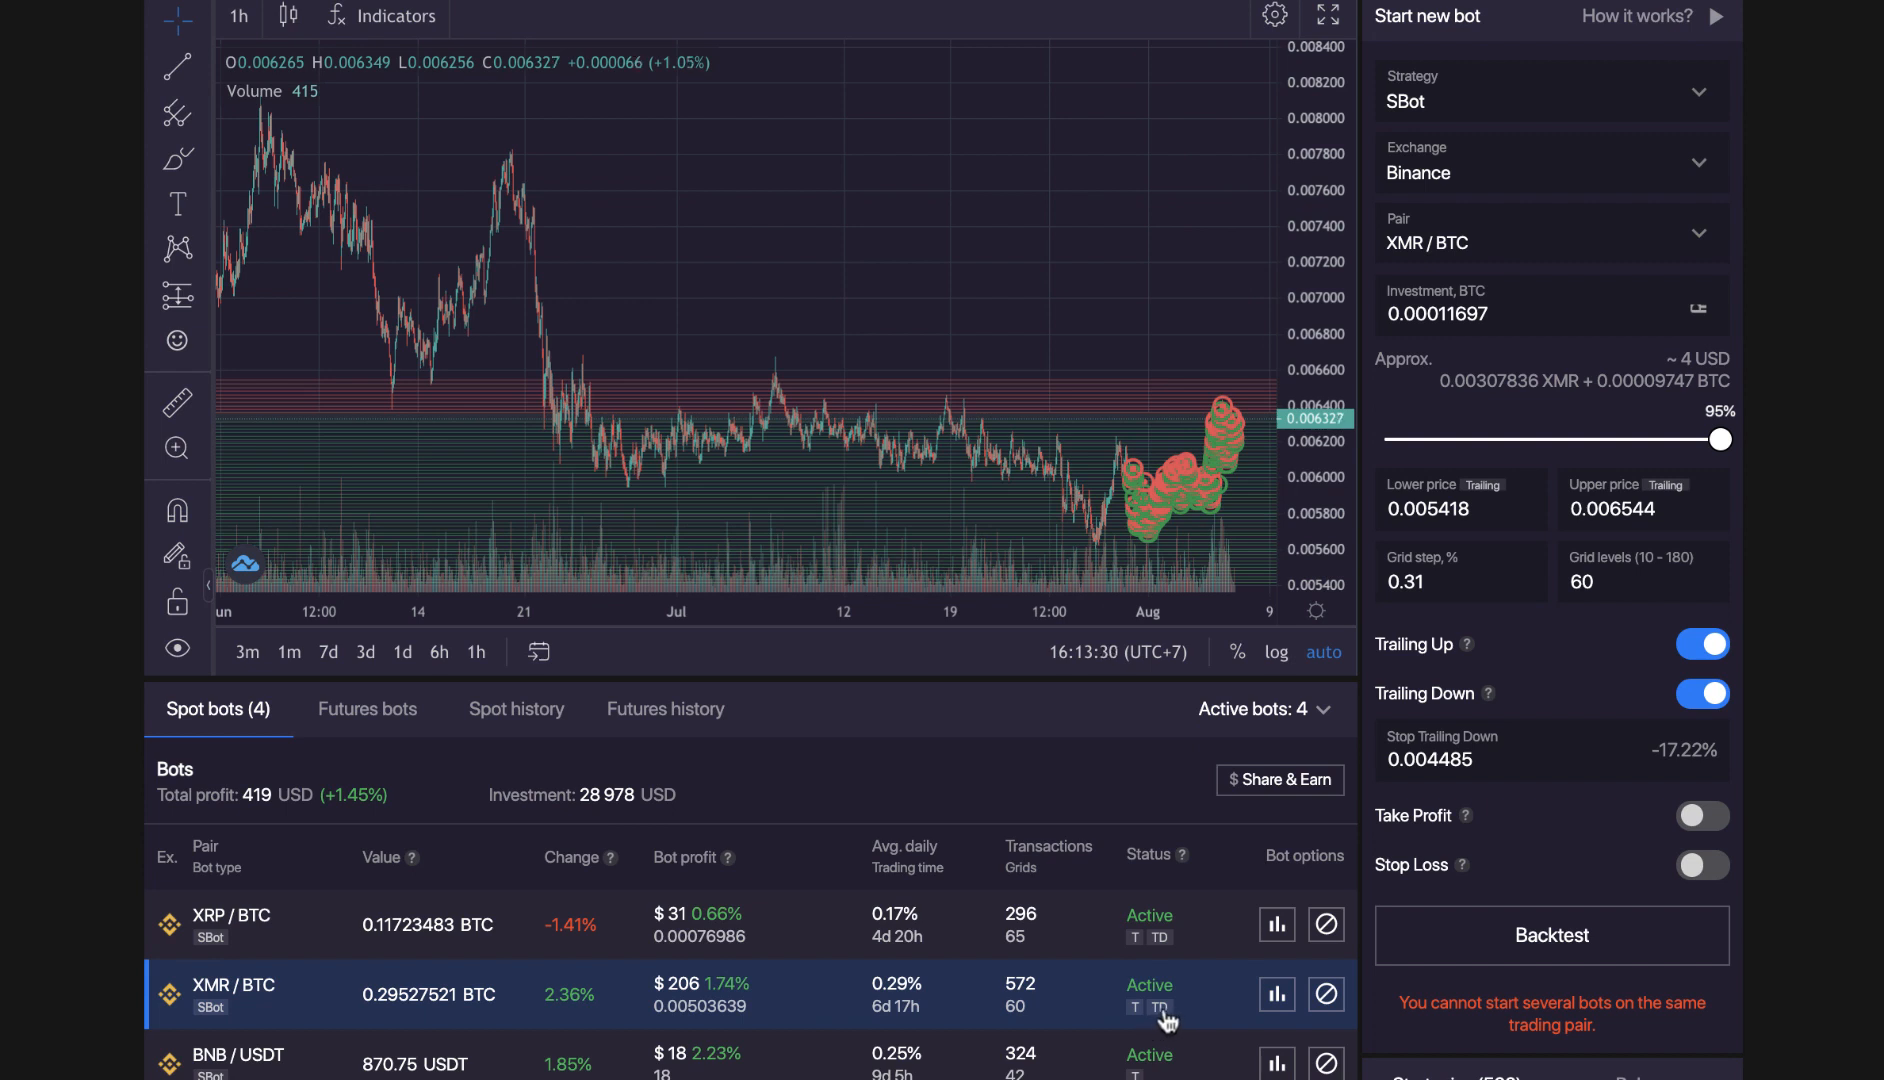
mouse_move(1157, 656)
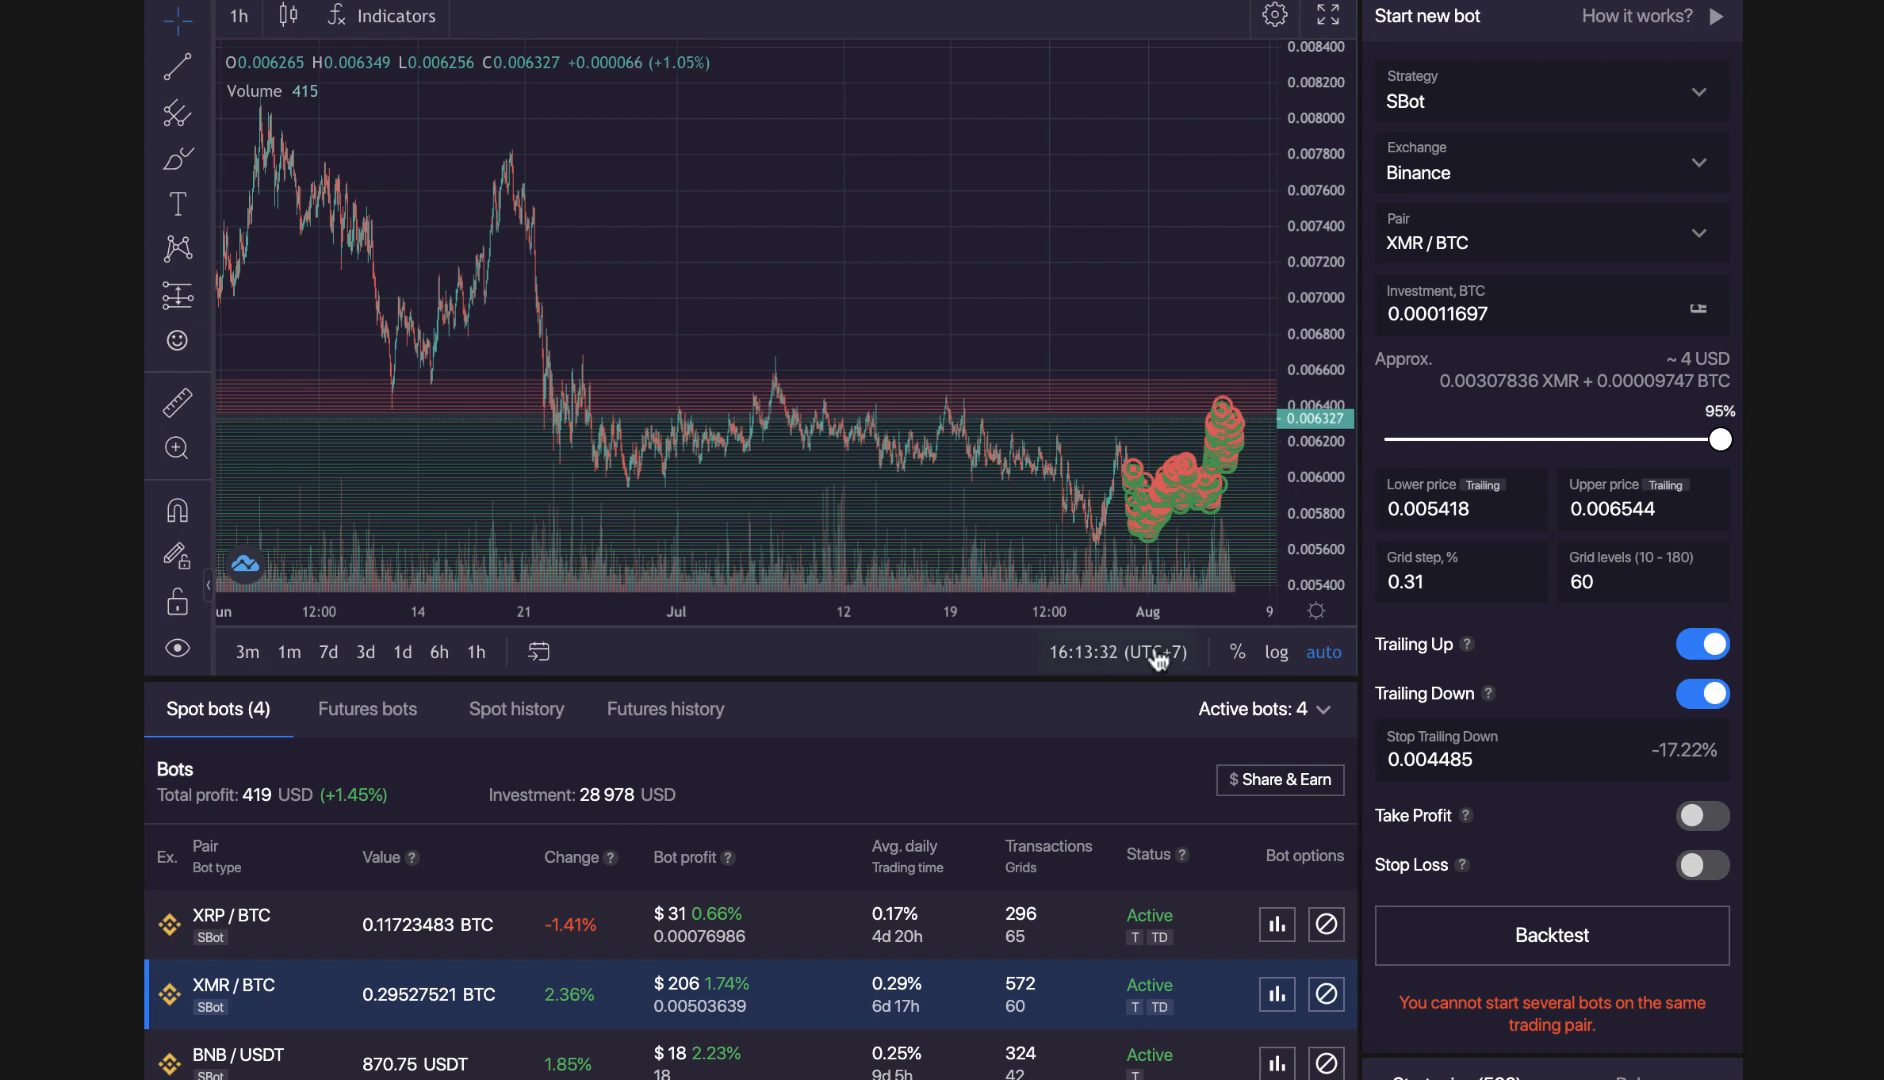
mouse_move(1228, 613)
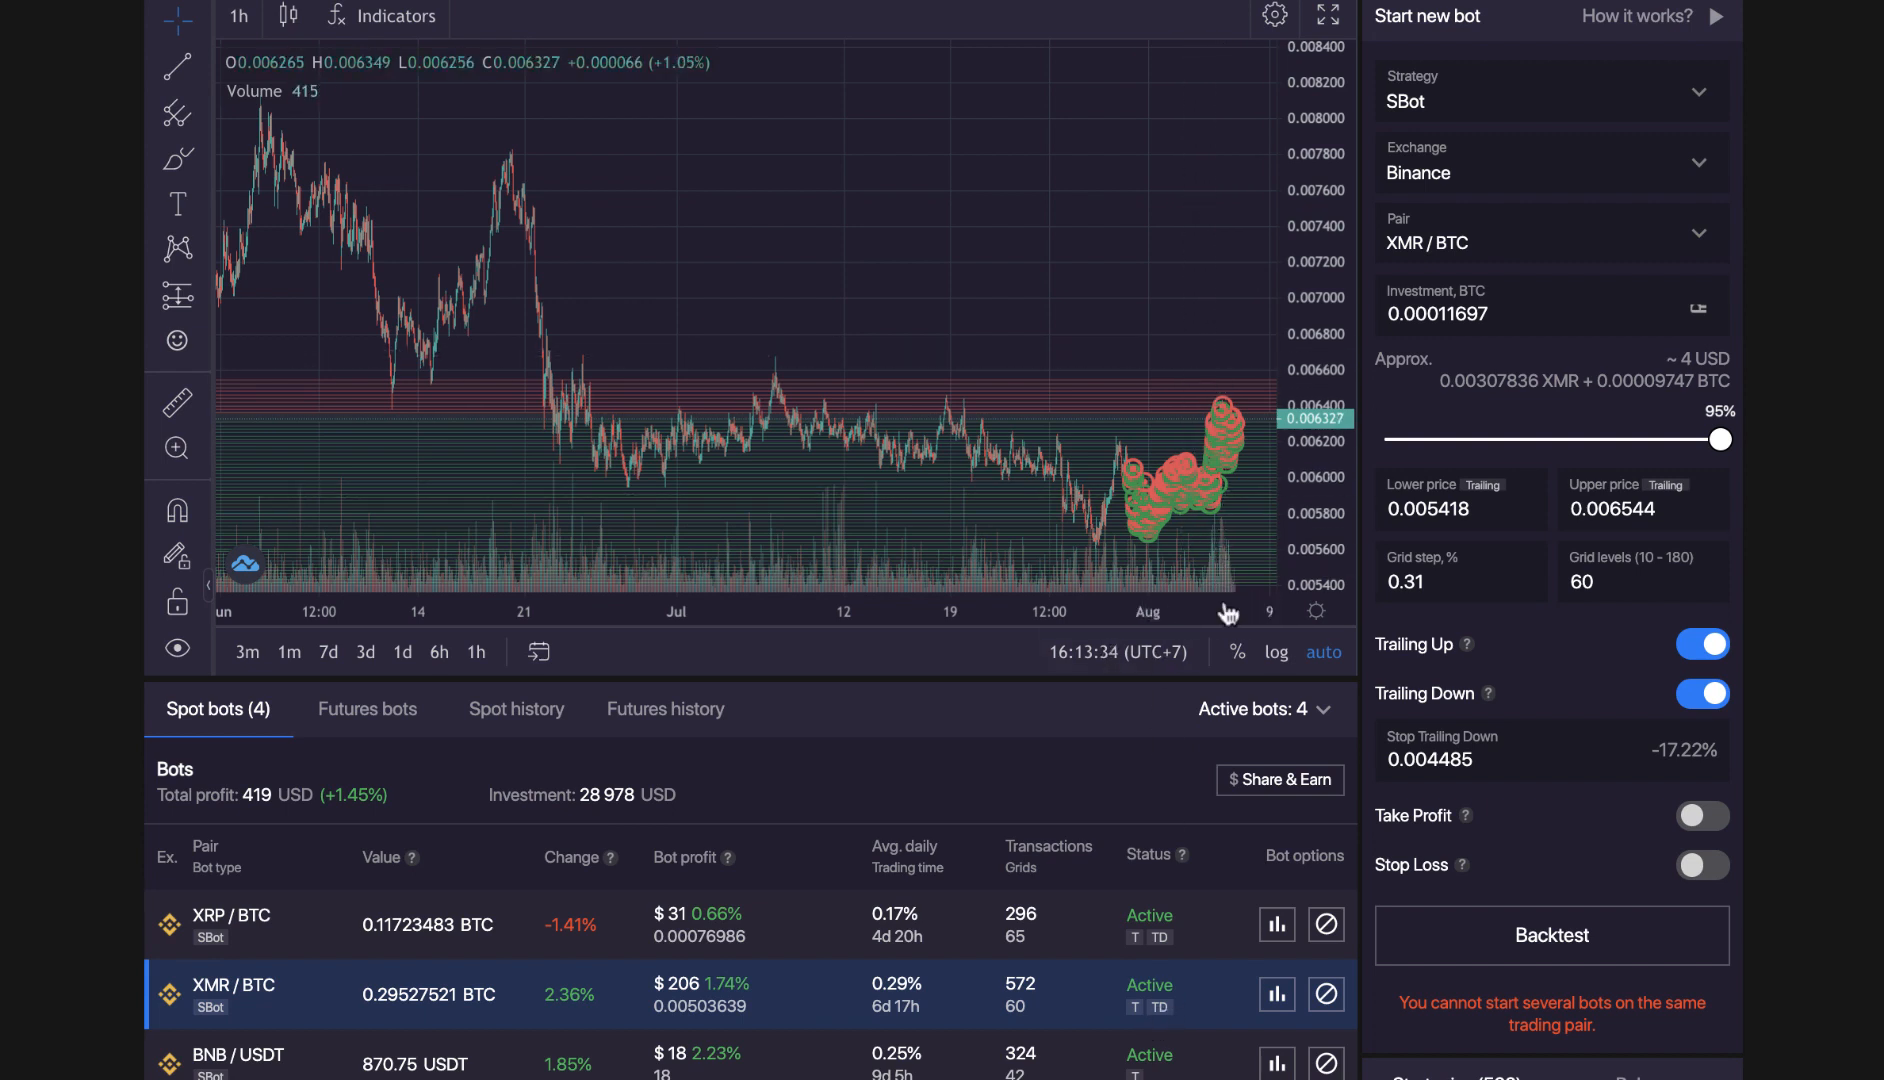
mouse_move(1181, 390)
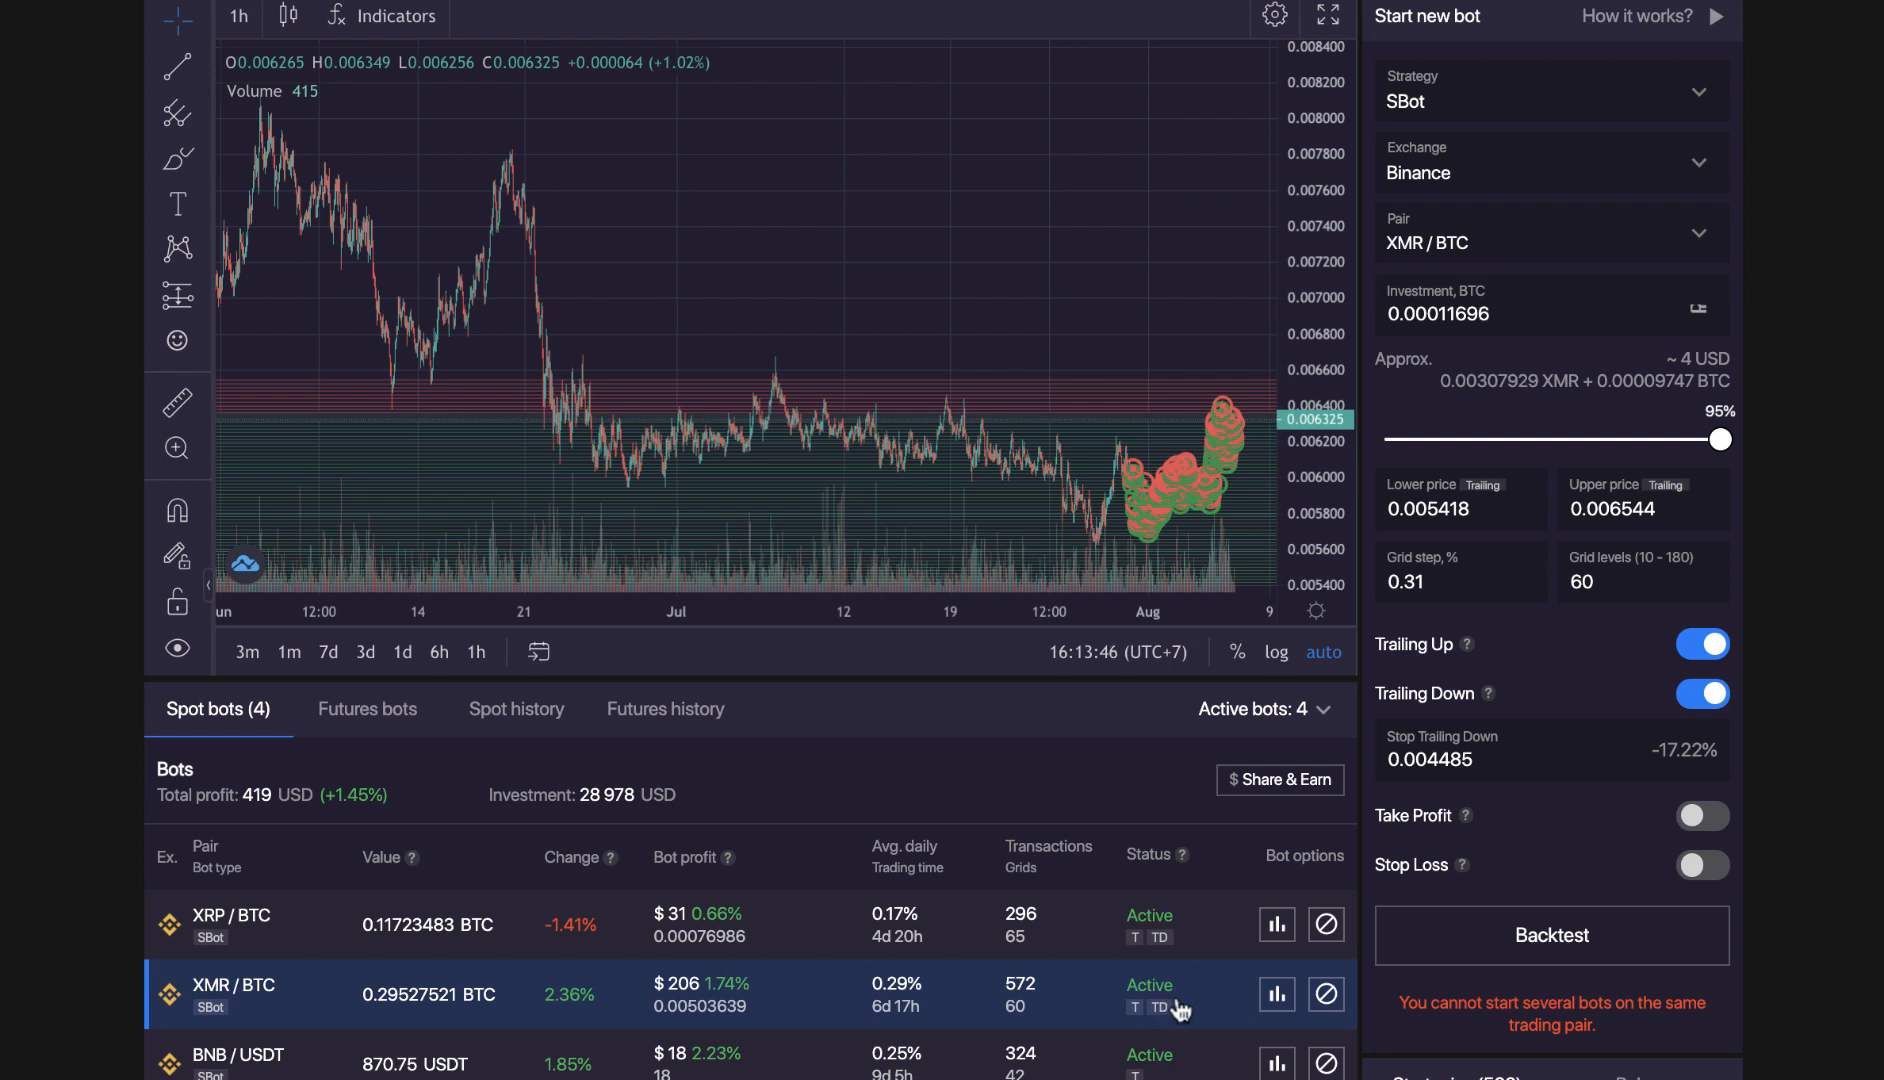
mouse_move(298, 1007)
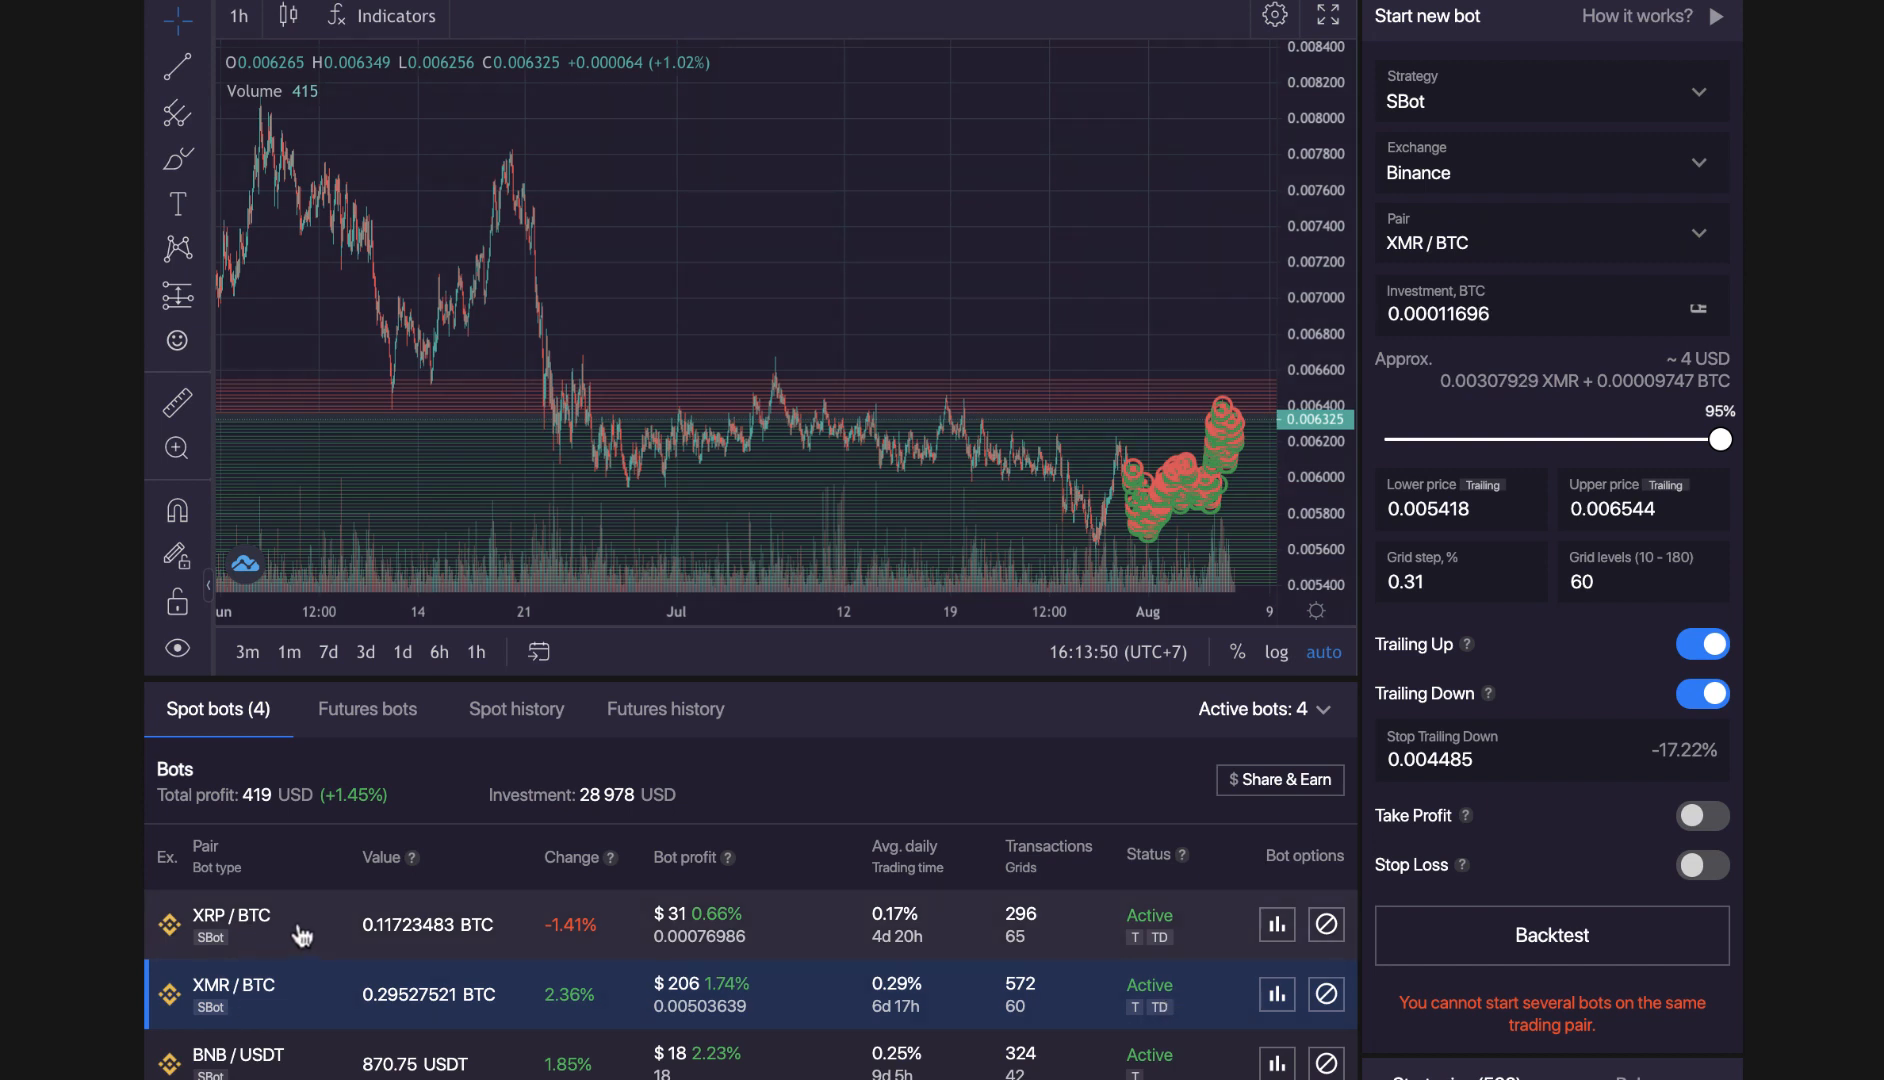
mouse_move(356, 935)
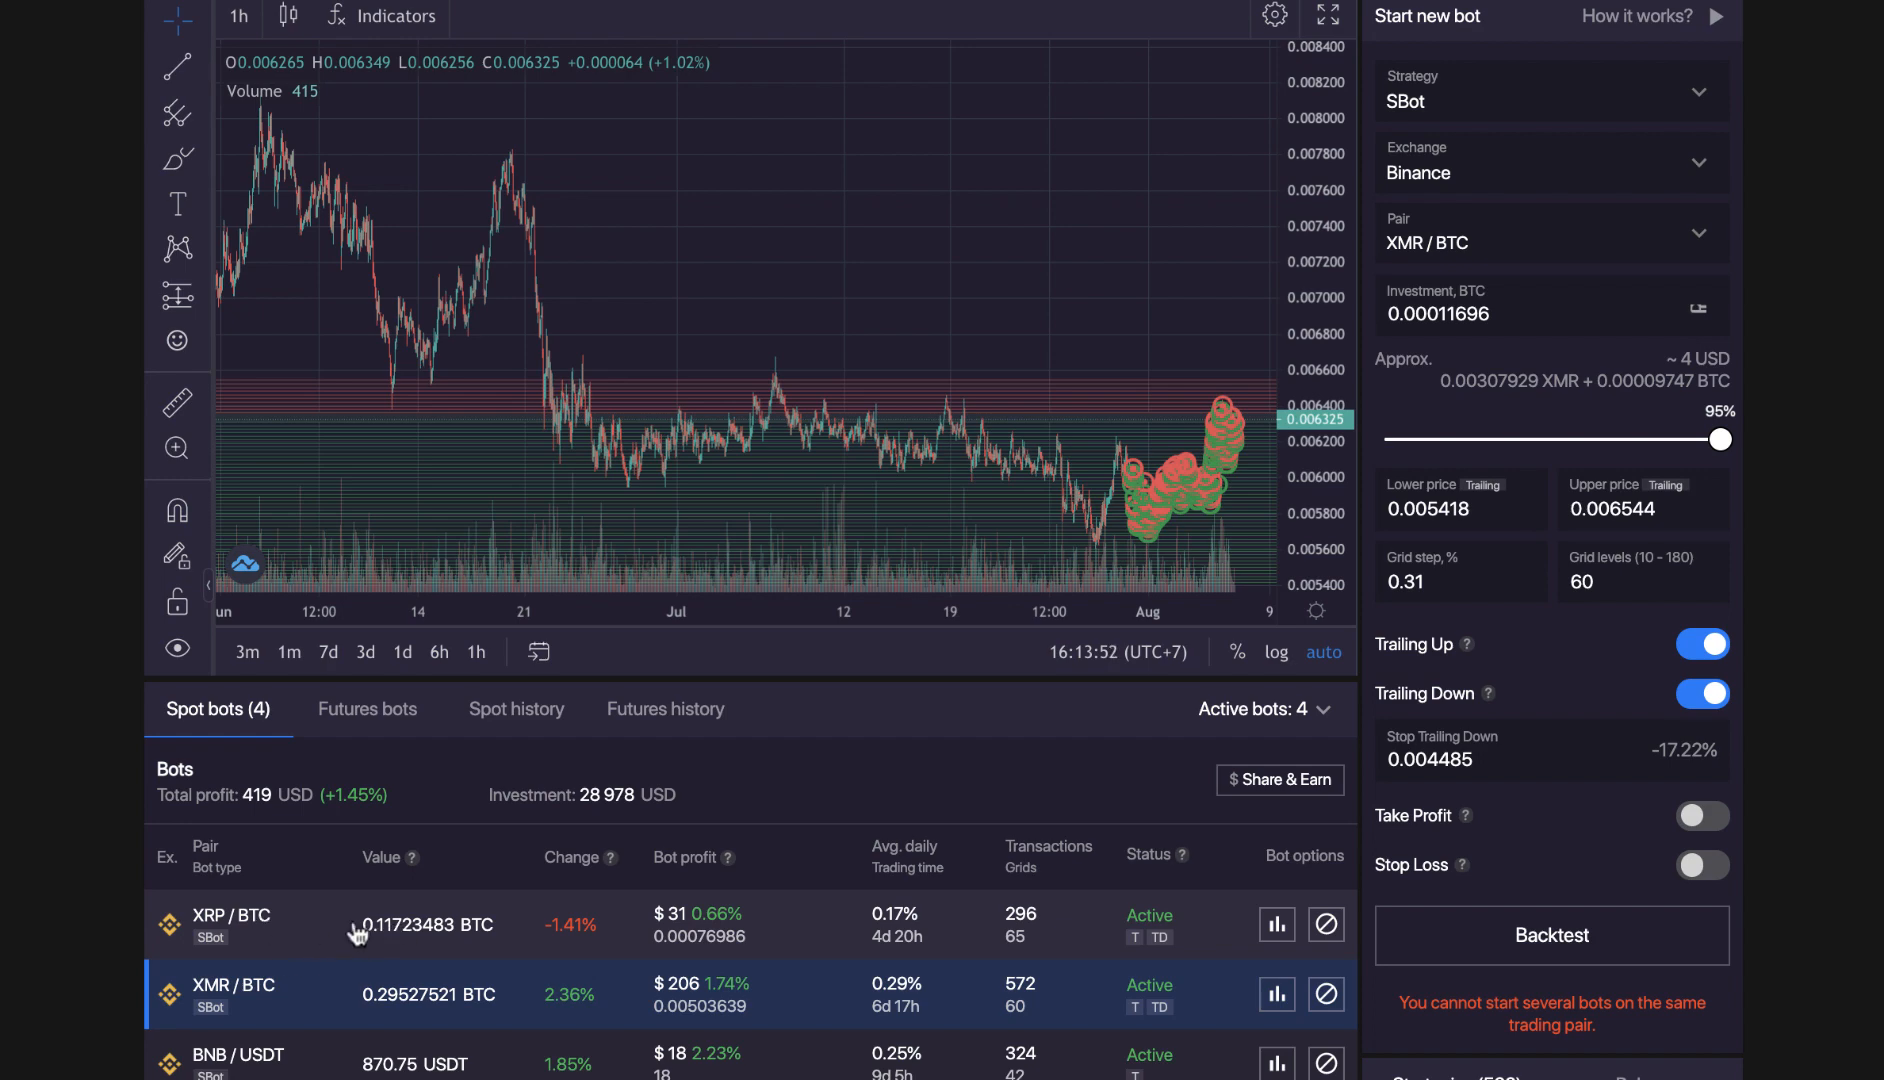
Select the XRP/BTC bot and scroll to its 0.000976 BTC investment and settings
left_click(240, 925)
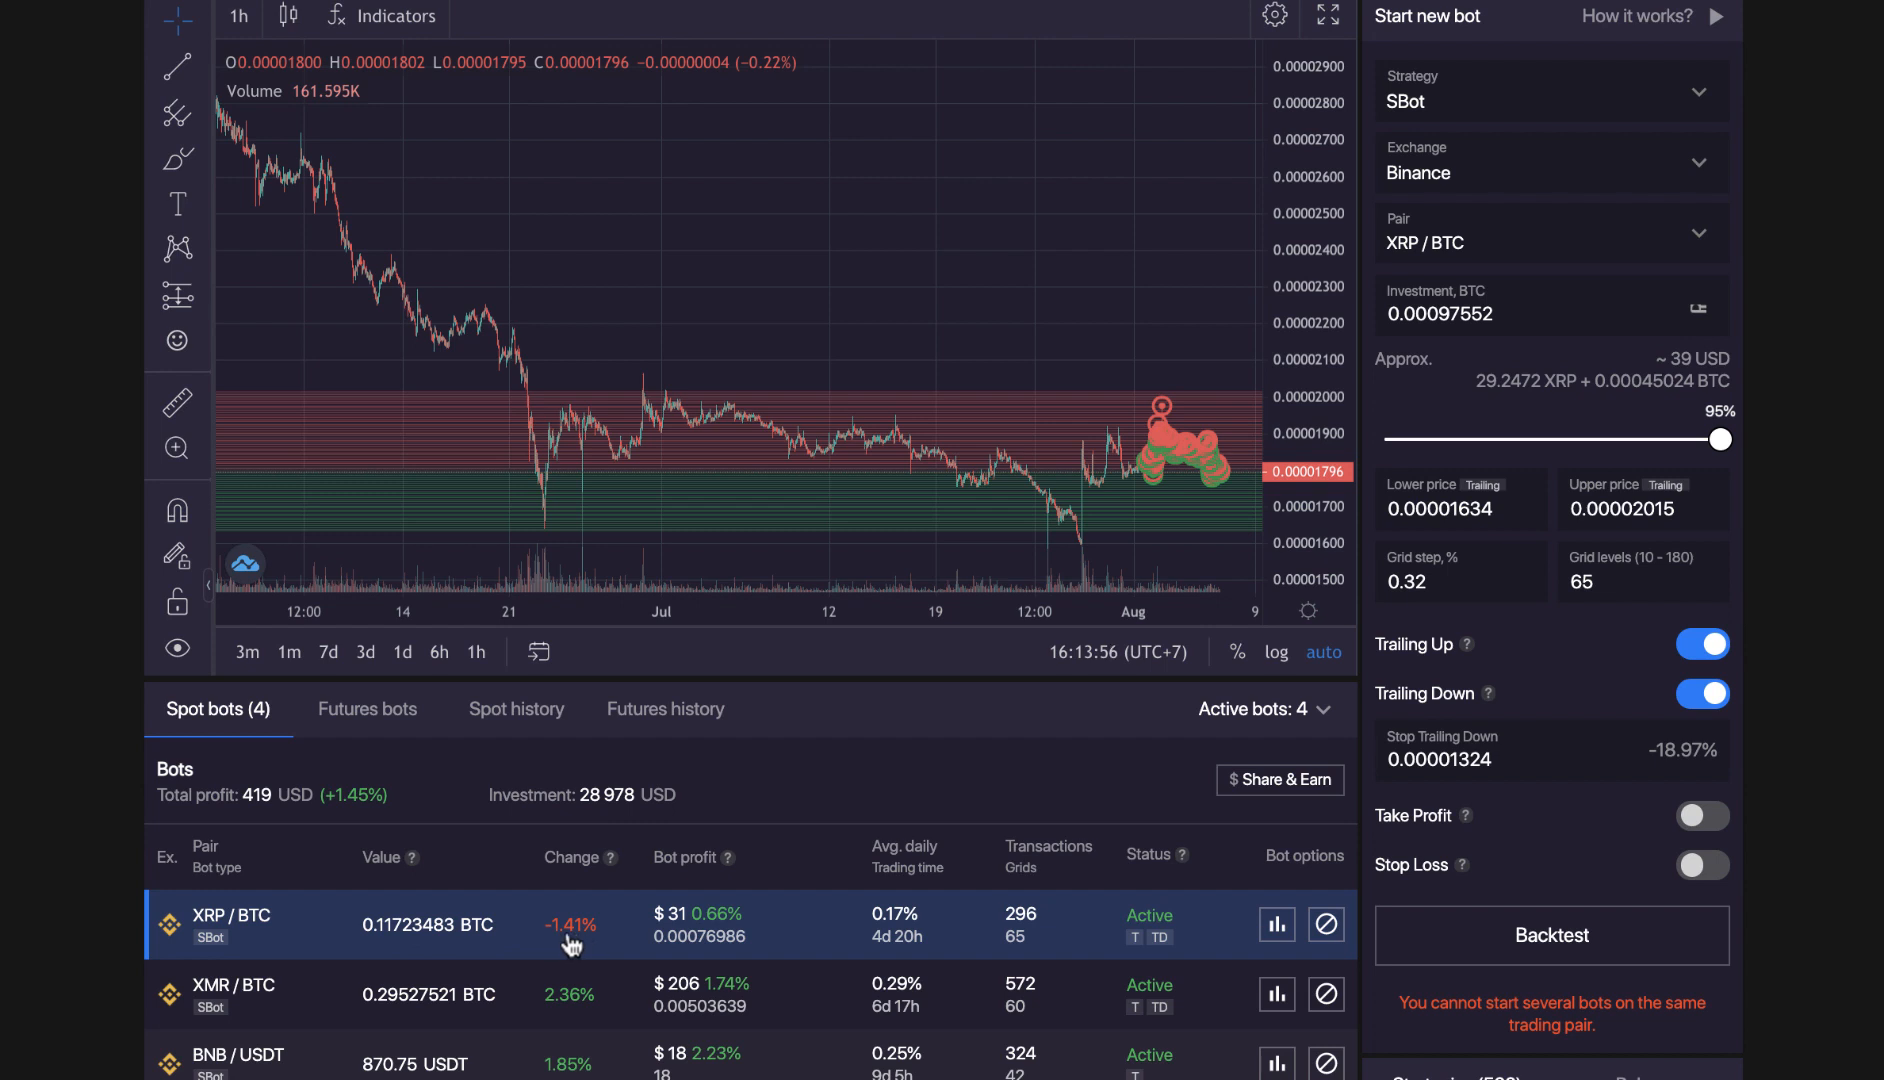
mouse_move(640, 935)
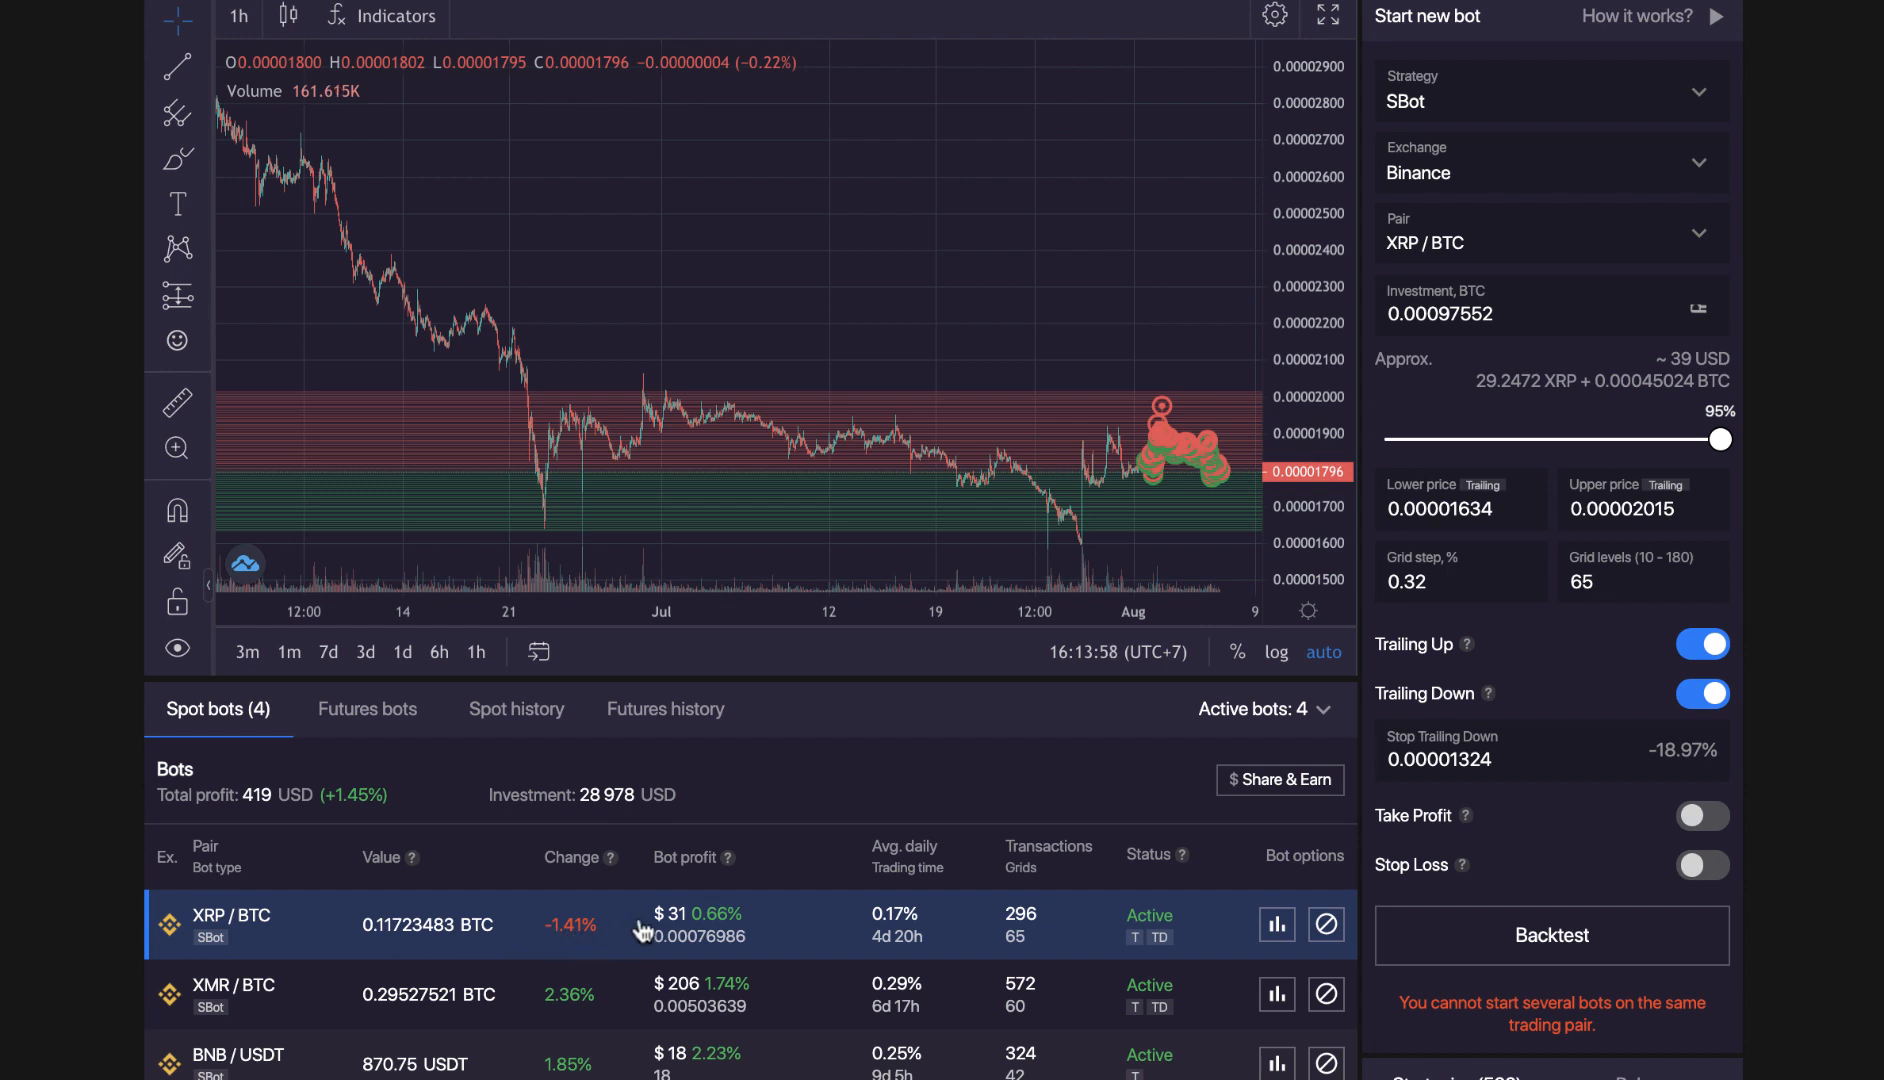
scroll("down", 3)
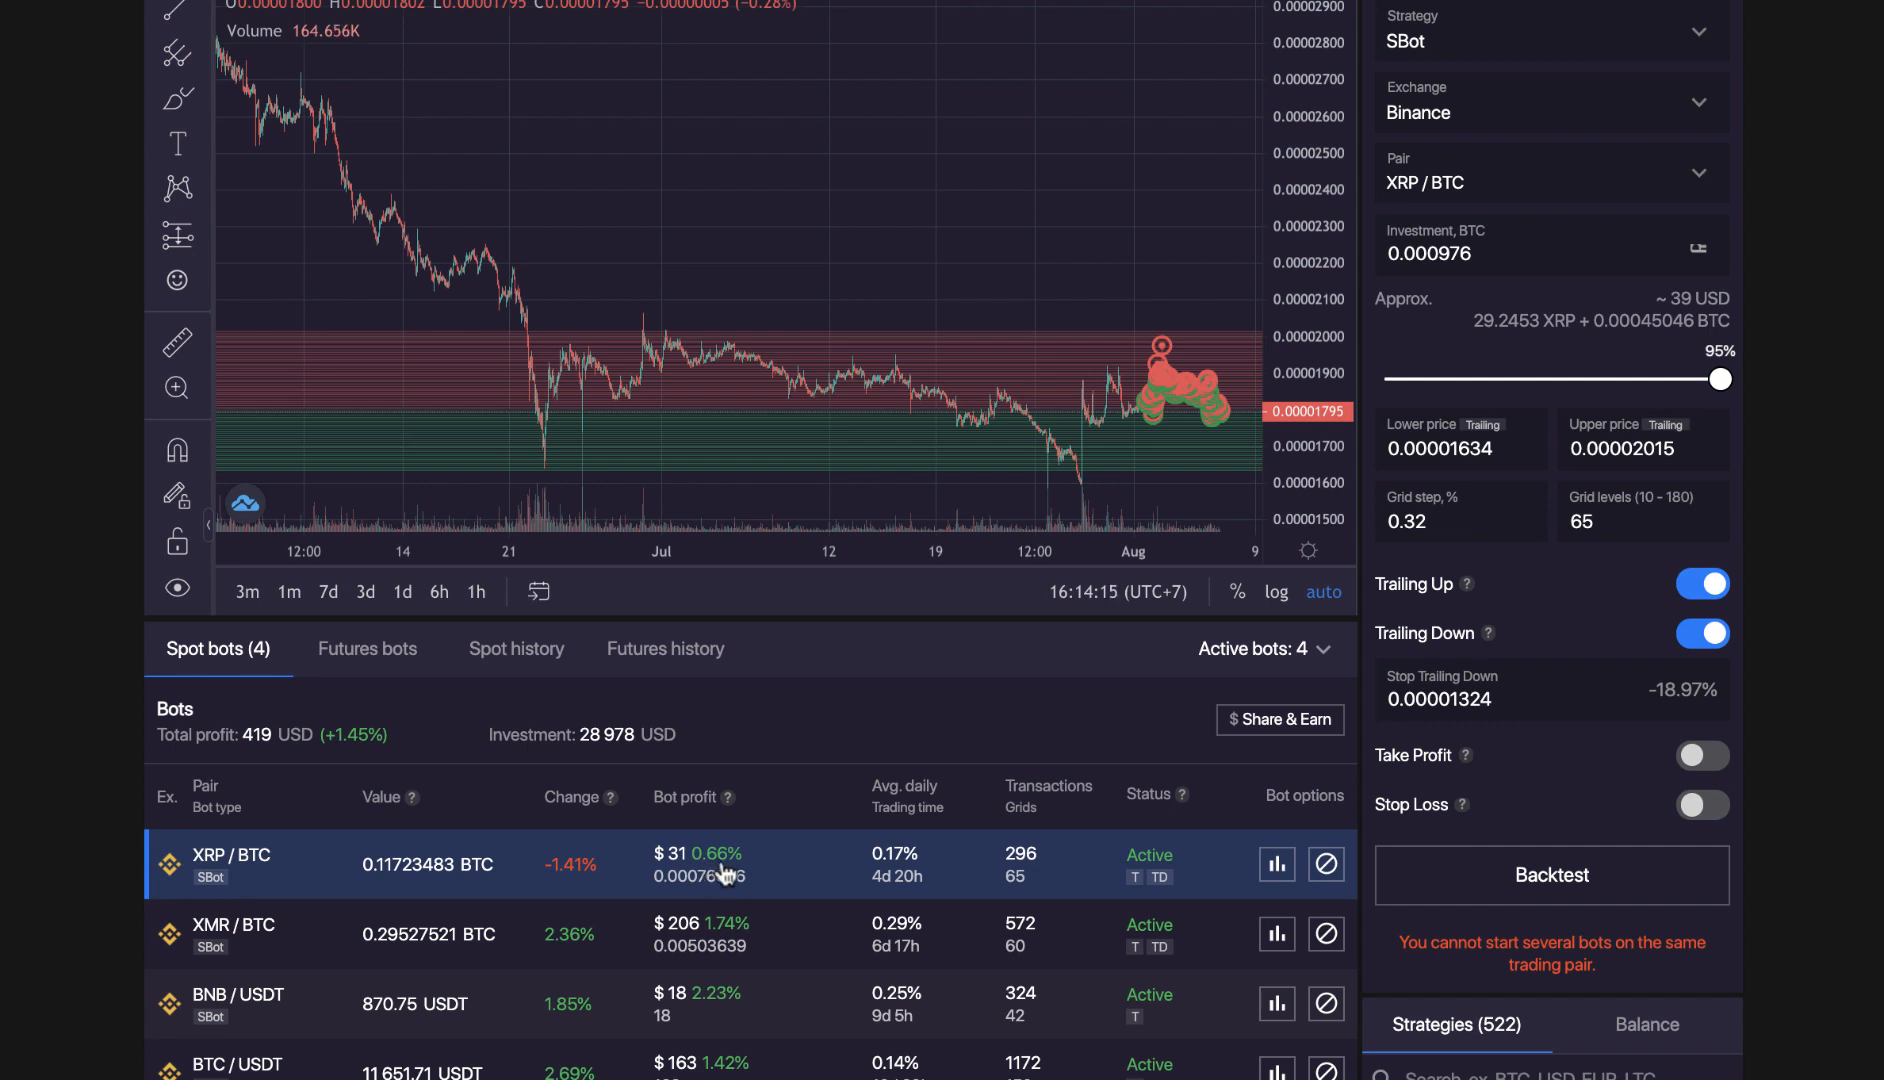
mouse_move(747, 901)
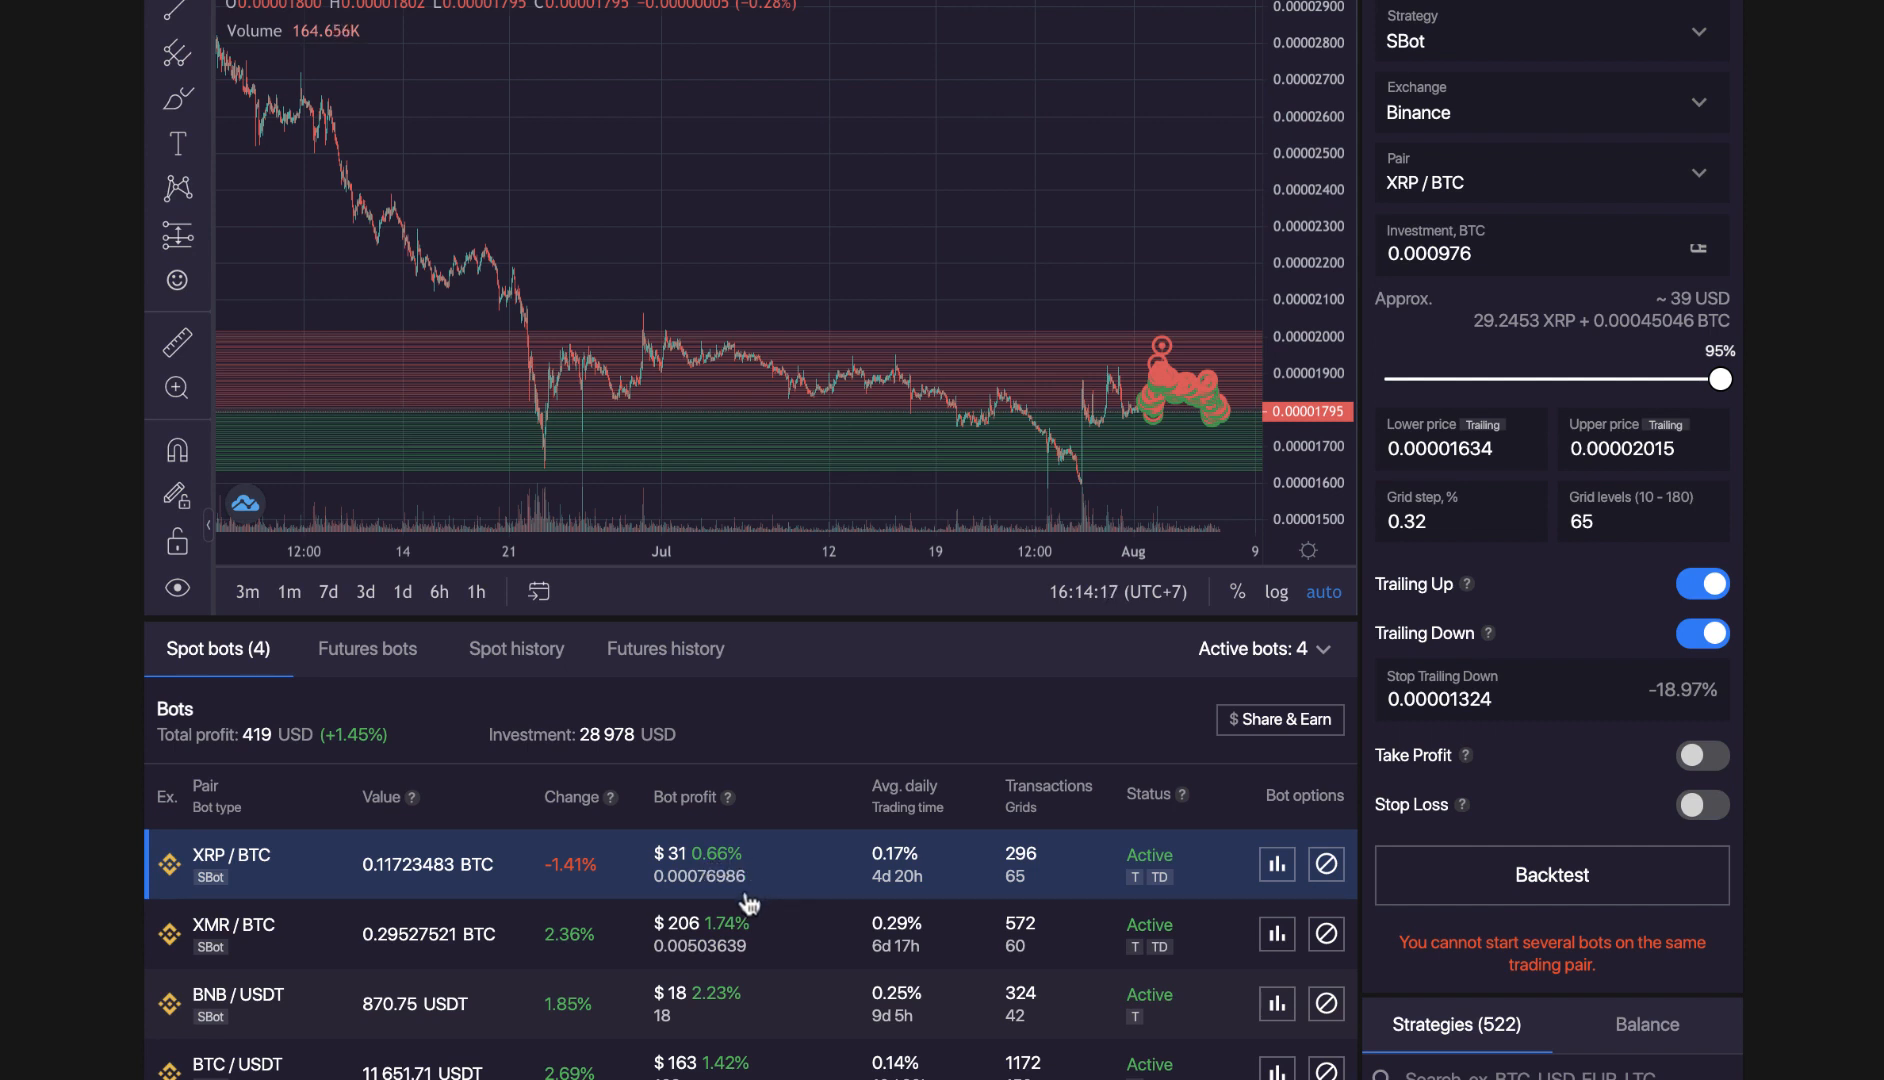
mouse_move(716, 891)
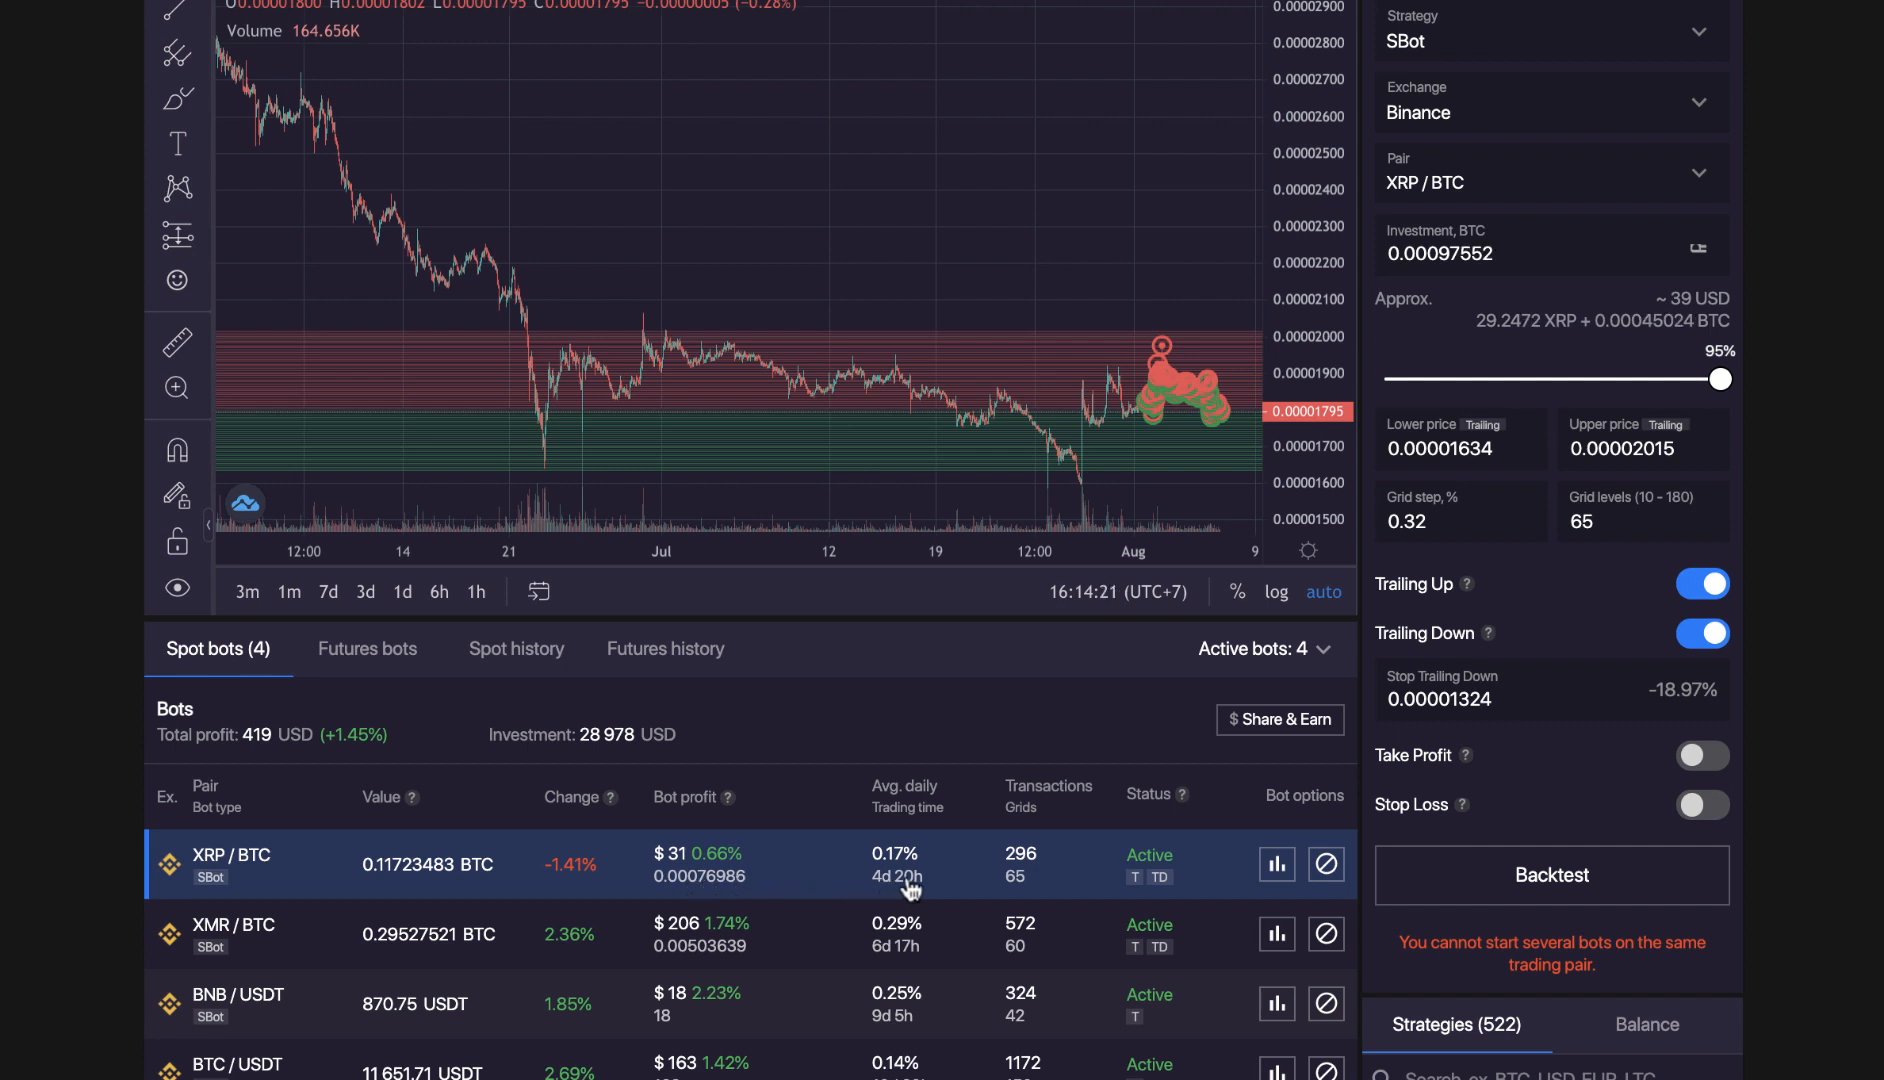
mouse_move(782, 889)
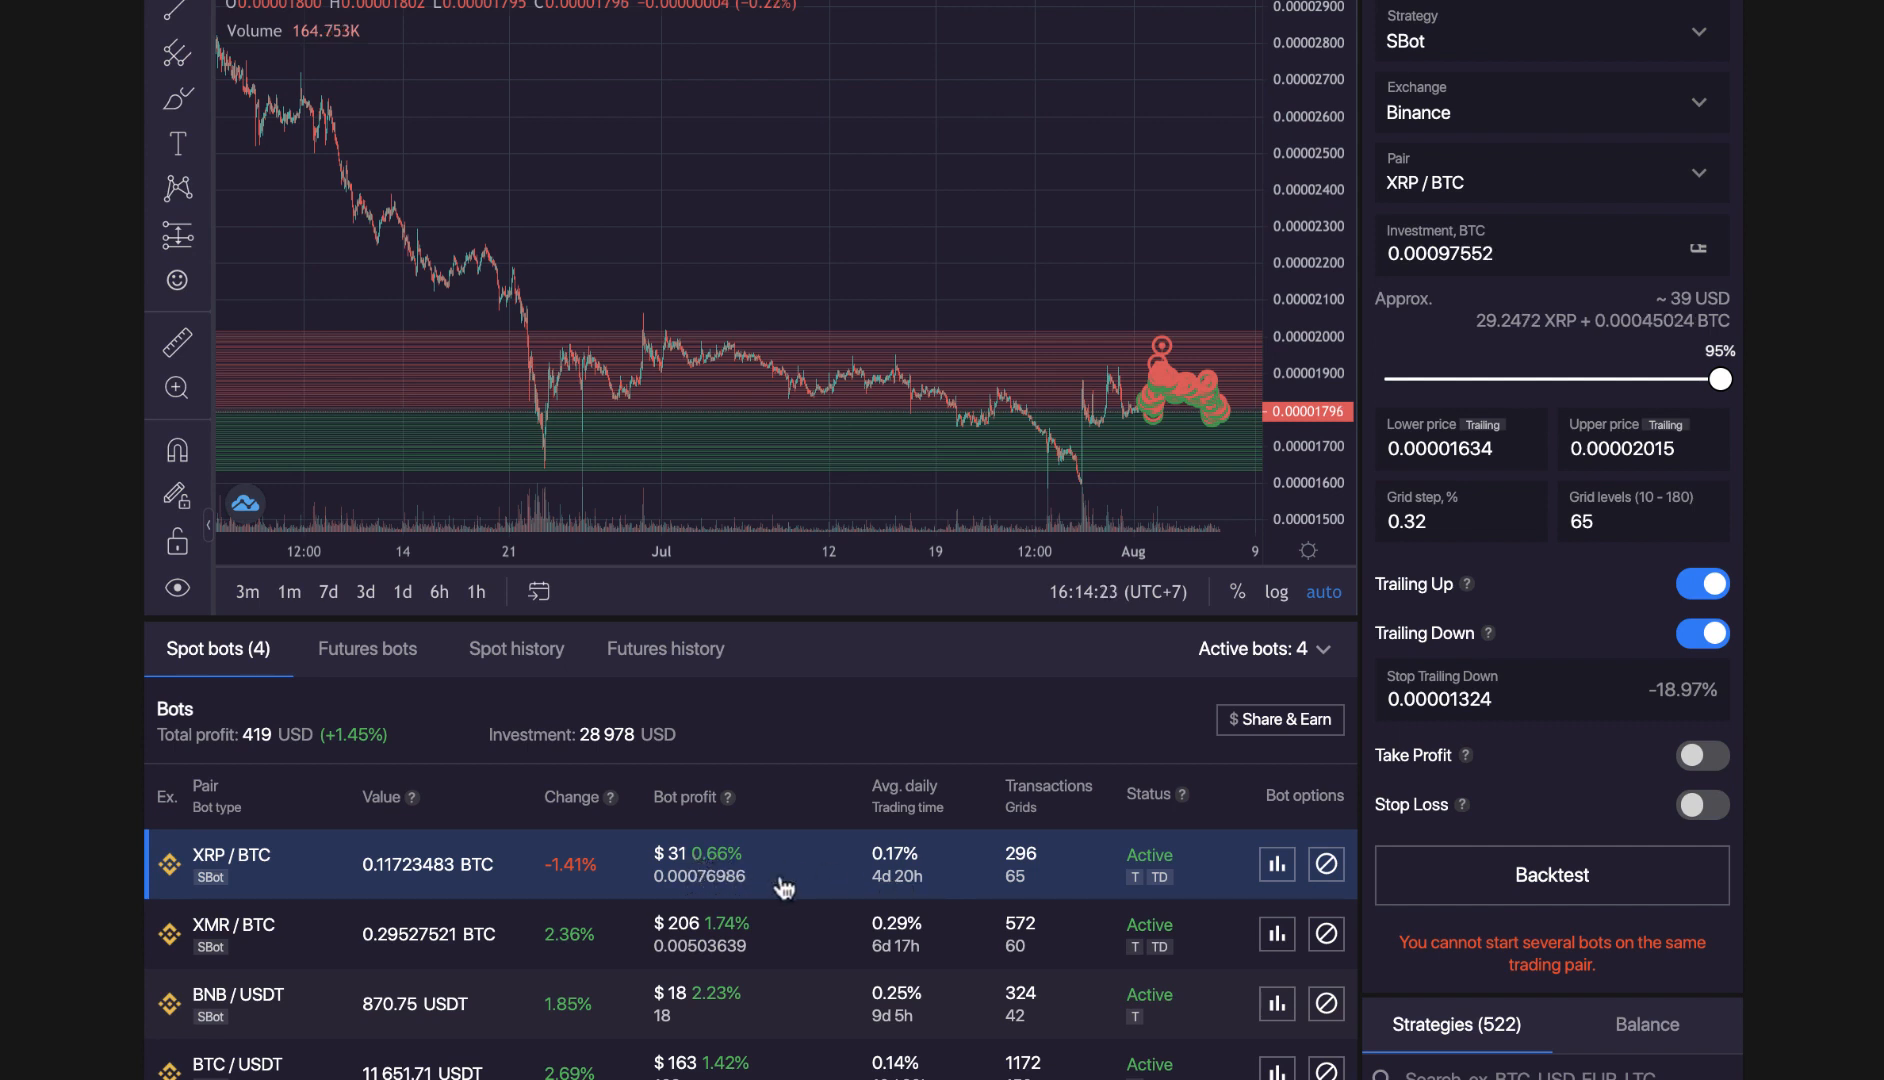
mouse_move(889, 871)
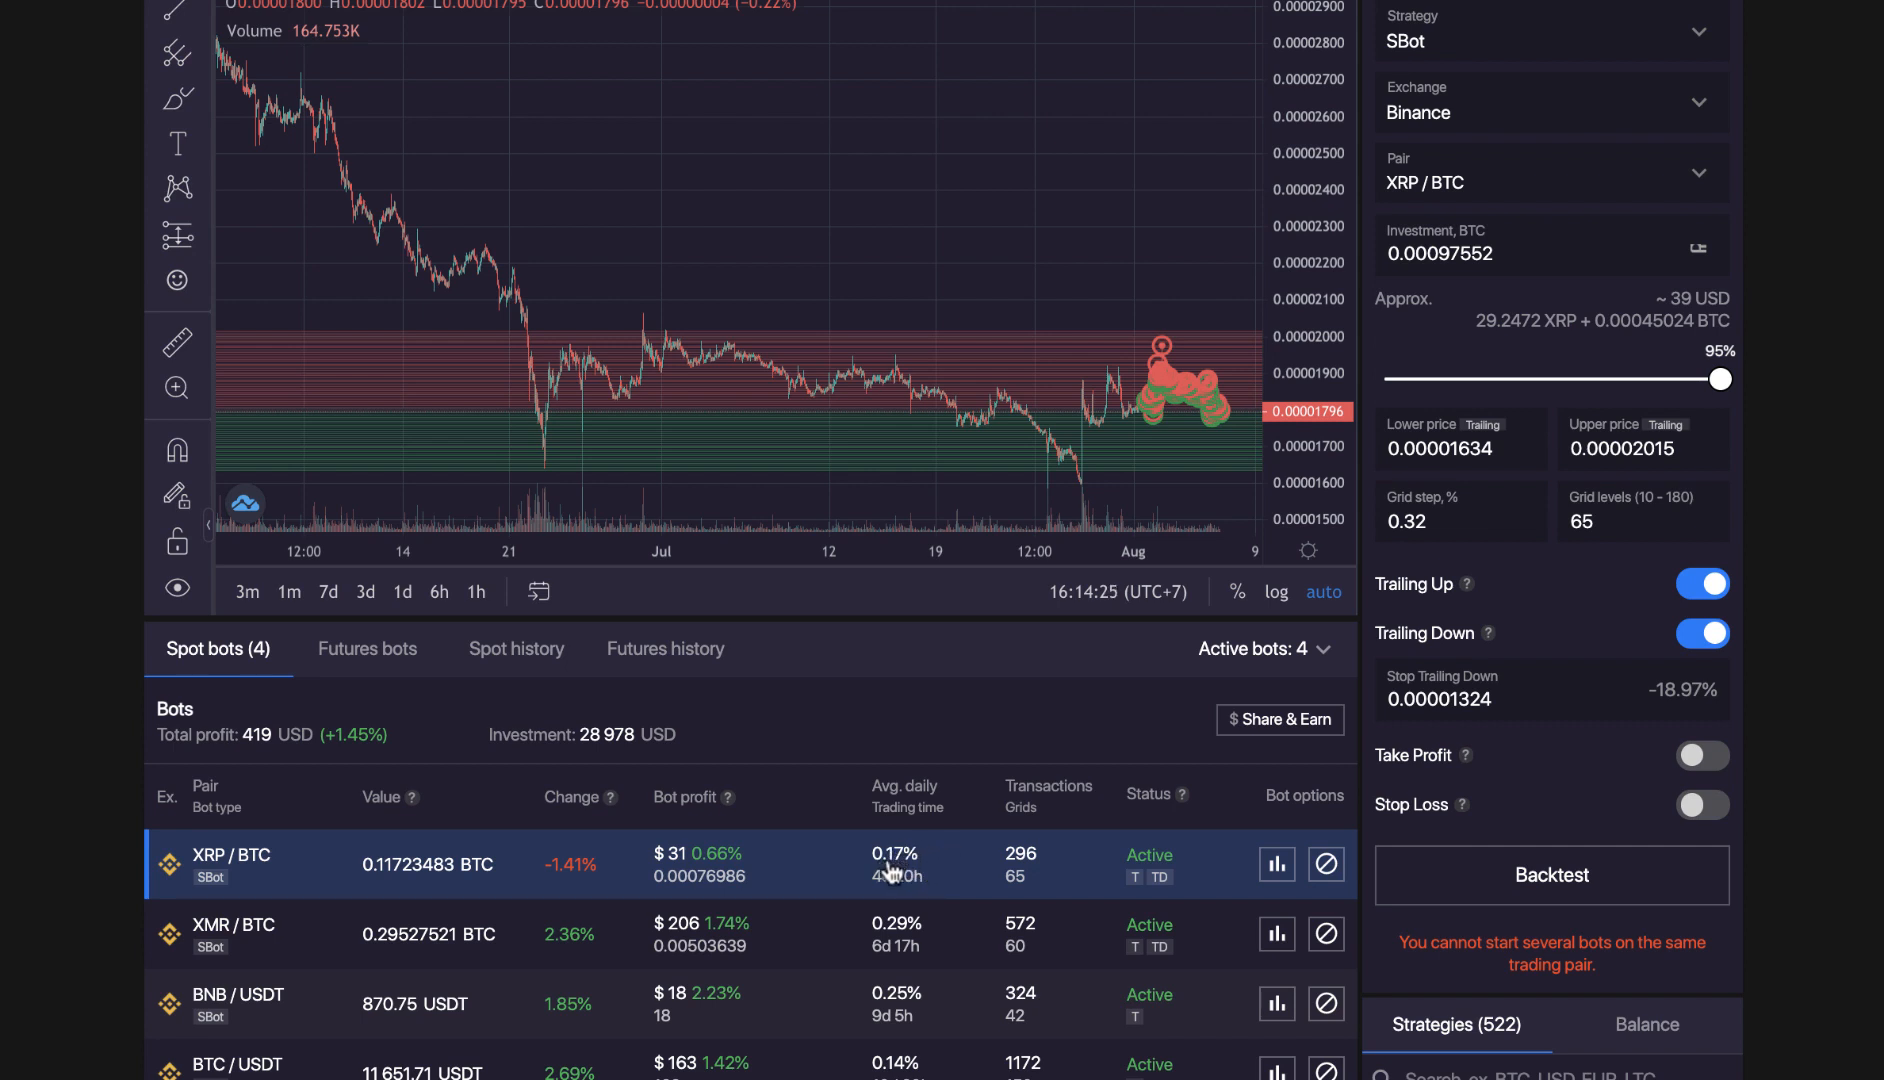
mouse_move(947, 881)
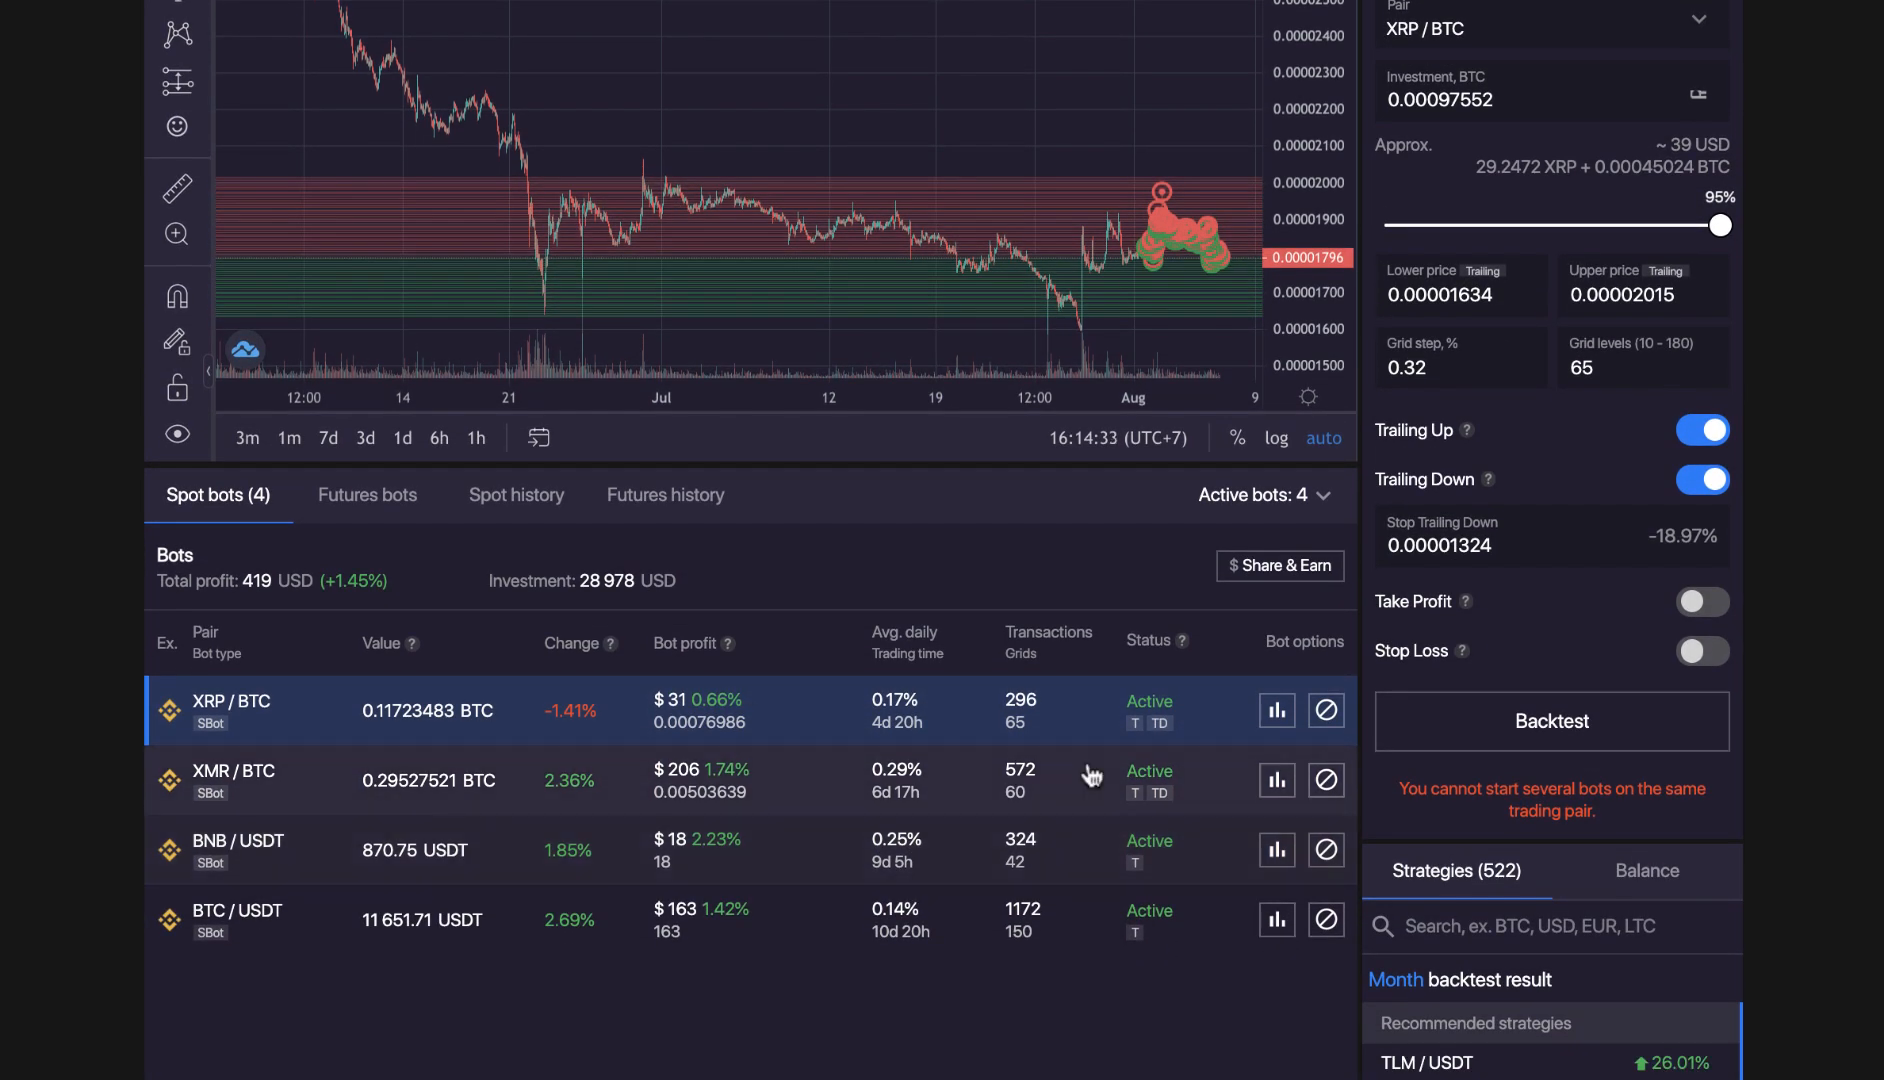
mouse_move(454, 675)
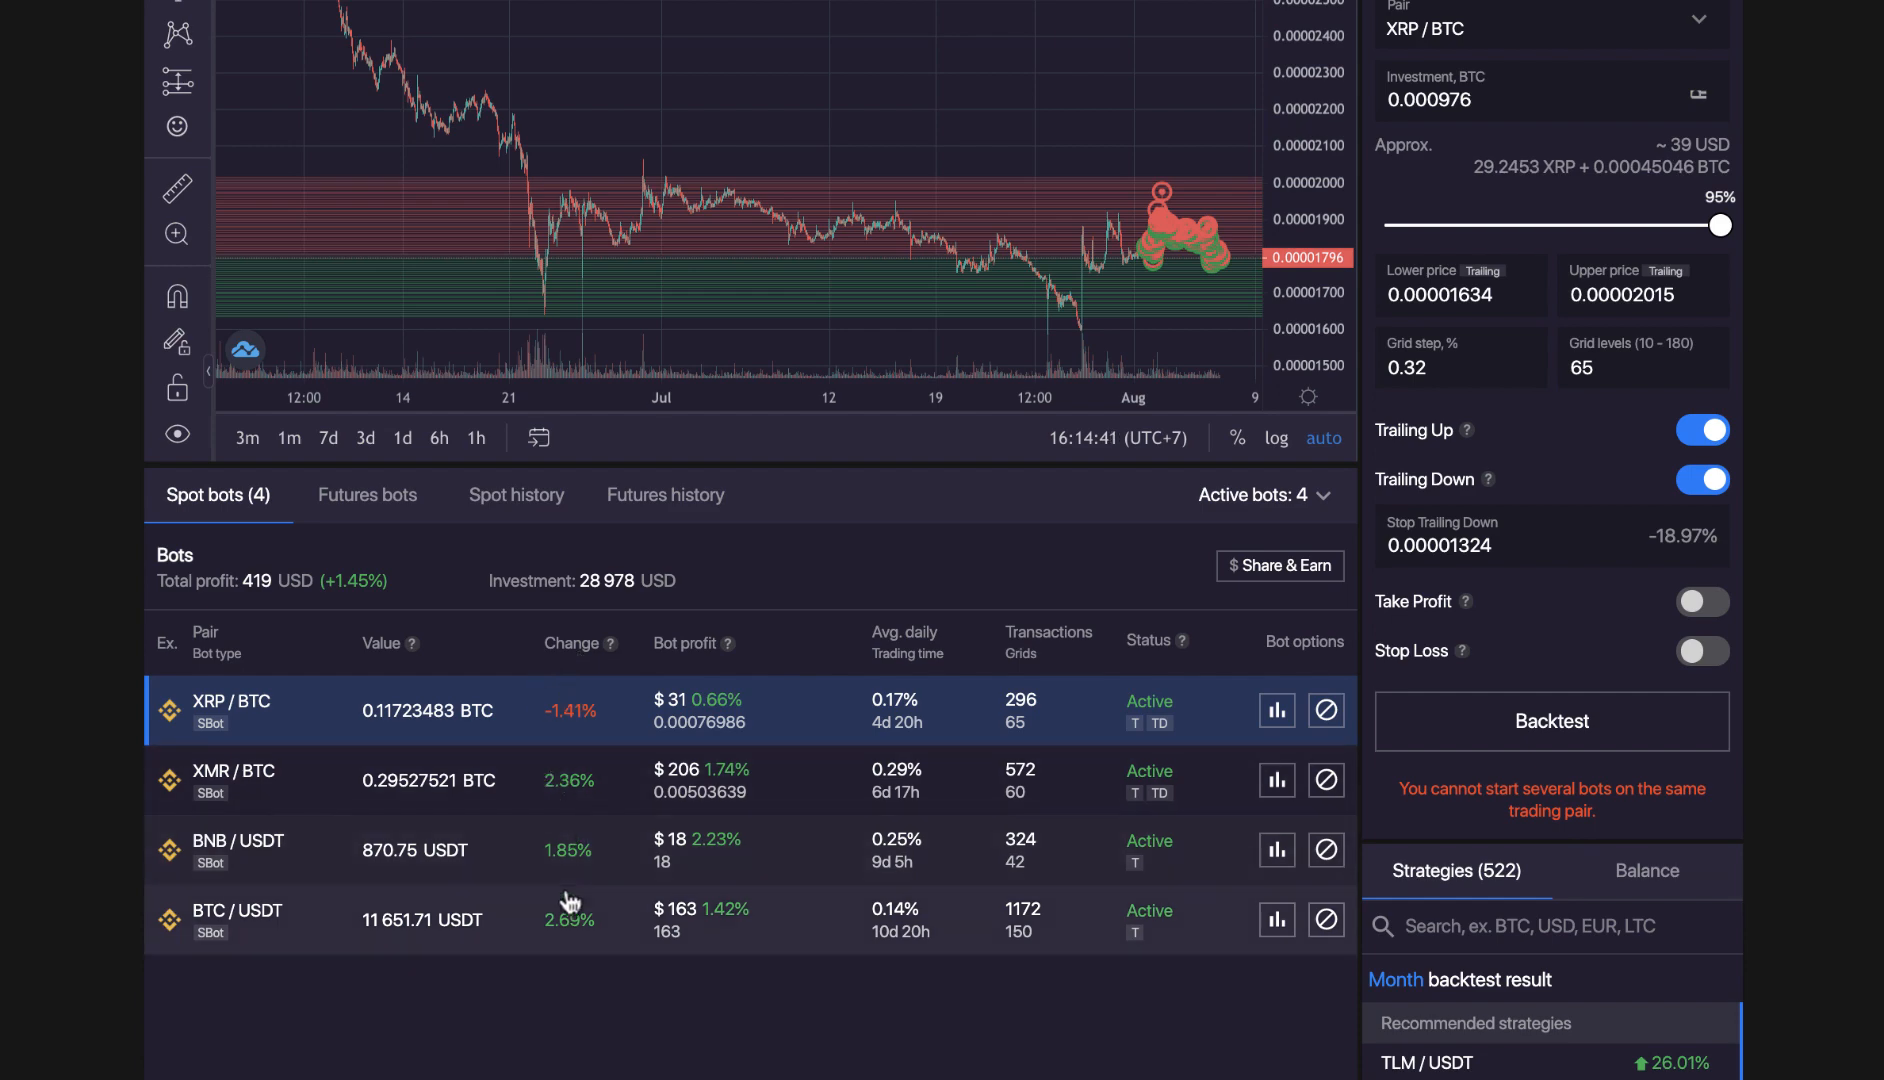
mouse_move(565, 585)
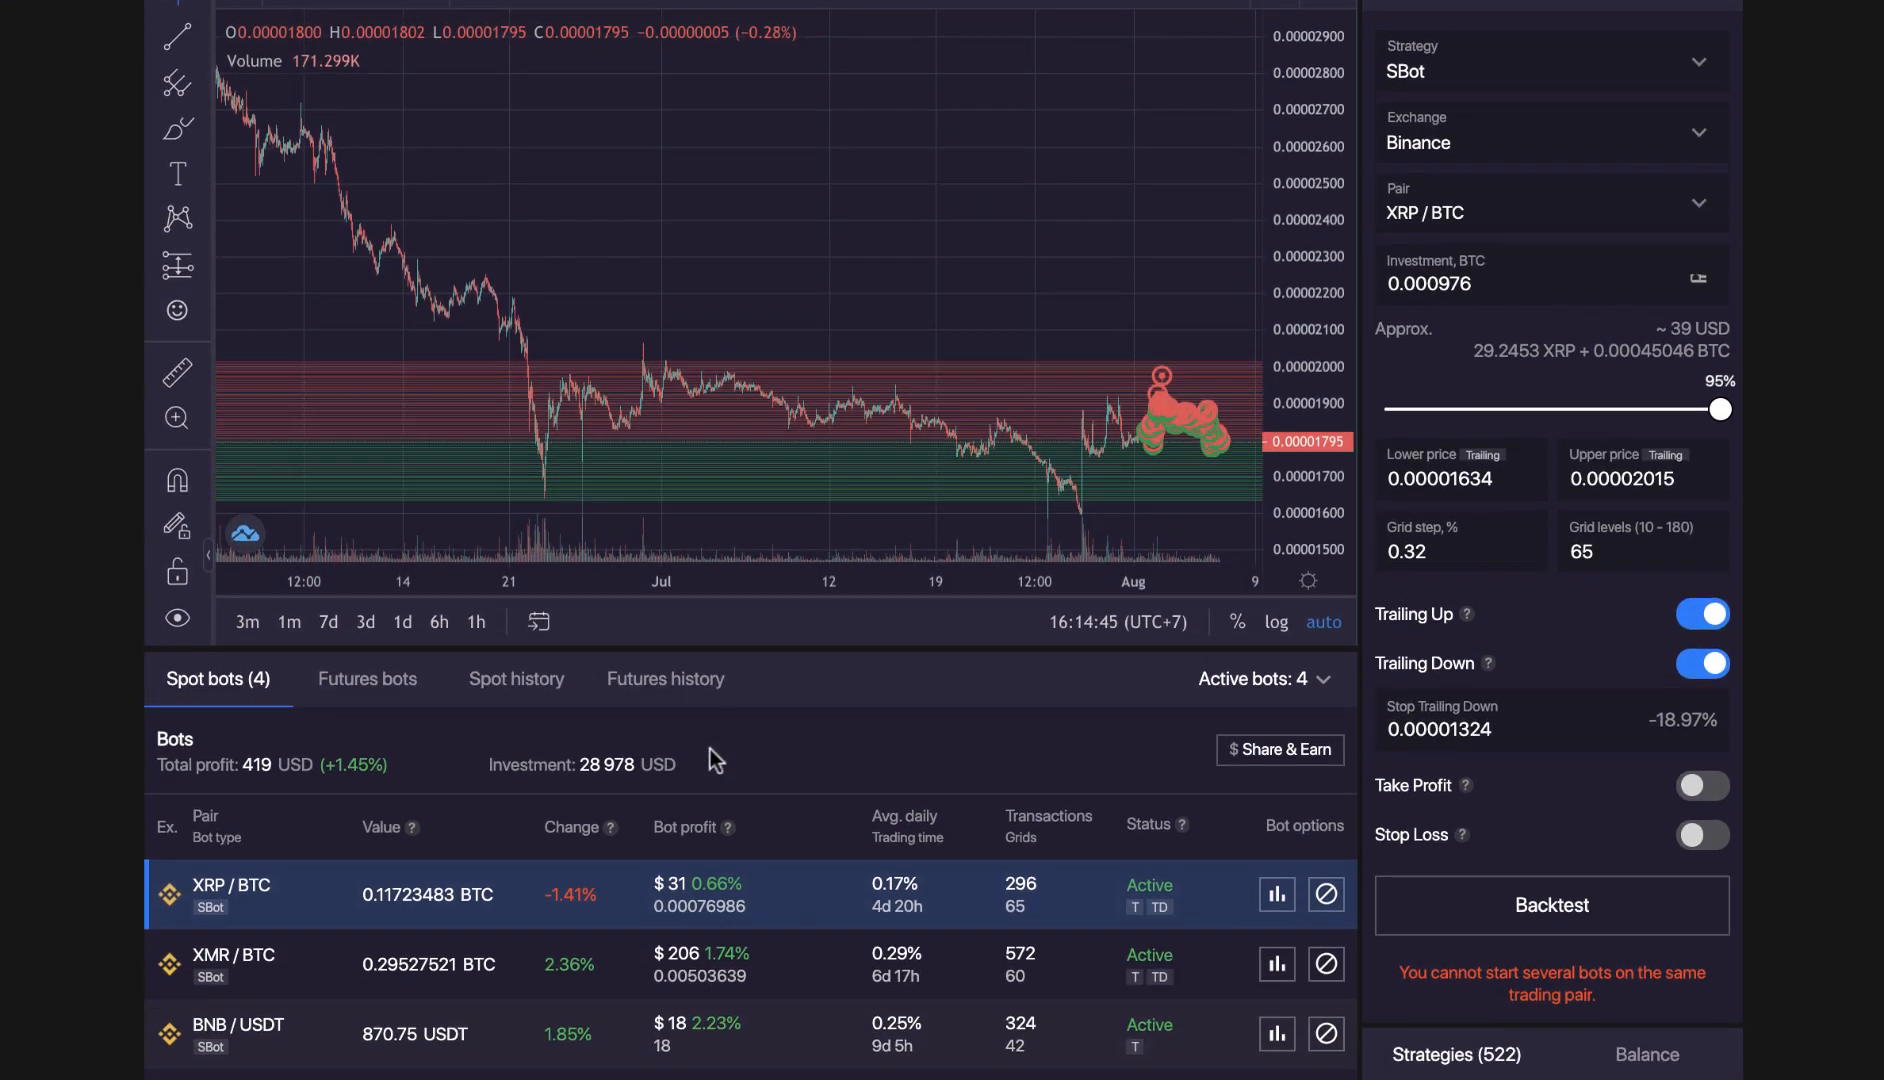
scroll("down", 3)
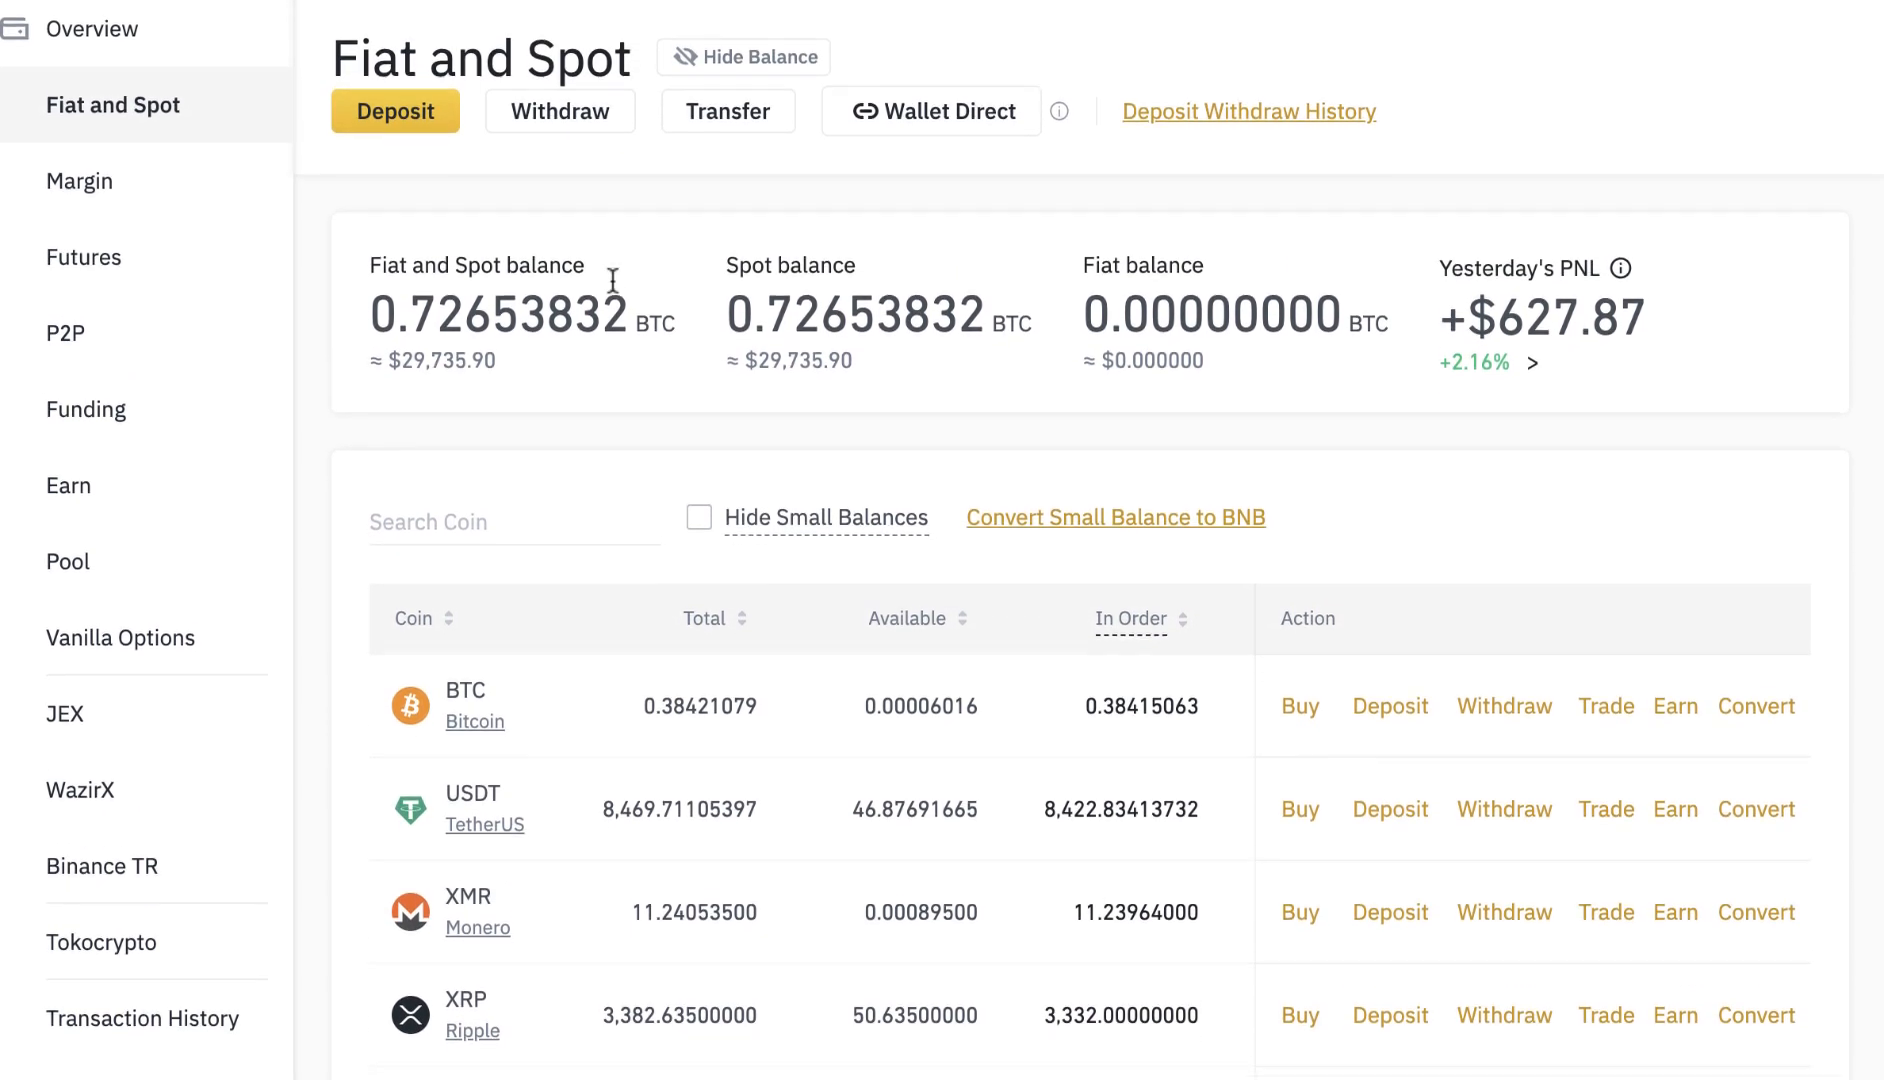
Scroll the Binance Fiat and Spot coin list to show BNB, USDC and ETH balances
scroll("down", 3)
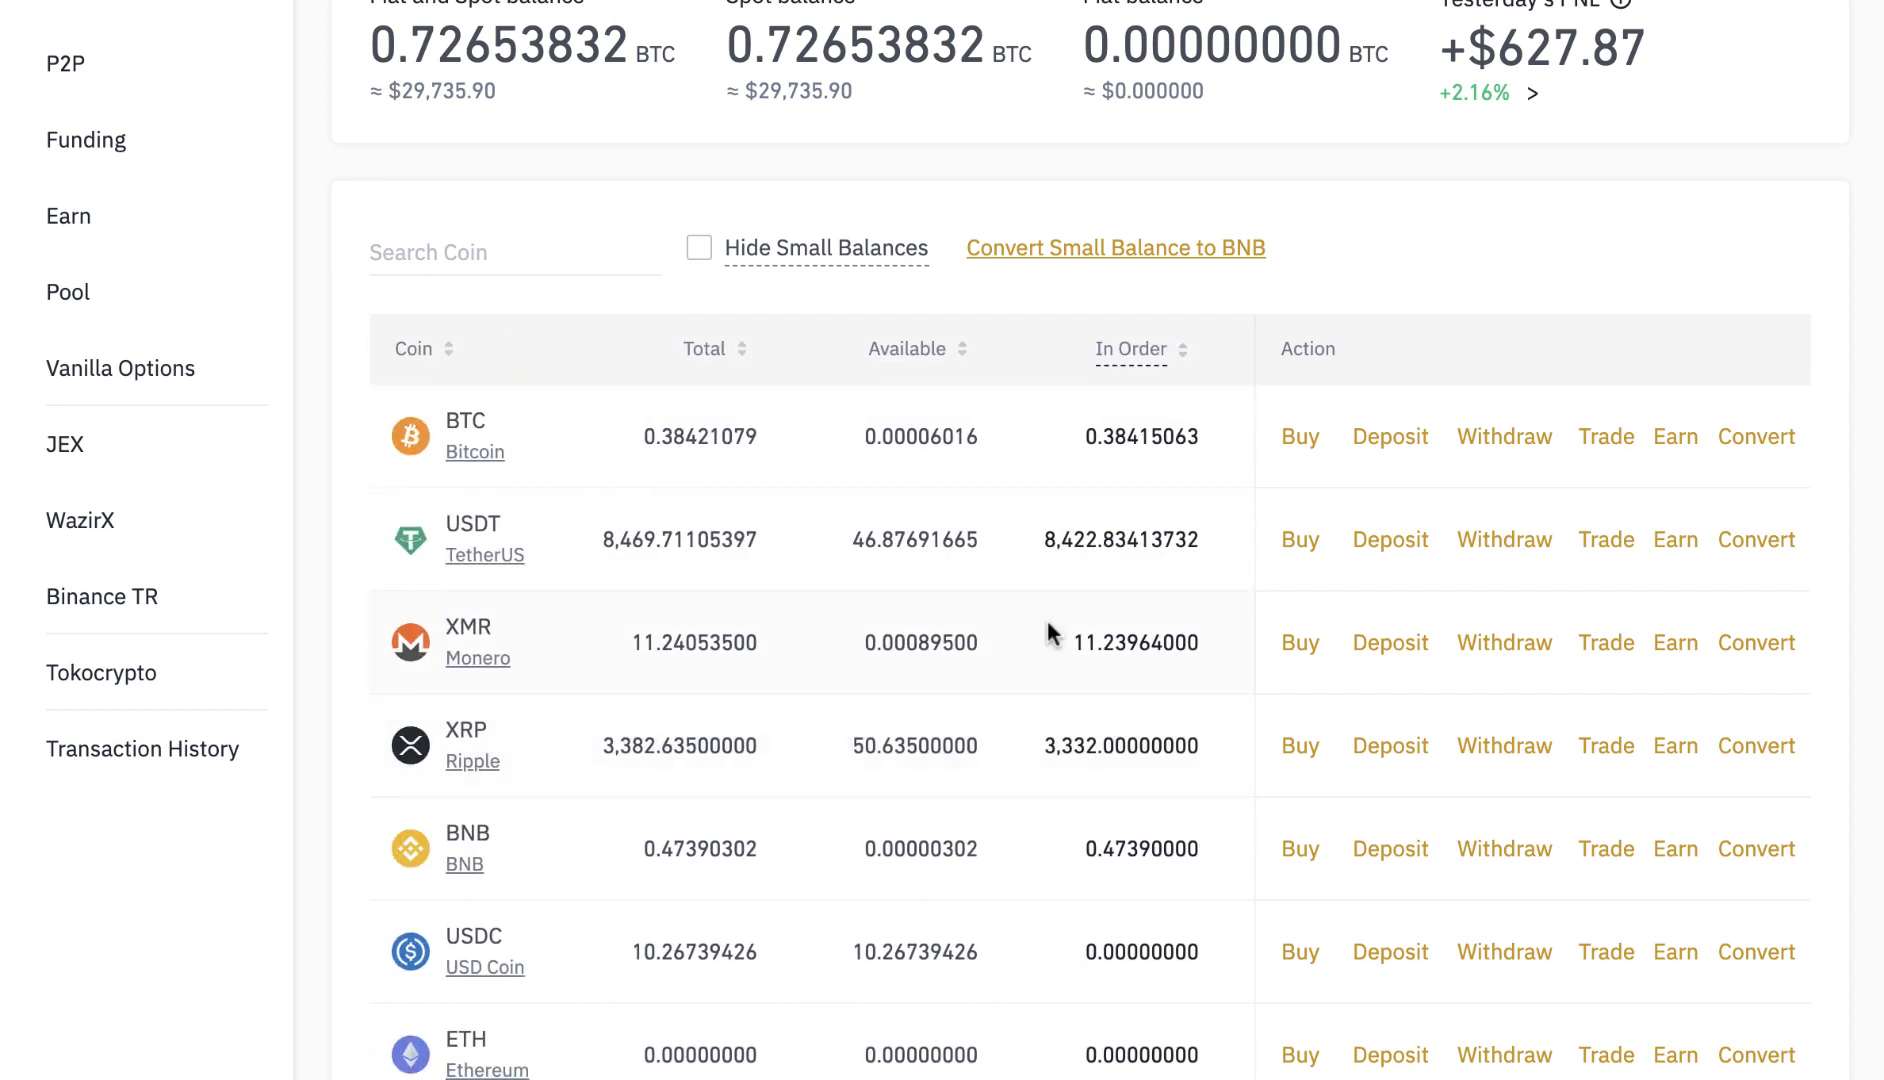
mouse_move(694, 310)
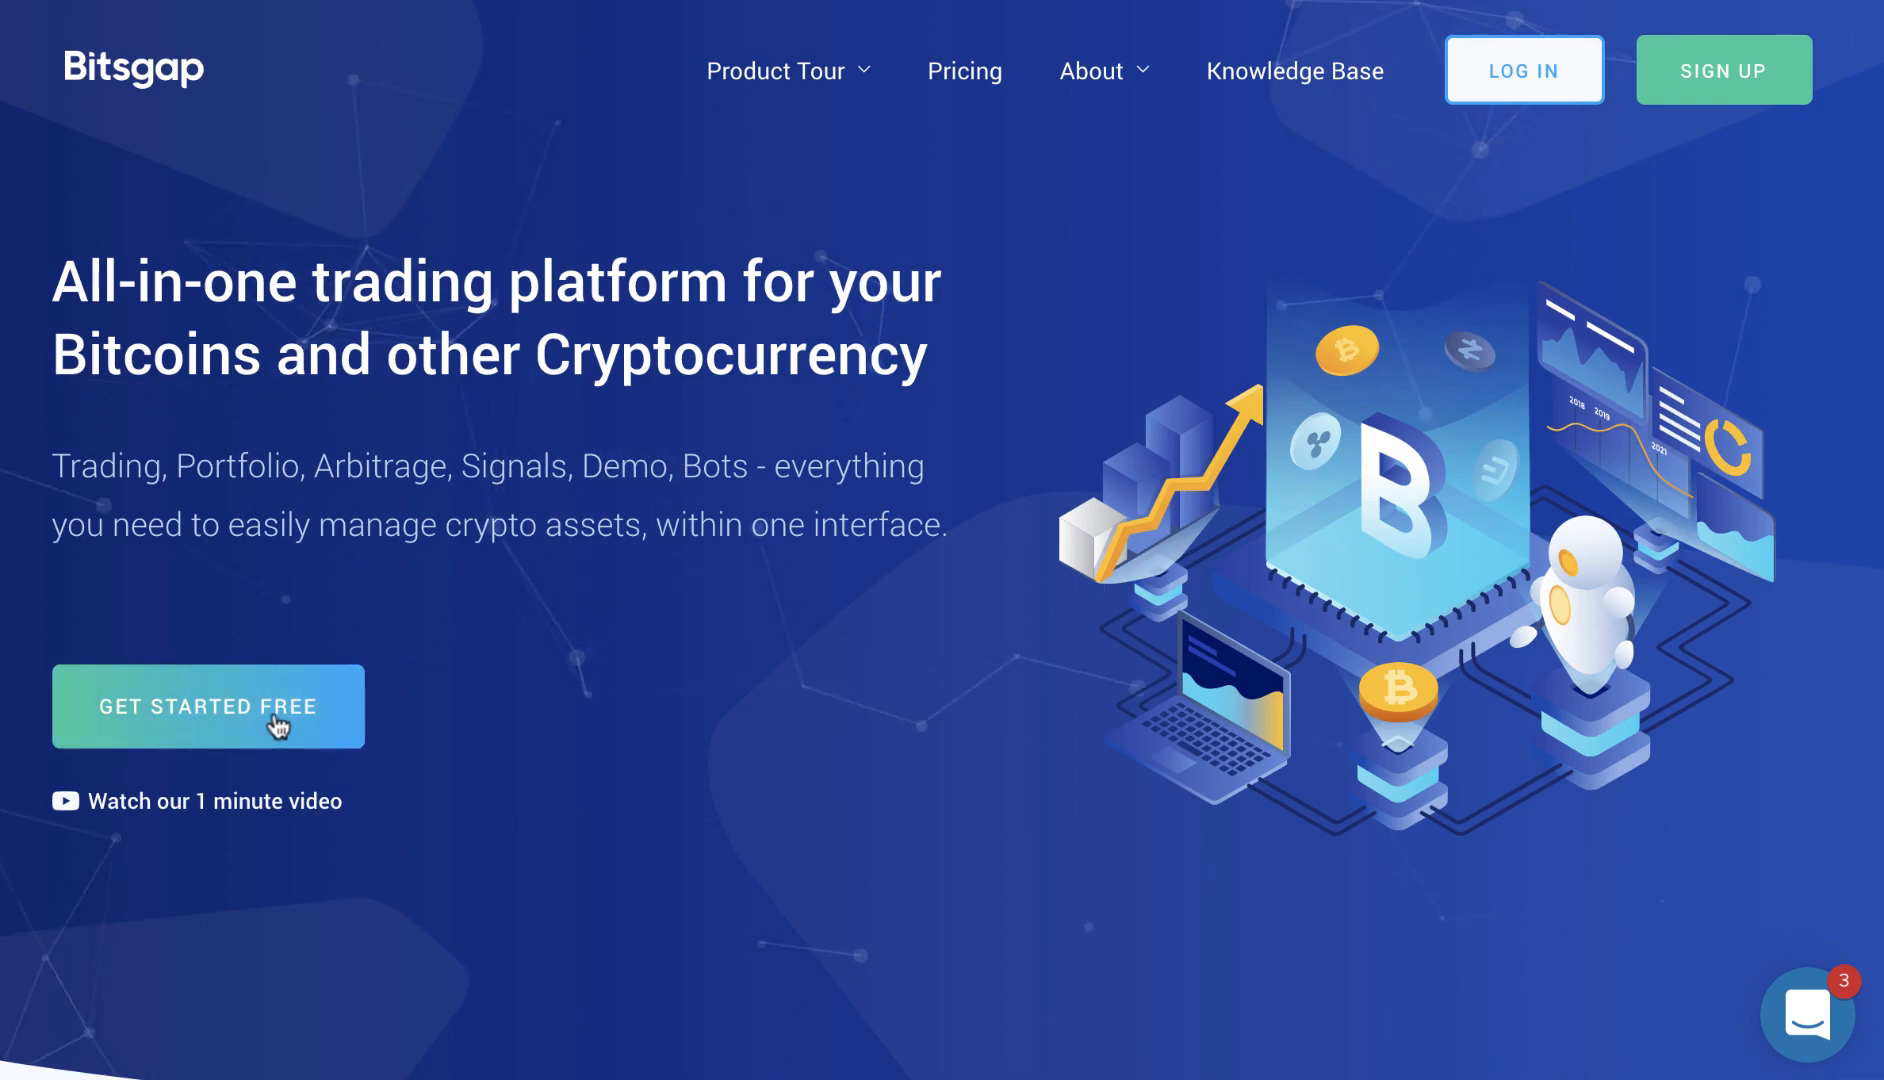
Scroll the Bitsgap homepage down to the three-step free 14-day trial section
scroll("down", 3)
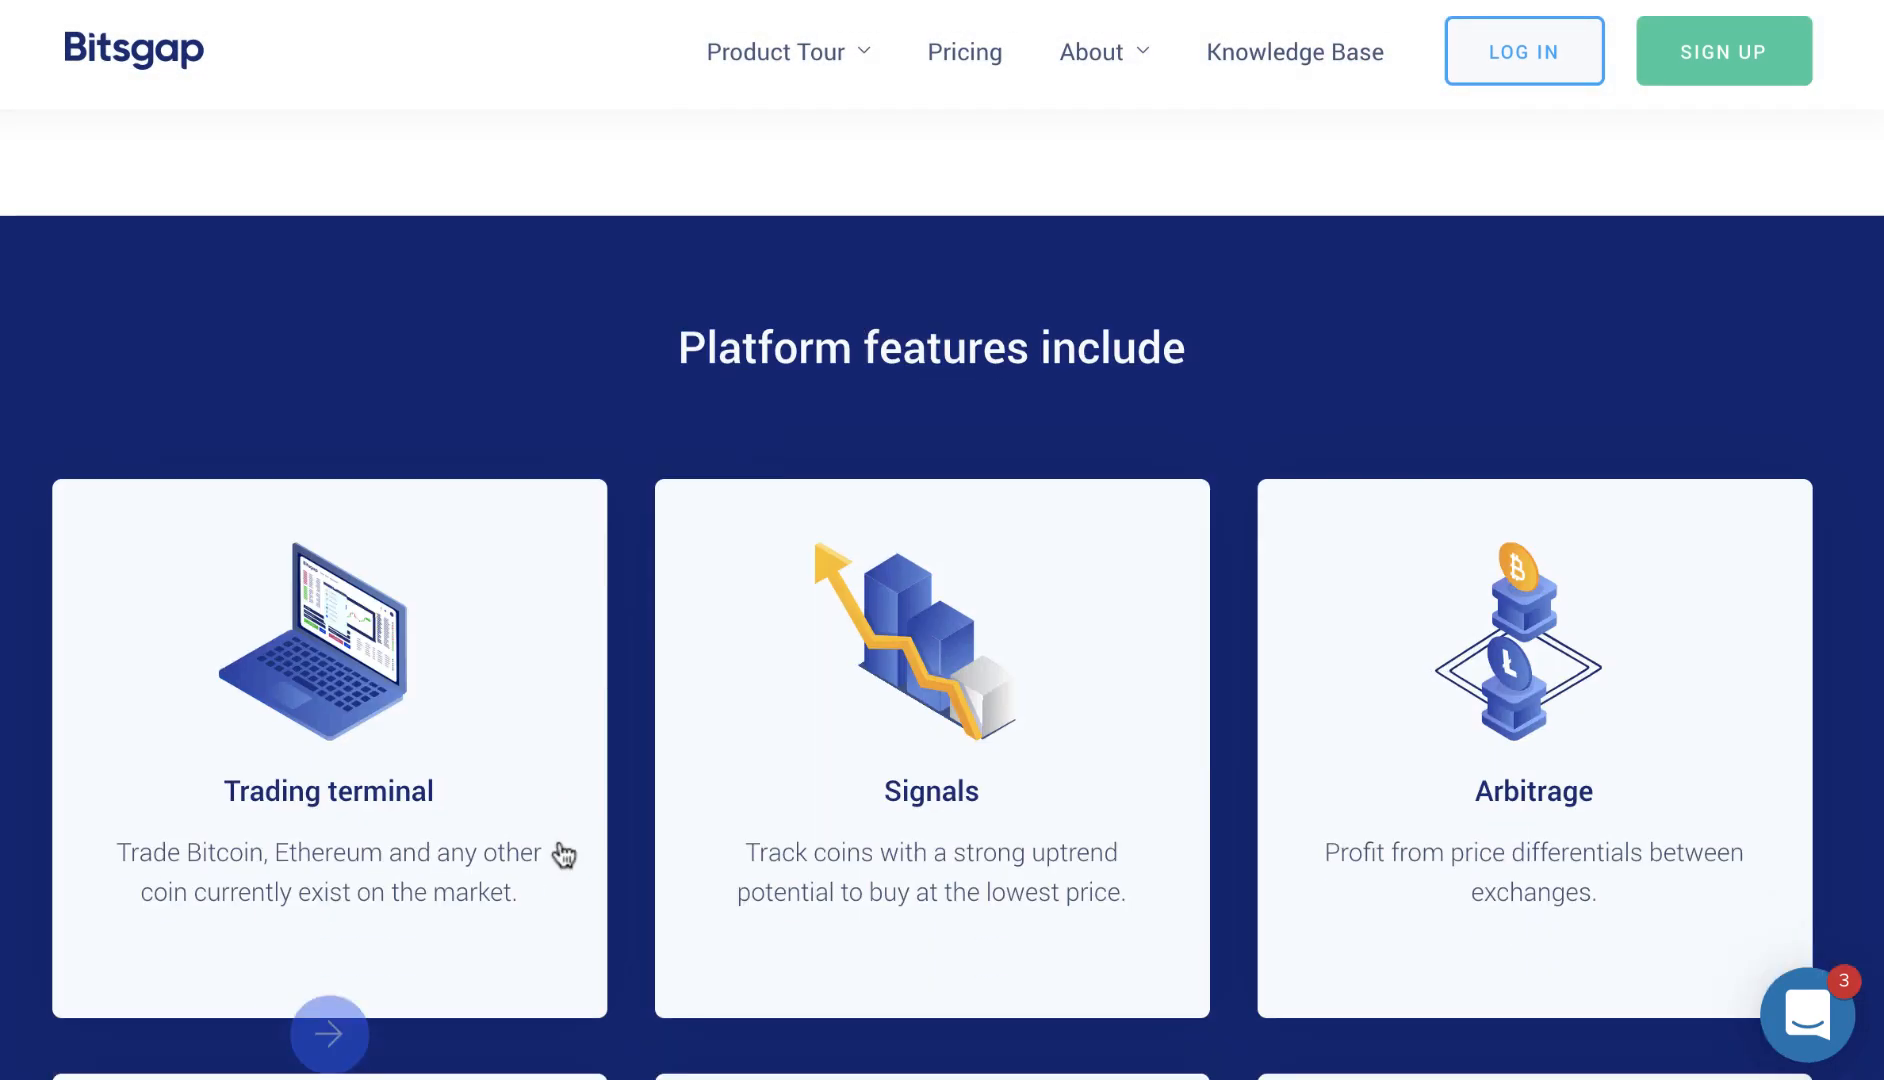
scroll("down", 3)
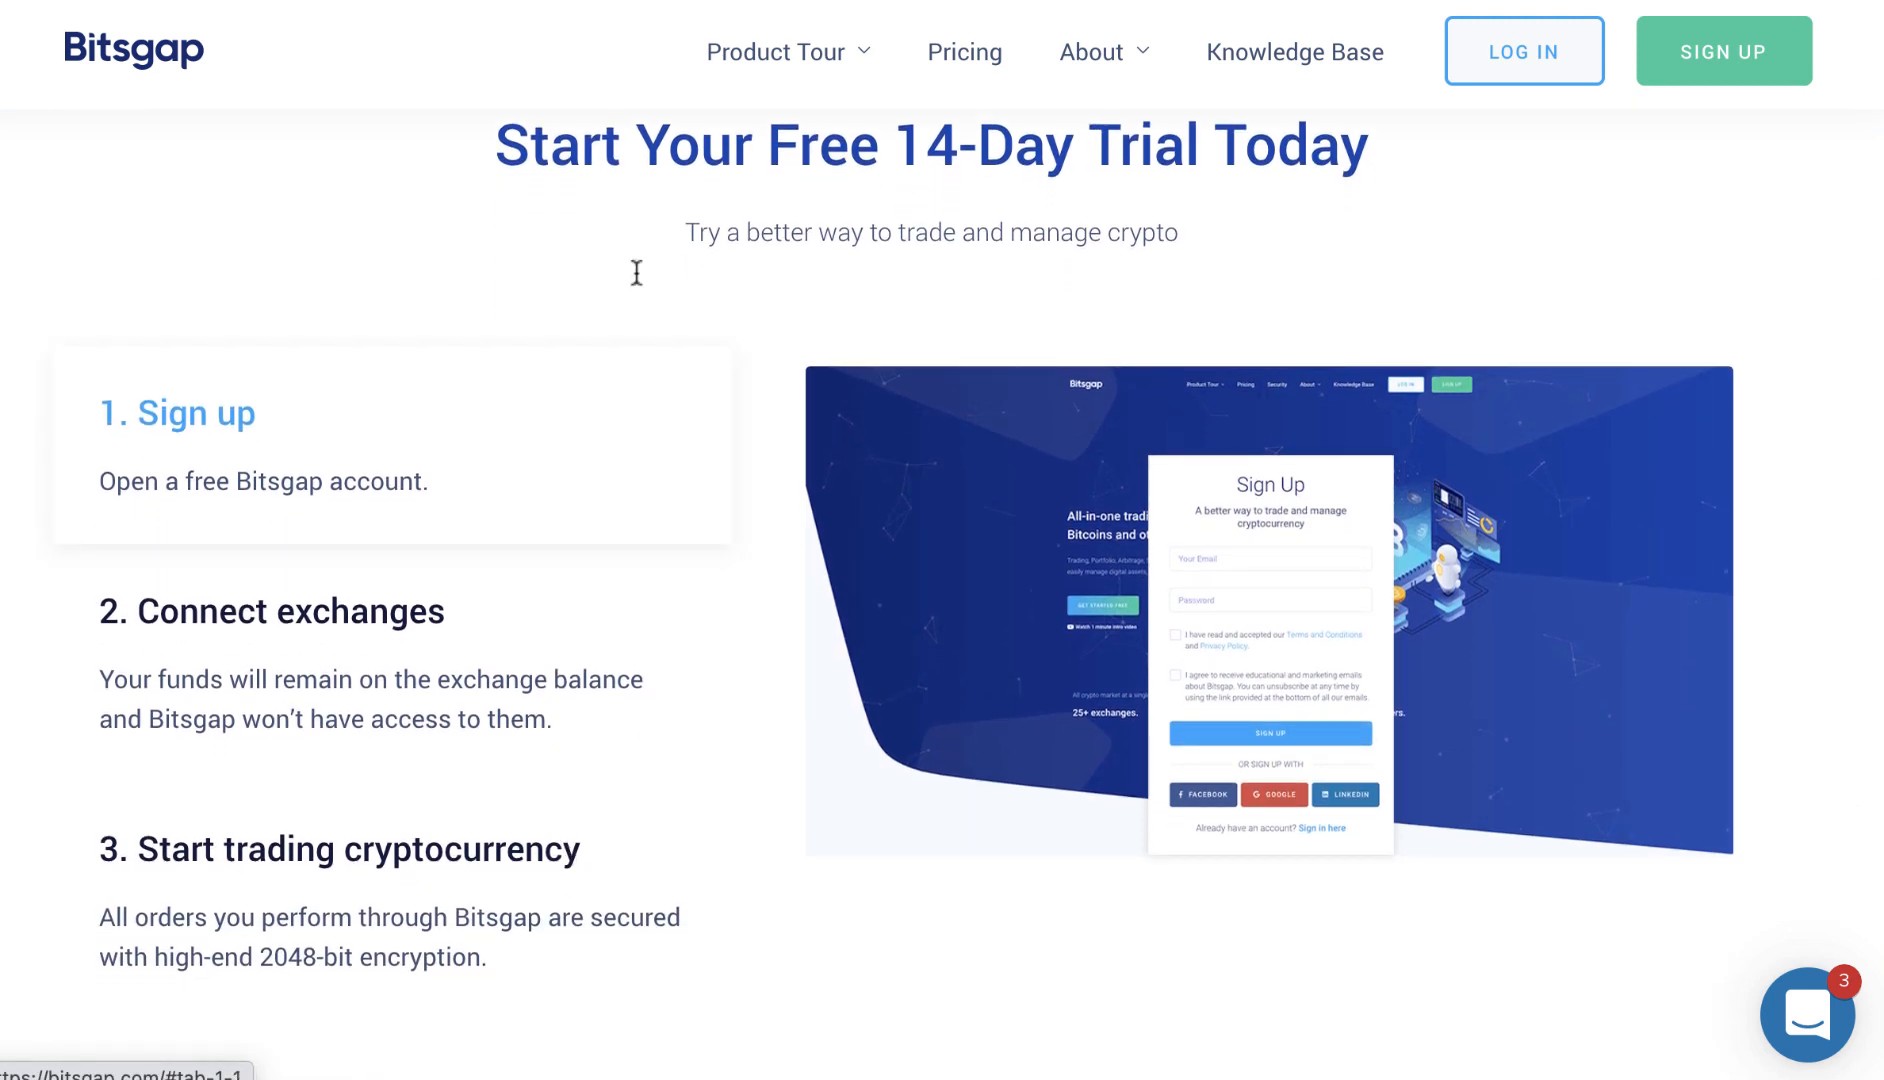
mouse_move(1246, 183)
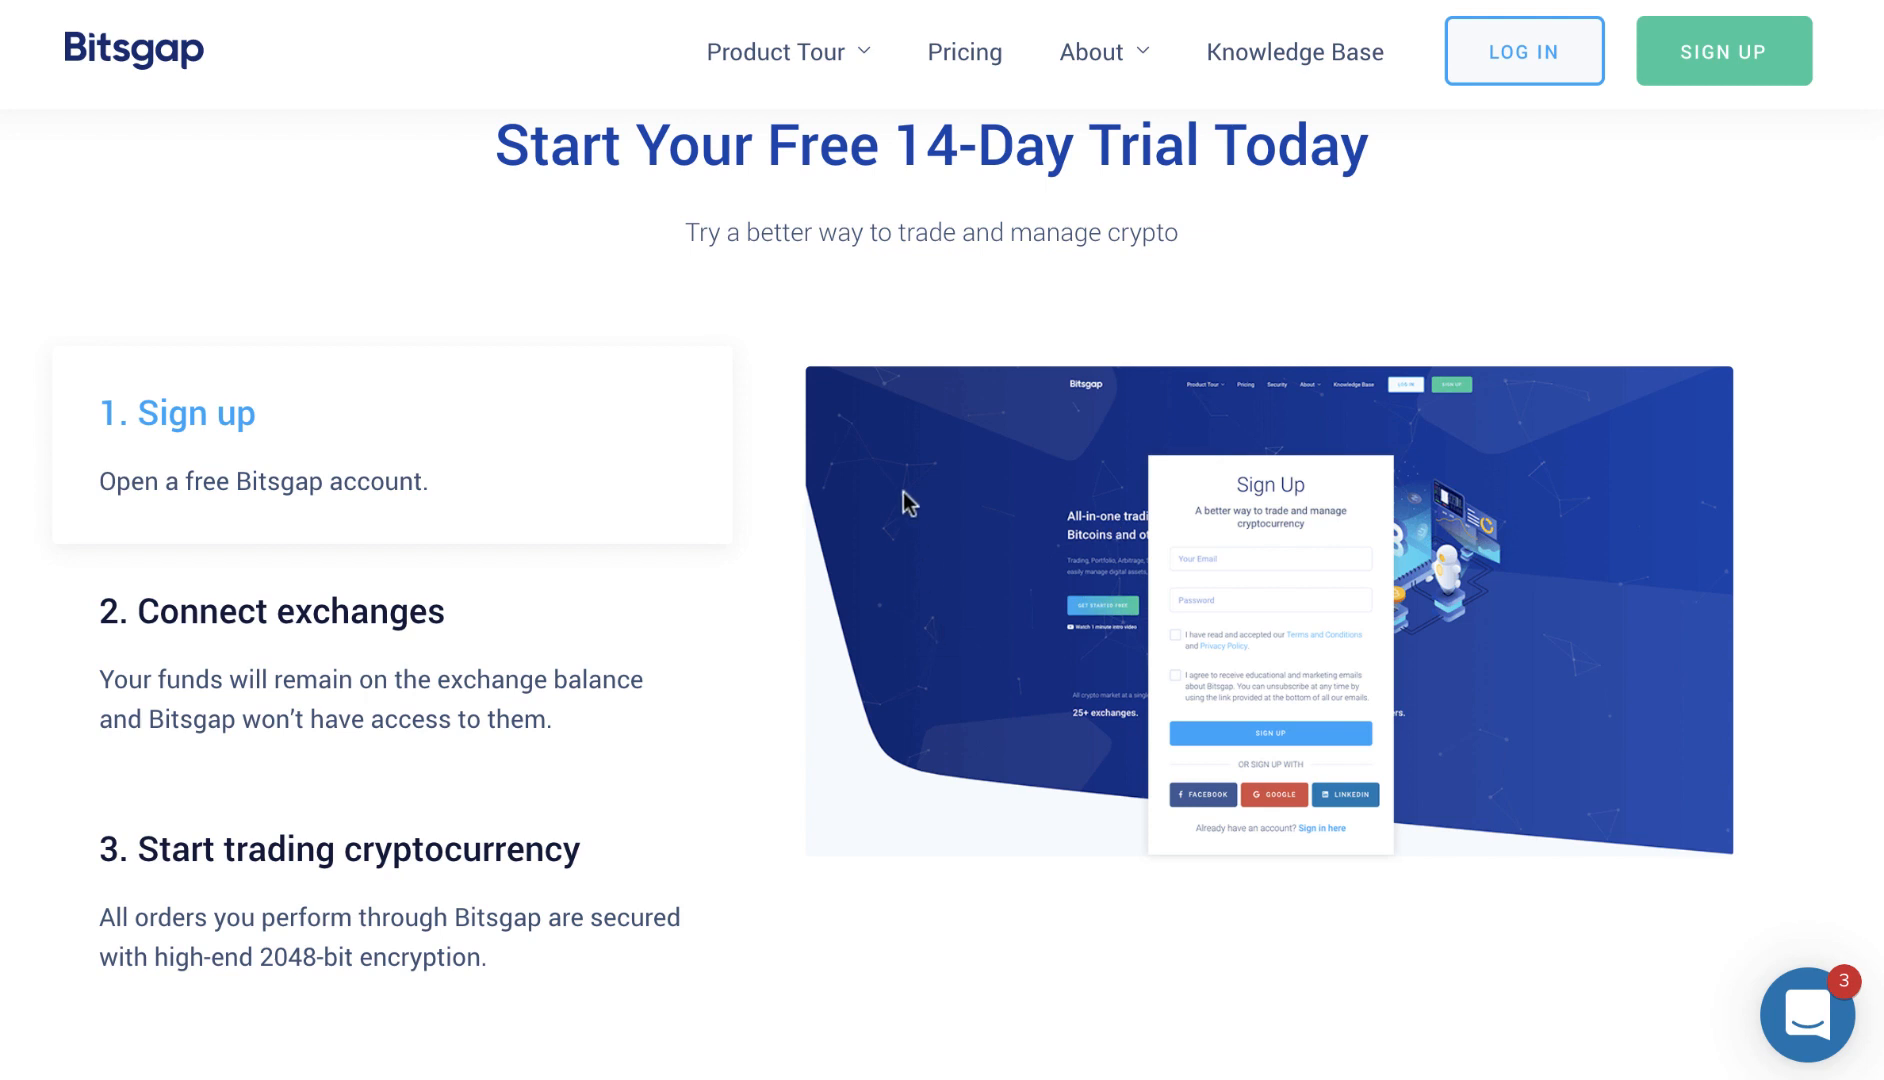
mouse_move(675, 551)
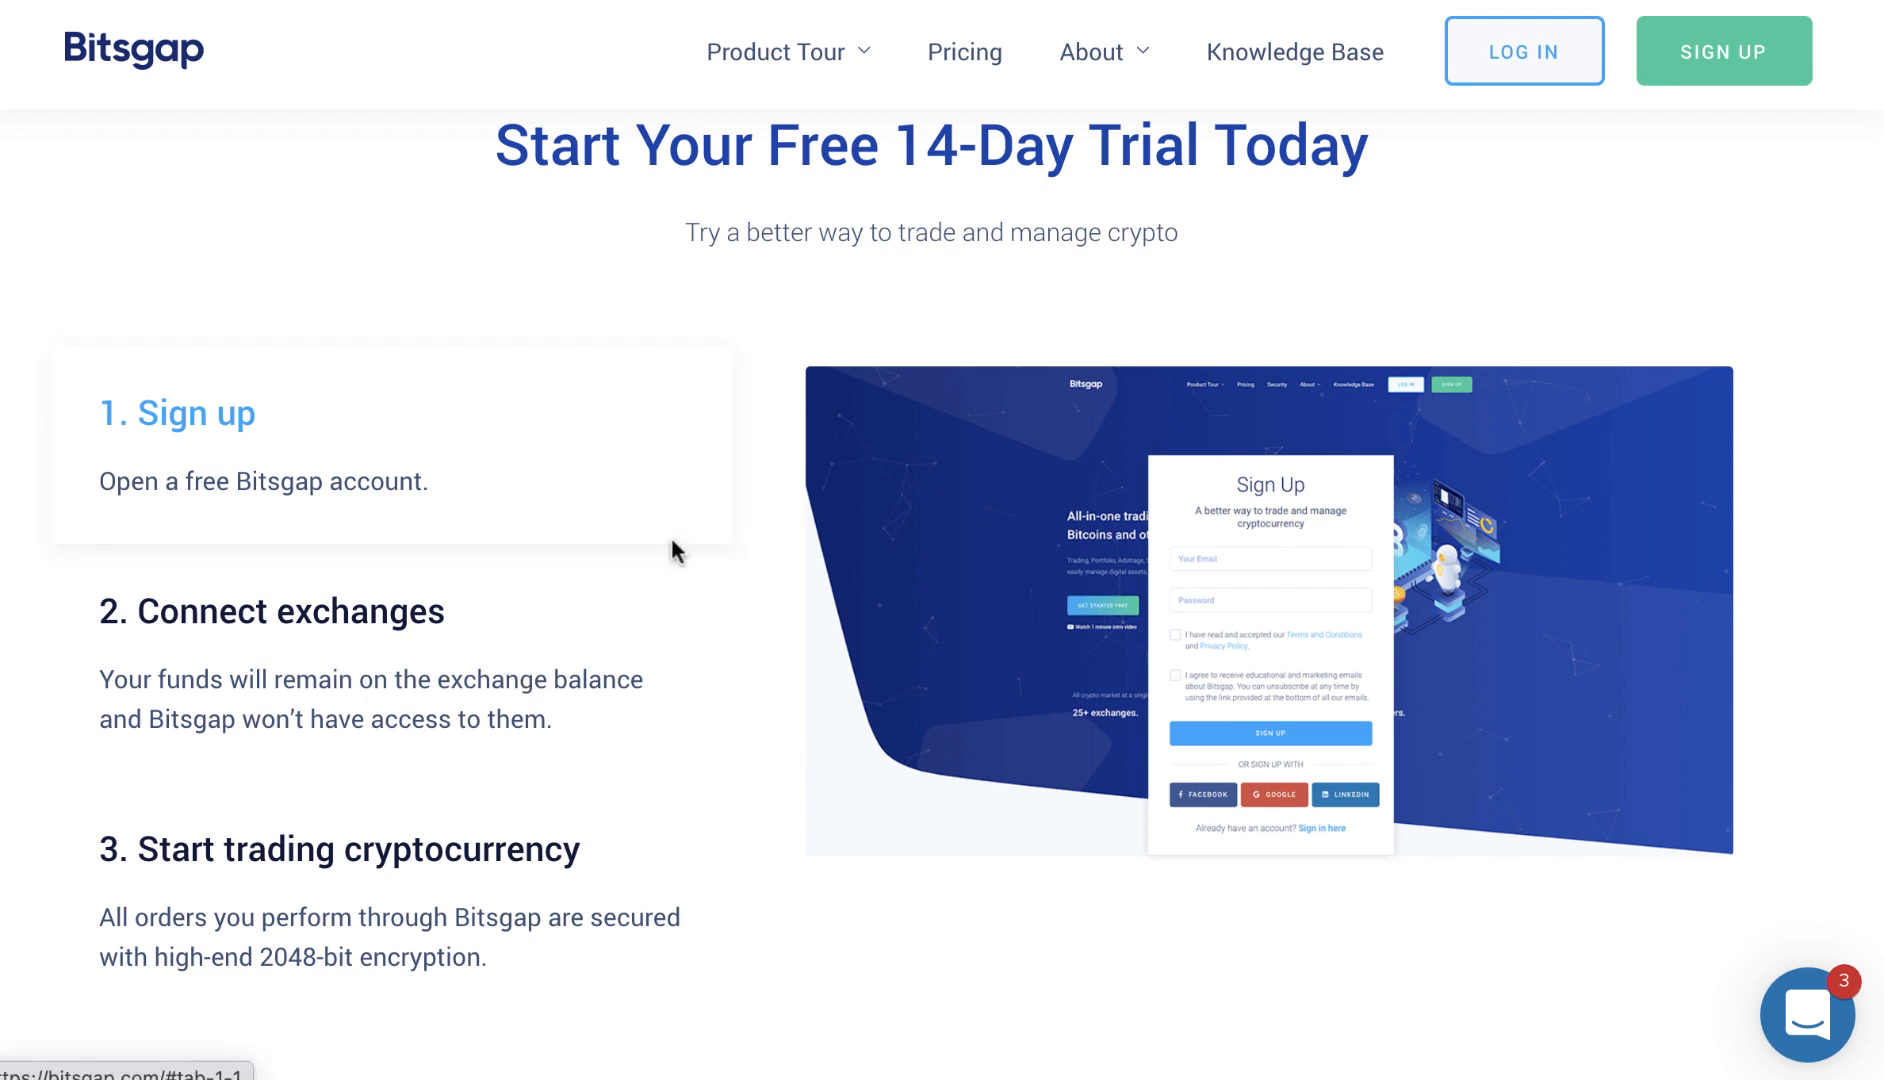
mouse_move(892, 305)
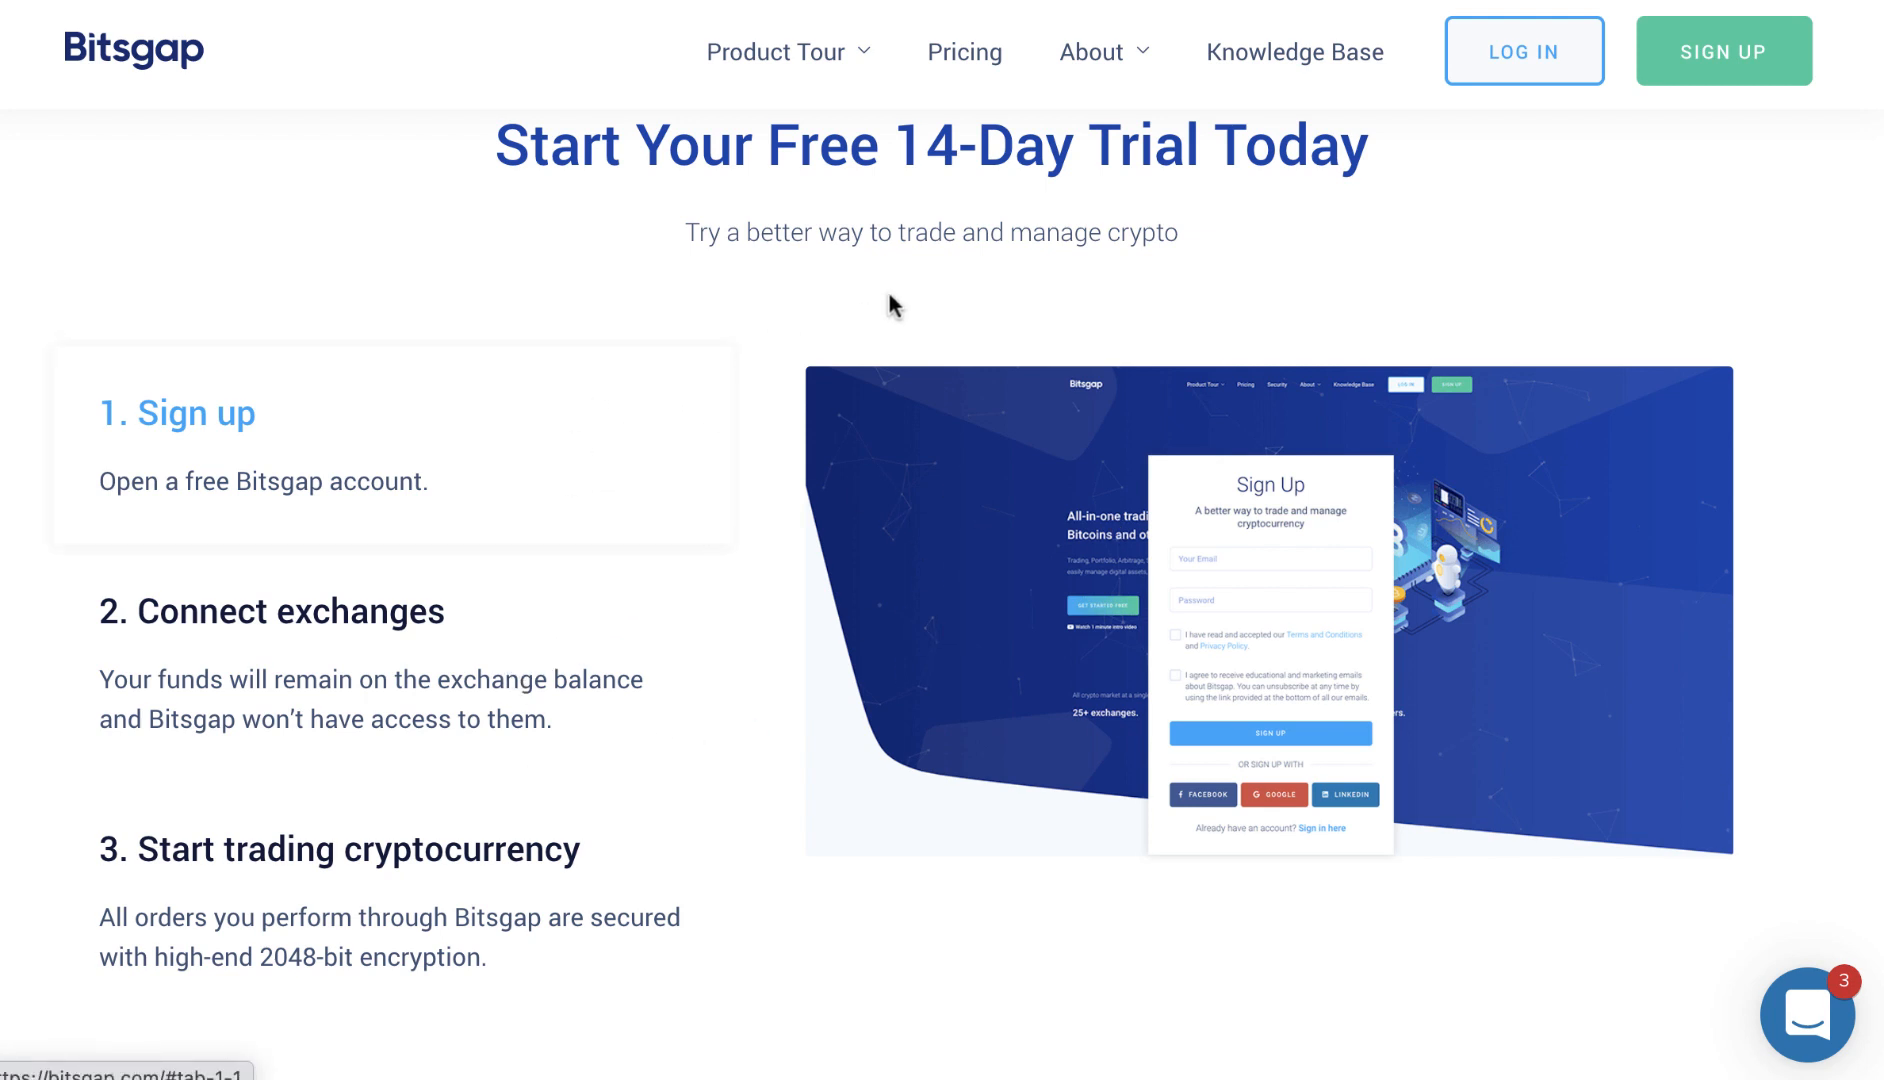
mouse_move(899, 298)
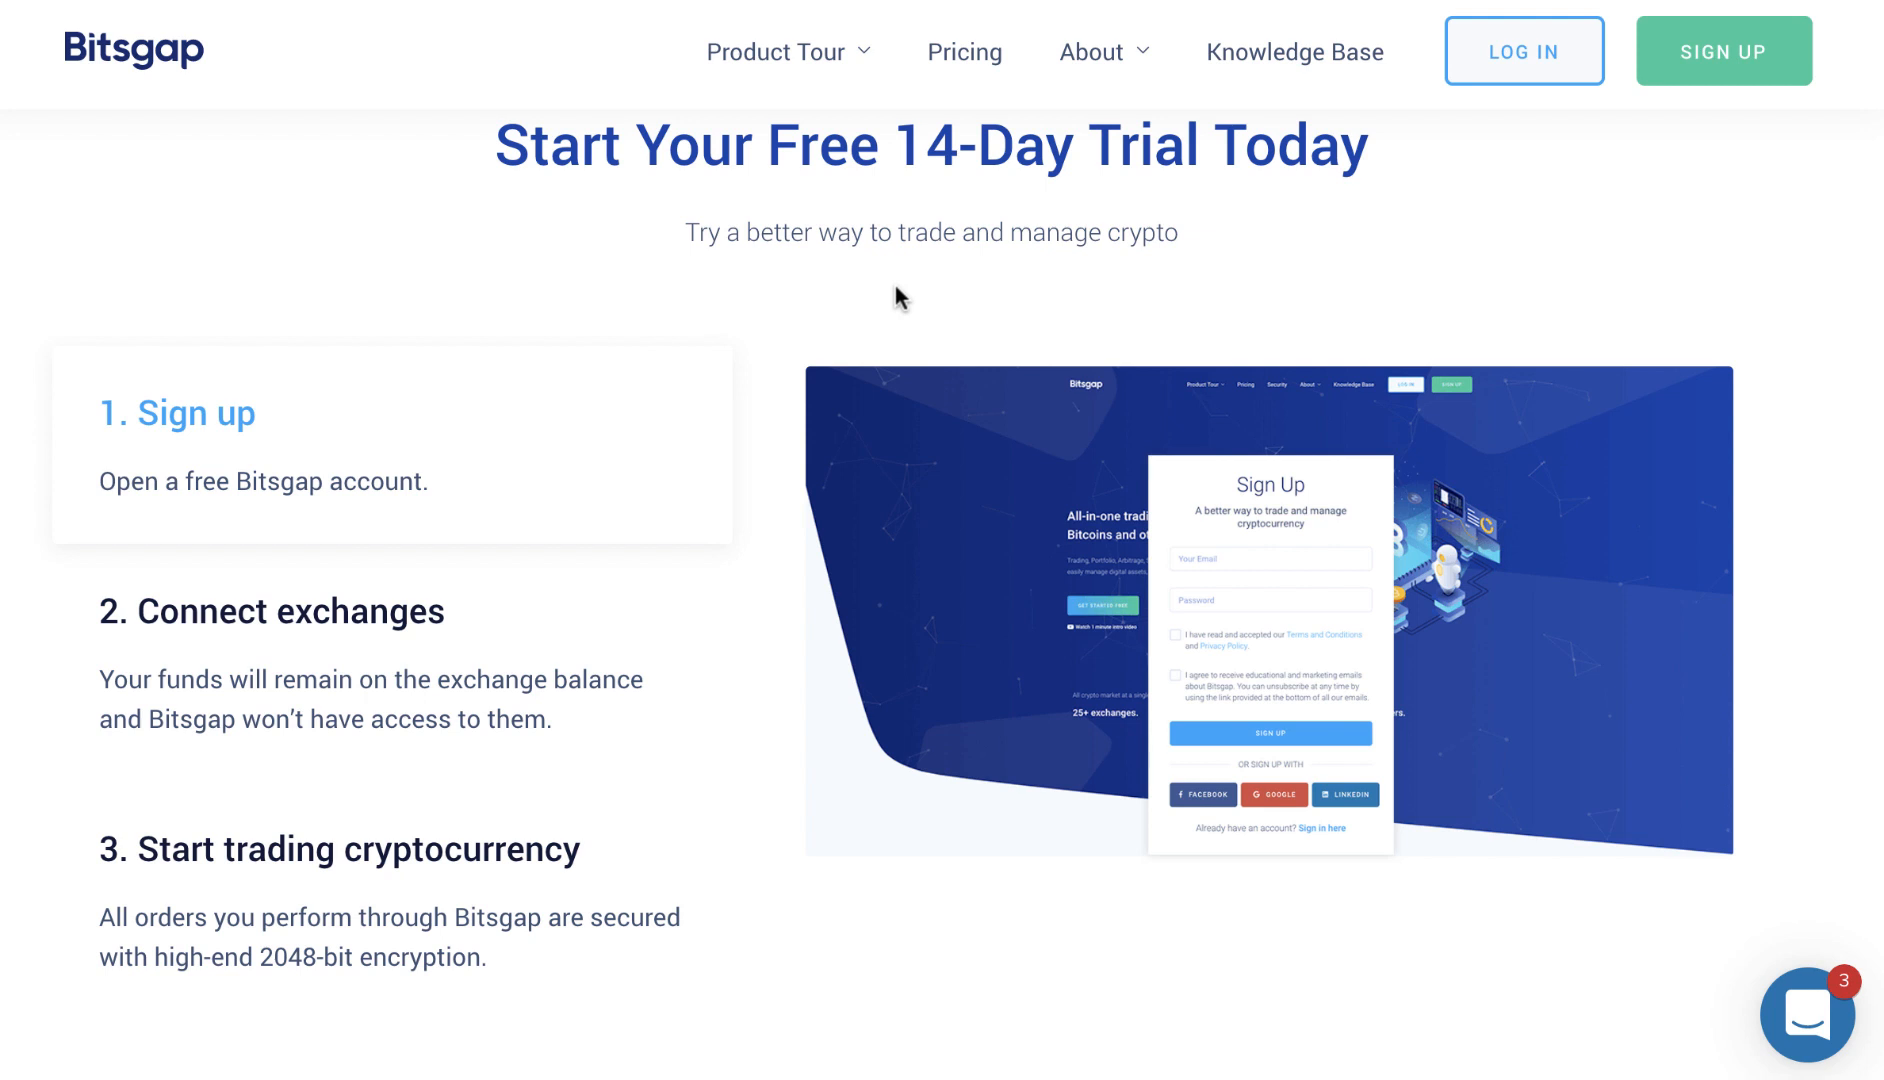